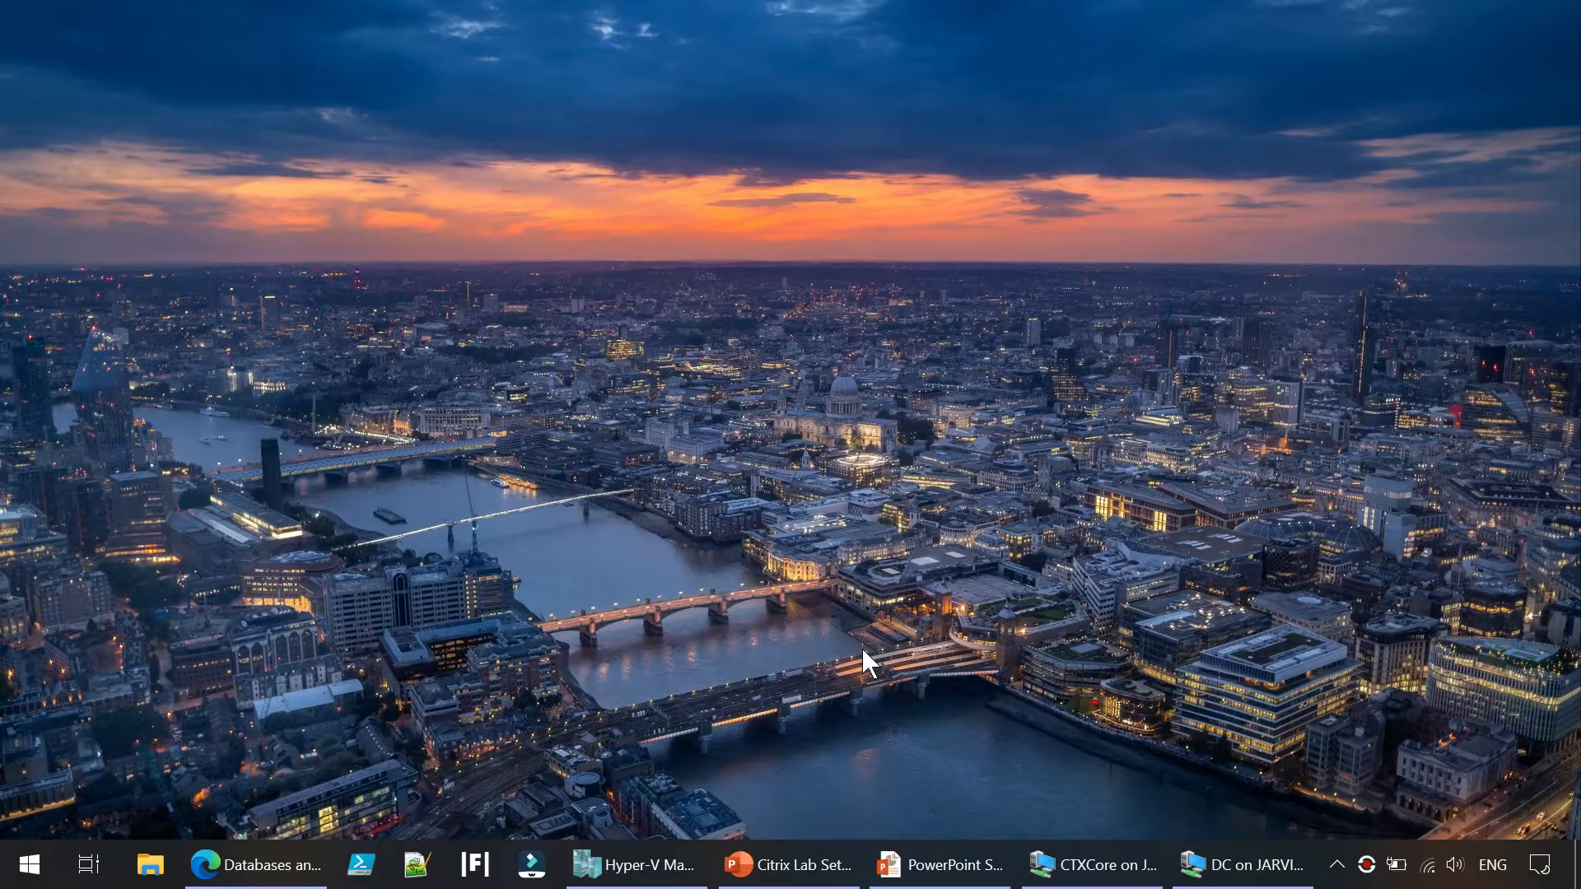
- Bring the CTXCore virtual machine on JARVIS to the front
{"action": "left_click", "coordinate": [1094, 865]}
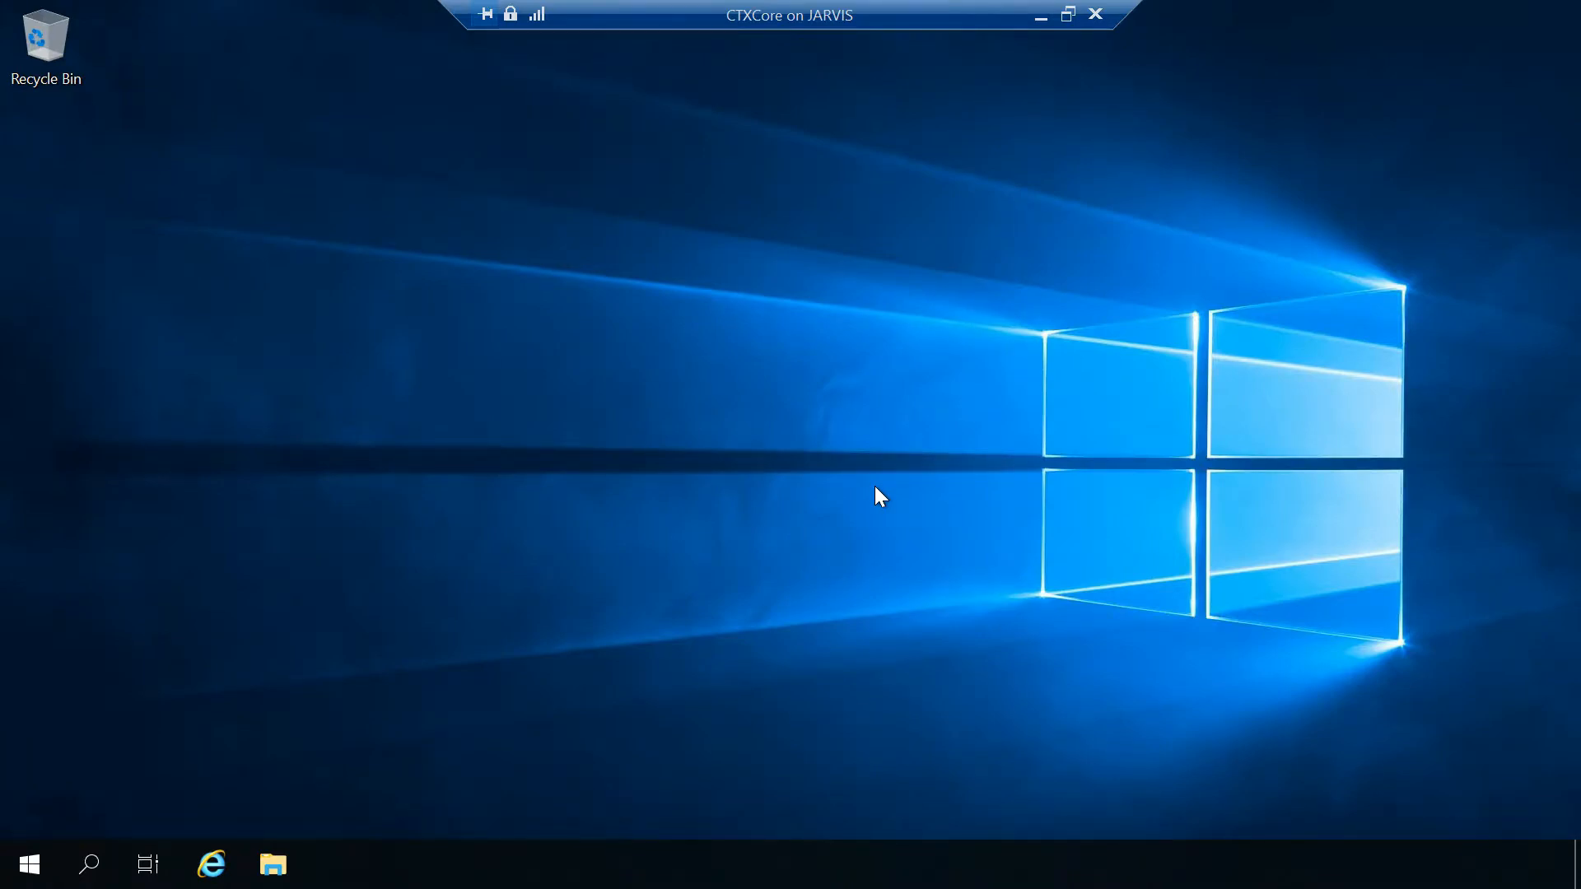
{"action": "mouse_move", "coordinate": [928, 427]}
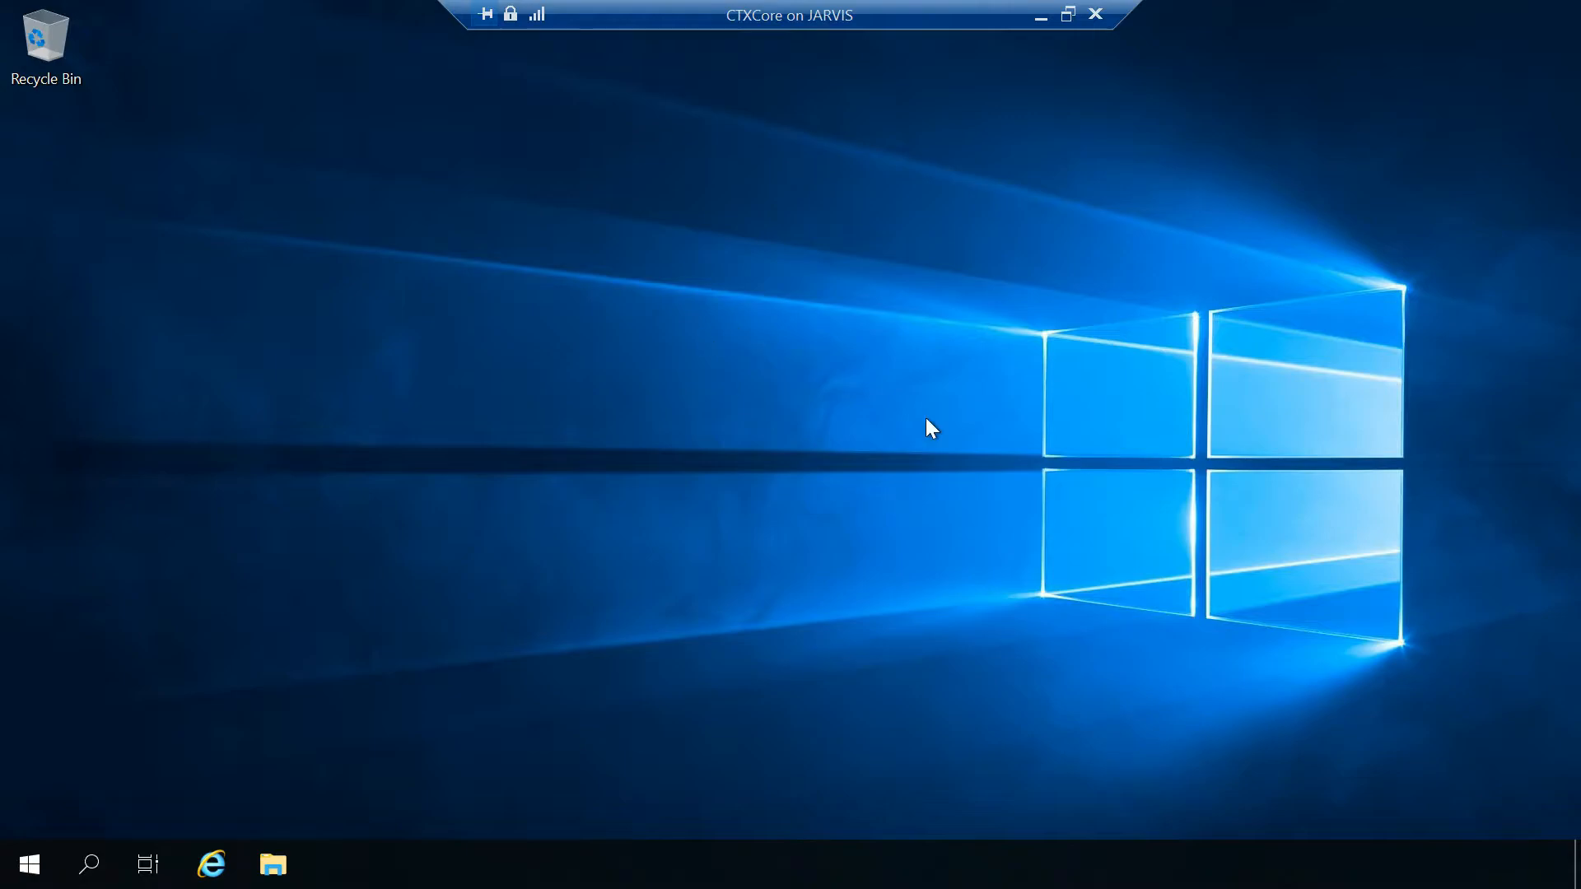
{"action": "mouse_move", "coordinate": [842, 513]}
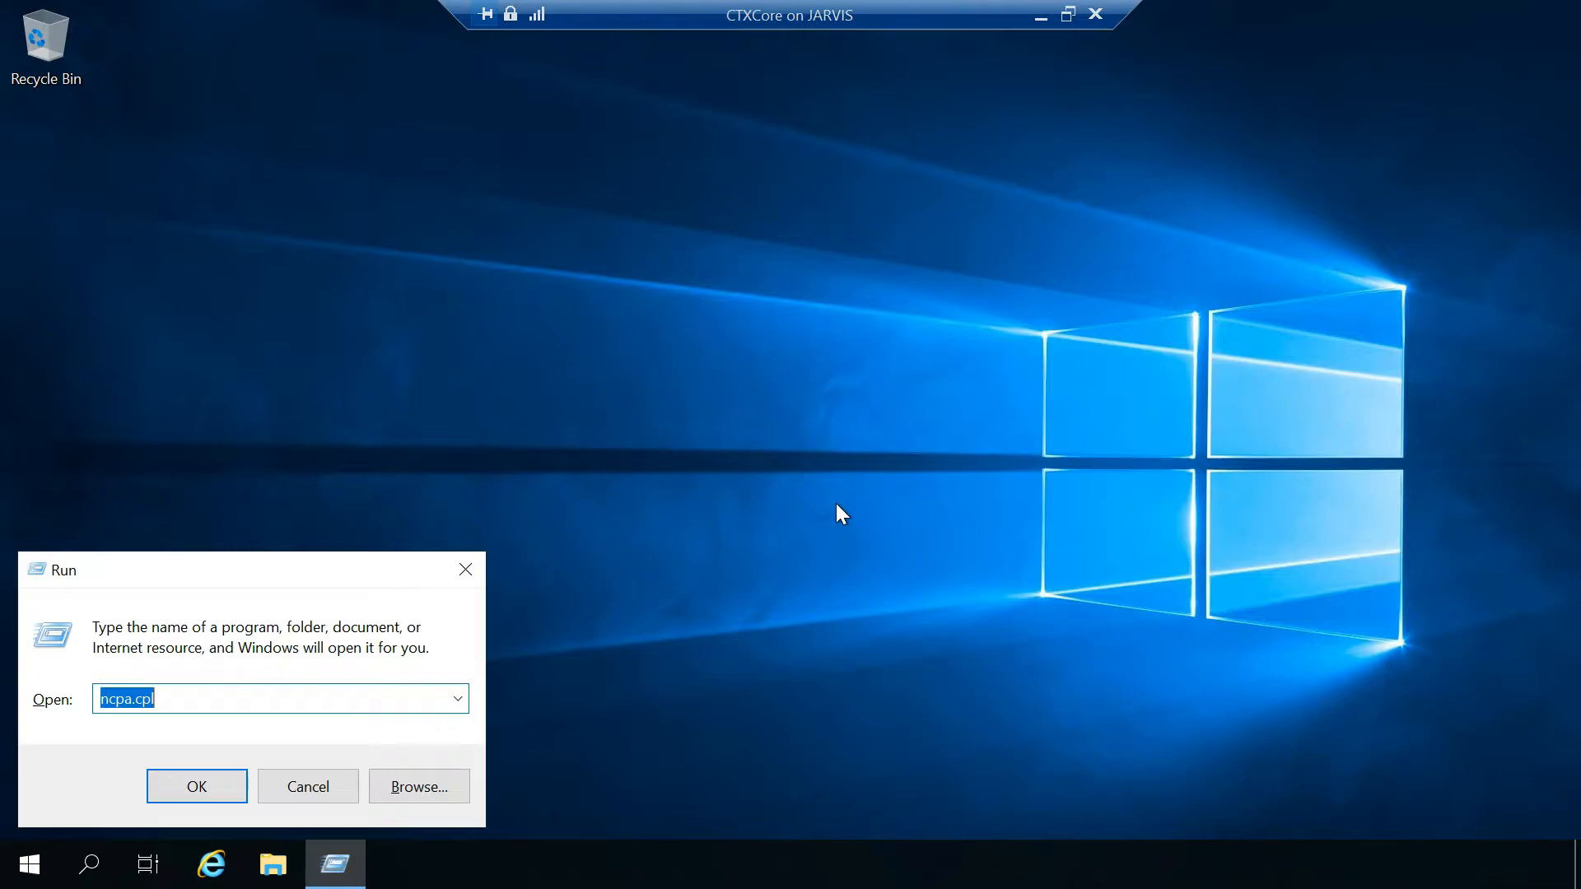
- Verify the Ethernet adapter's IPv4 settings are automatic, then close all its property windows
{"action": "left_click", "coordinate": [197, 786]}
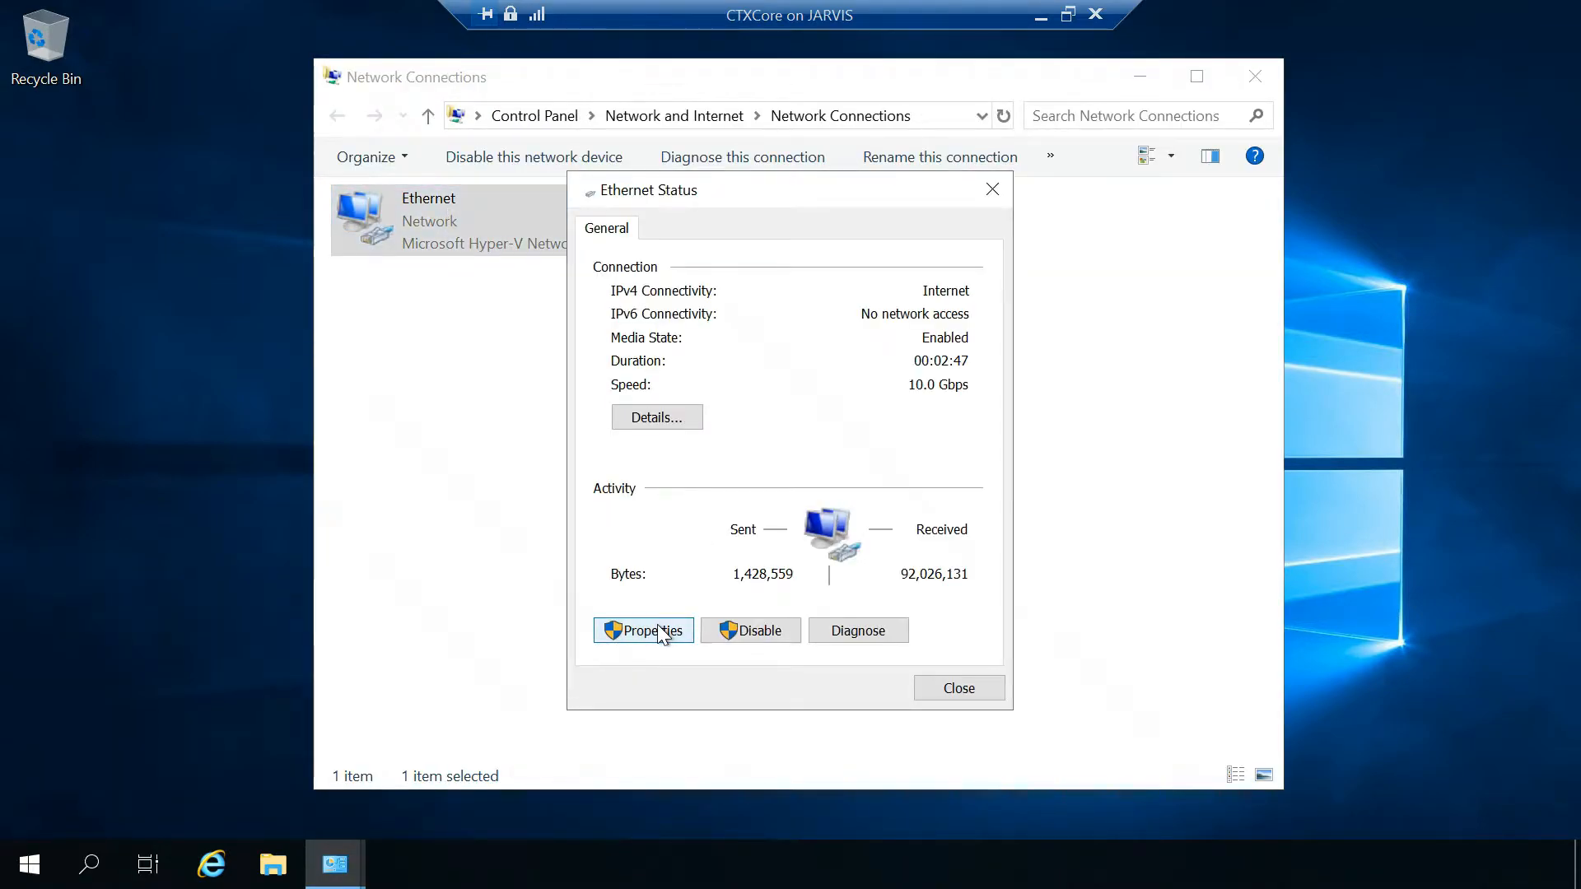
{"action": "left_click", "coordinate": [643, 630]}
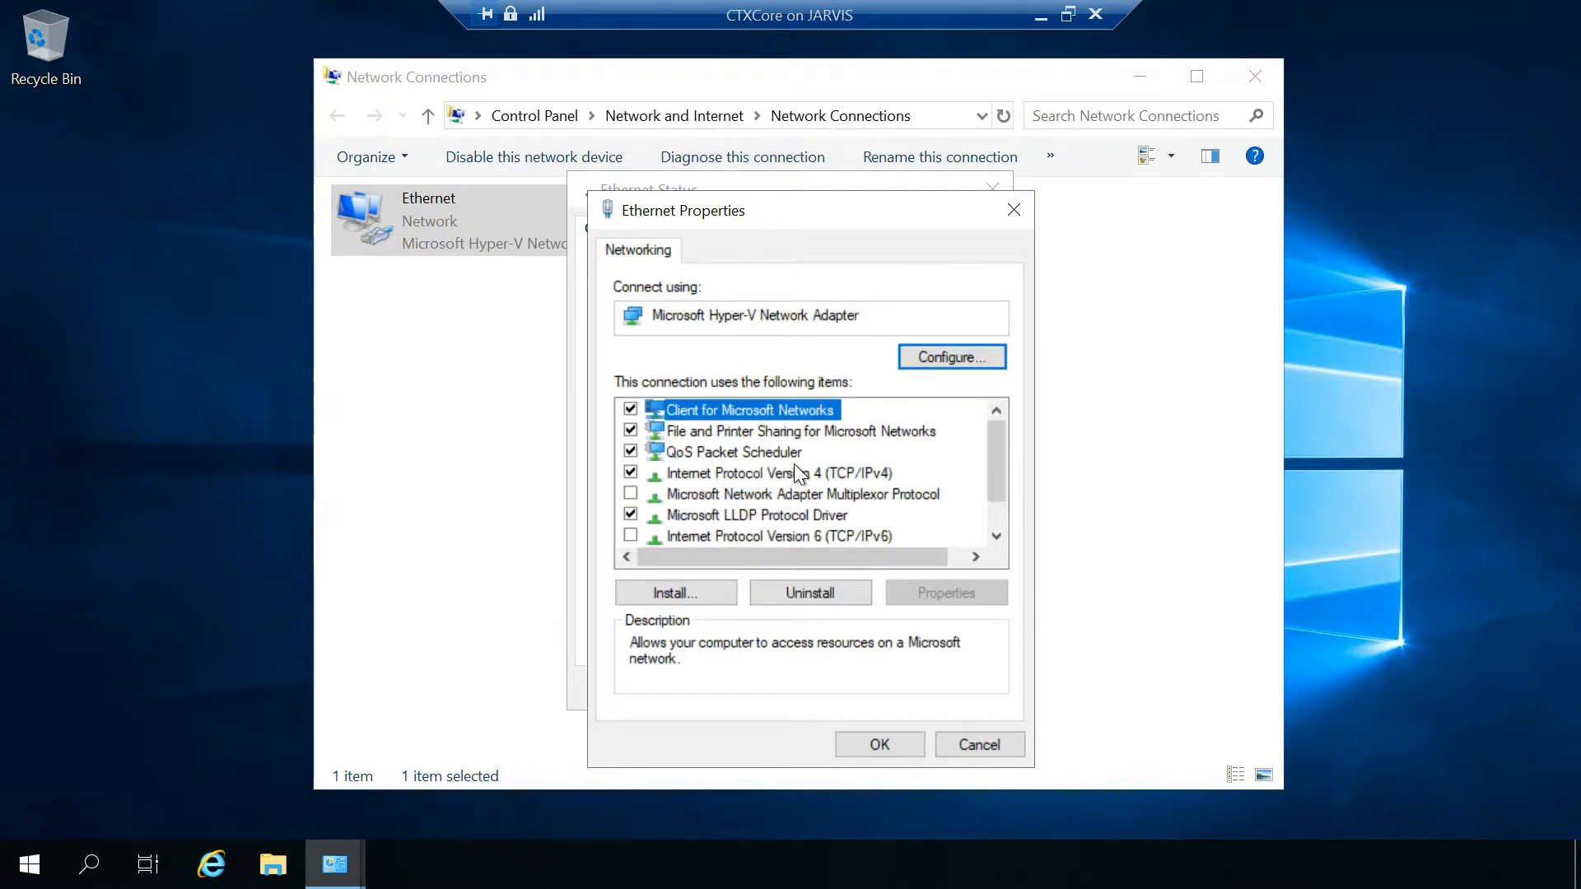
{"action": "double_click", "coordinate": [772, 473]}
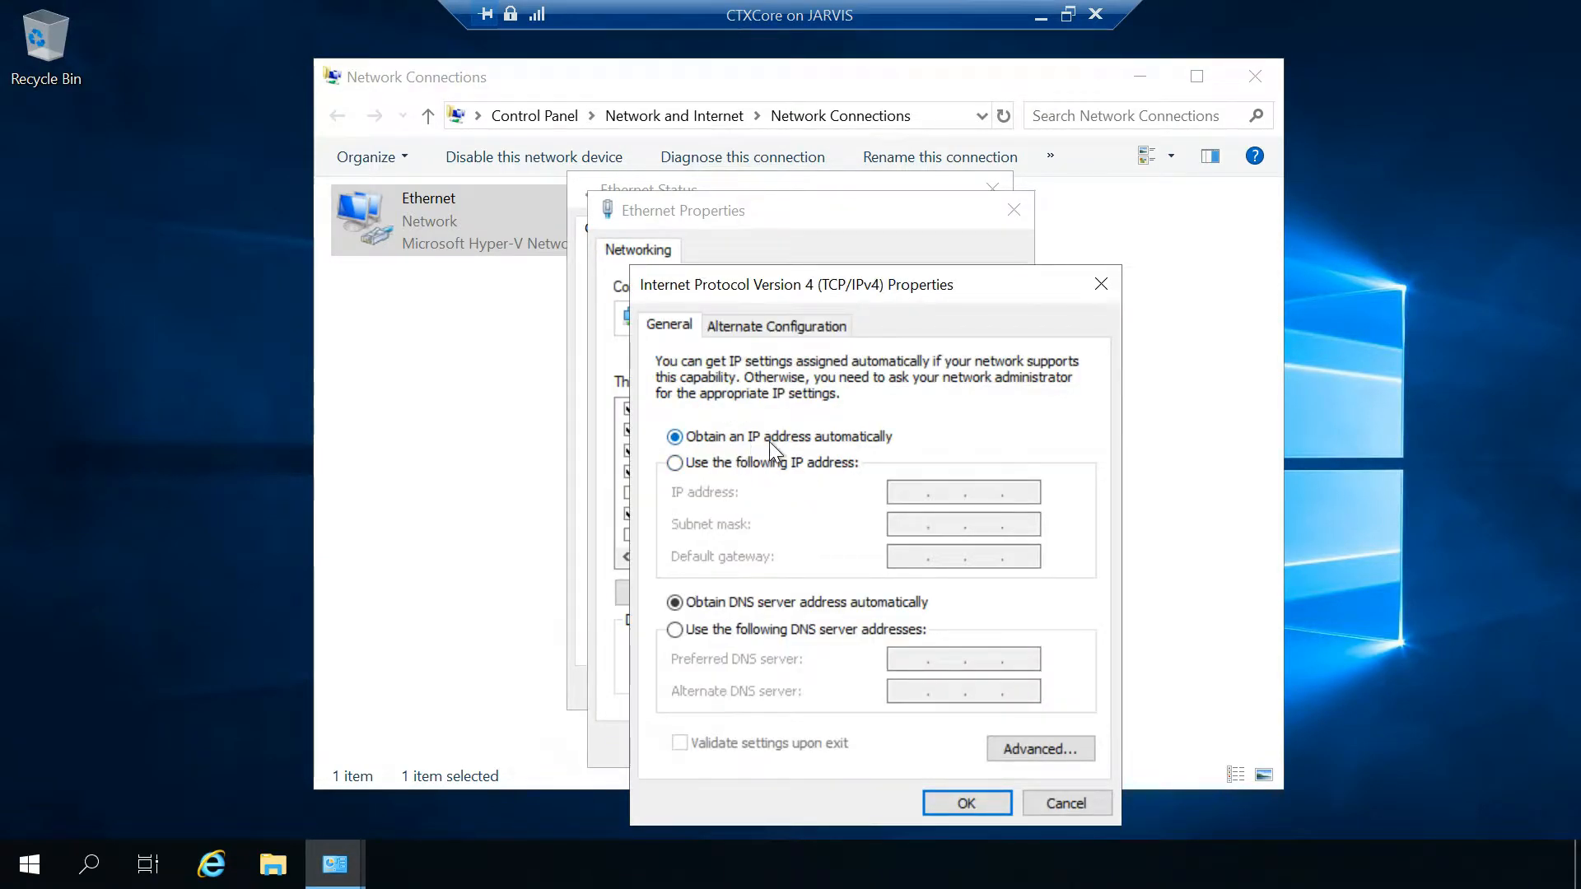
{"action": "mouse_move", "coordinate": [746, 605]}
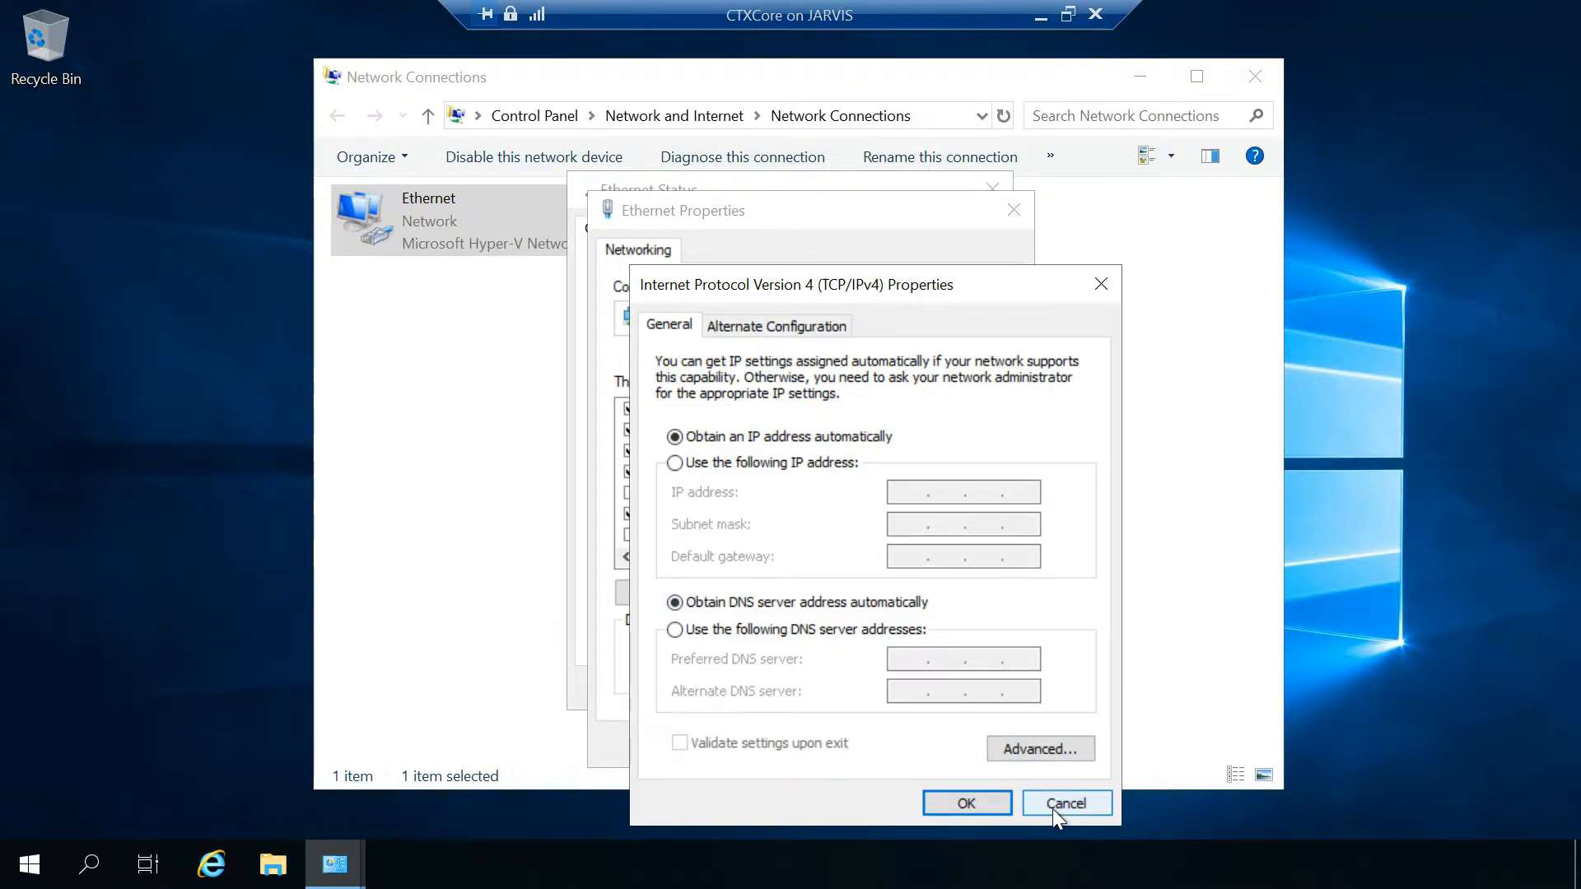
{"action": "left_click", "coordinate": [1065, 803]}
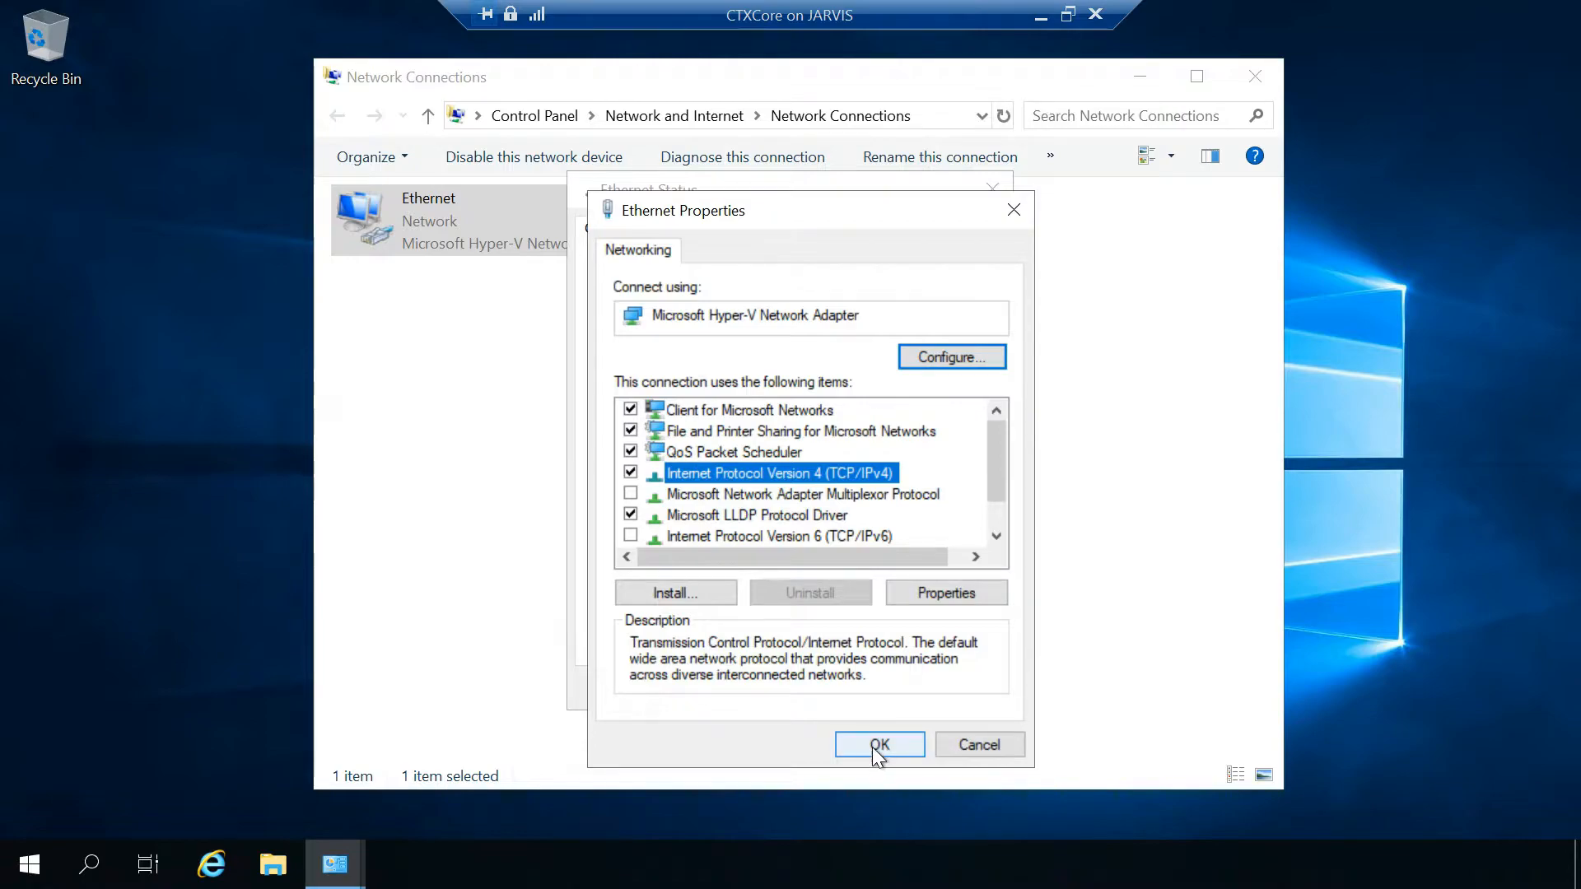
{"action": "left_click", "coordinate": [877, 744]}
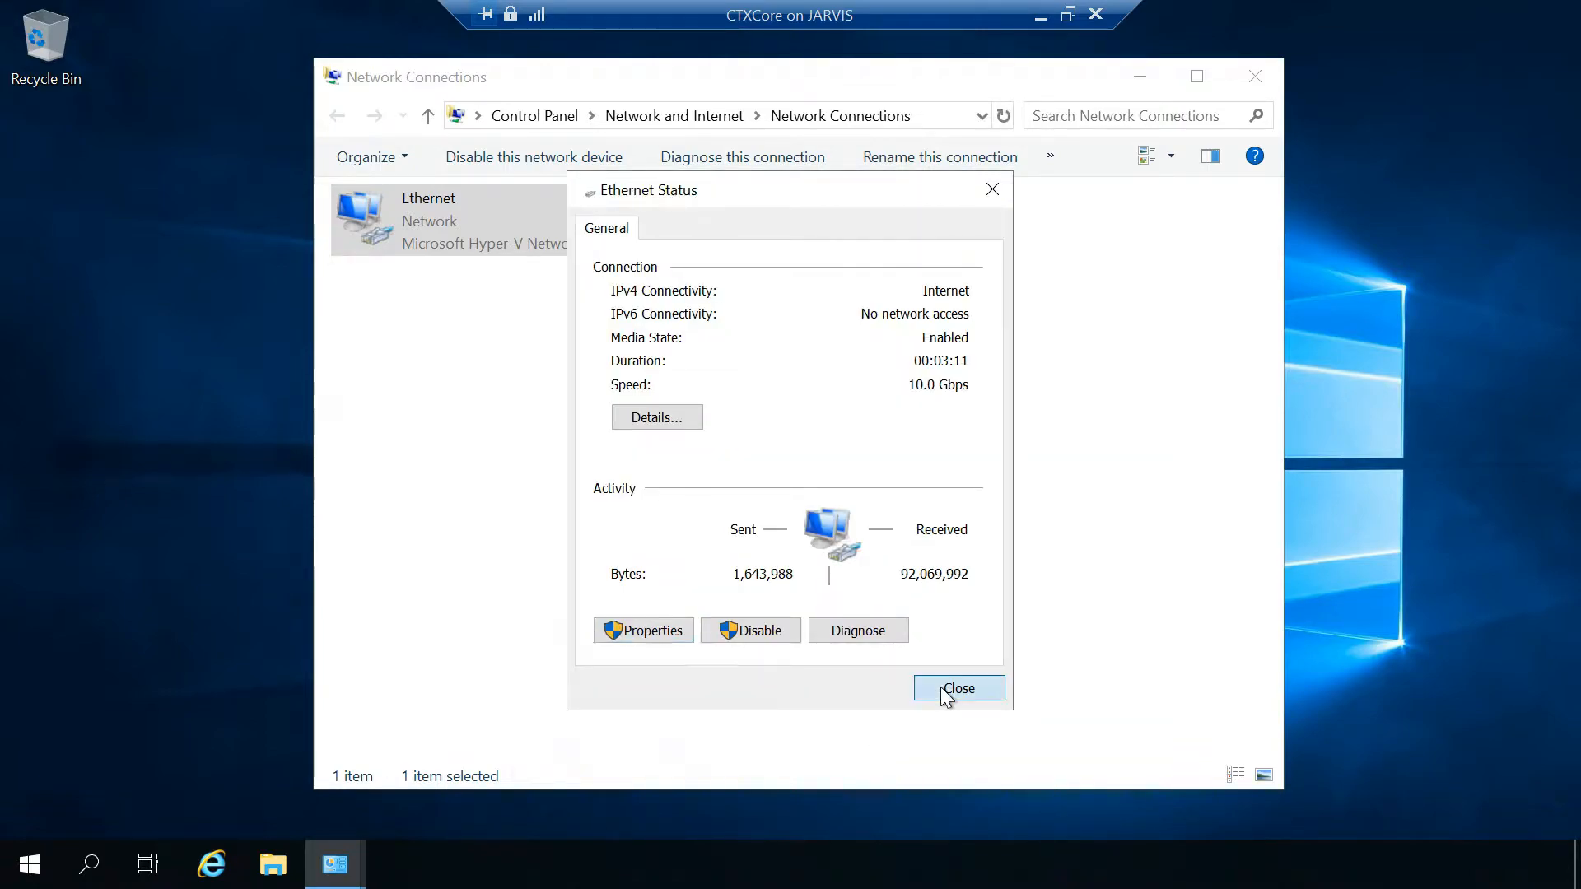
{"action": "left_click", "coordinate": [956, 688]}
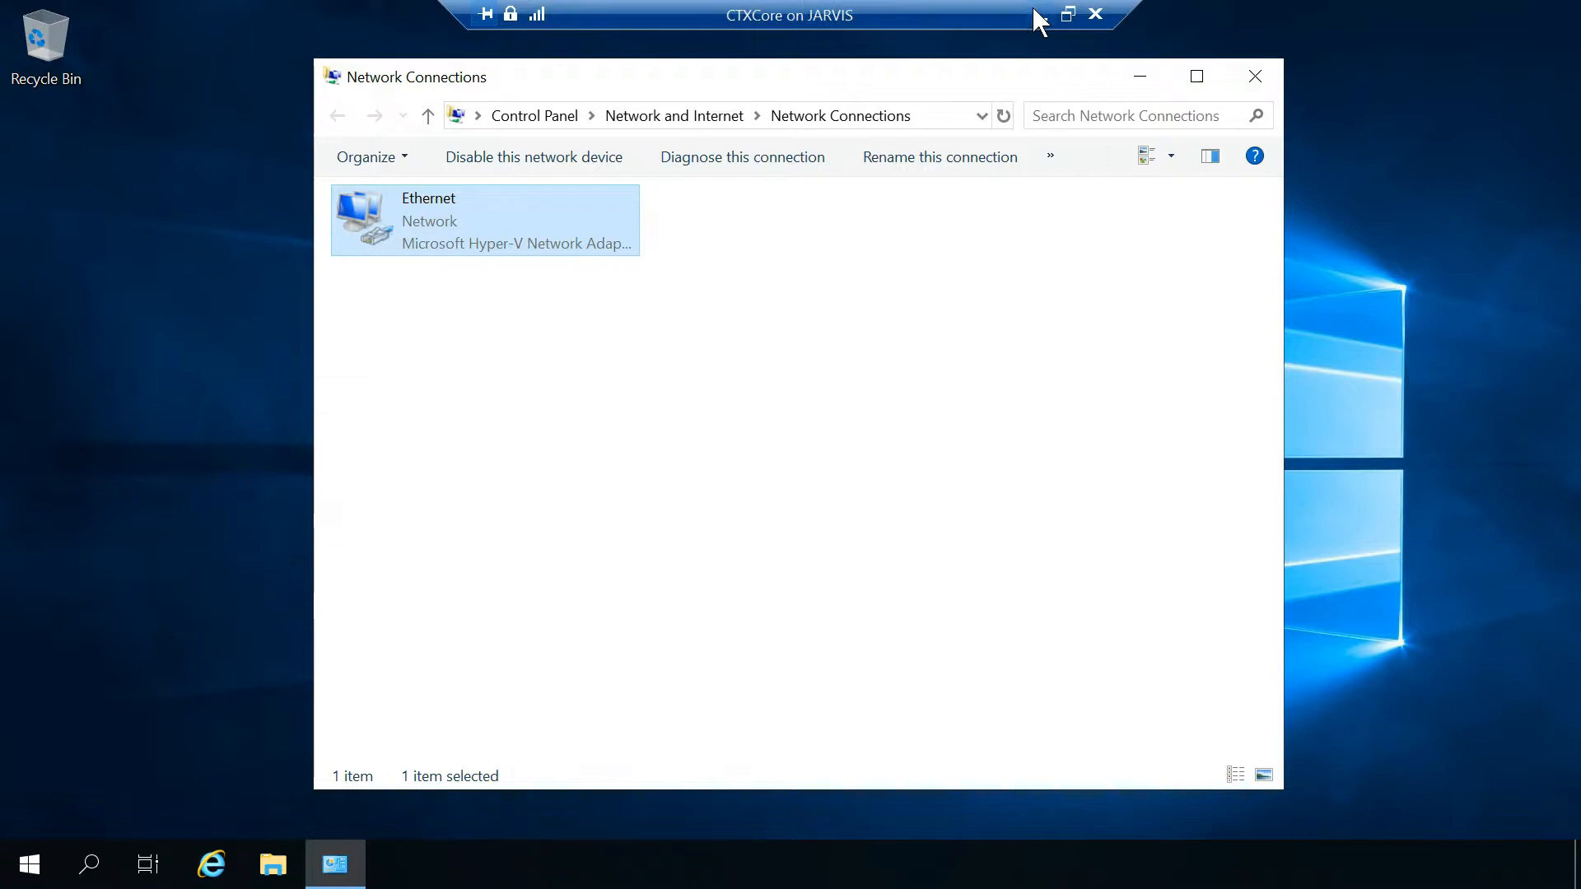
{"action": "left_click", "coordinate": [645, 864]}
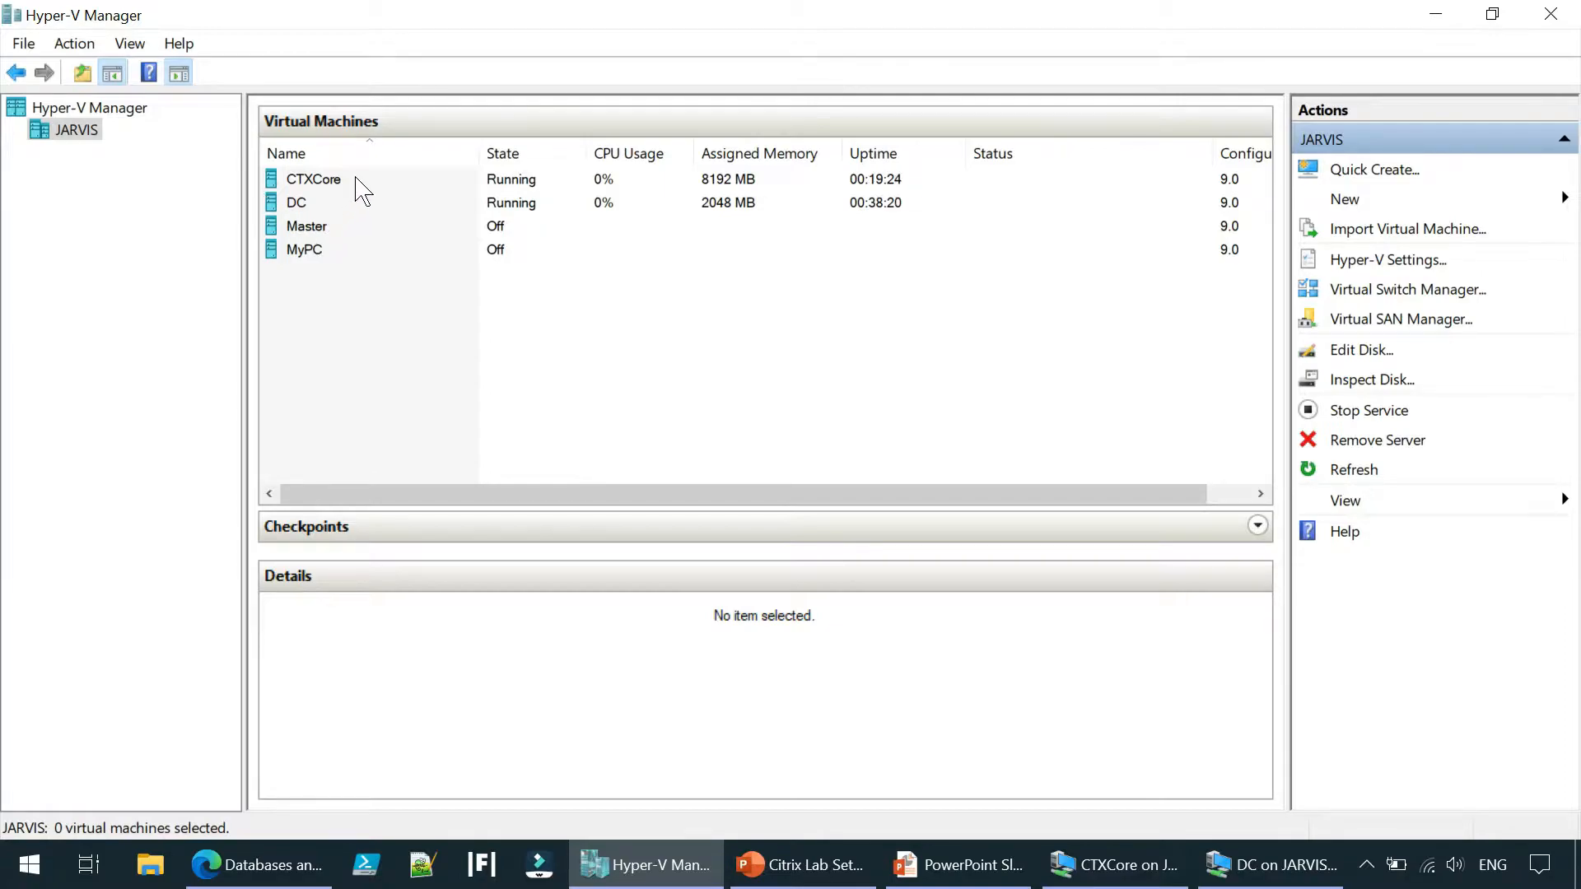
{"action": "left_click", "coordinate": [314, 179]}
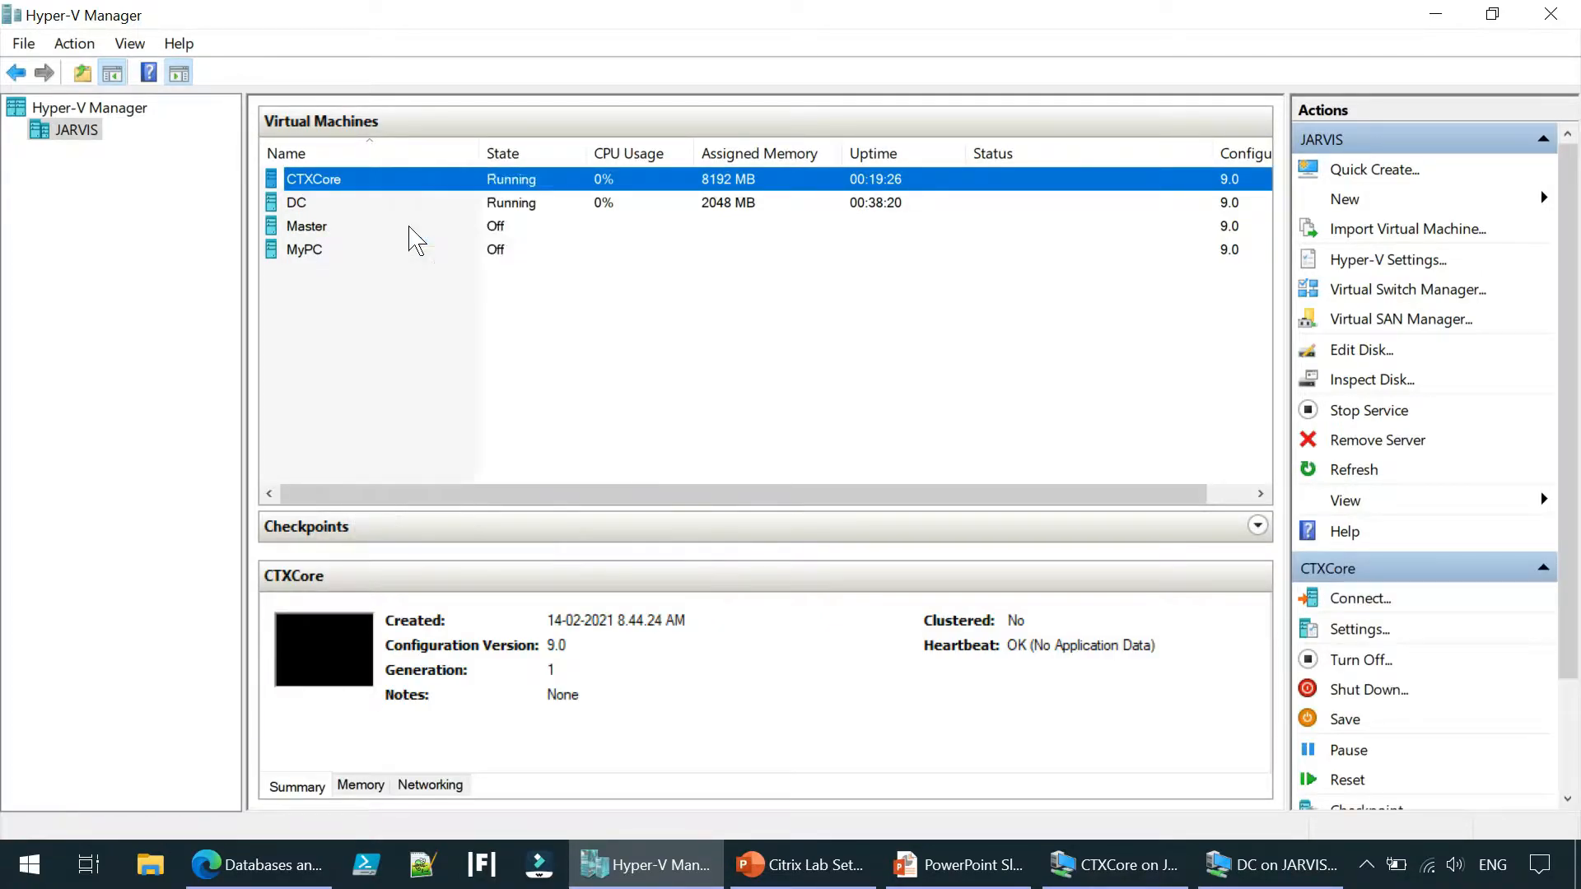
{"action": "left_click", "coordinate": [1357, 628]}
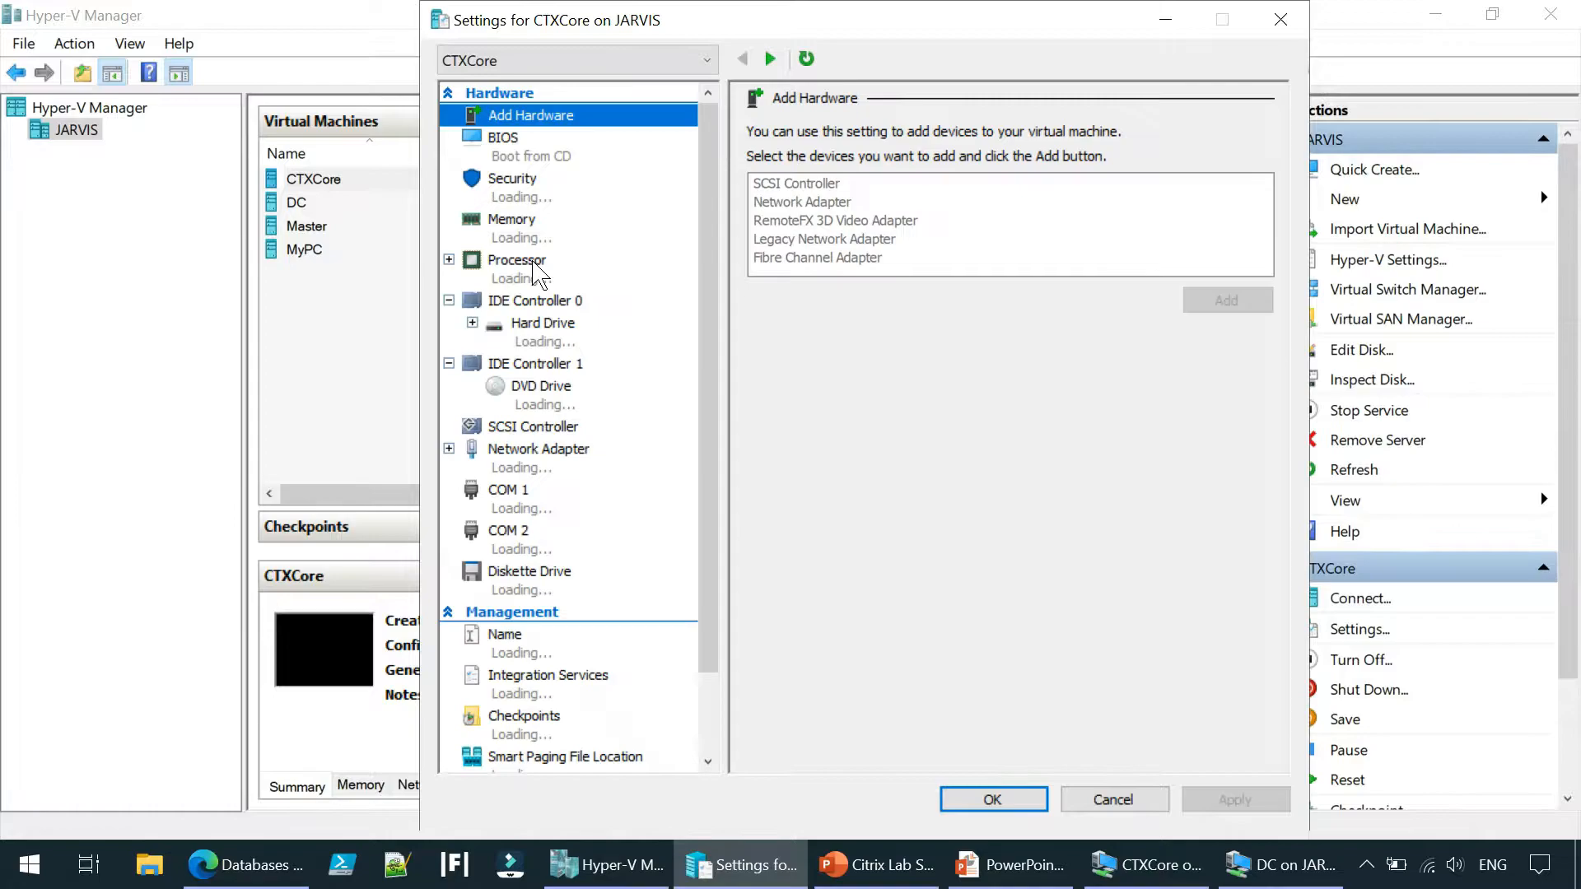
{"action": "left_click", "coordinate": [538, 449]}
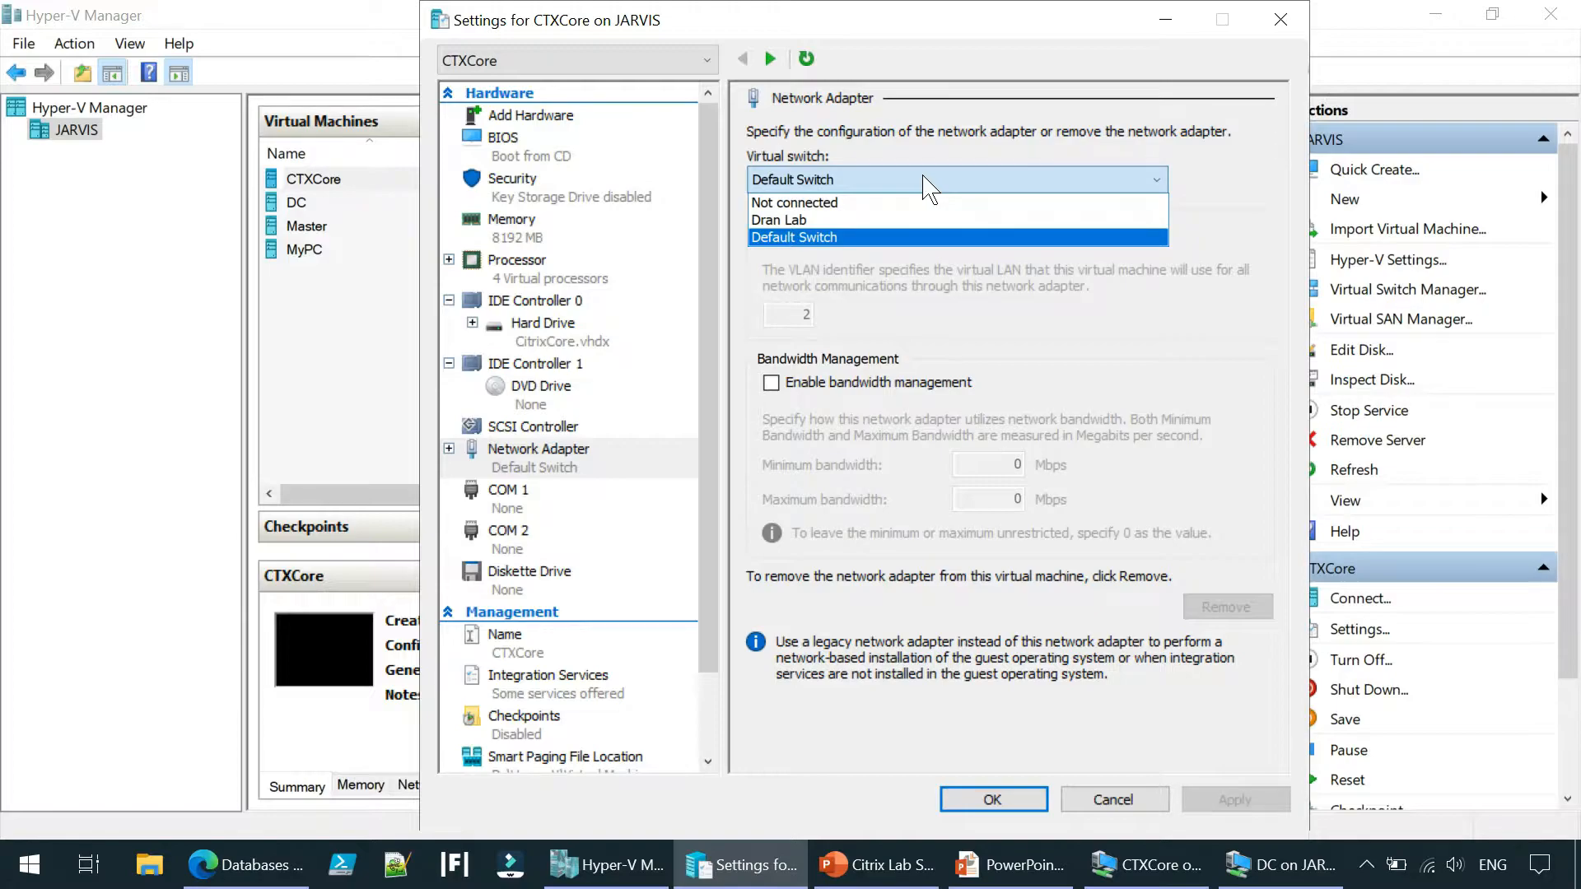
{"action": "left_click", "coordinate": [794, 237]}
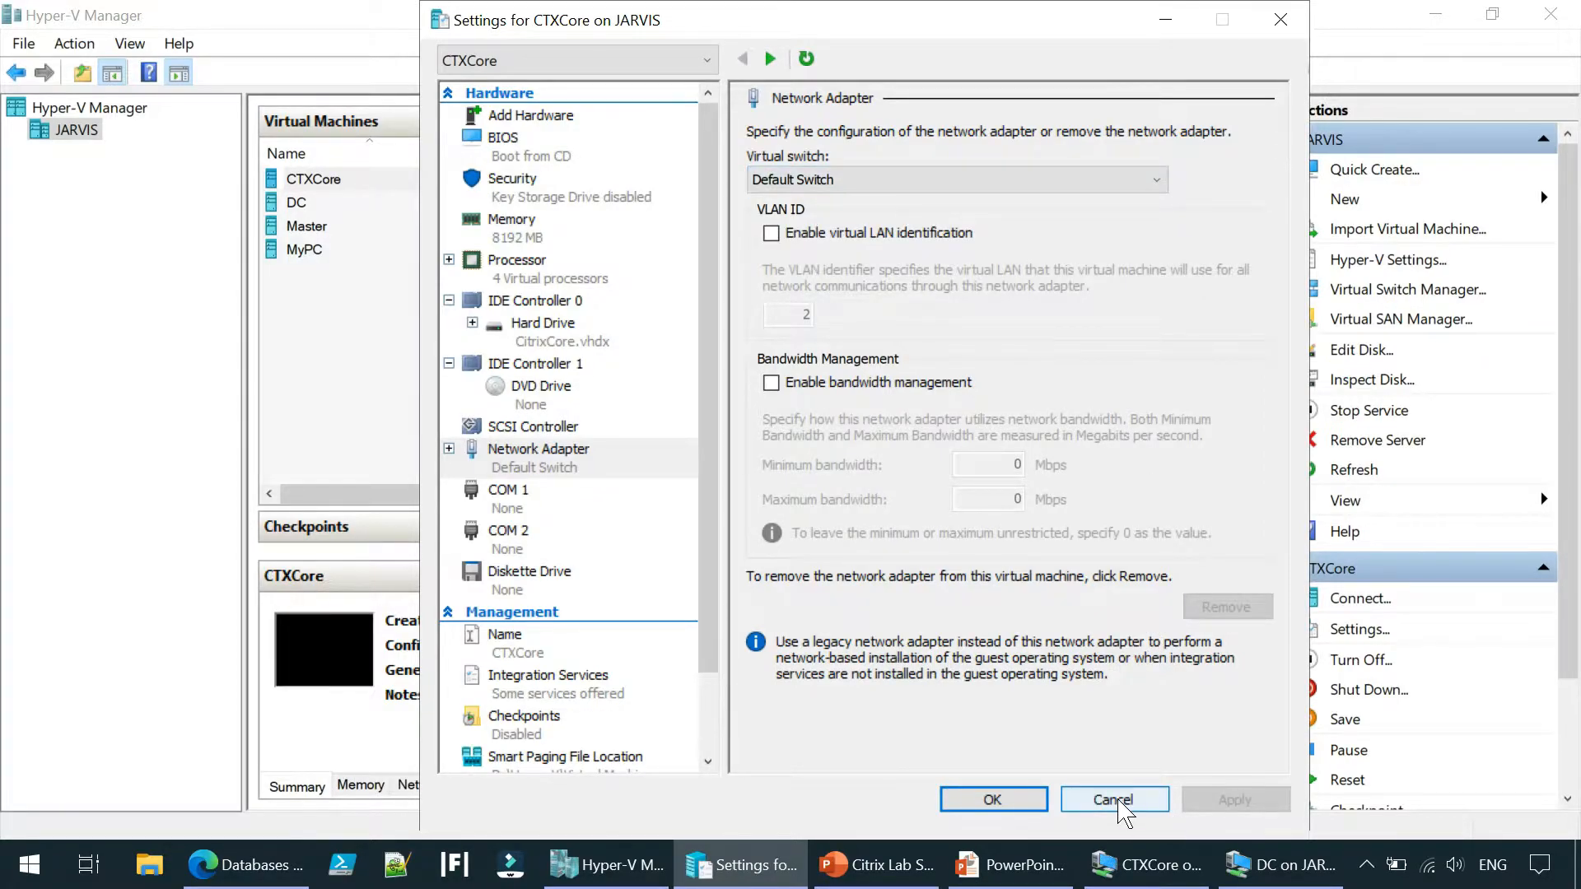
{"action": "left_click", "coordinate": [1112, 798]}
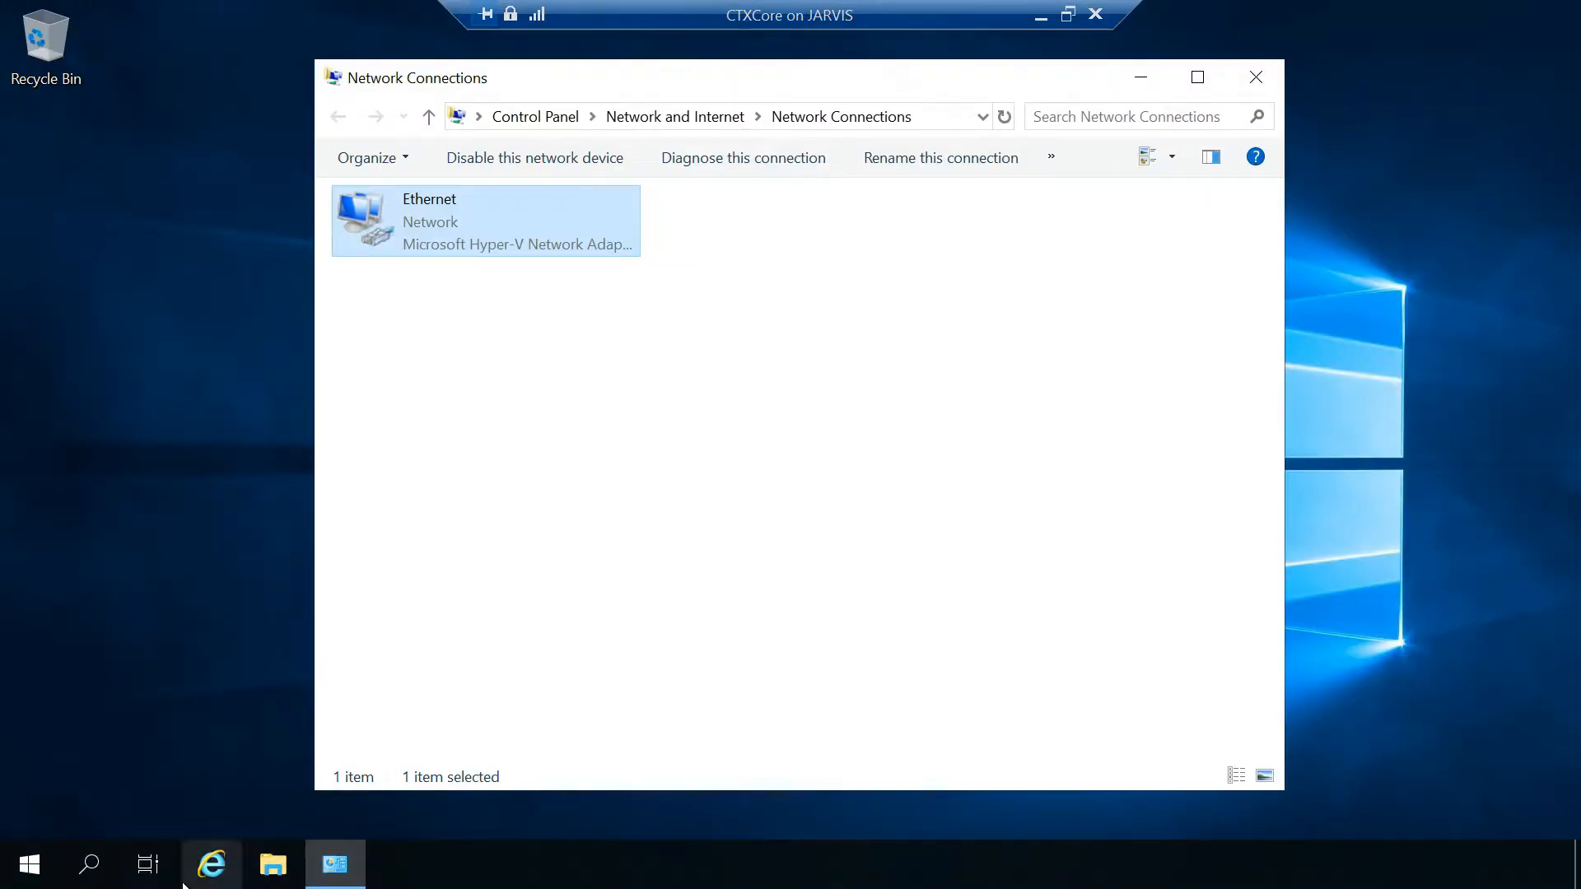
- Confirm IE Enhanced Security Configuration is Off in Server Manager's Local Server, and close Network Connections
{"action": "left_click", "coordinate": [210, 864]}
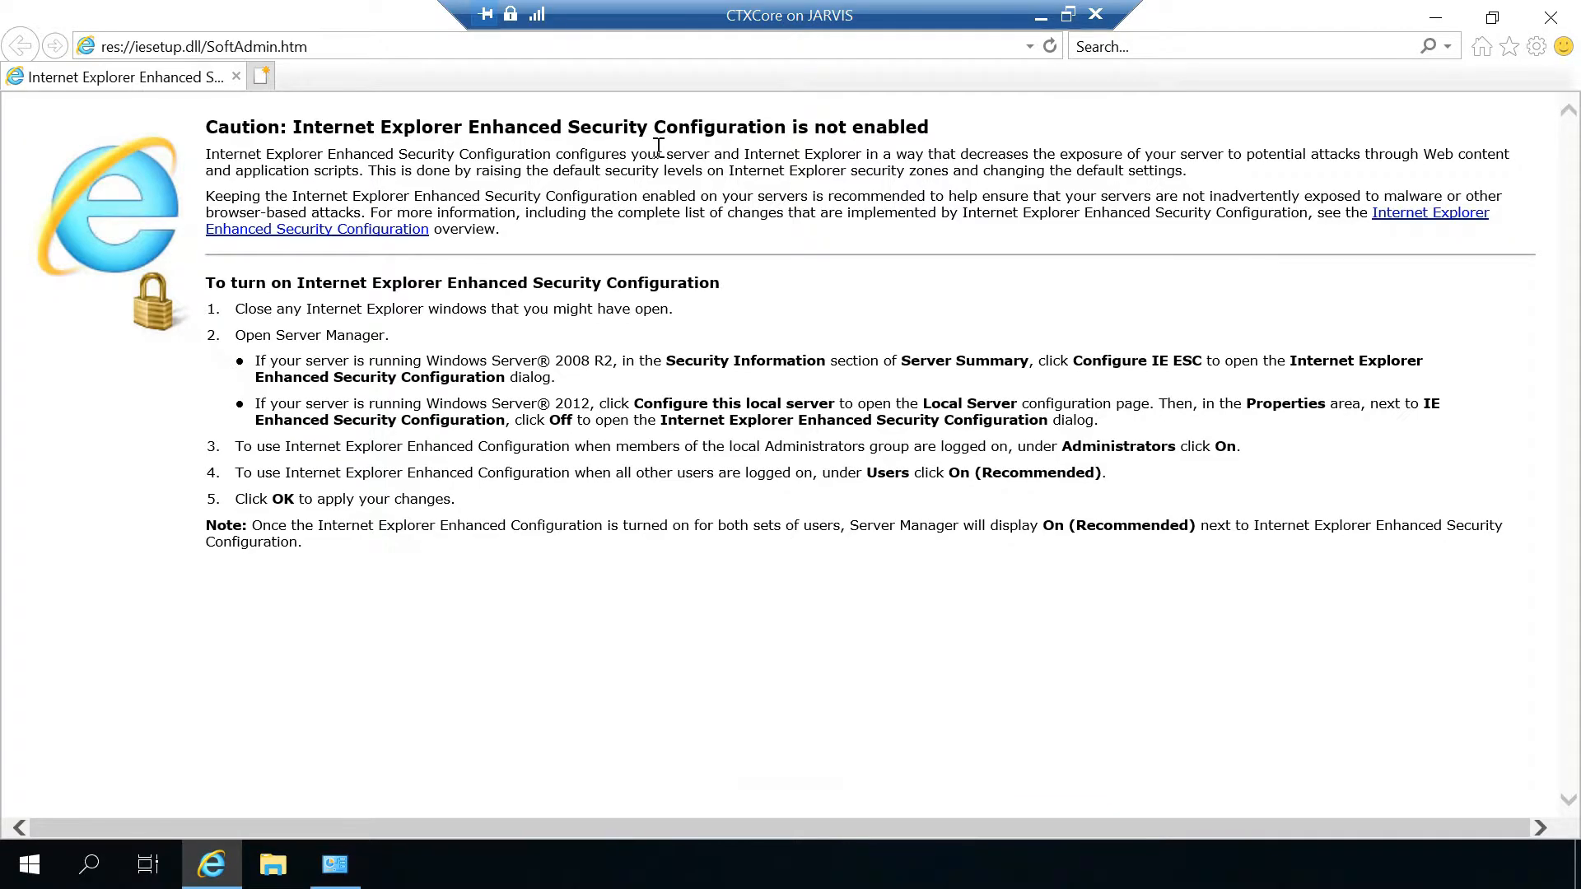
{"action": "mouse_move", "coordinate": [1398, 30]}
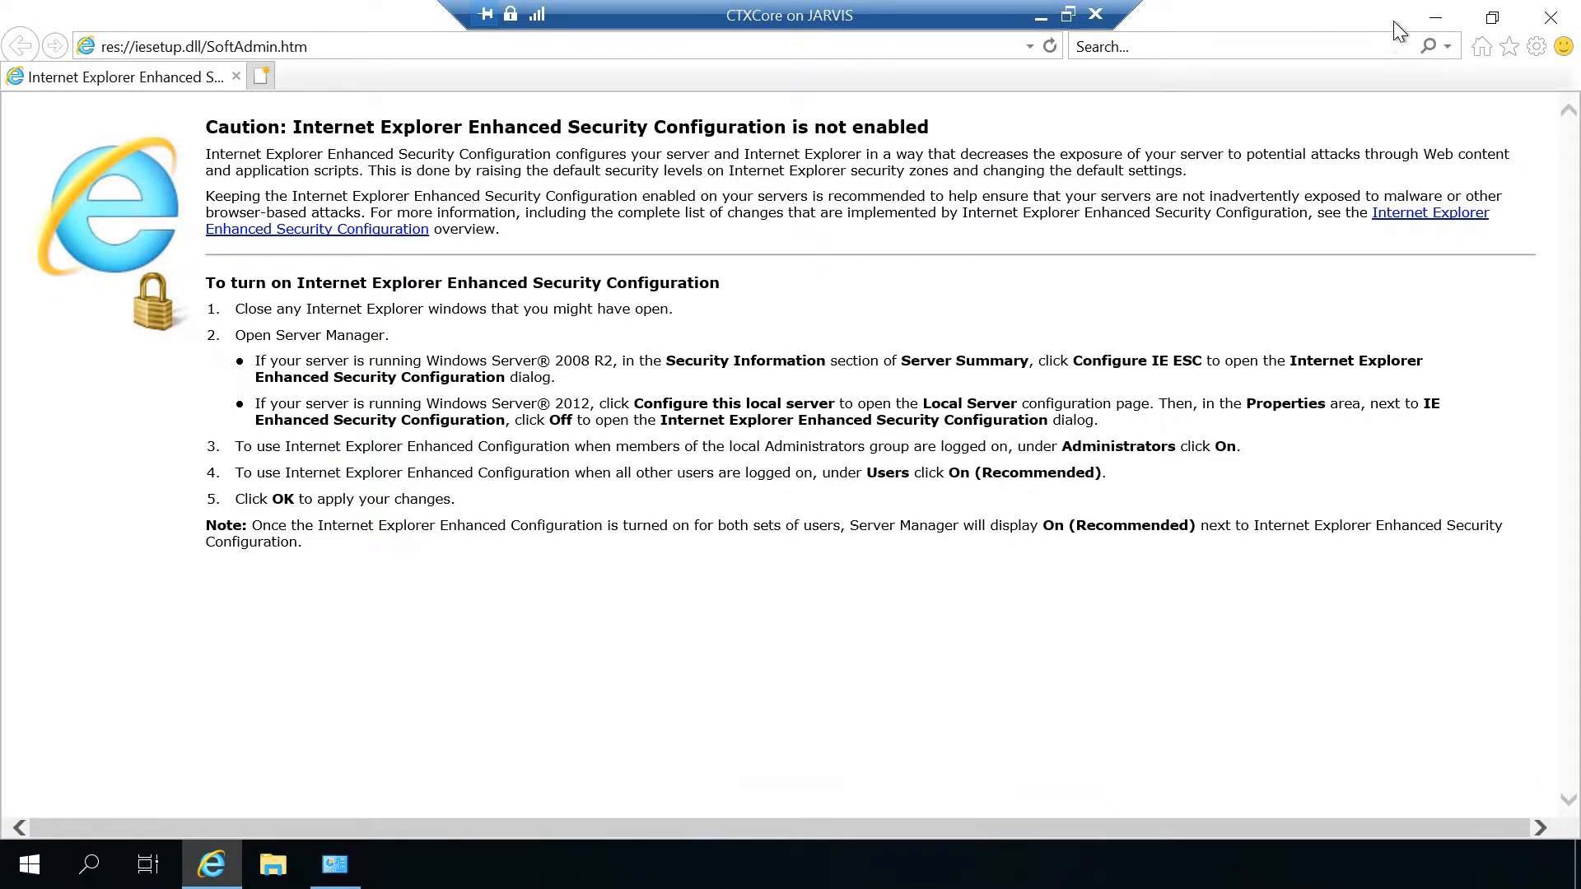
{"action": "mouse_move", "coordinate": [1436, 18]}
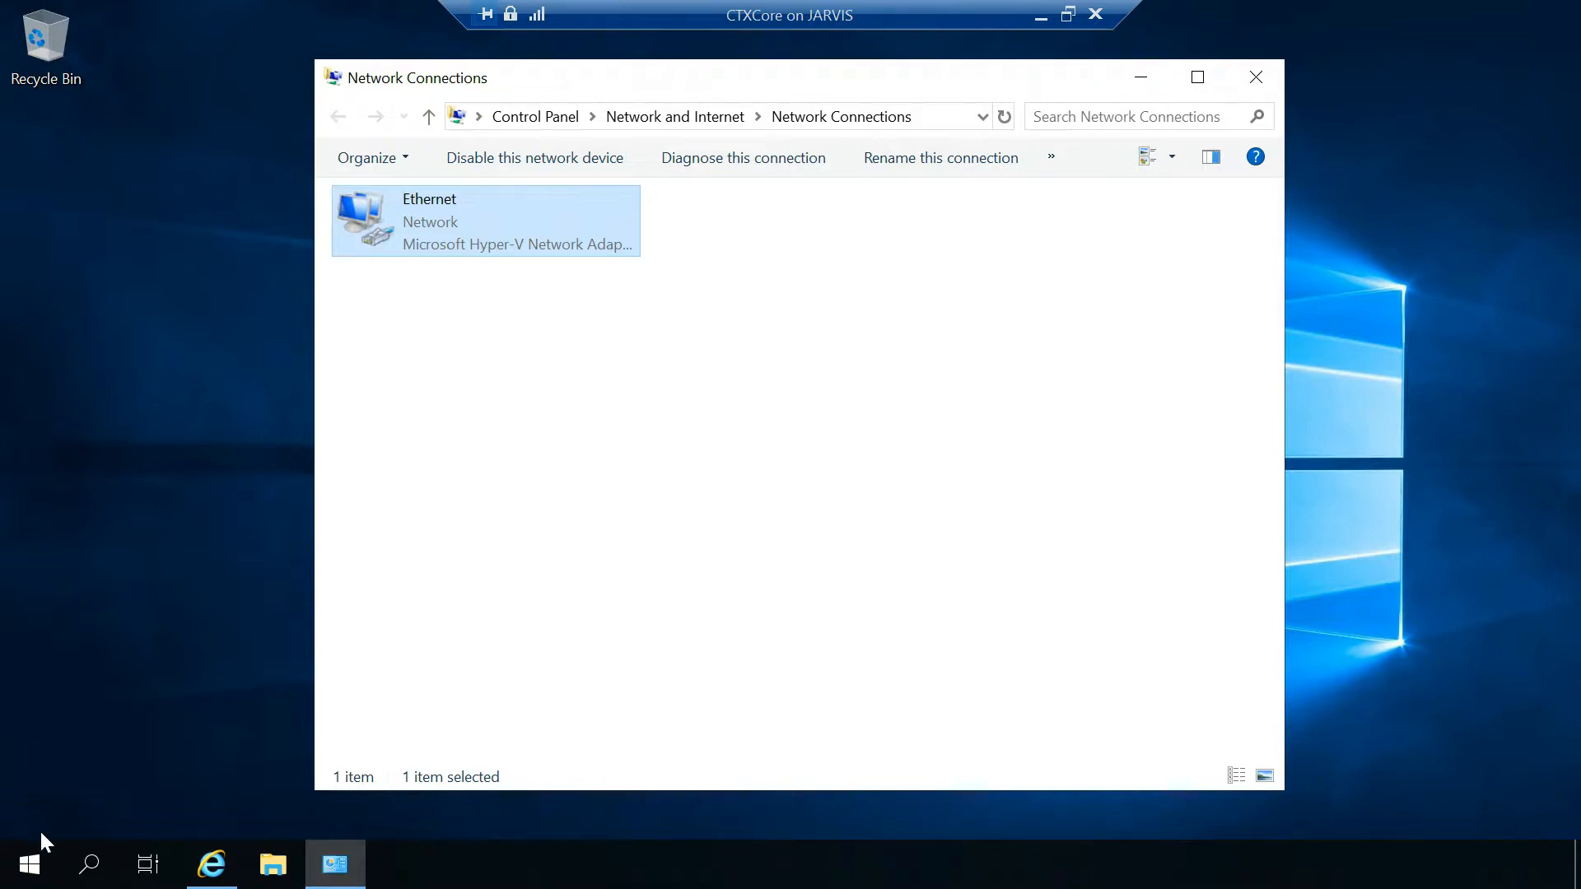
{"action": "left_click", "coordinate": [28, 864]}
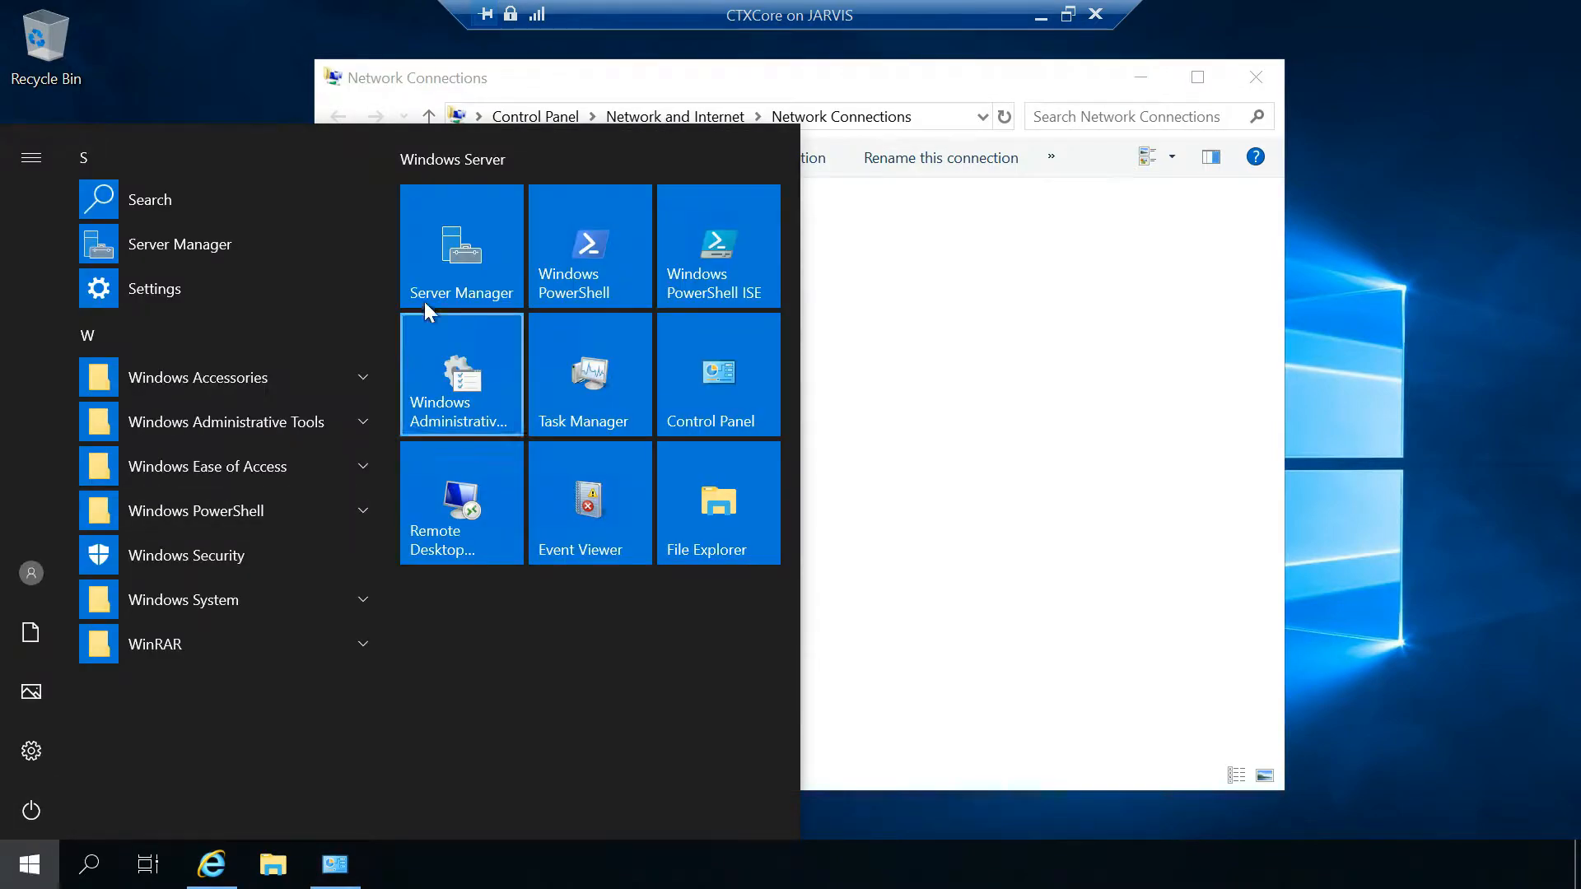
{"action": "left_click", "coordinate": [461, 243]}
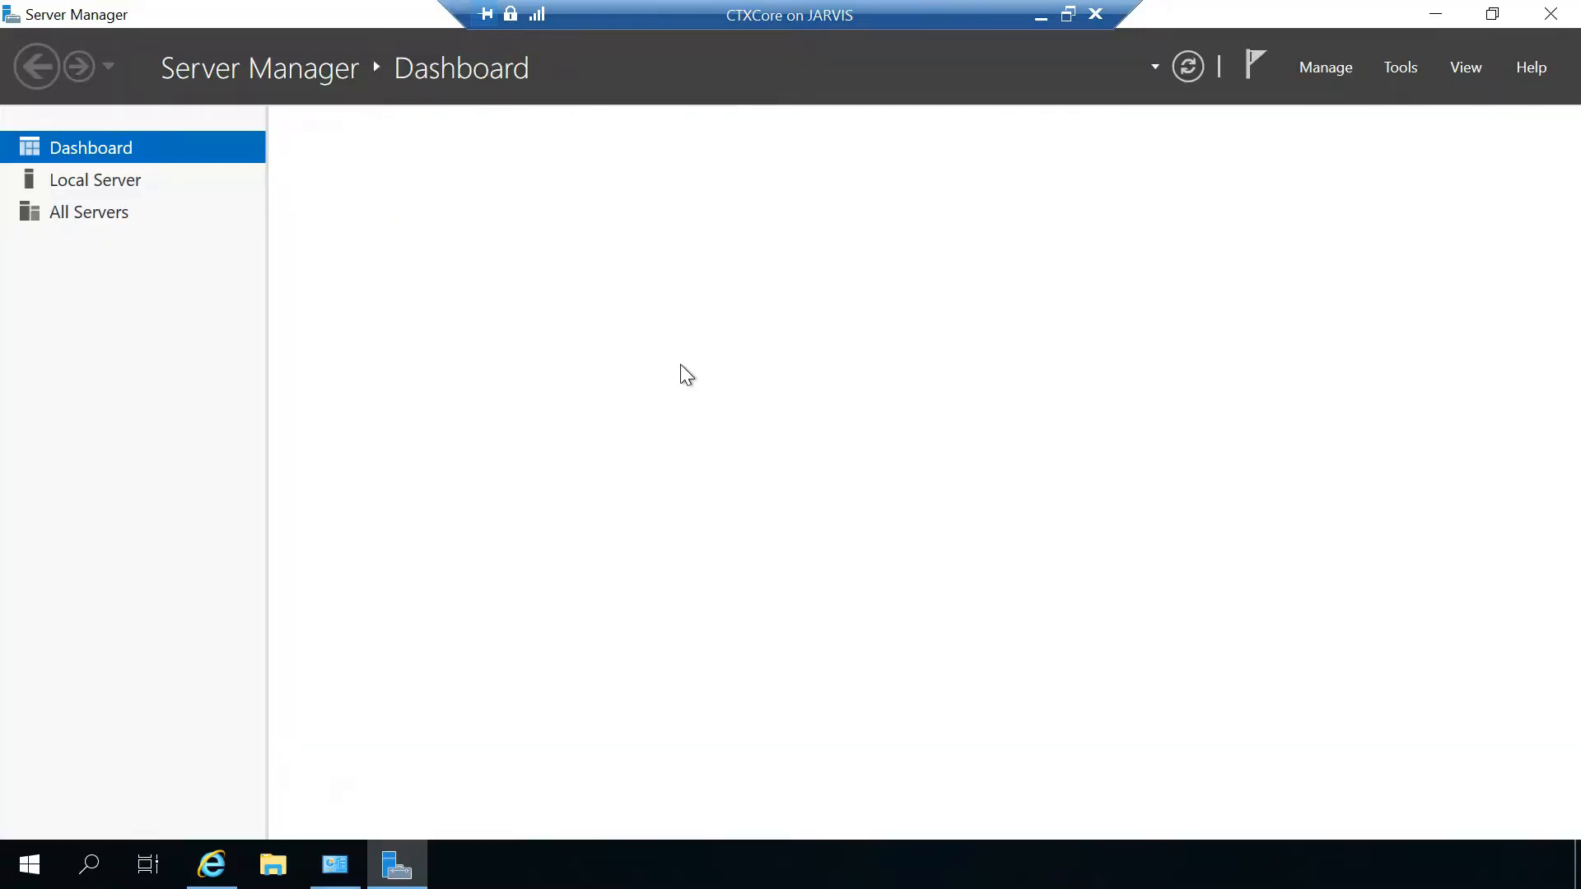
{"action": "left_click", "coordinate": [96, 179]}
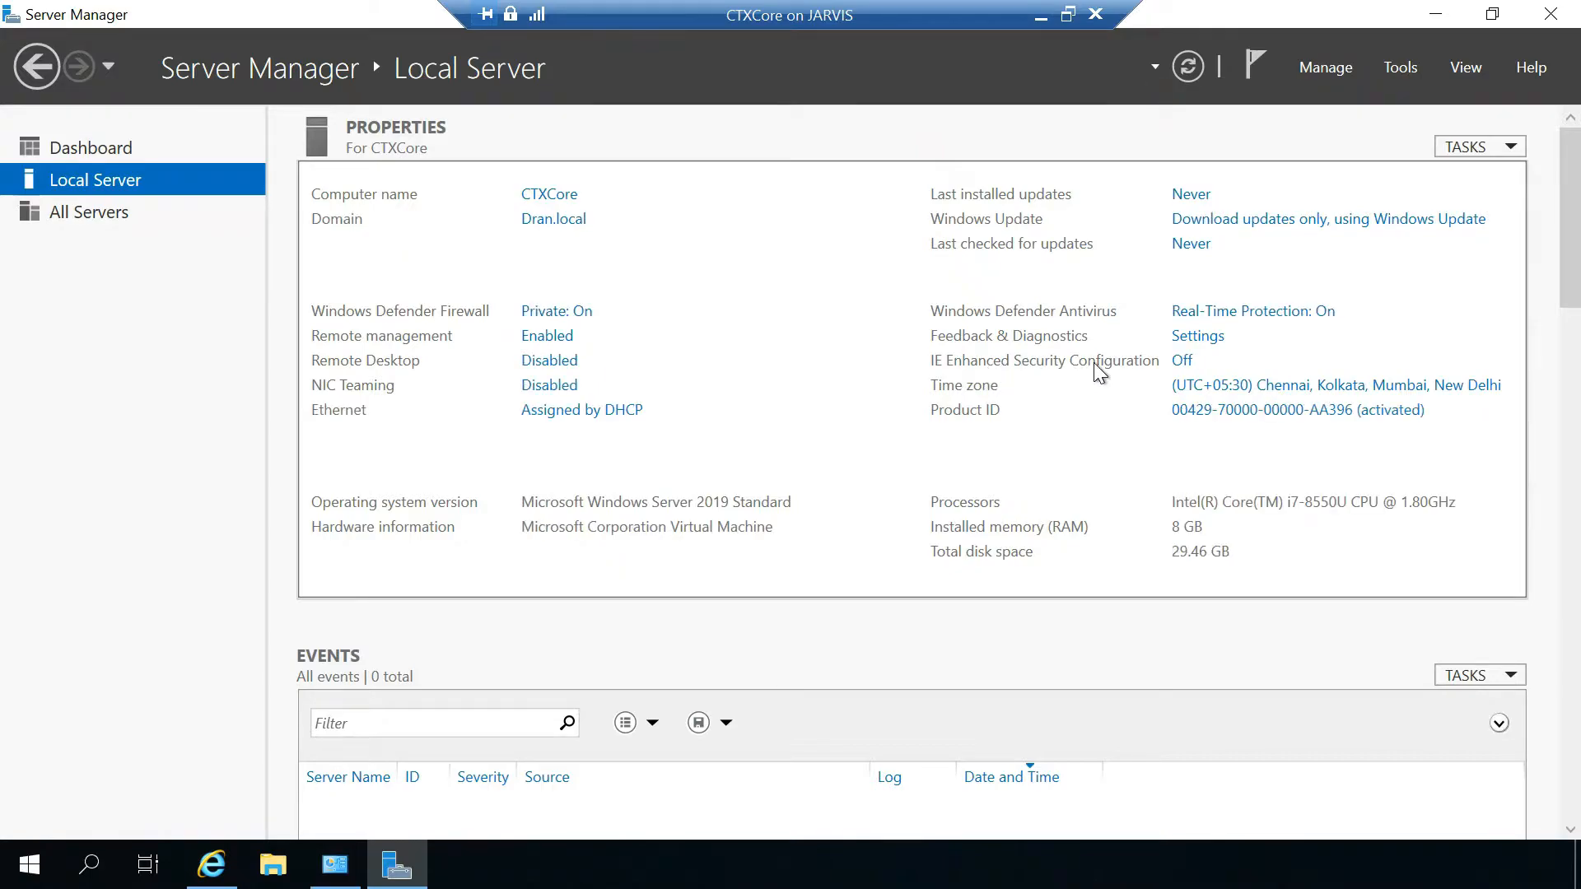
{"action": "mouse_move", "coordinate": [1420, 53]}
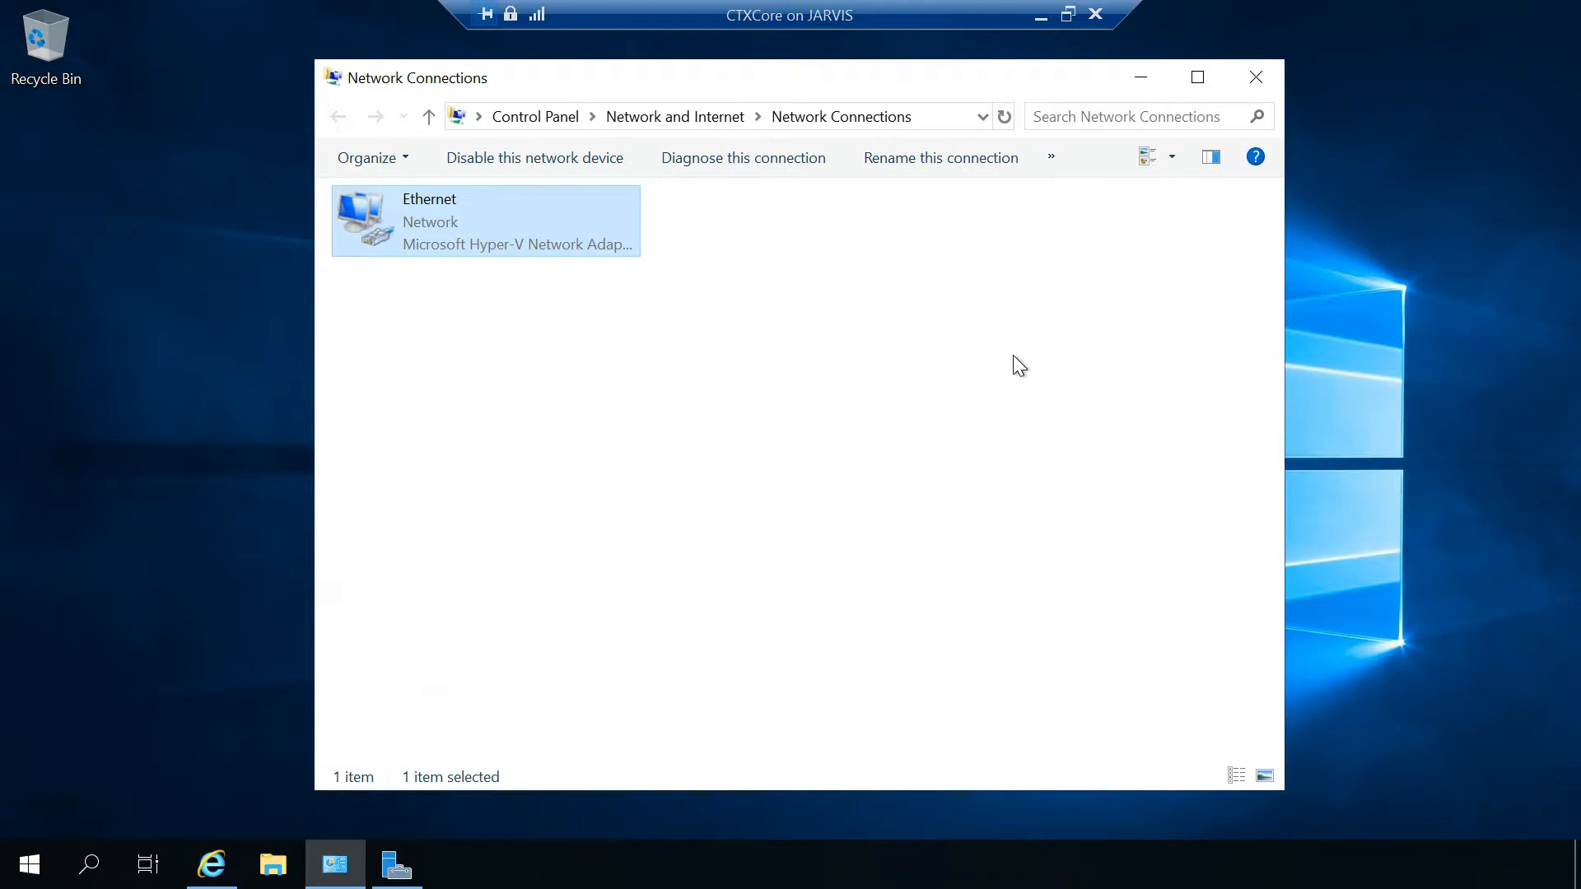
{"action": "left_click", "coordinate": [1255, 77]}
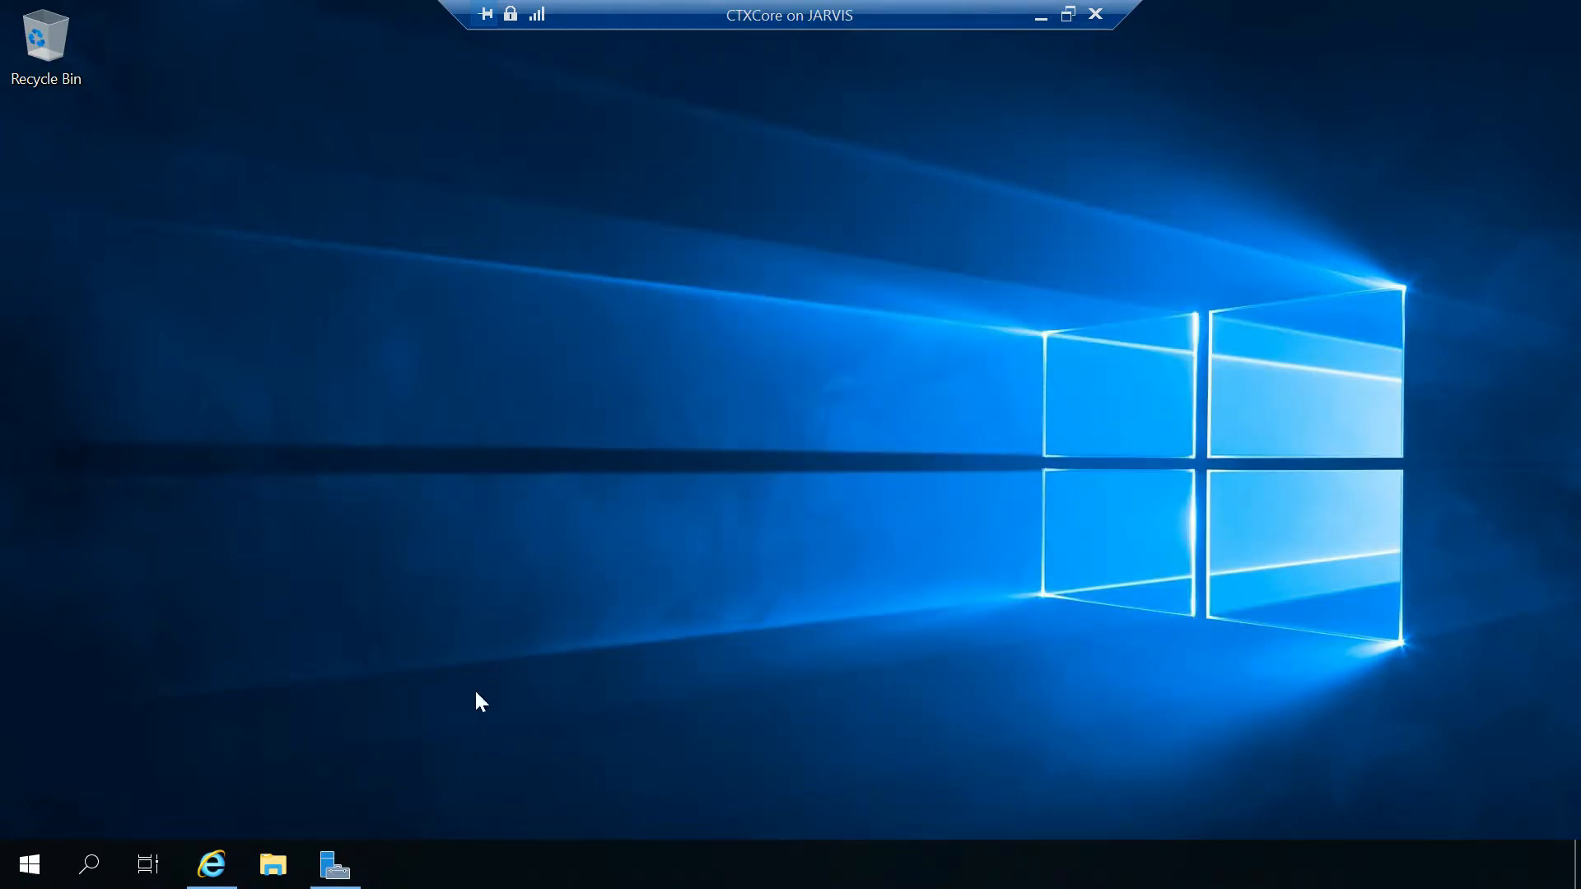
- Google 'sql express download' in Internet Explorer and open Microsoft's SQL Server Downloads page
{"action": "left_click", "coordinate": [212, 863]}
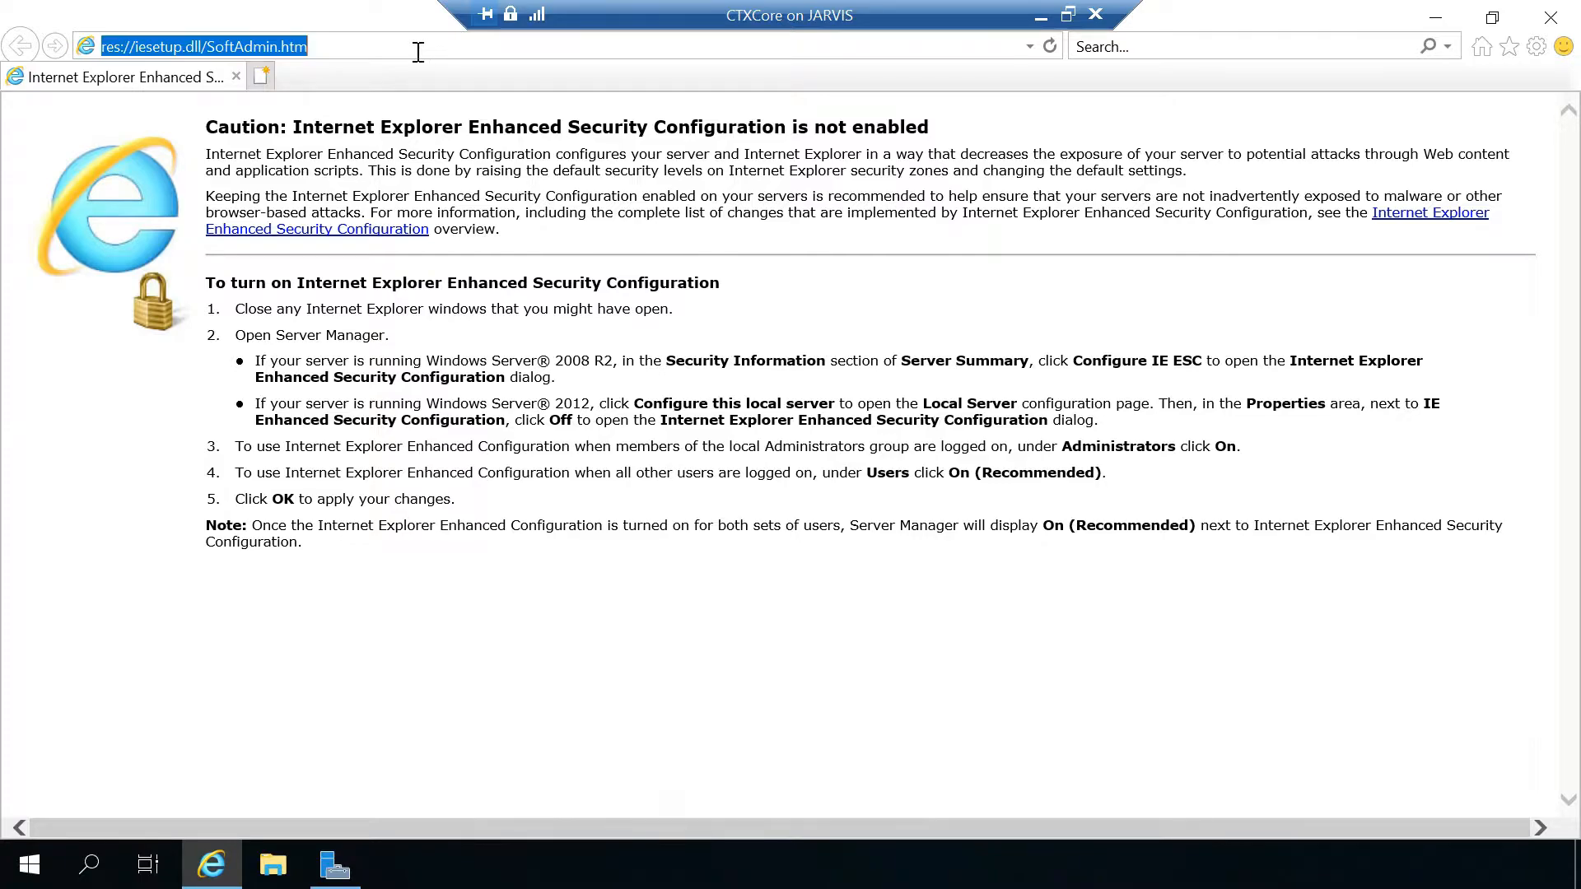
{"action": "type", "text": "http://google.com/"}
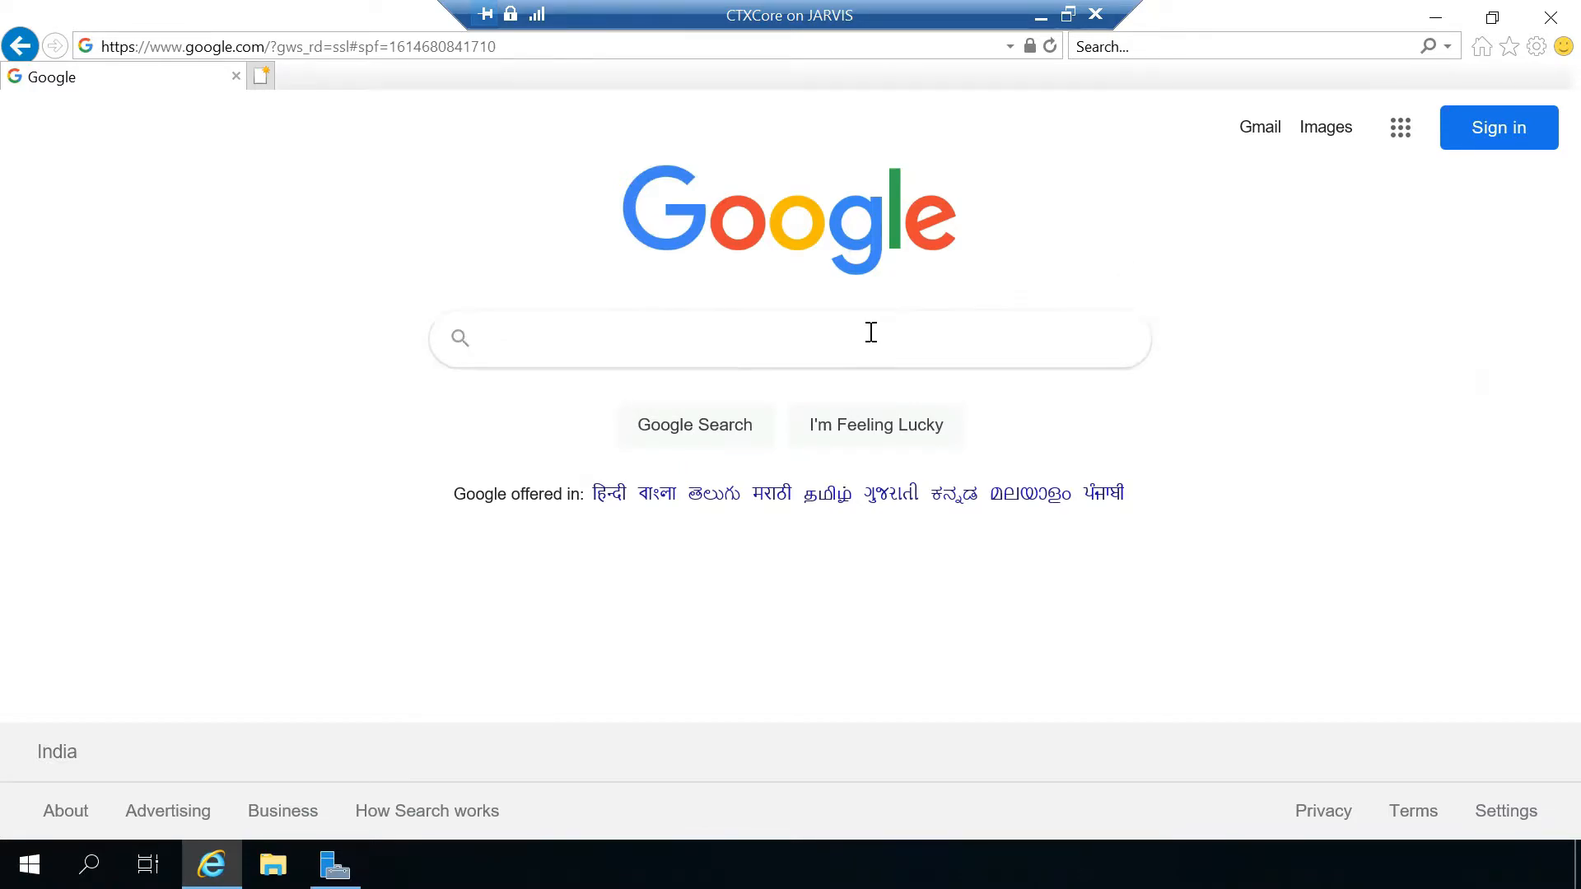
{"action": "type", "text": "s"}
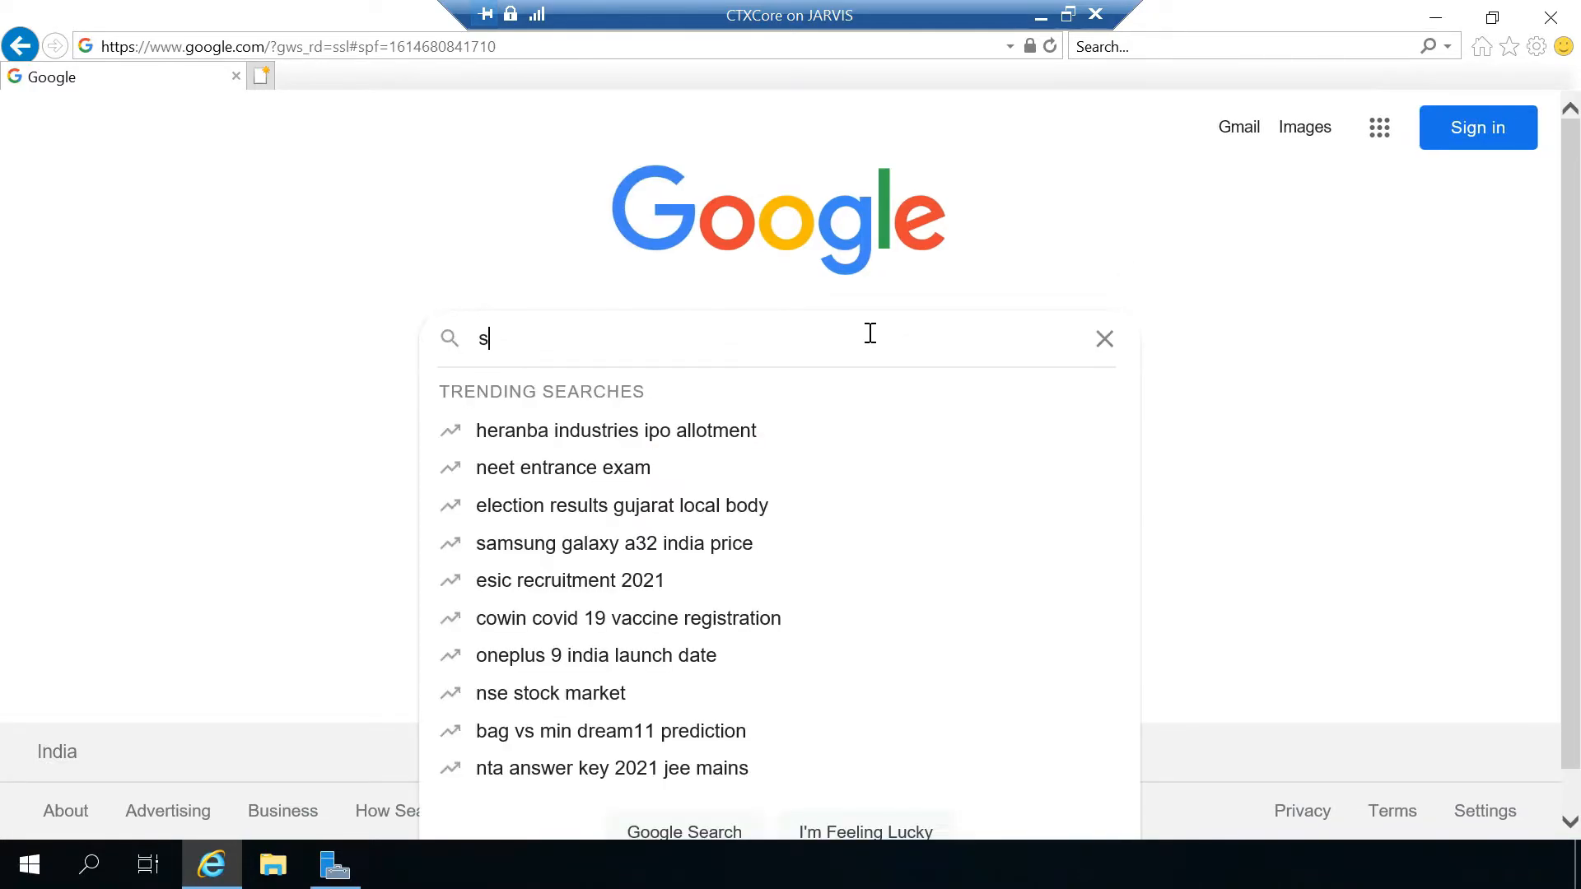
{"action": "type", "text": "ql expre"}
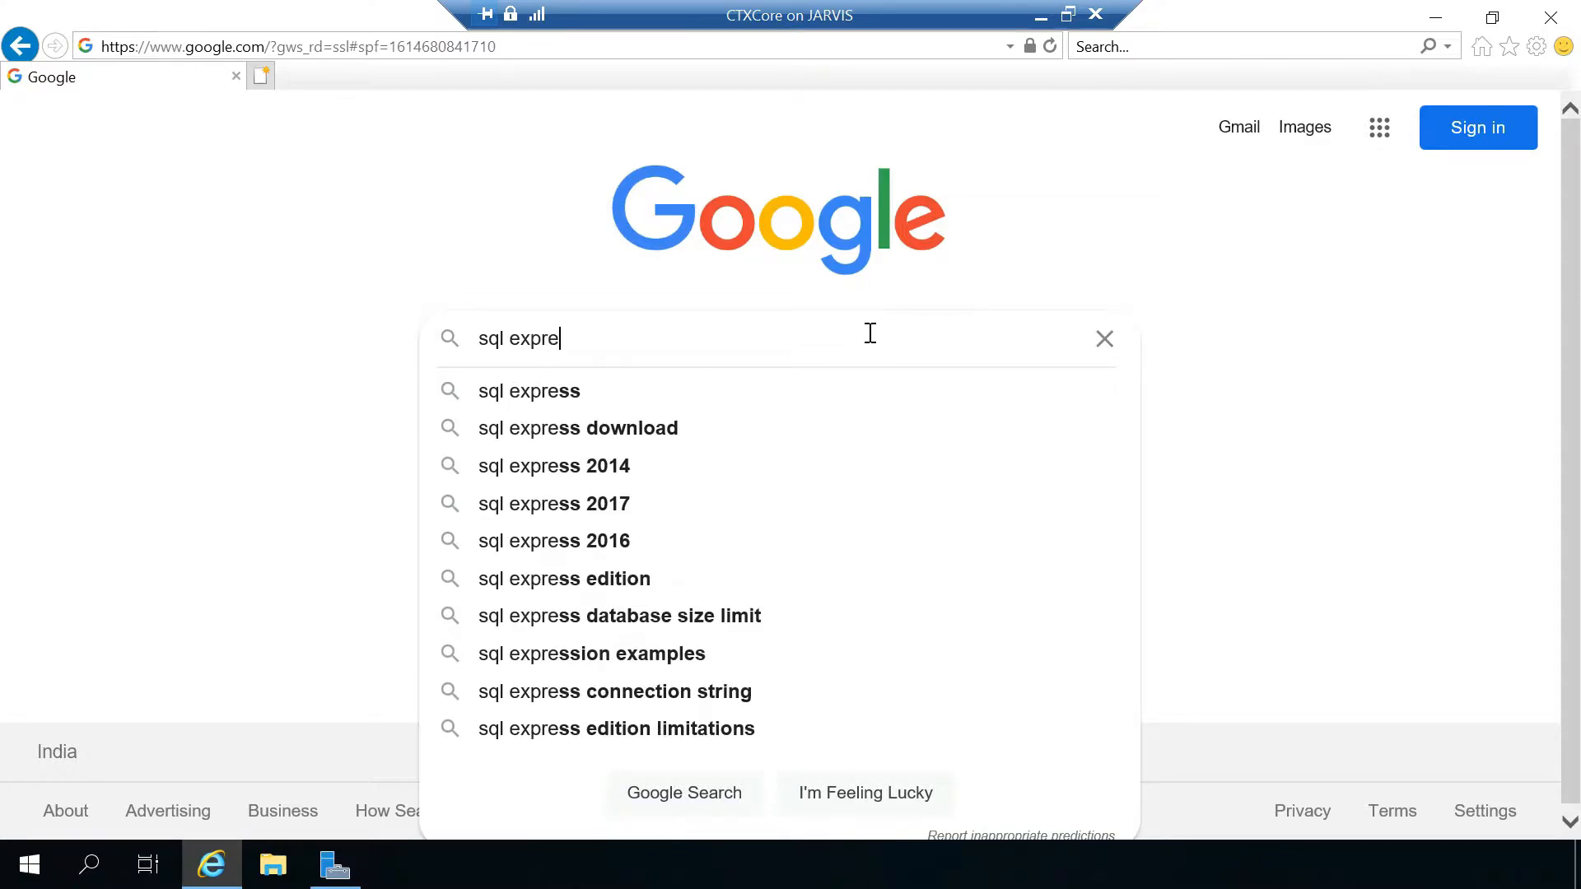
{"action": "left_click", "coordinate": [576, 428]}
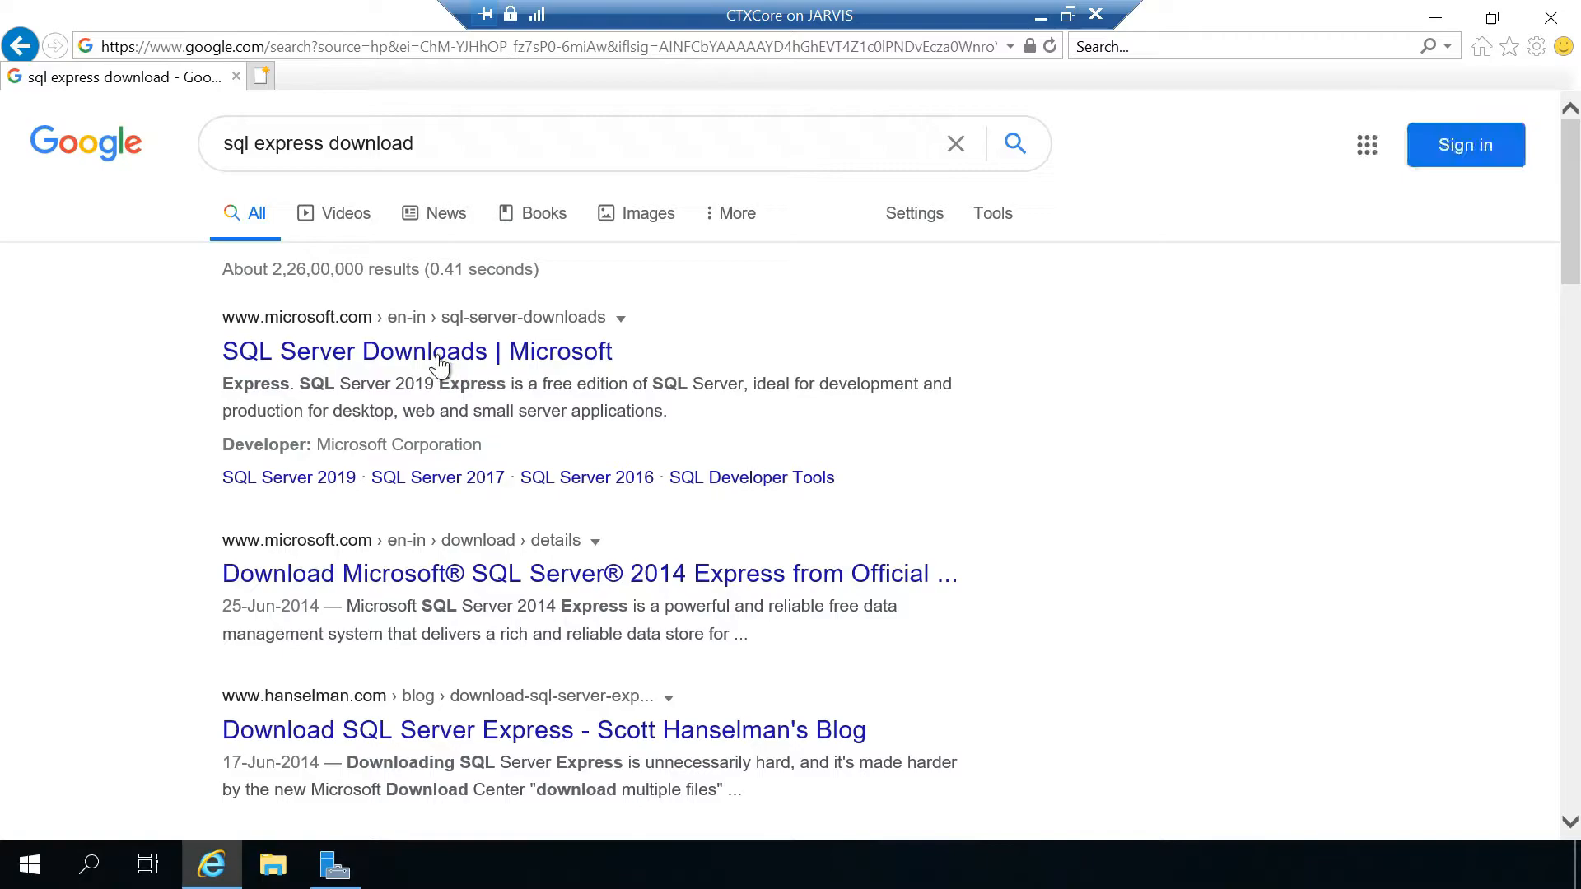
{"action": "left_click", "coordinate": [416, 351]}
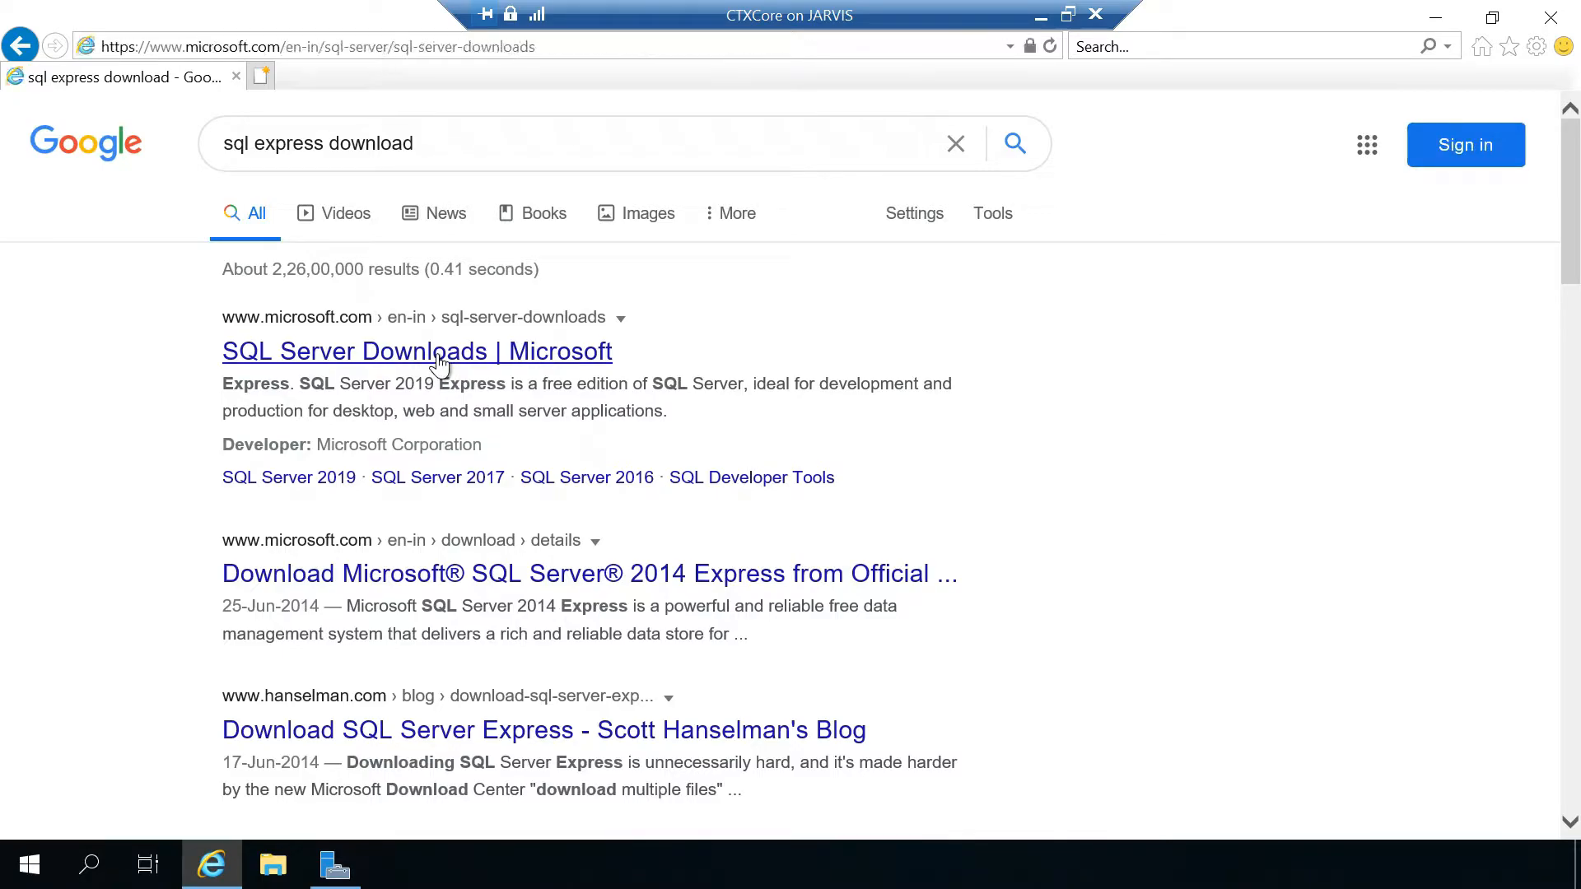
{"action": "left_click", "coordinate": [416, 351]}
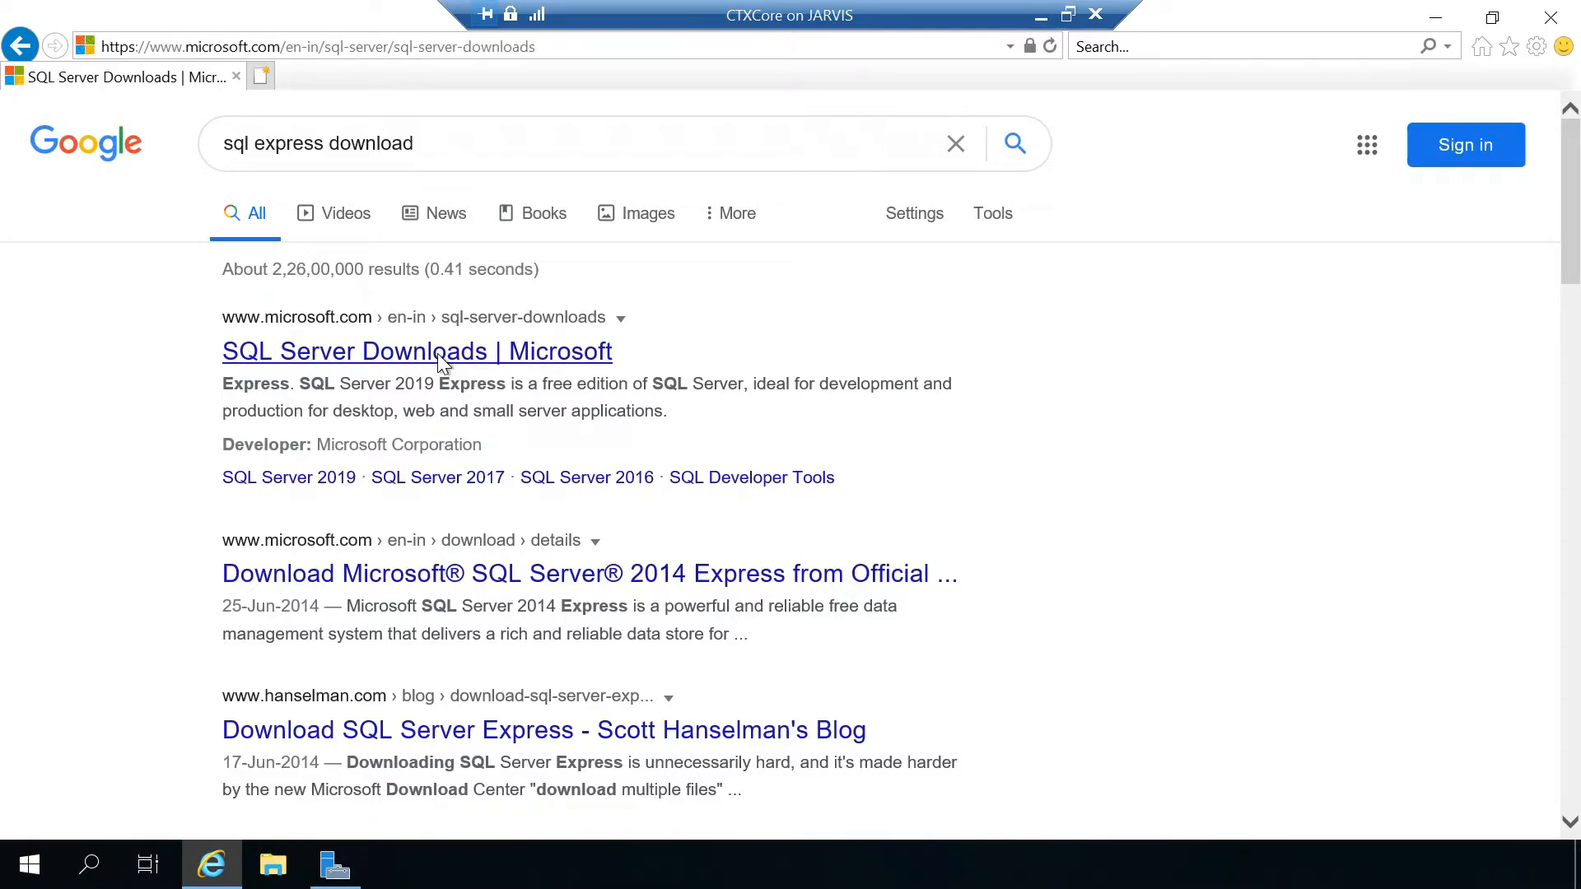
- Download and save the Express installer SQL2019-SSEI-Expr.exe, and show it in its Downloads folder
{"action": "left_click", "coordinate": [416, 351]}
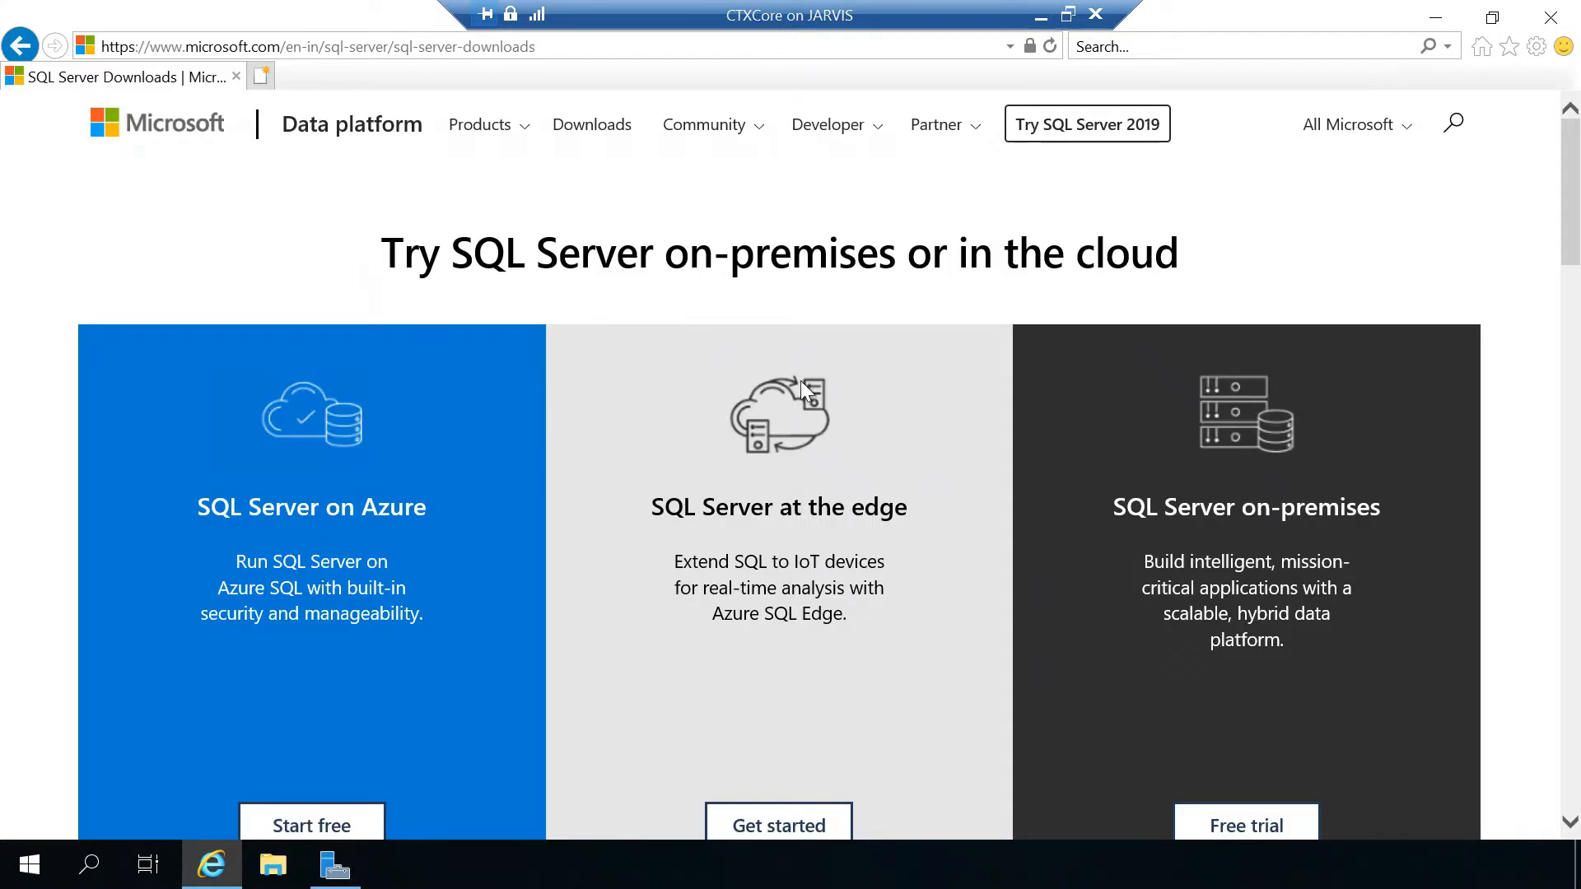
{"action": "scroll", "scroll_direction": "down", "scroll_amount": 3}
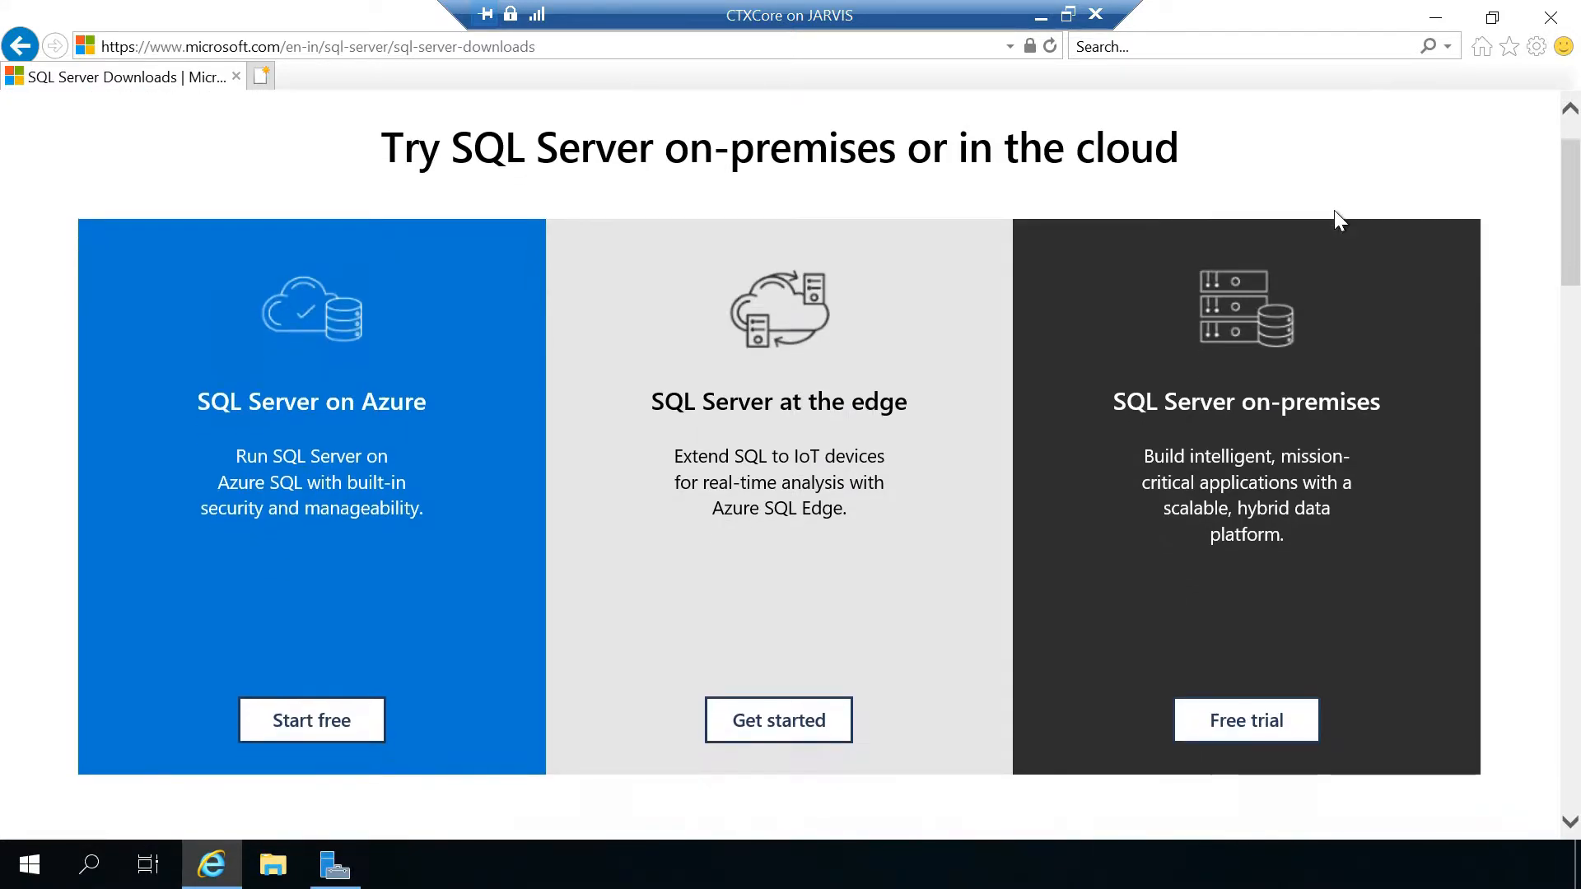
{"action": "scroll", "scroll_direction": "down", "scroll_amount": 3}
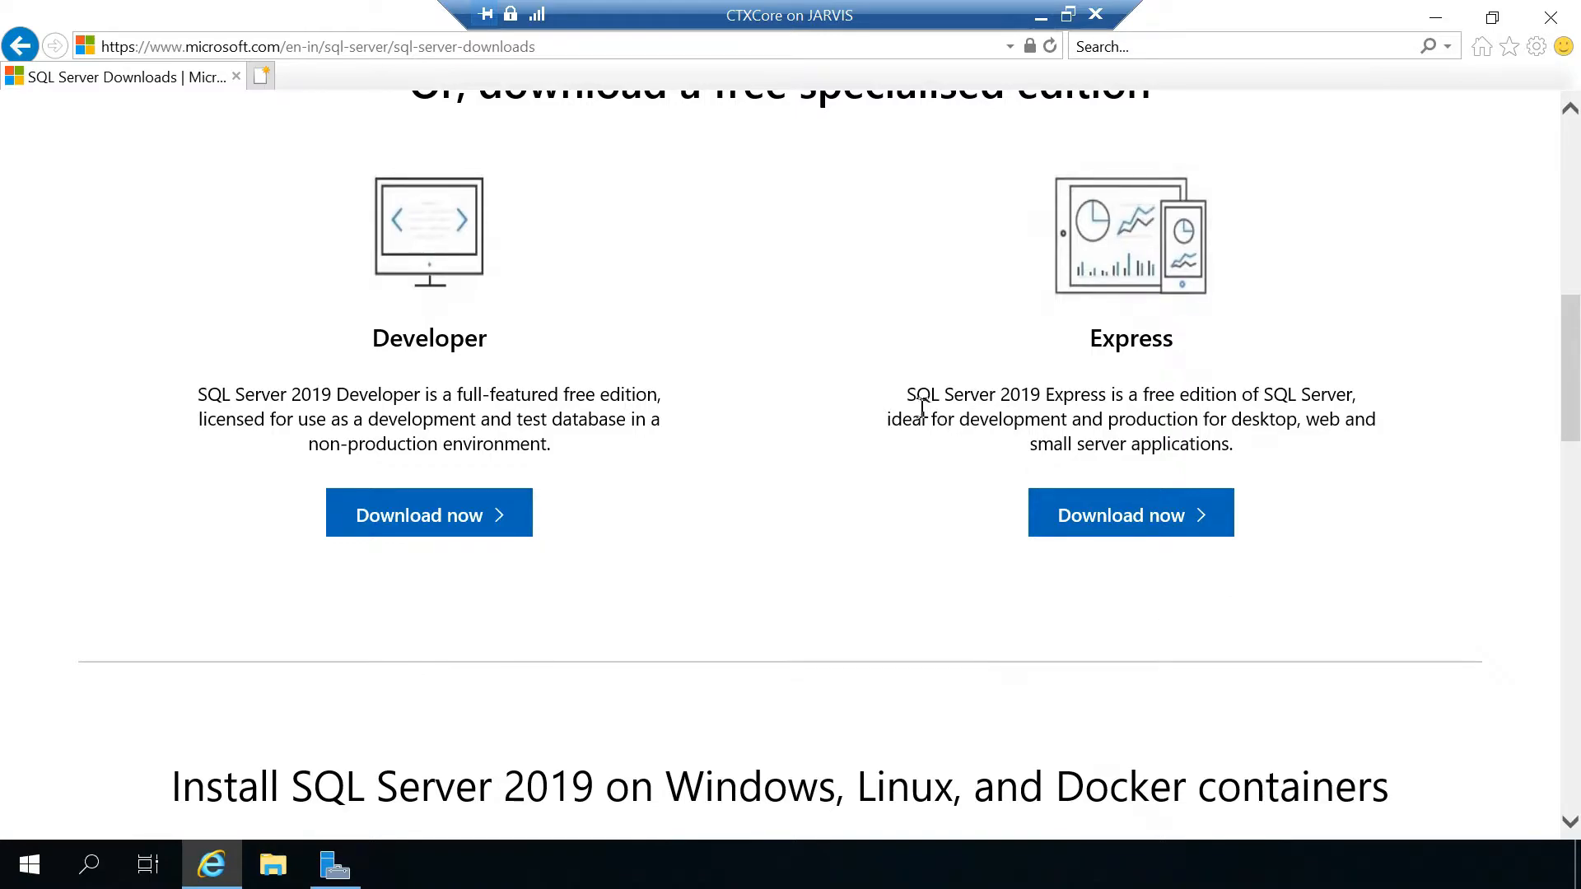
{"action": "mouse_move", "coordinate": [1078, 409]}
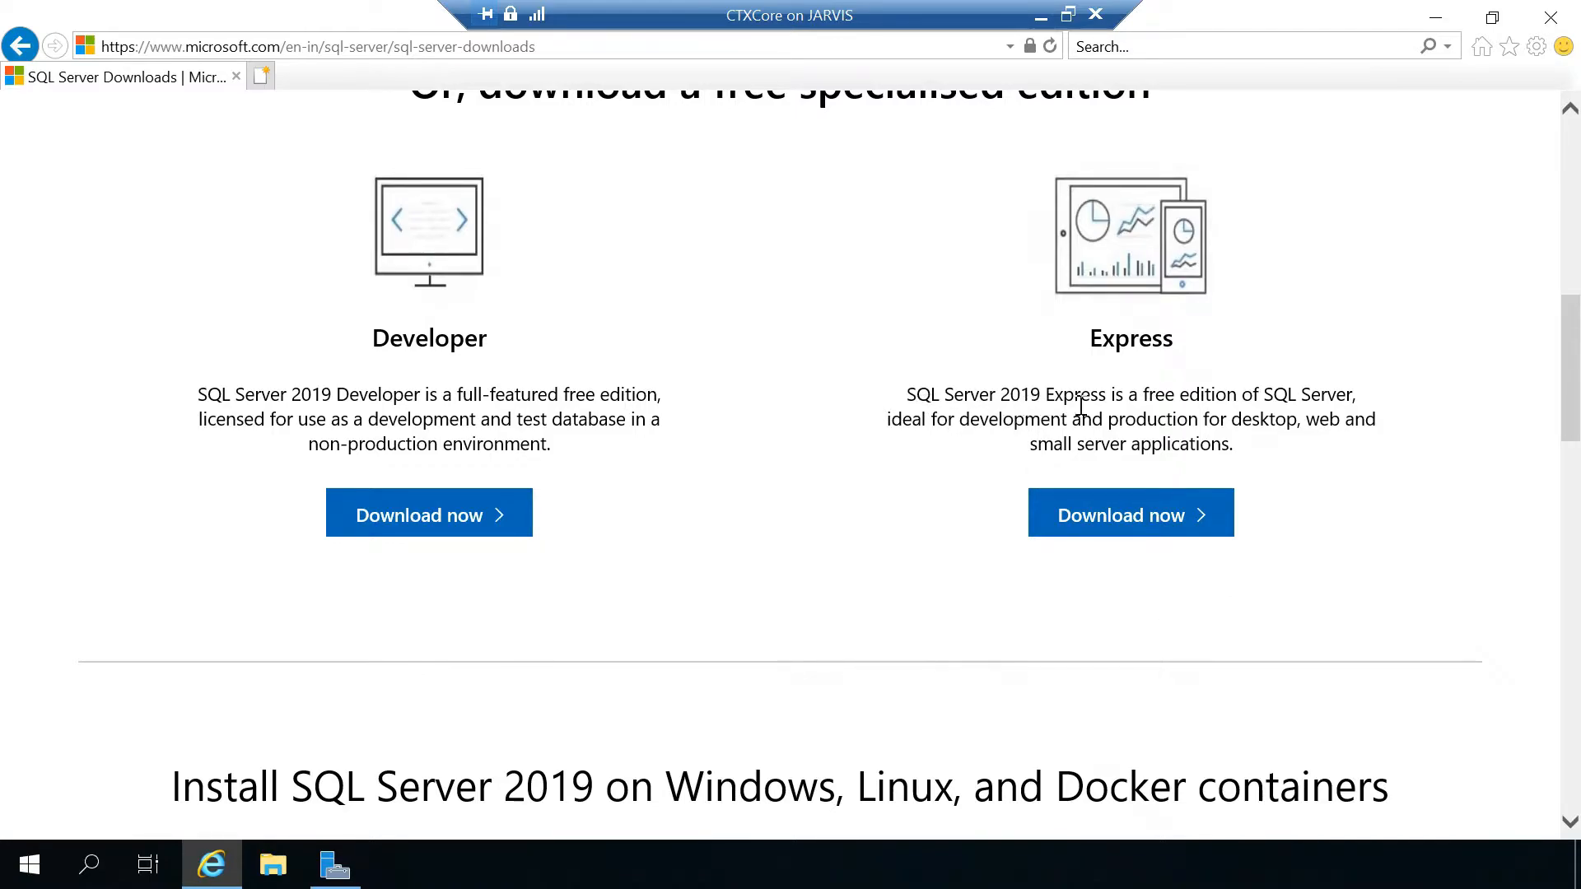
{"action": "mouse_move", "coordinate": [1130, 515]}
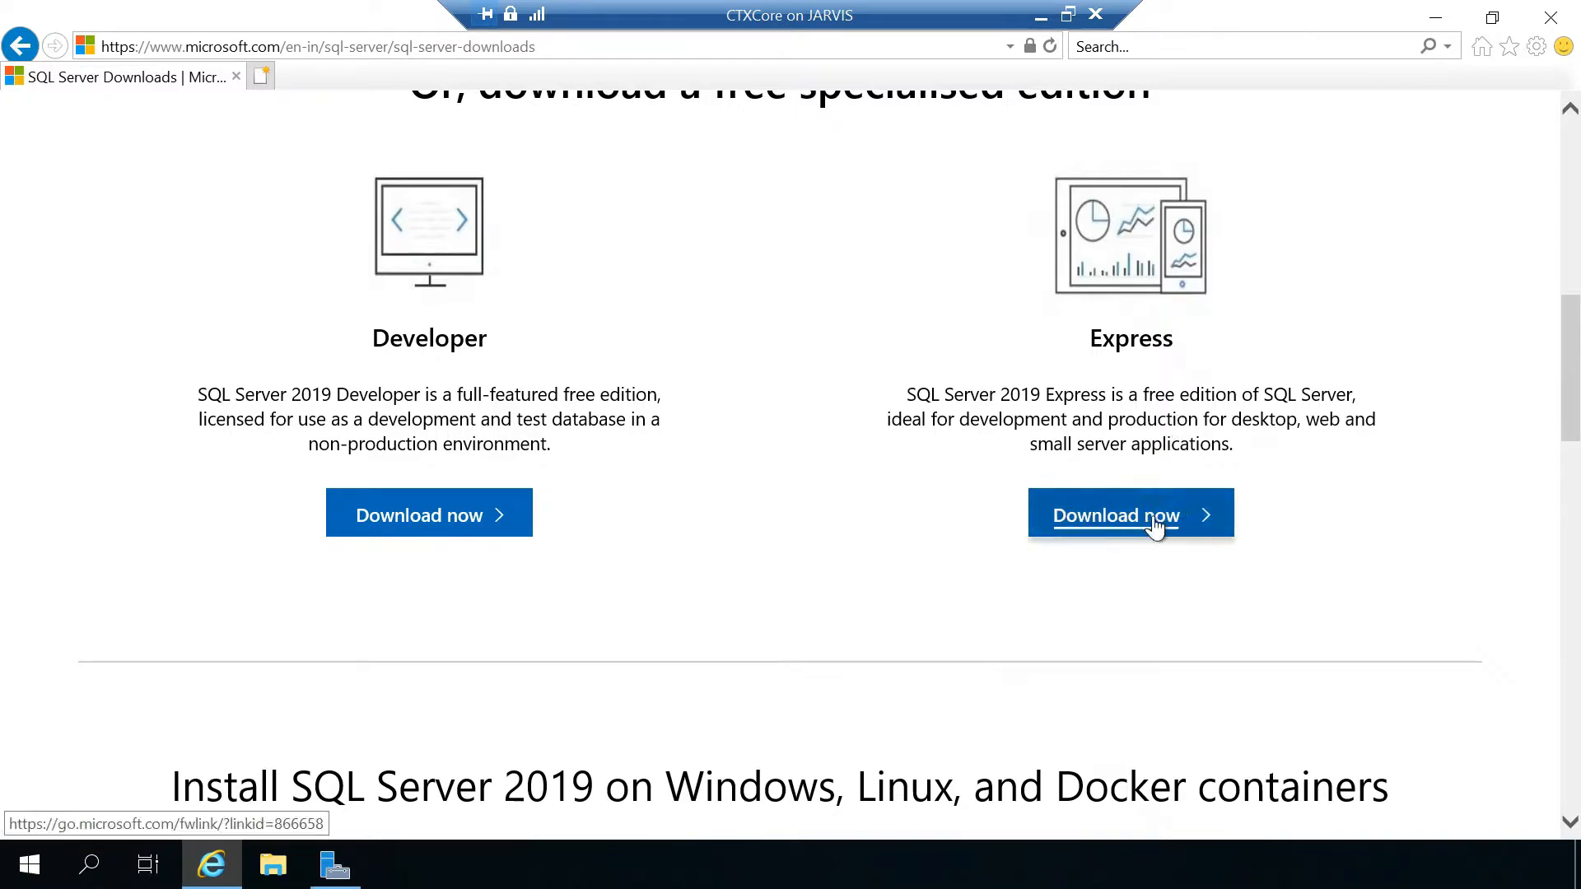
{"action": "mouse_move", "coordinate": [1027, 455]}
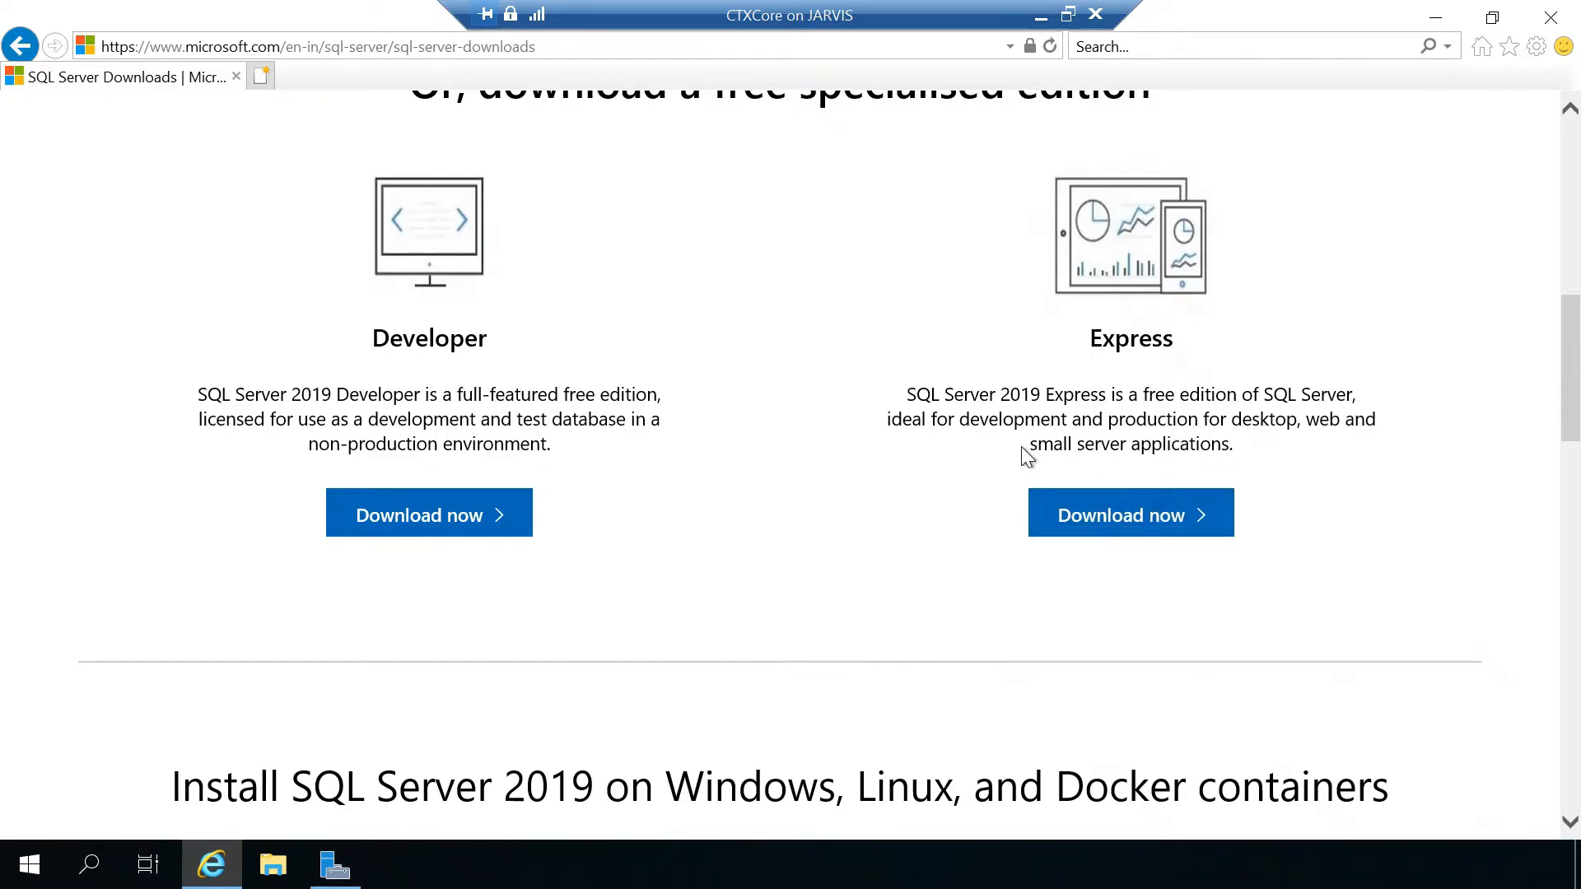
{"action": "mouse_move", "coordinate": [1109, 435]}
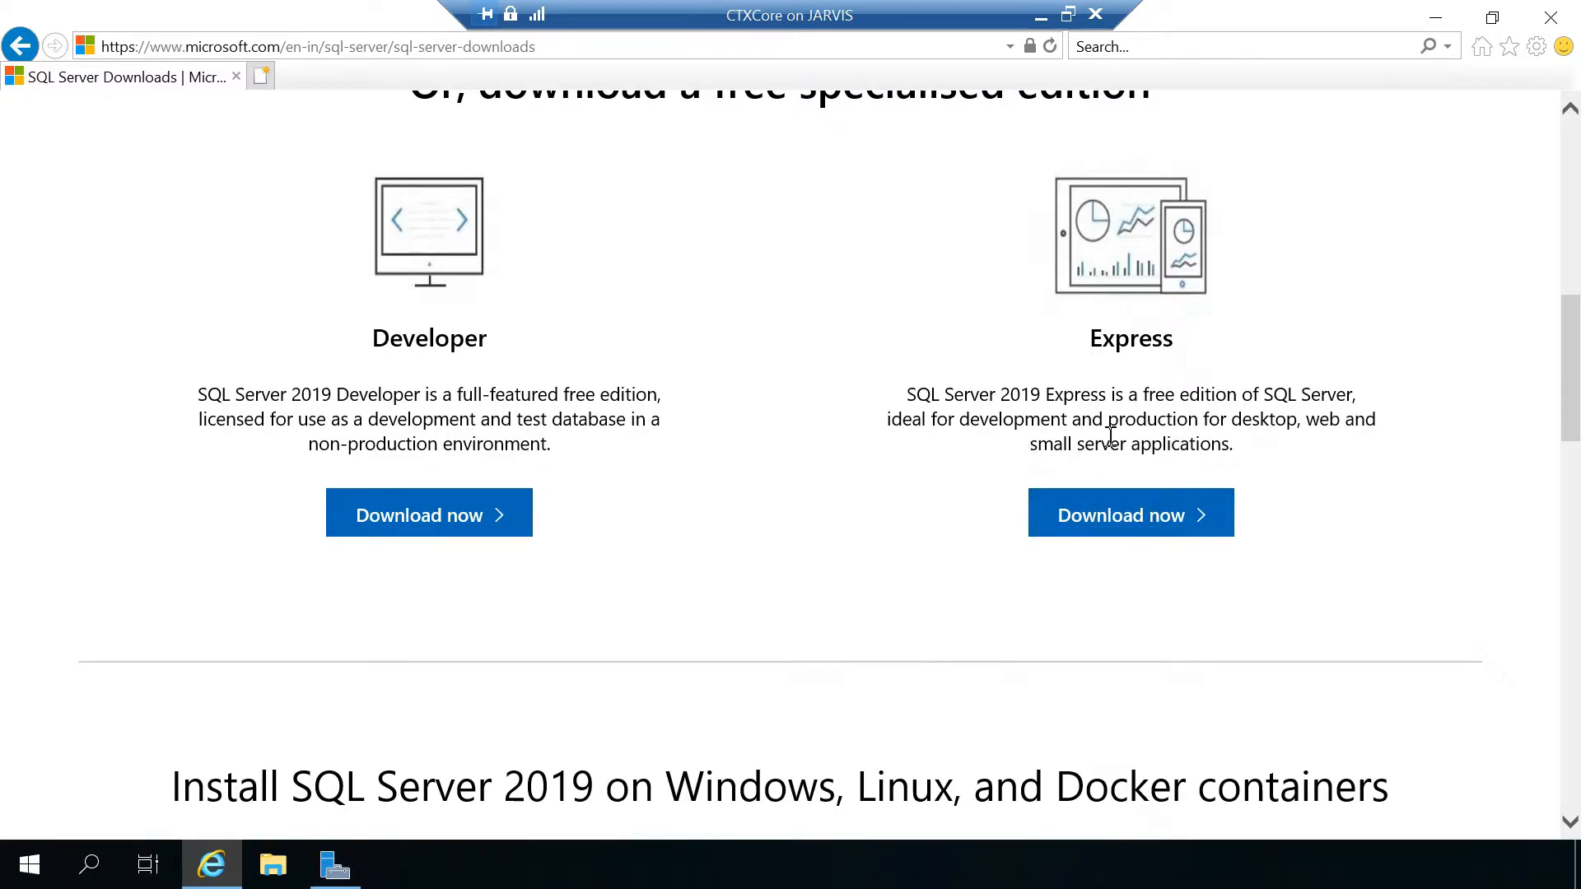
{"action": "mouse_move", "coordinate": [1166, 468]}
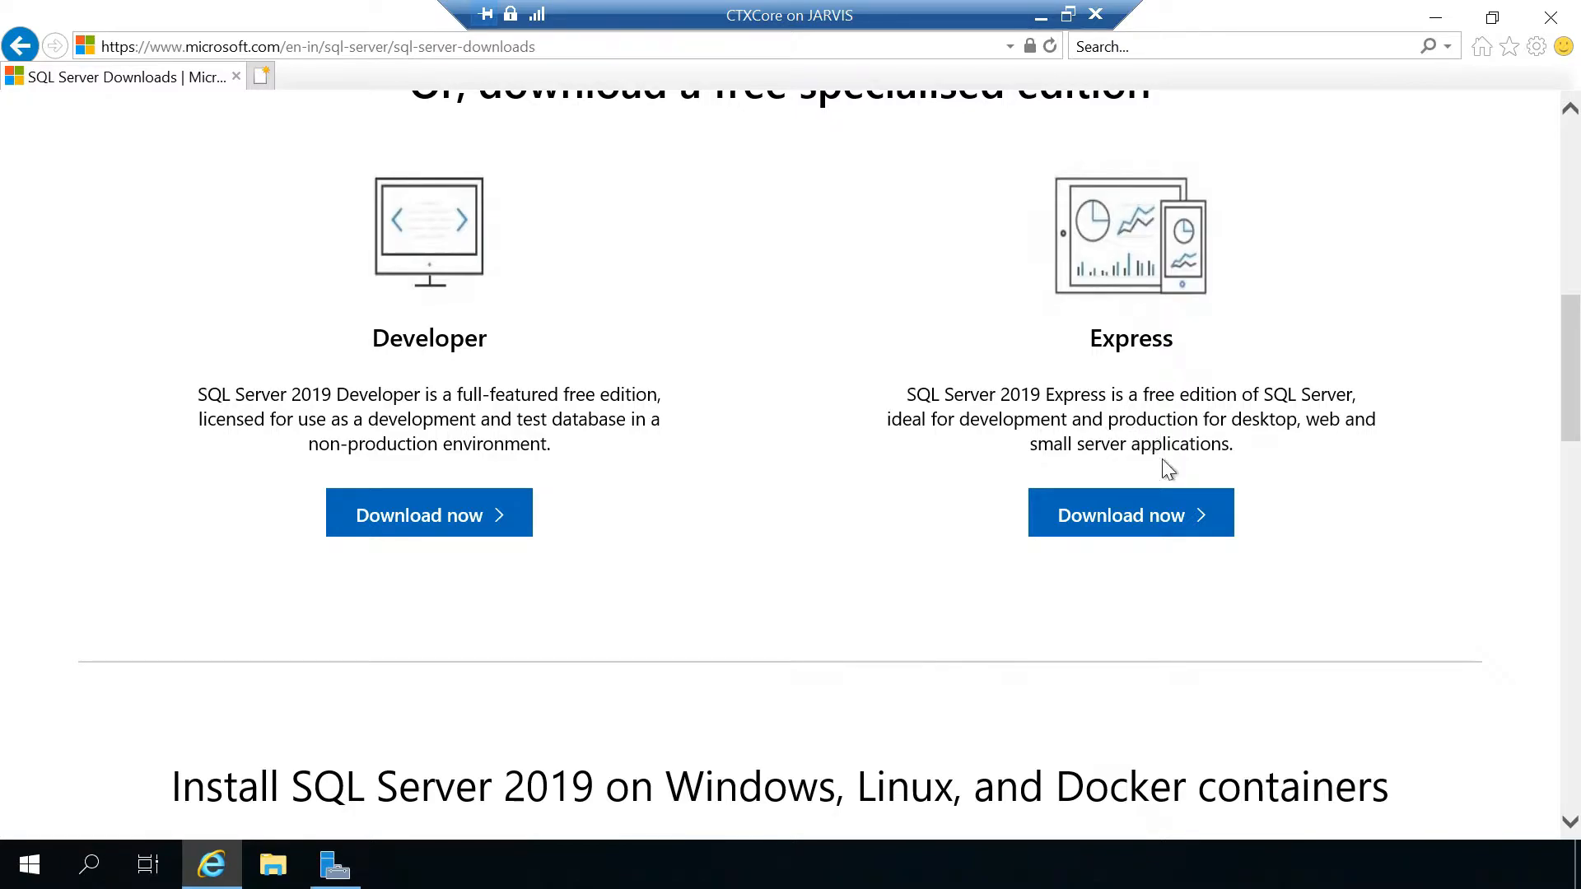
{"action": "mouse_move", "coordinate": [1152, 476]}
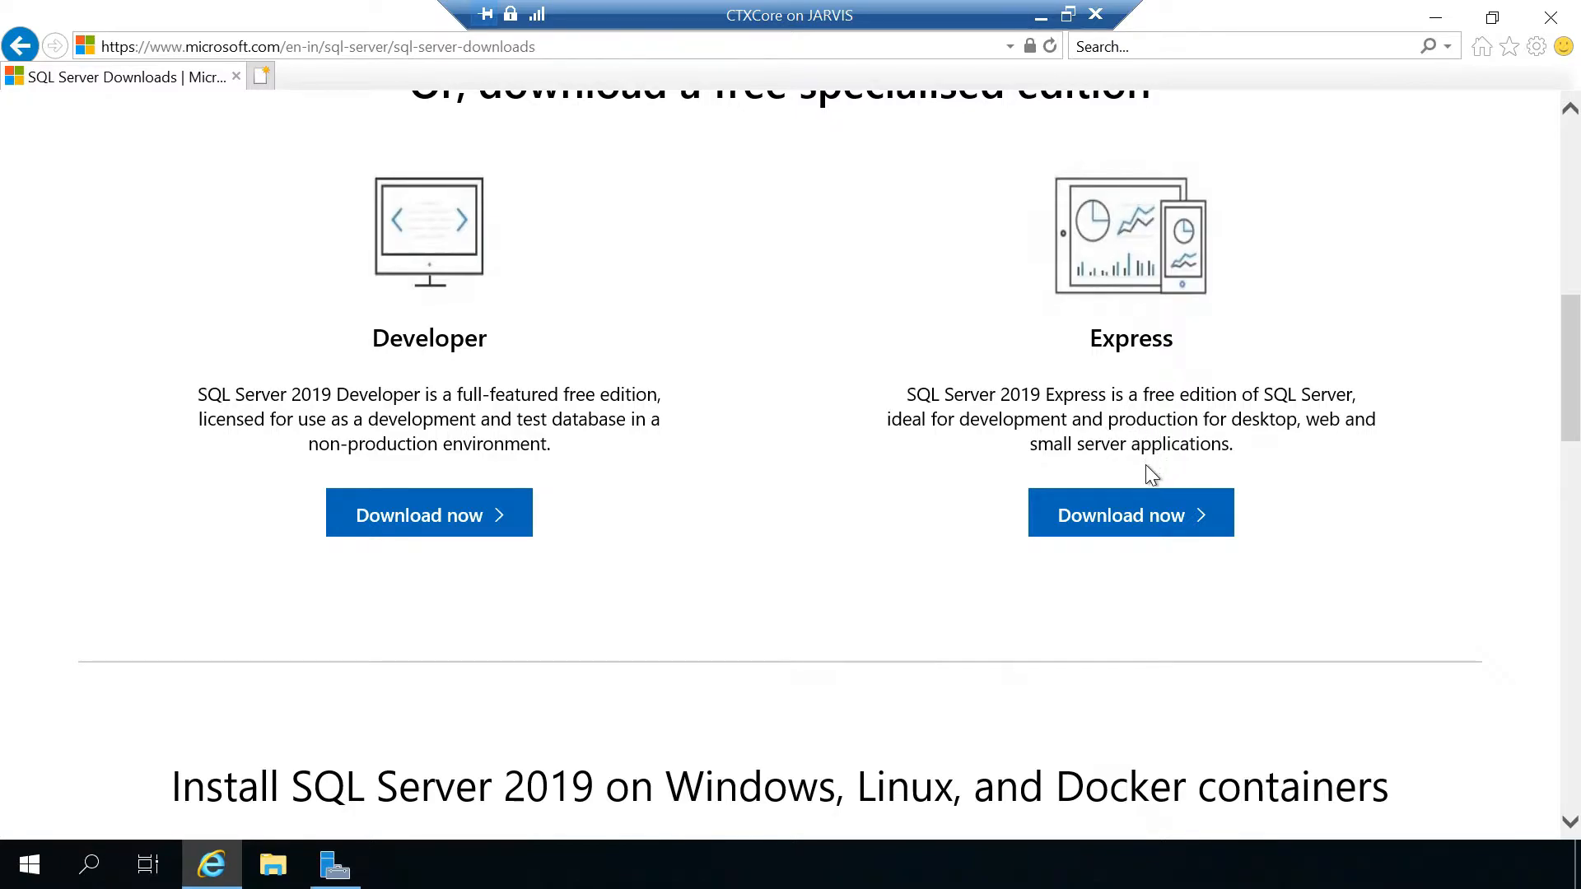
{"action": "mouse_move", "coordinate": [1131, 515]}
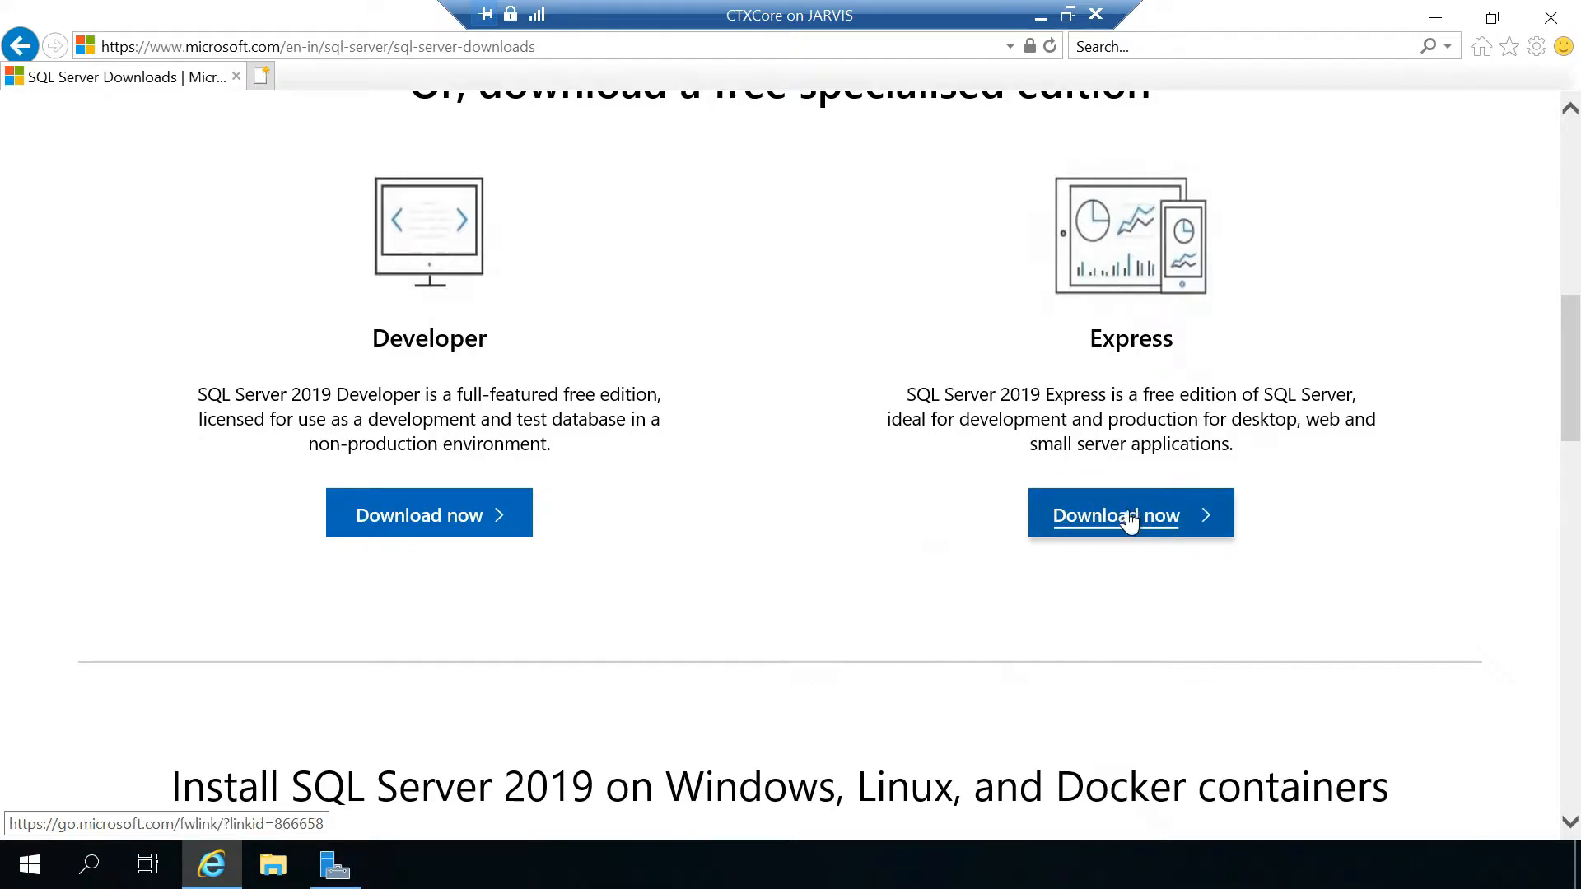
{"action": "left_click", "coordinate": [1129, 515]}
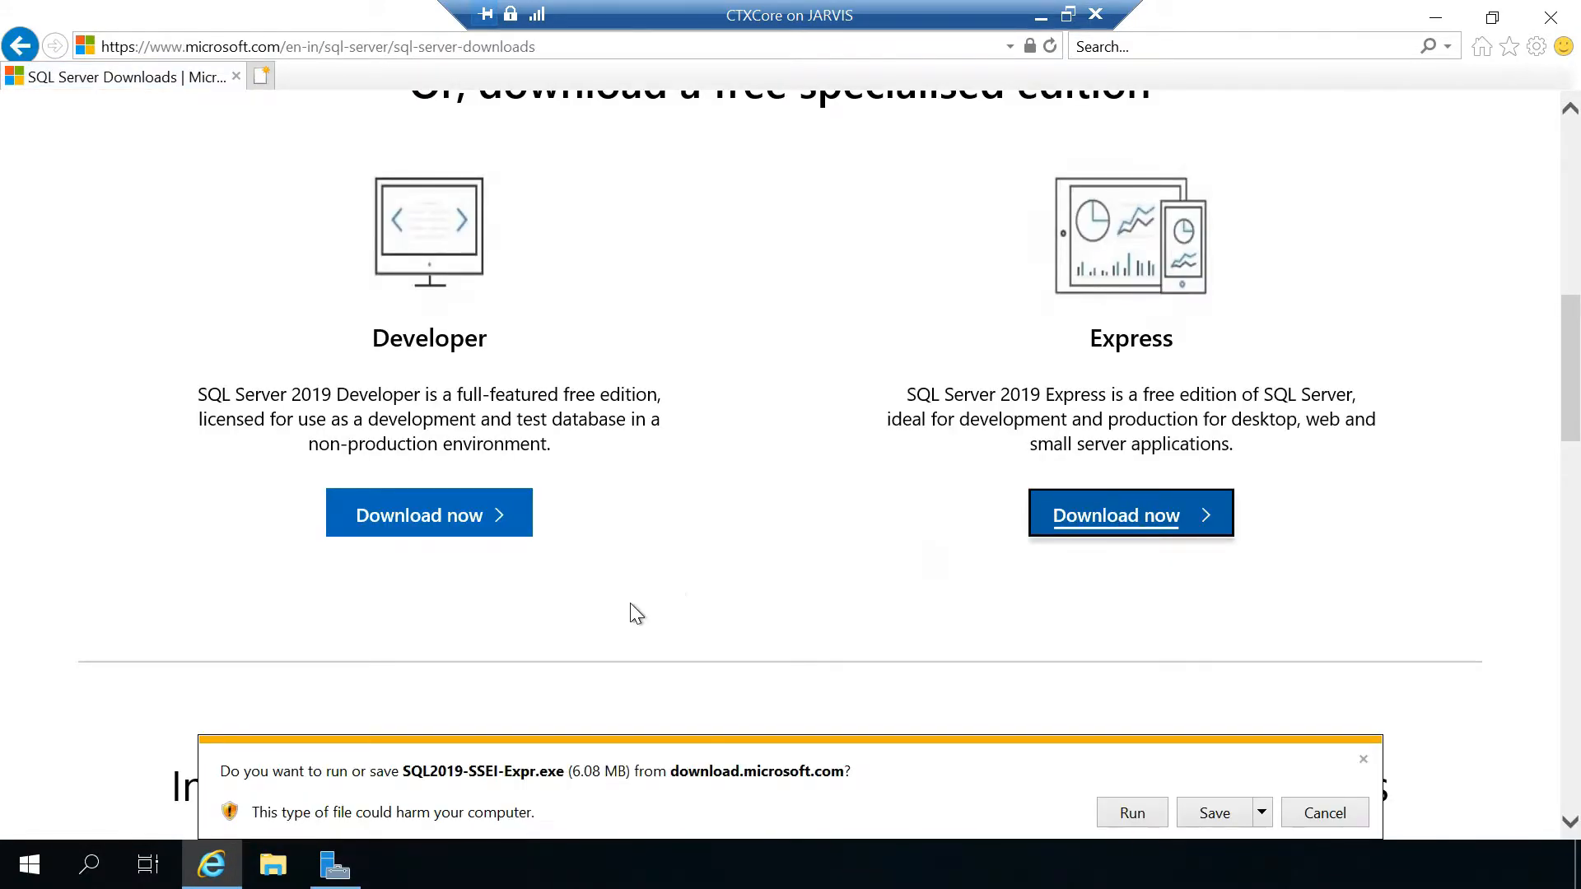
{"action": "left_click", "coordinate": [1214, 812]}
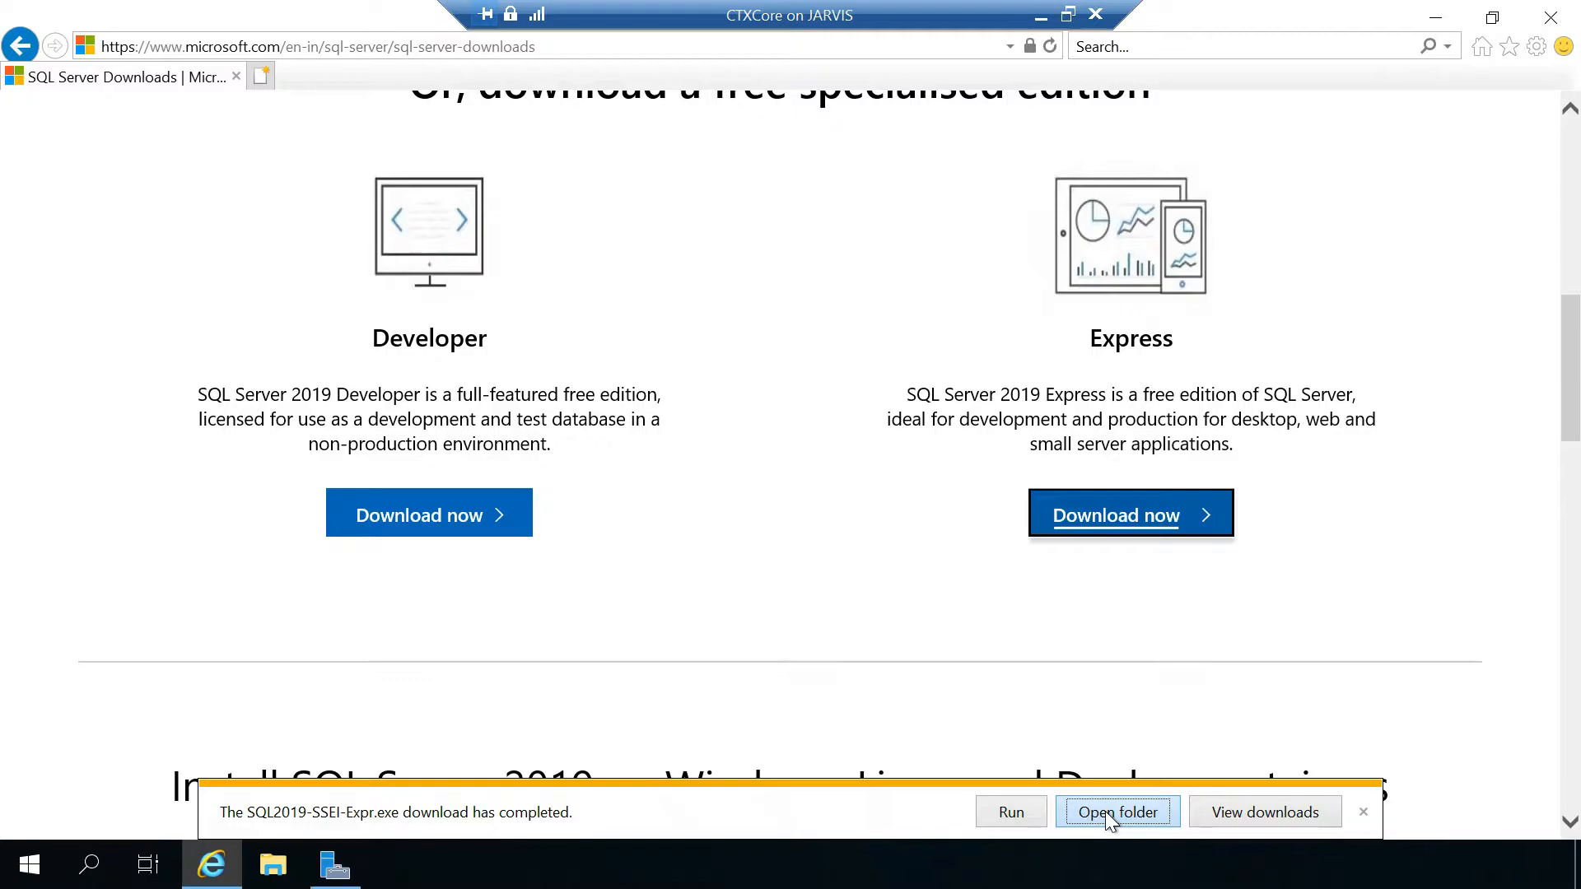
{"action": "left_click", "coordinate": [1117, 812]}
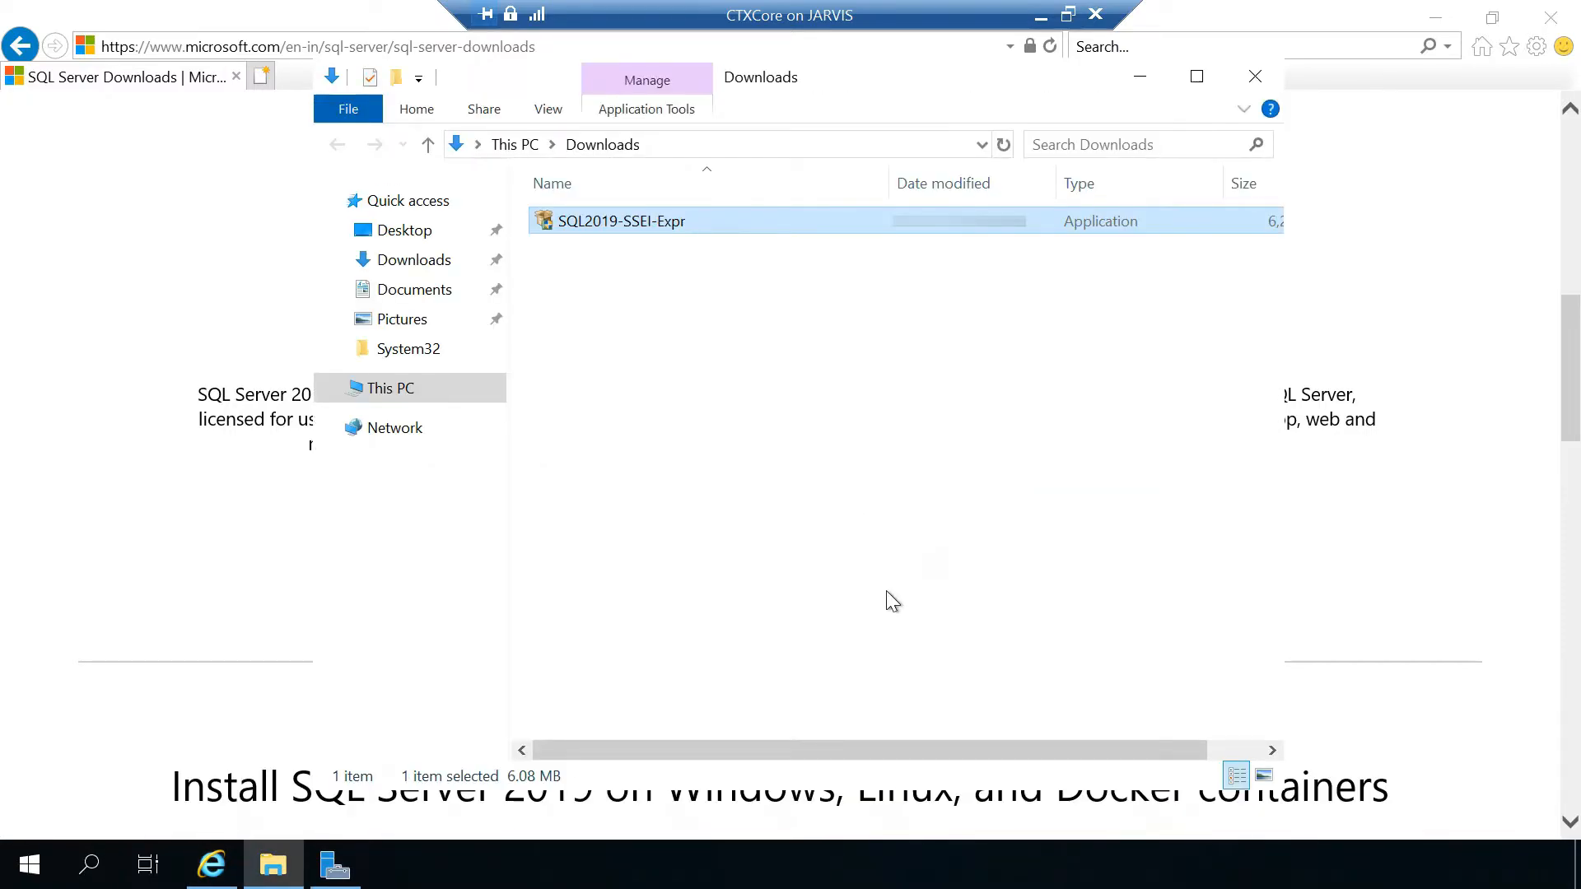
{"action": "mouse_move", "coordinate": [1196, 78]}
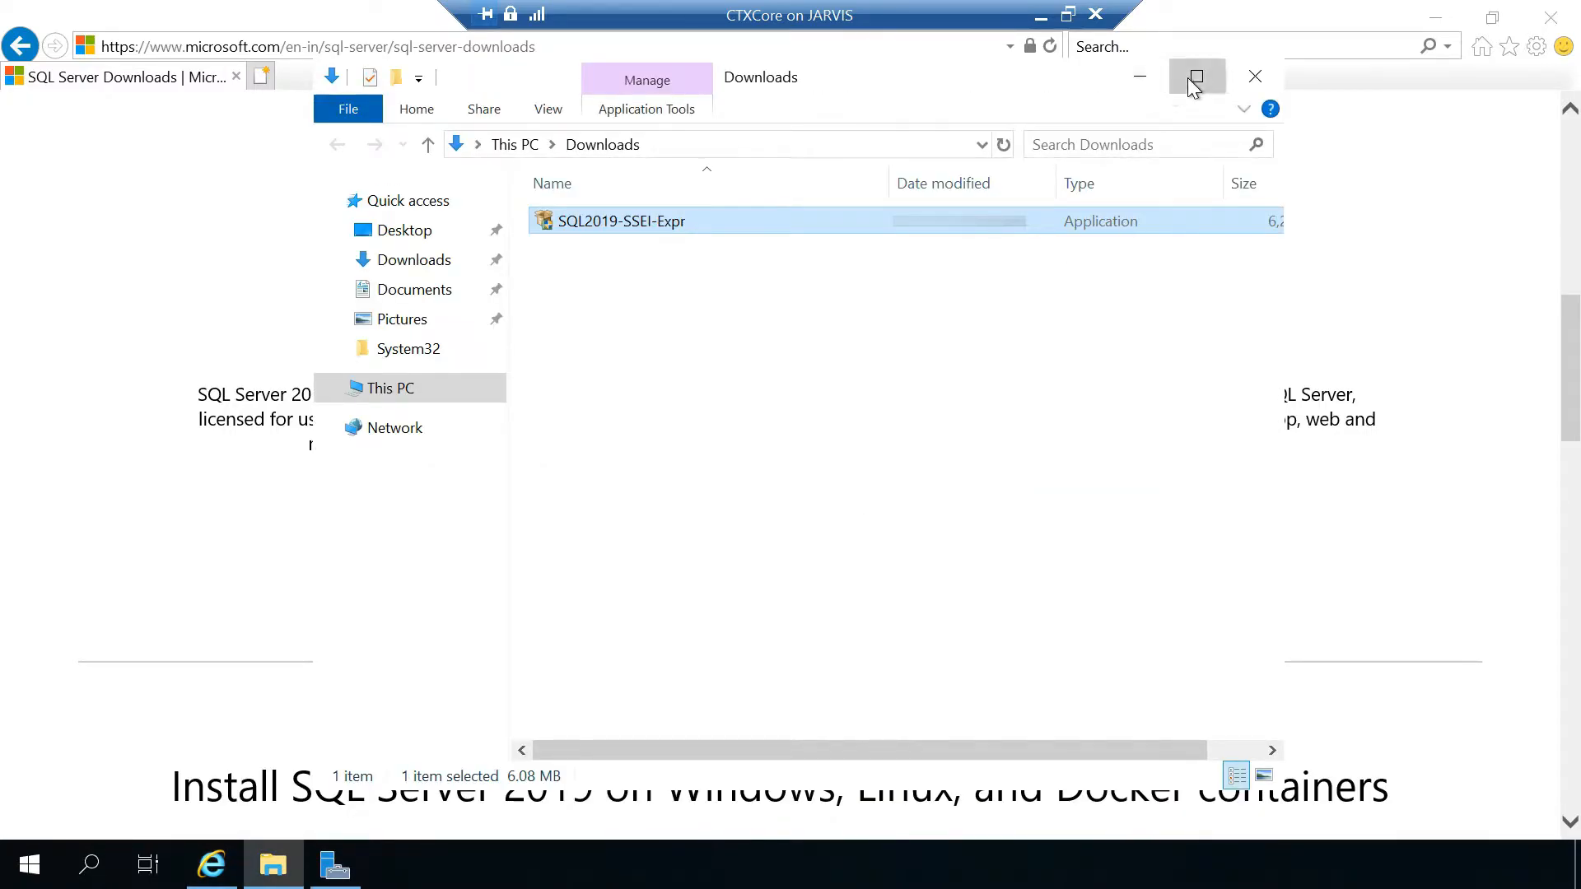
- Launch SQL2019-SSEI-Expr with administrator approval and minimize the Downloads window
{"action": "left_click", "coordinate": [1196, 77]}
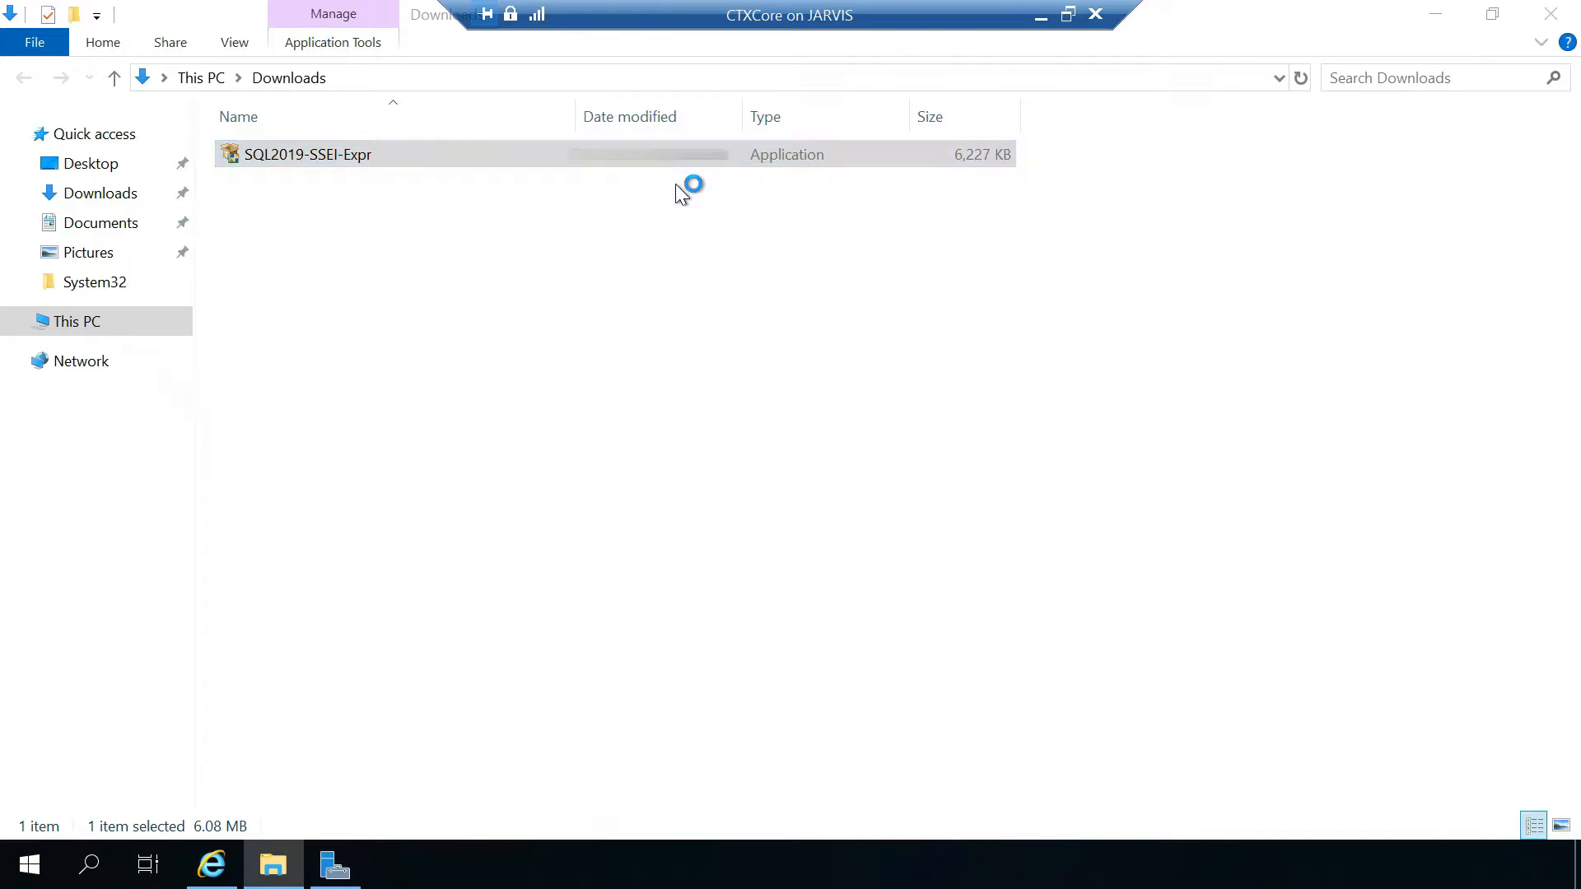
{"action": "double_click", "coordinate": [306, 153]}
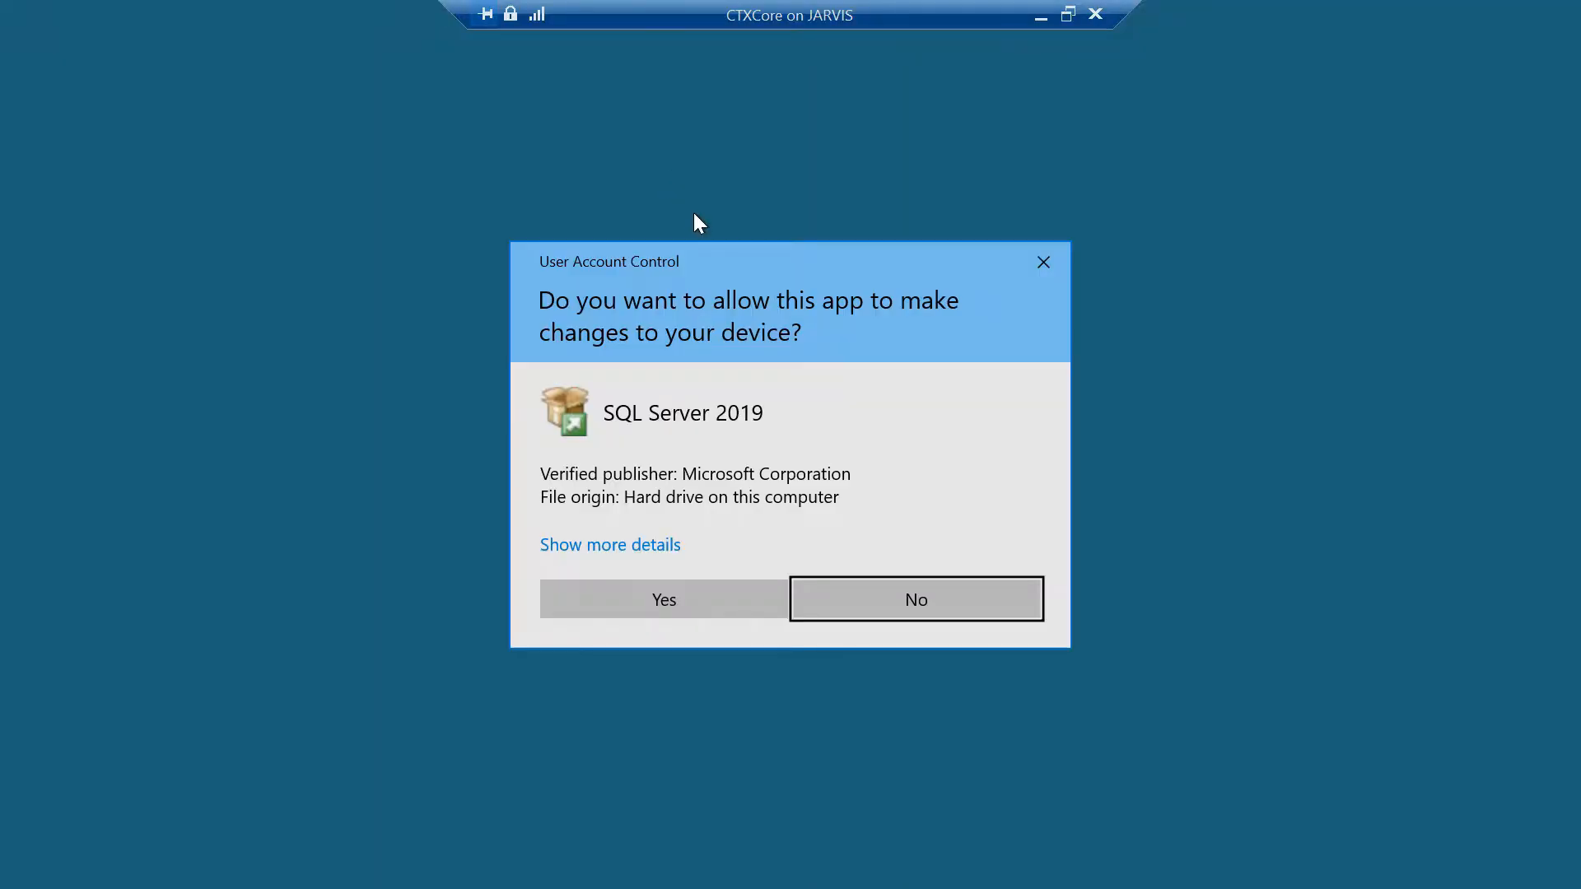
{"action": "left_click", "coordinate": [664, 598]}
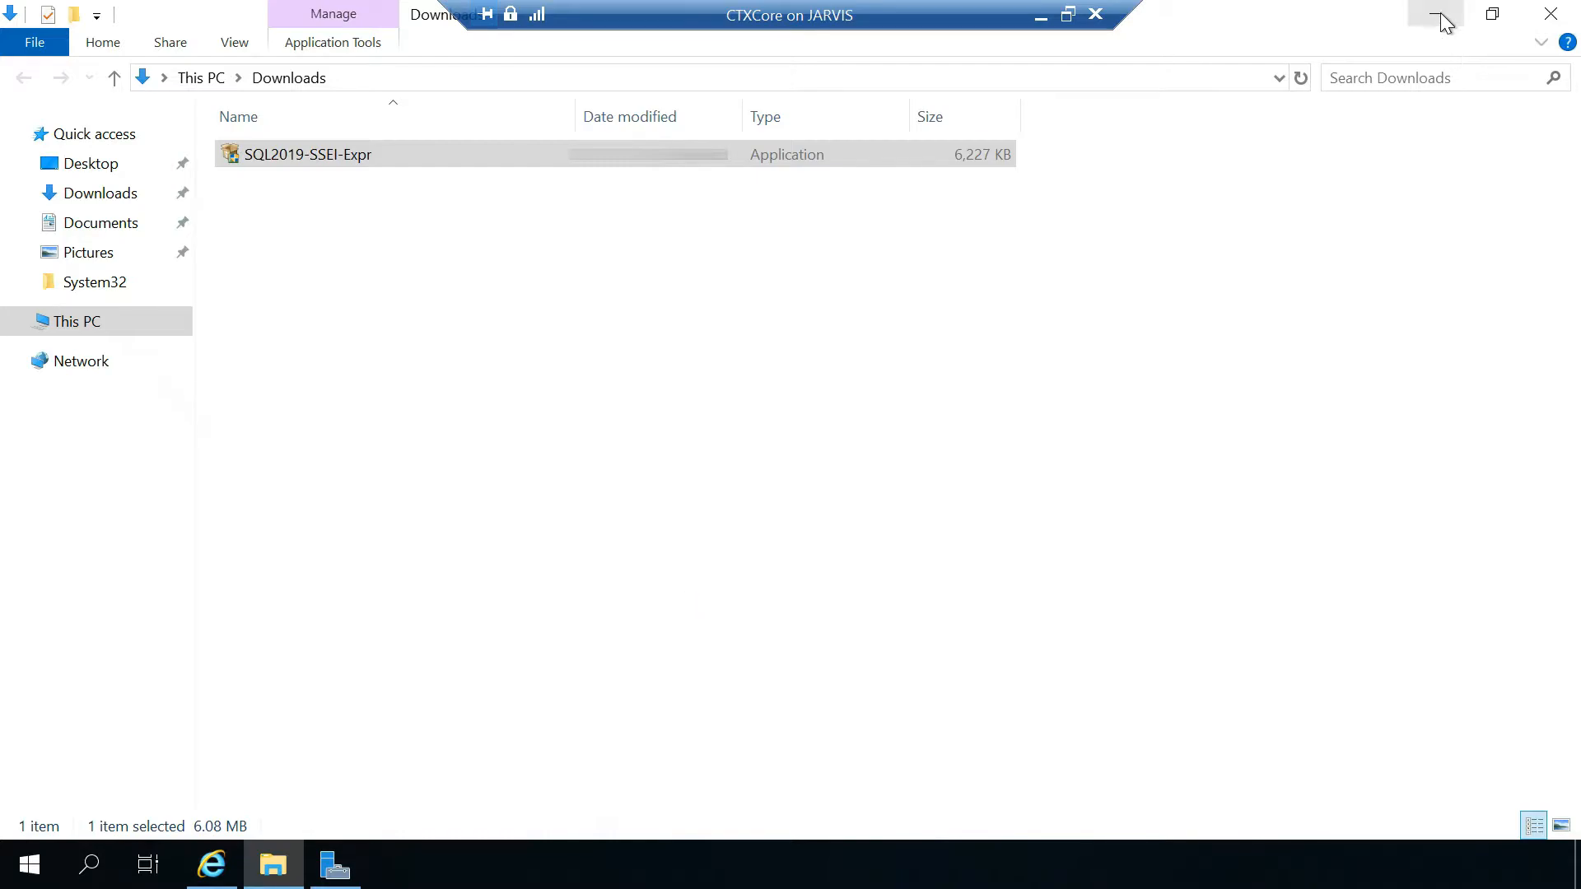
{"action": "double_click", "coordinate": [307, 153]}
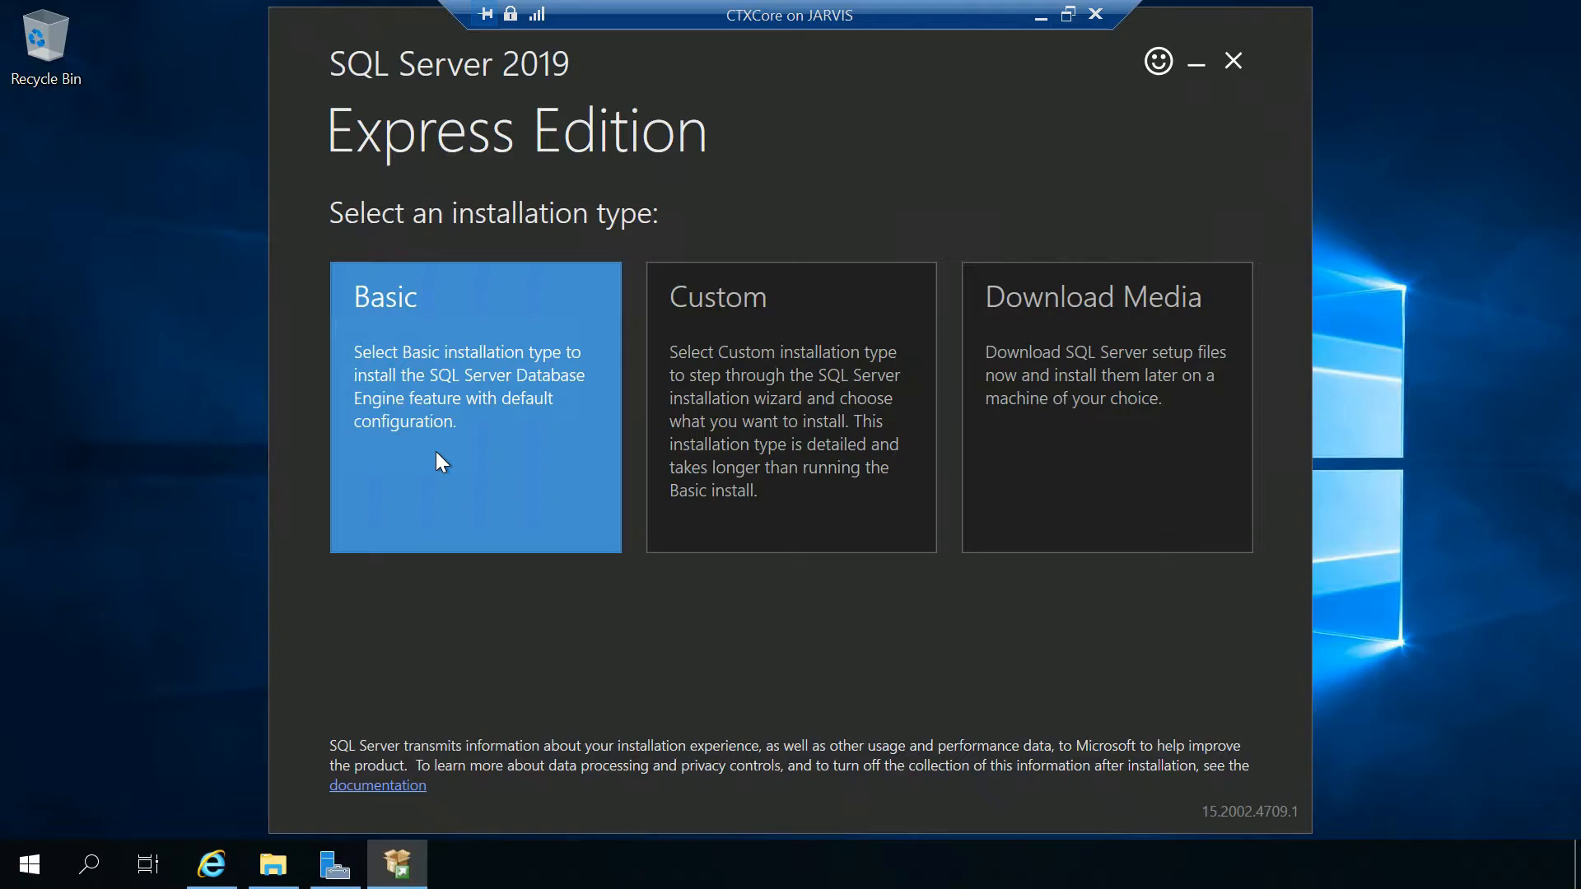
- Run a Basic install of SQL Server 2019 Express (SQLEXPRESS) at the default location, then choose Install SSMS
{"action": "left_click", "coordinate": [474, 403]}
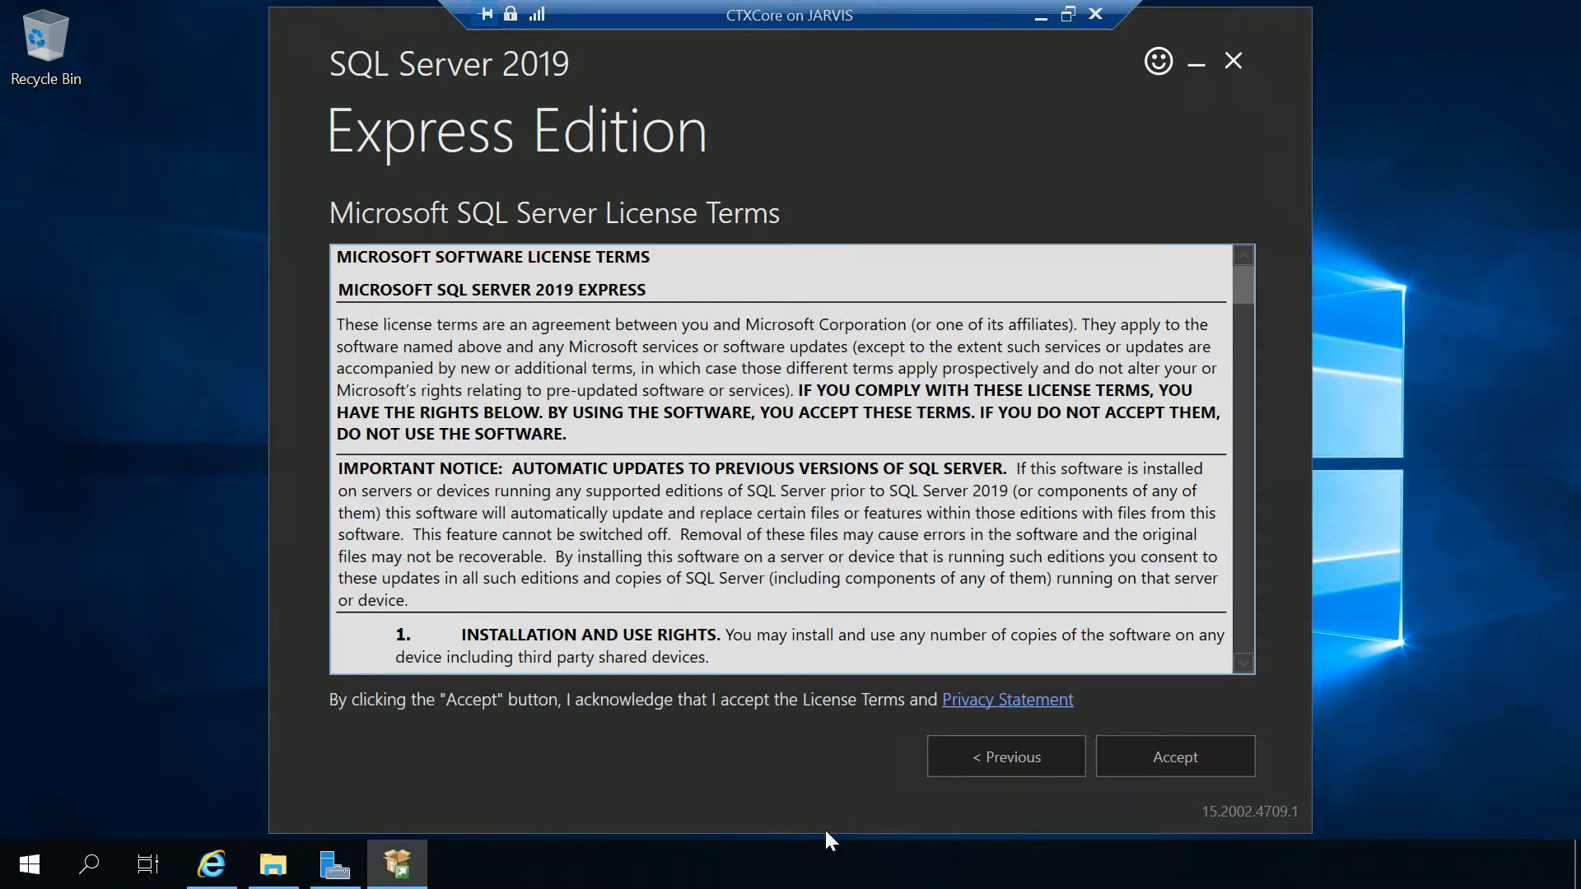
{"action": "left_click", "coordinate": [1173, 756]}
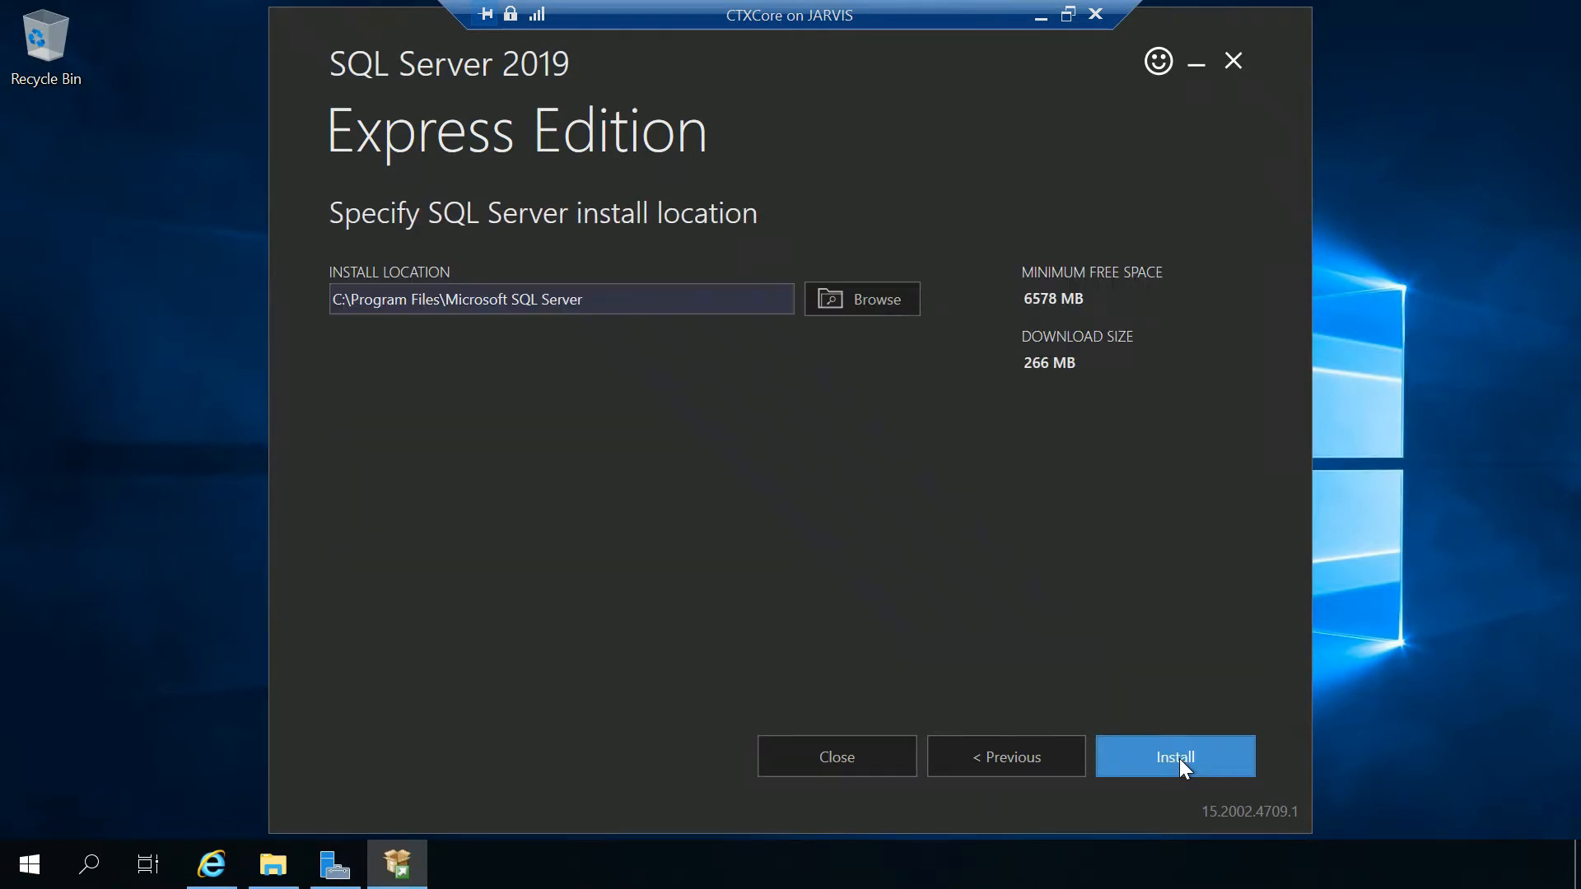
{"action": "left_click", "coordinate": [1173, 755]}
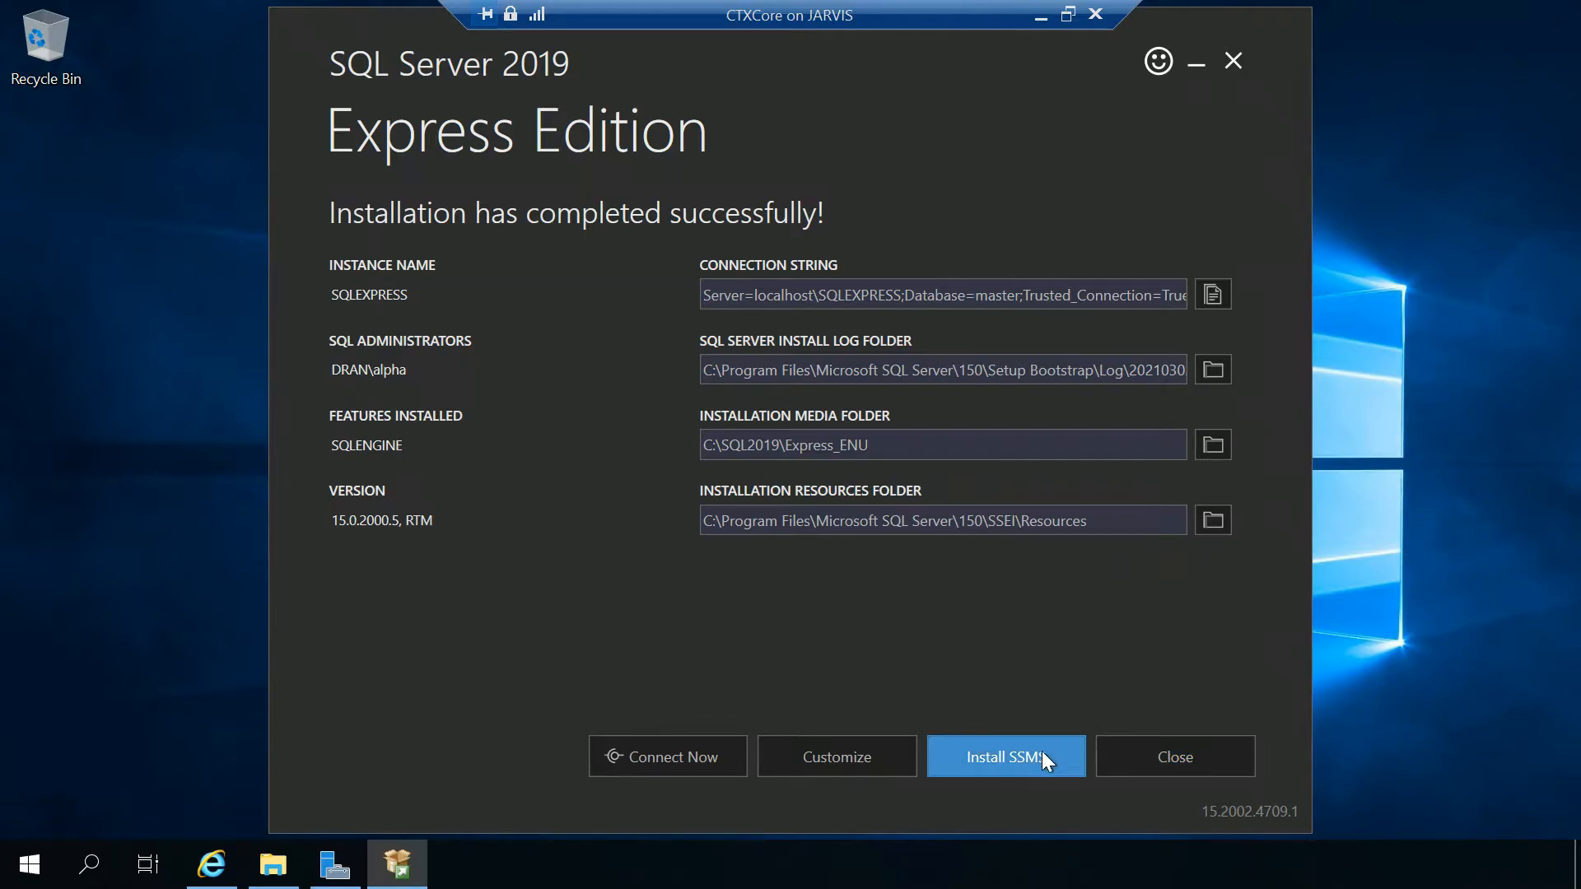
{"action": "left_click", "coordinate": [1005, 755]}
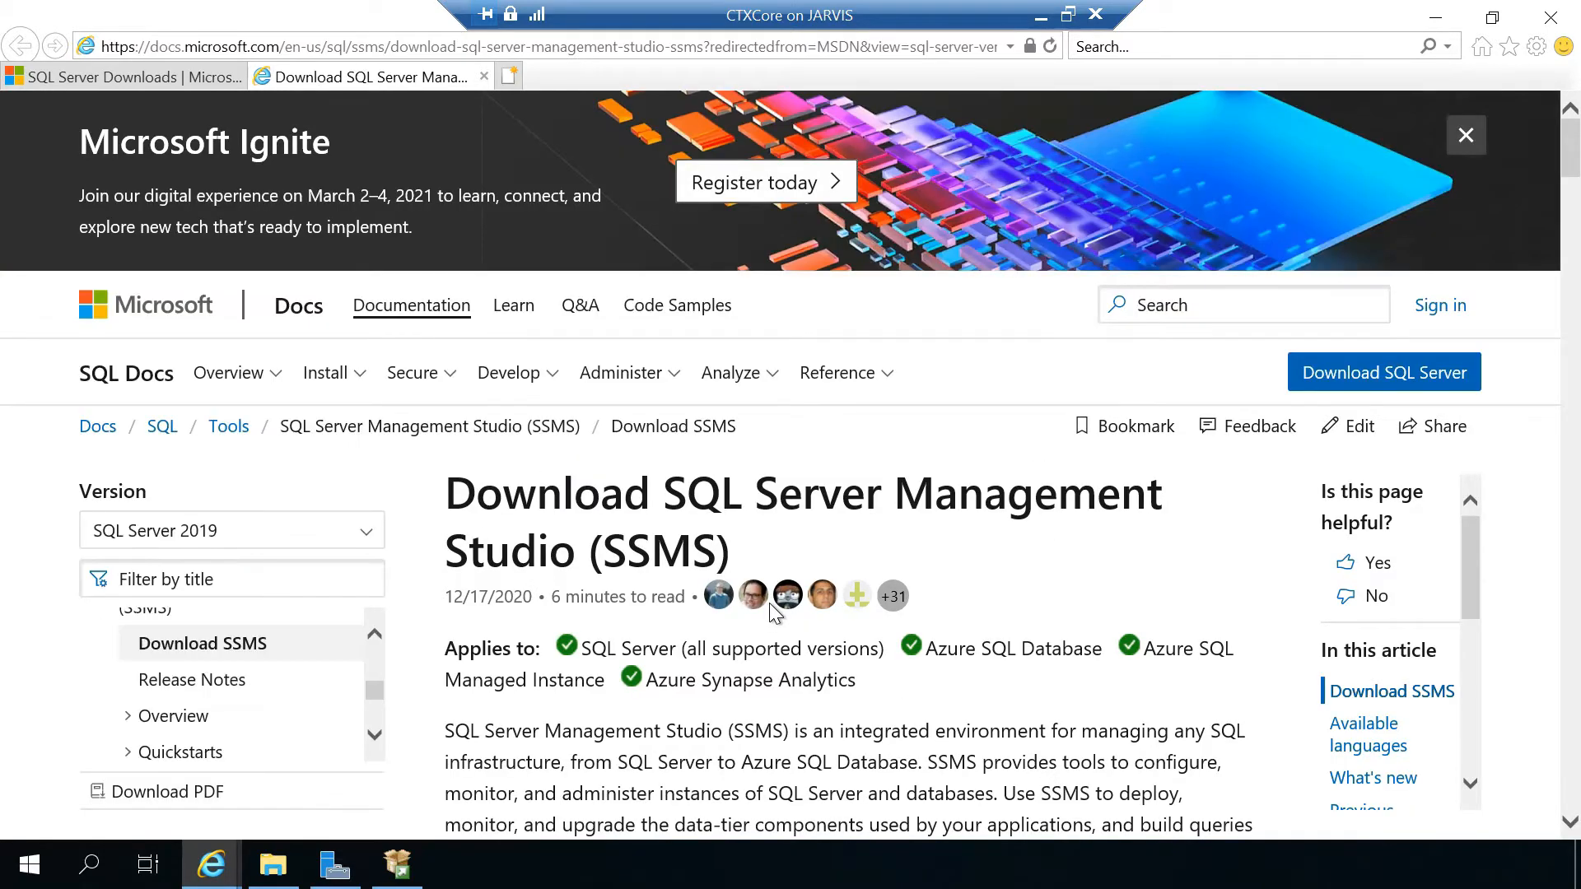
- Download and run SSMS-Setup-ENU.exe (SSMS 18.8) with UAC approval, and close the downloads list
{"action": "scroll", "scroll_direction": "down", "scroll_amount": 3}
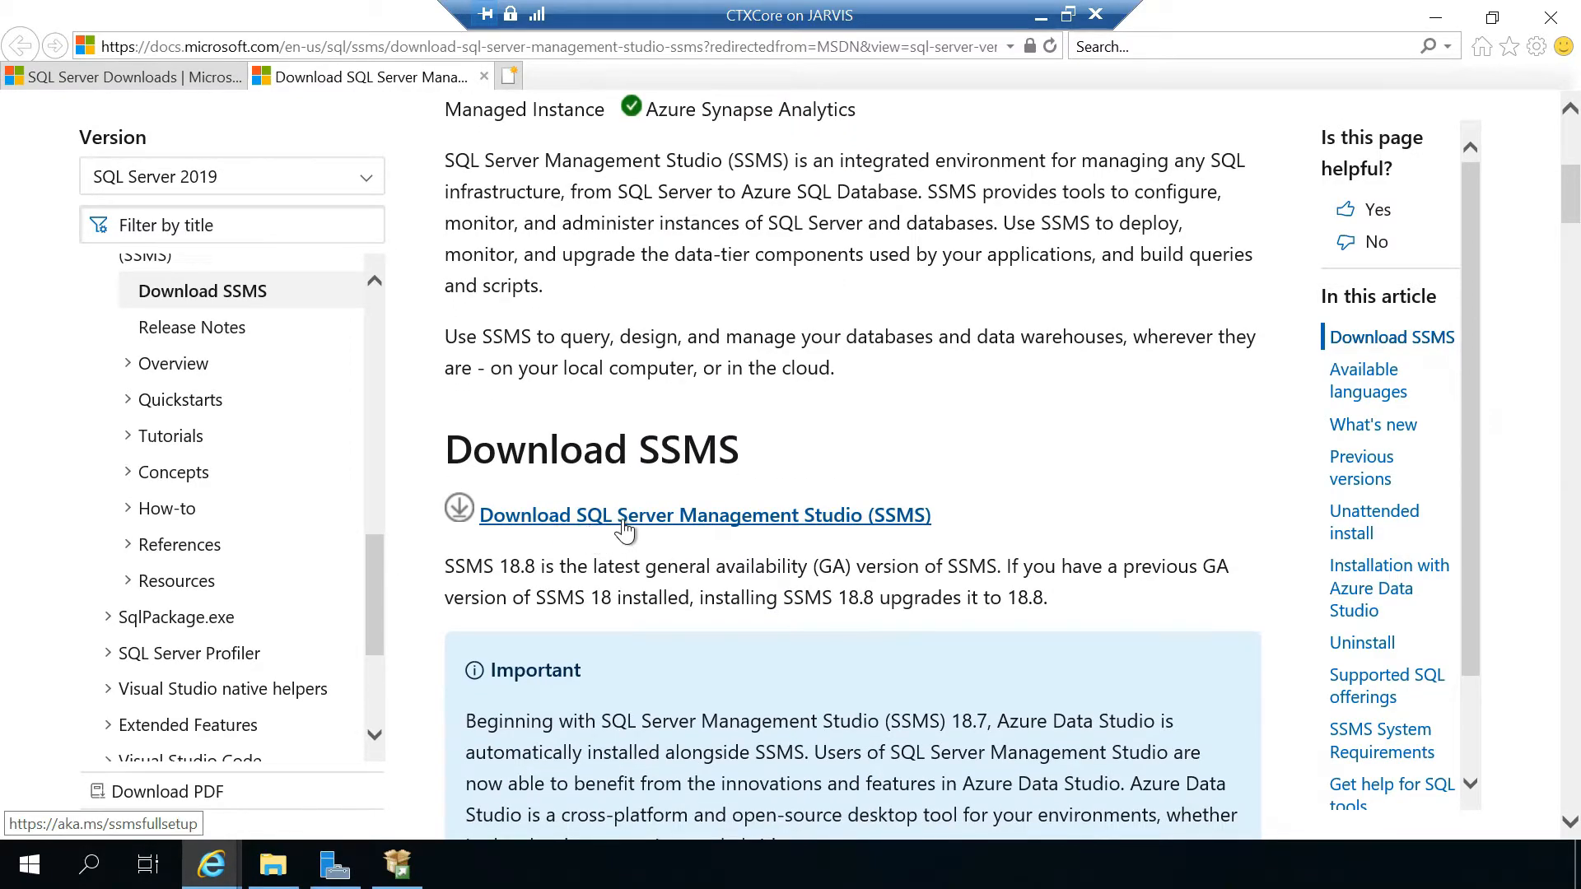
{"action": "left_click", "coordinate": [704, 515]}
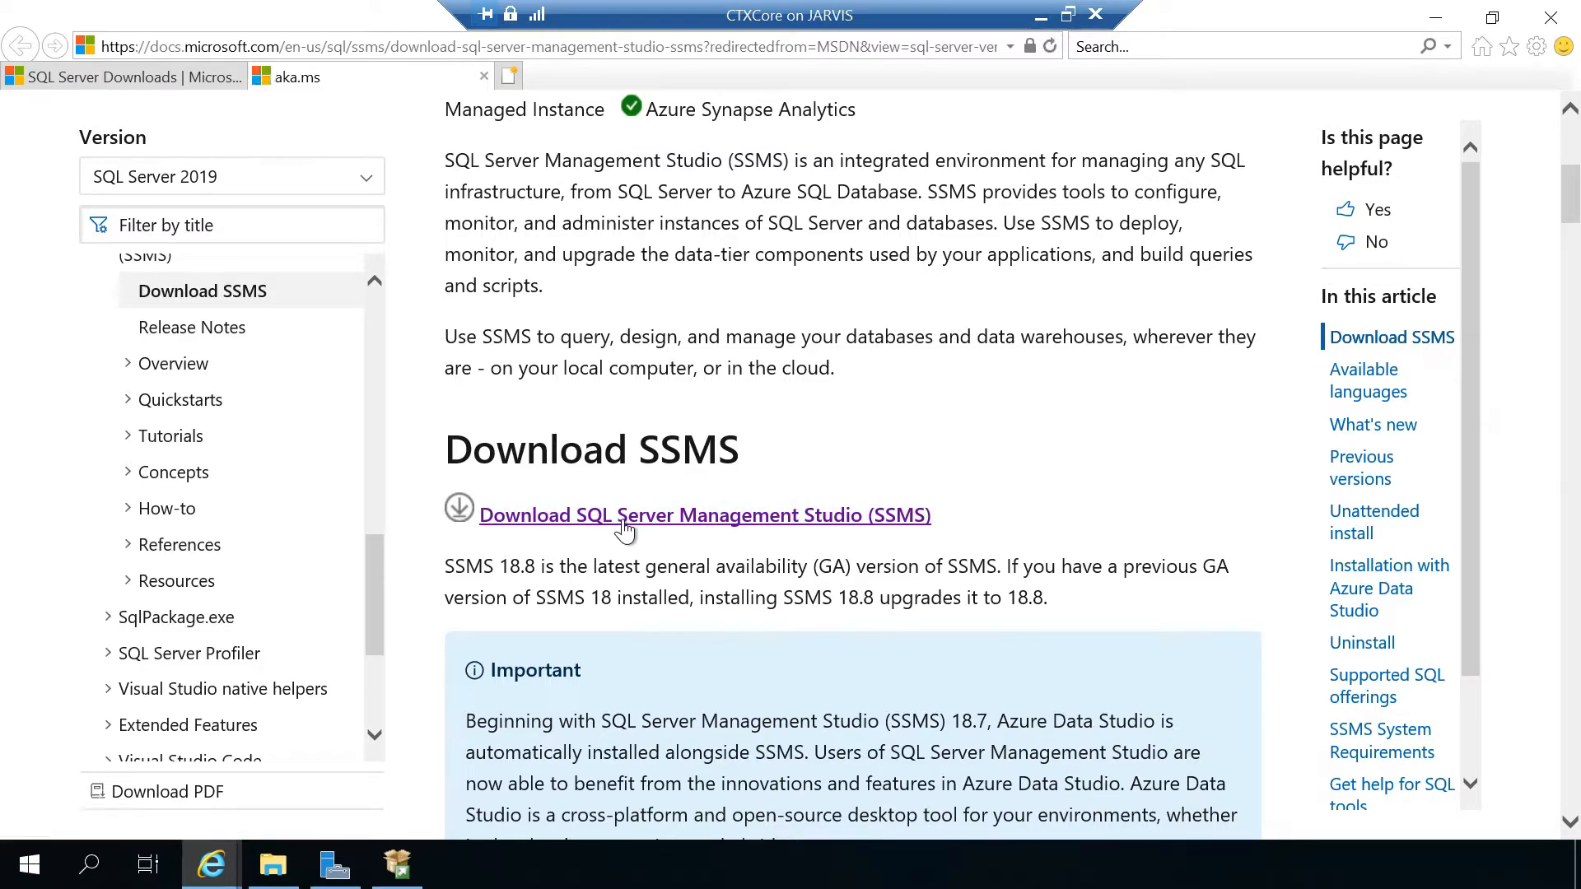
{"action": "left_click", "coordinate": [704, 513]}
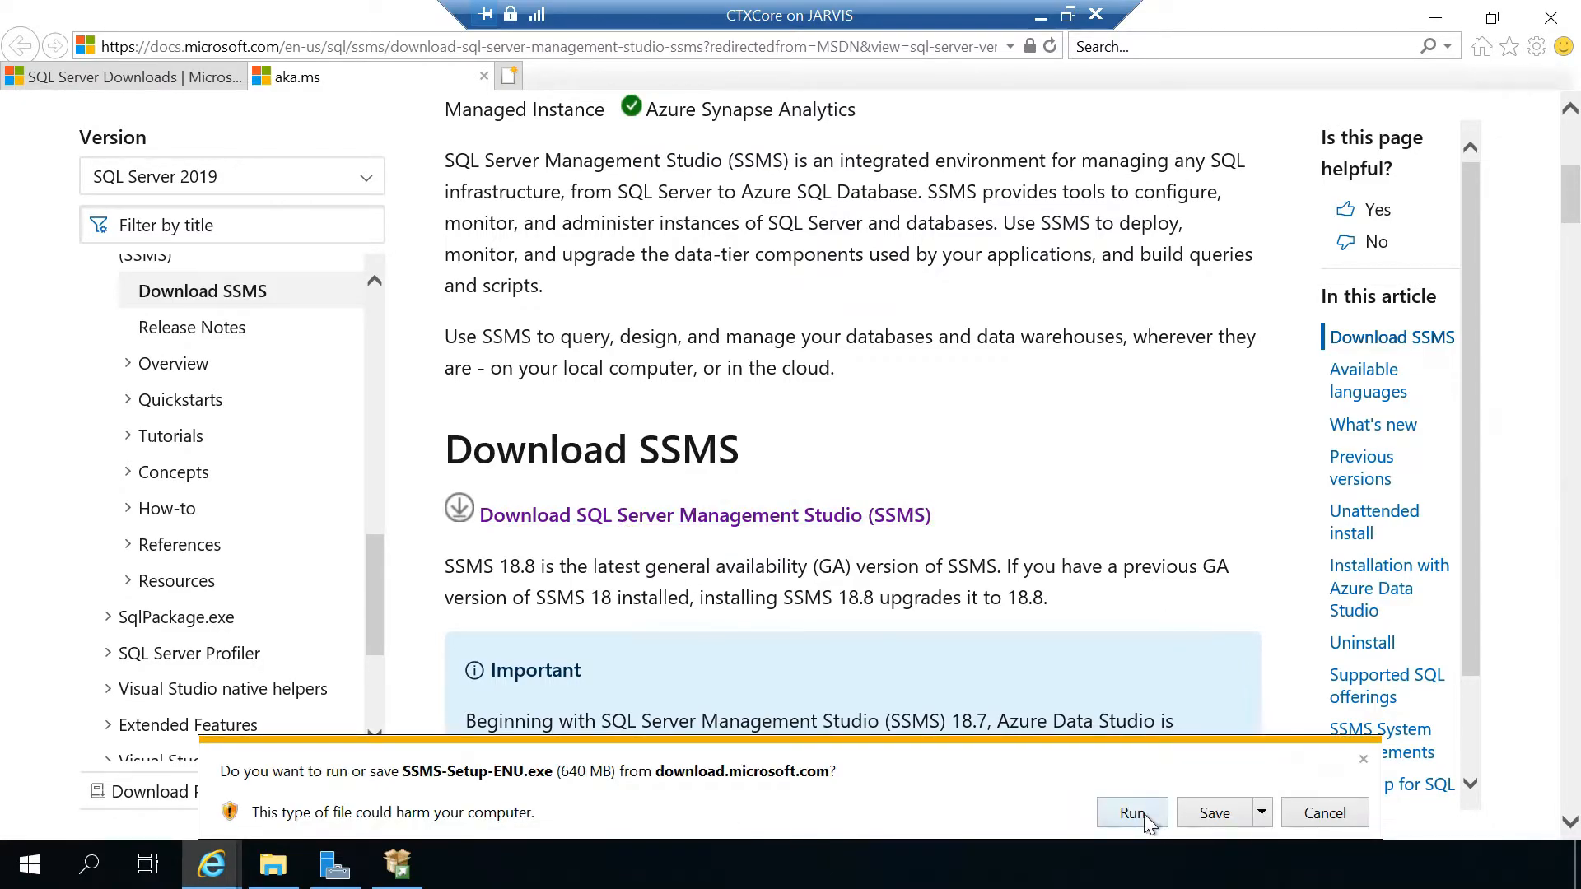
{"action": "left_click", "coordinate": [1129, 813]}
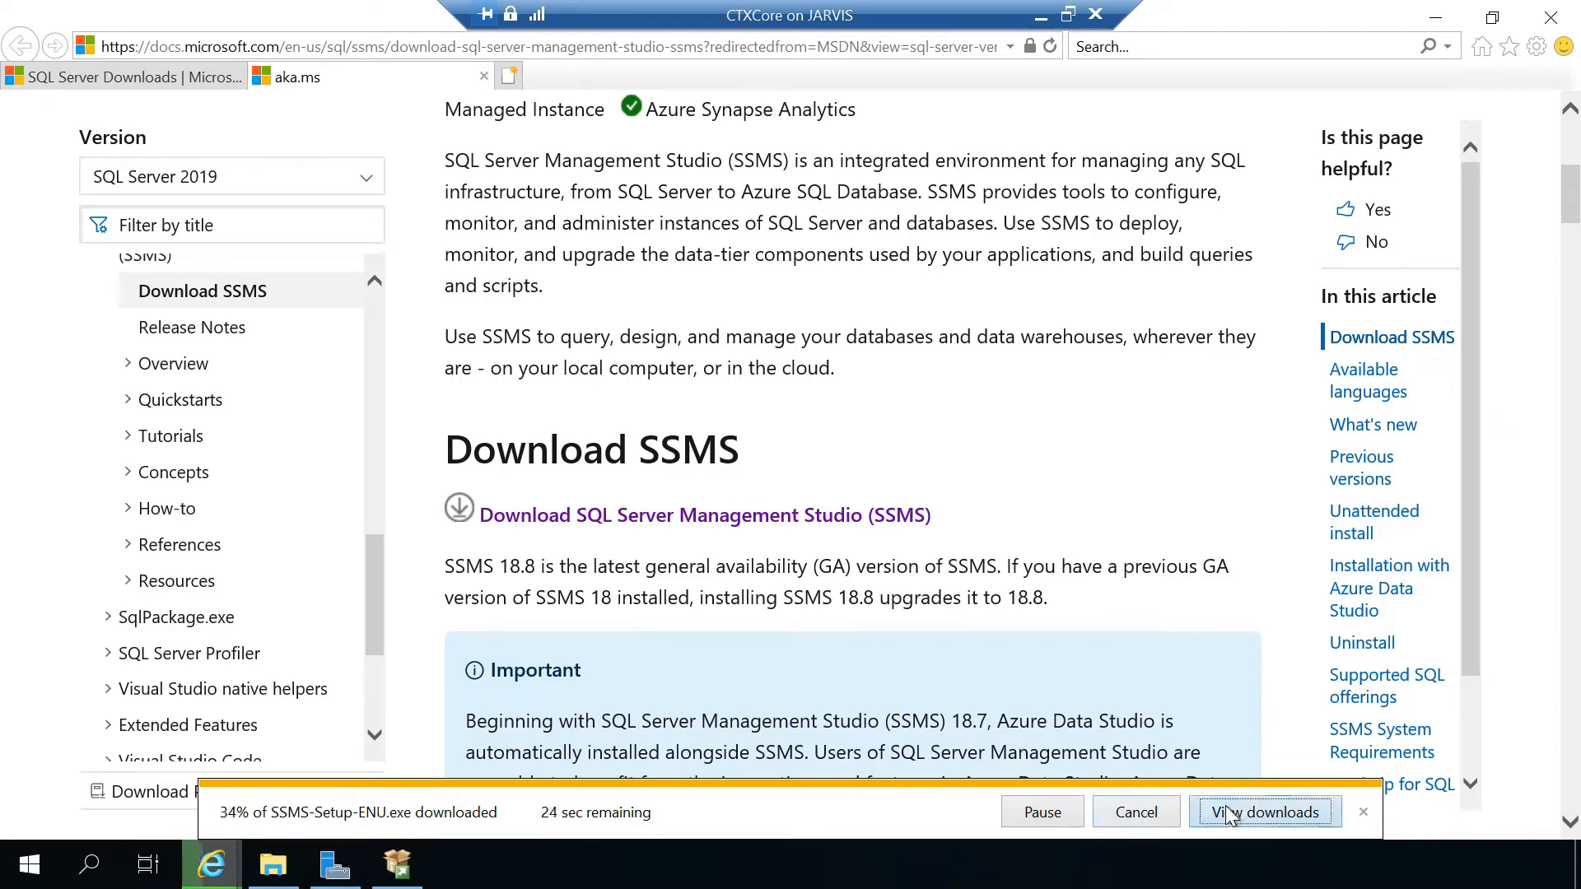
{"action": "left_click", "coordinate": [1266, 811]}
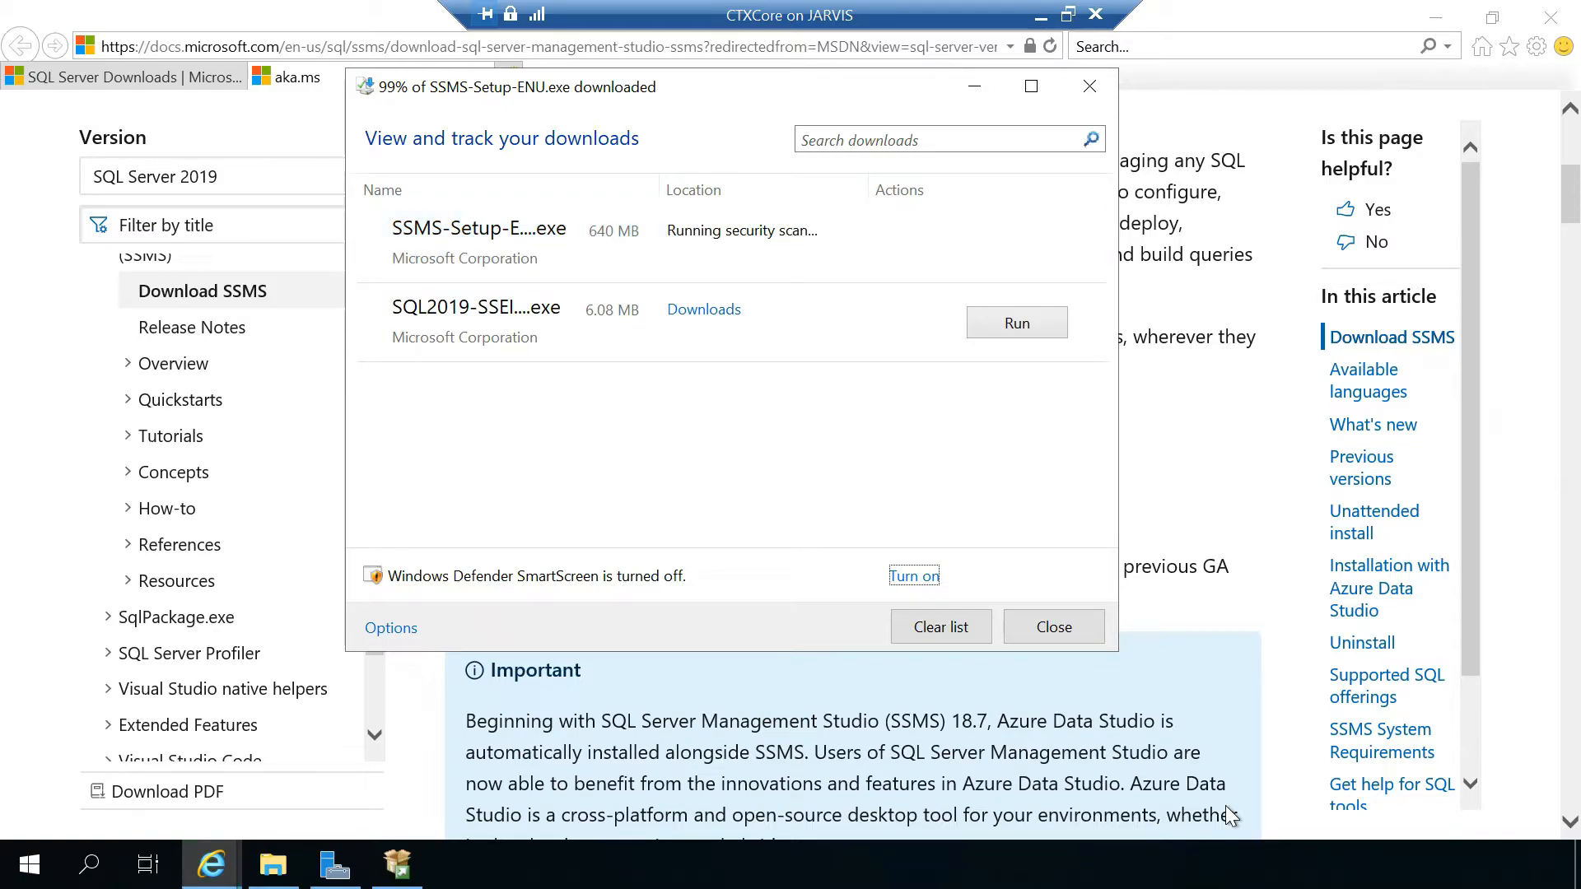
{"action": "left_click", "coordinate": [1016, 323]}
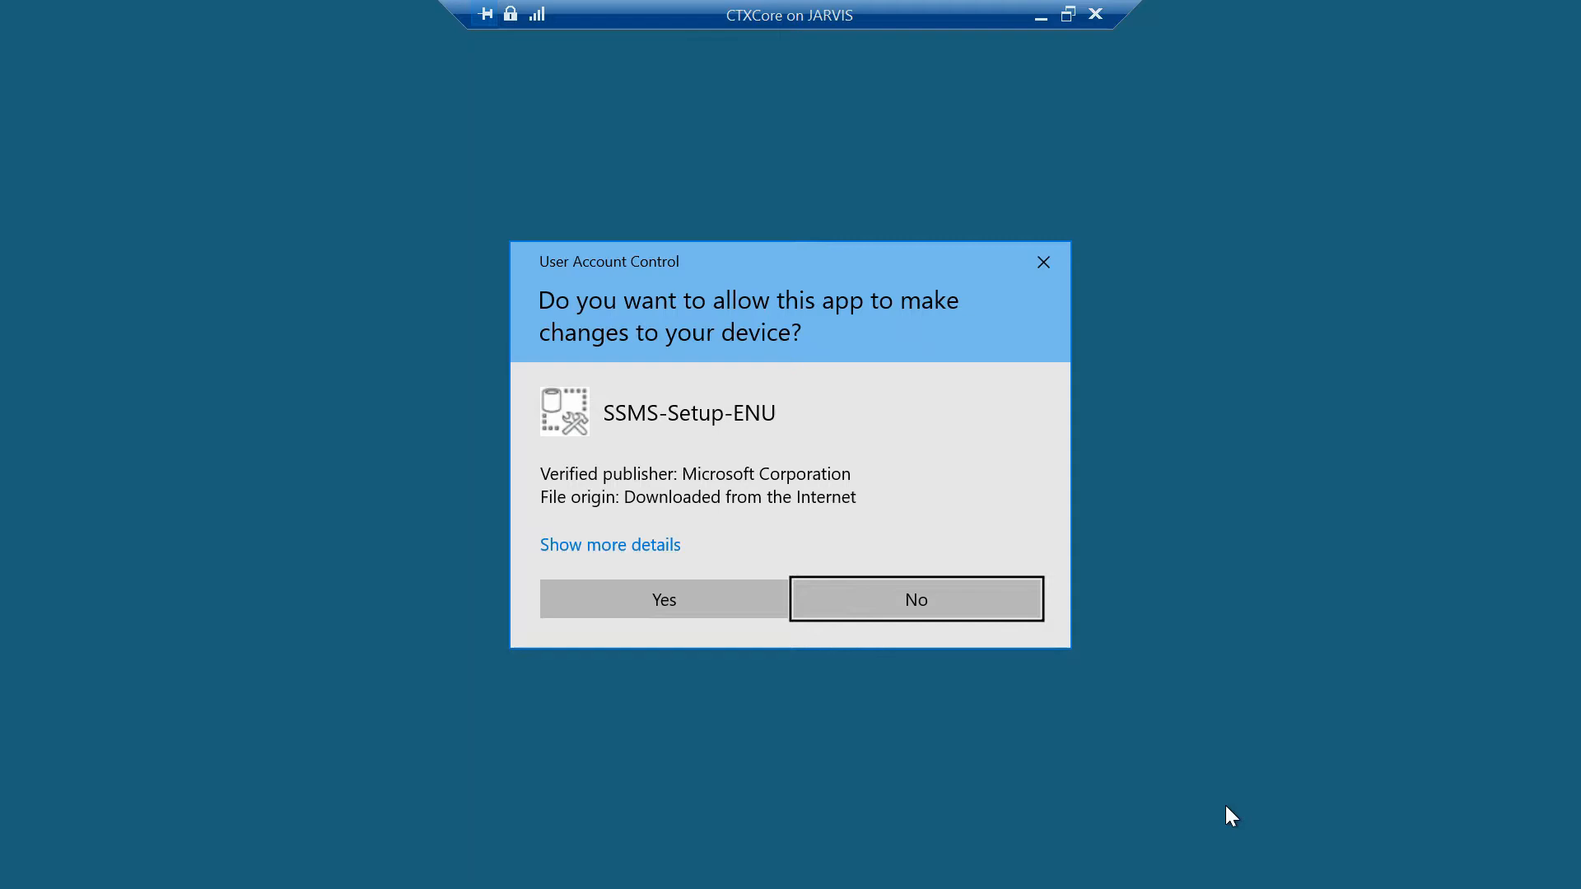
{"action": "left_click", "coordinate": [913, 599]}
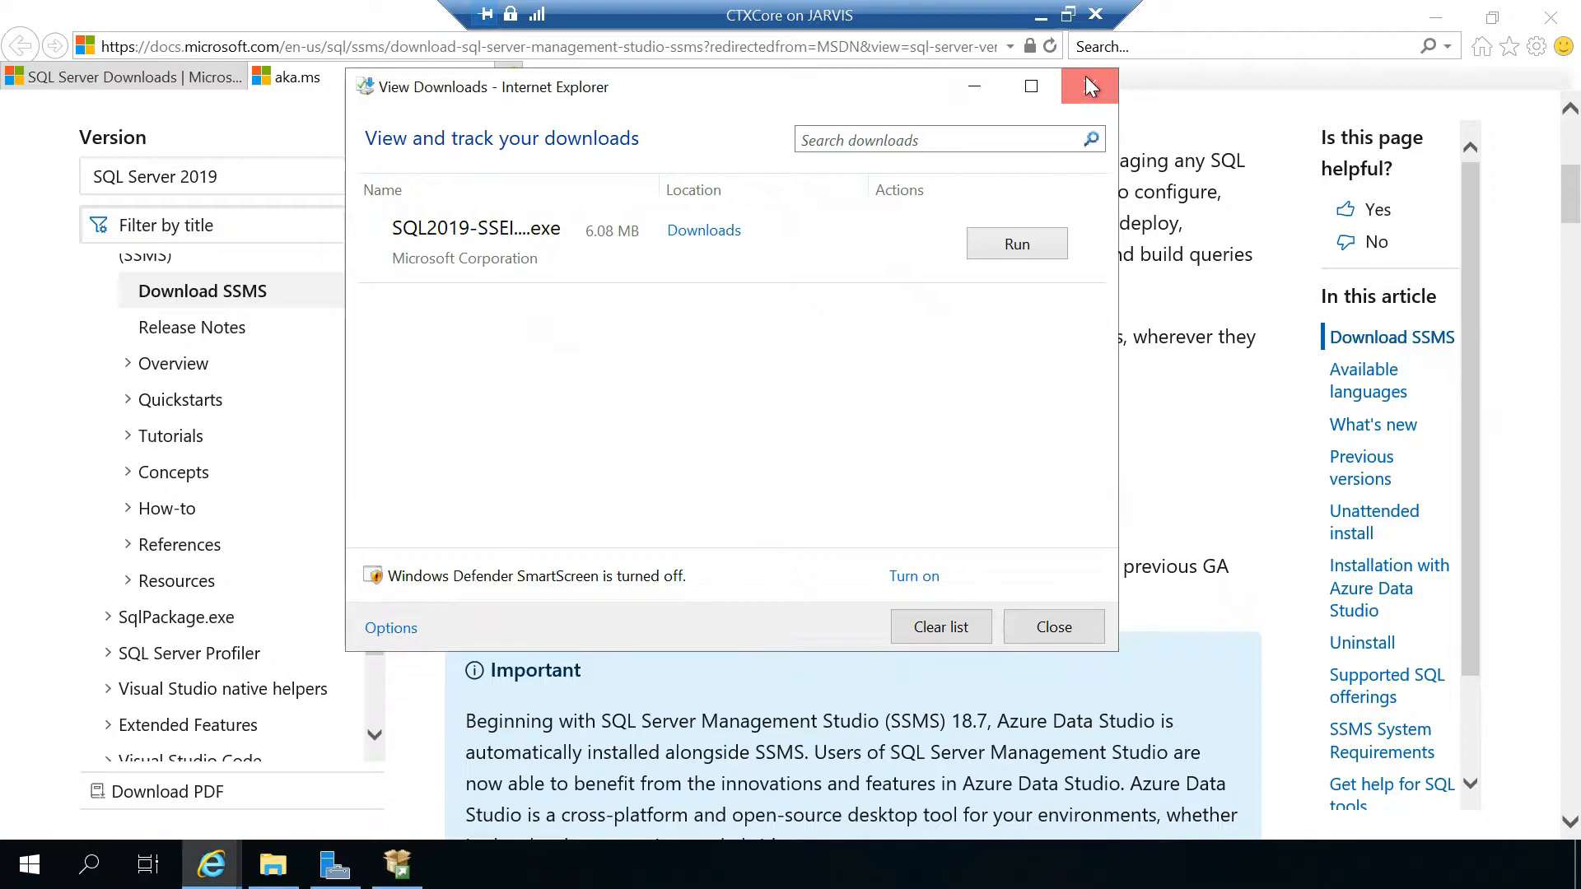
{"action": "left_click", "coordinate": [1015, 243]}
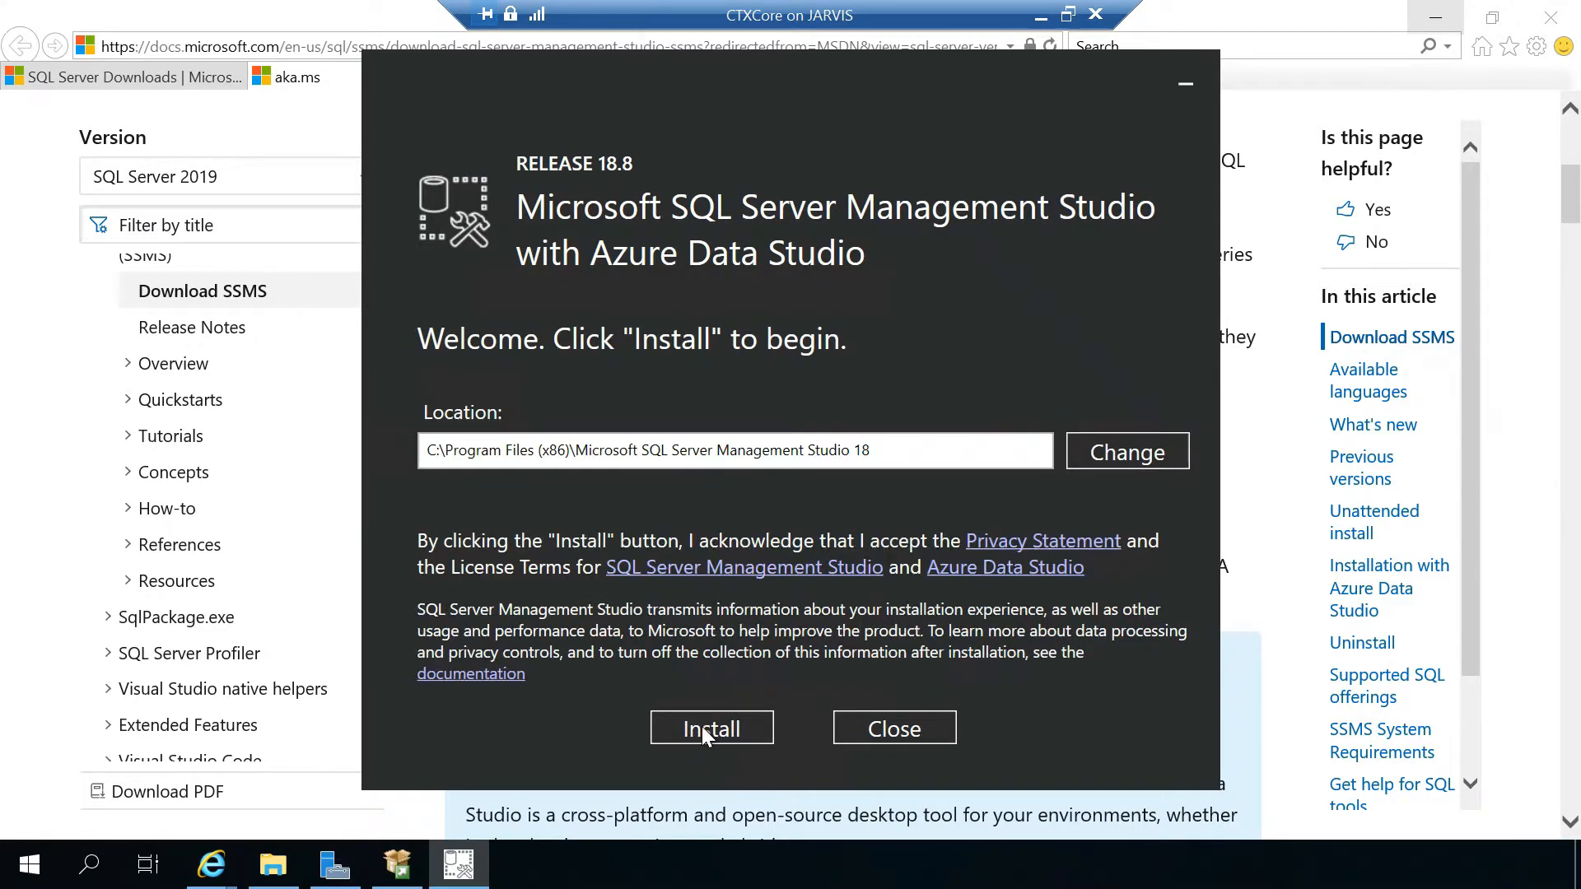
- Install SSMS 18.8 to the default location
{"action": "left_click", "coordinate": [710, 728]}
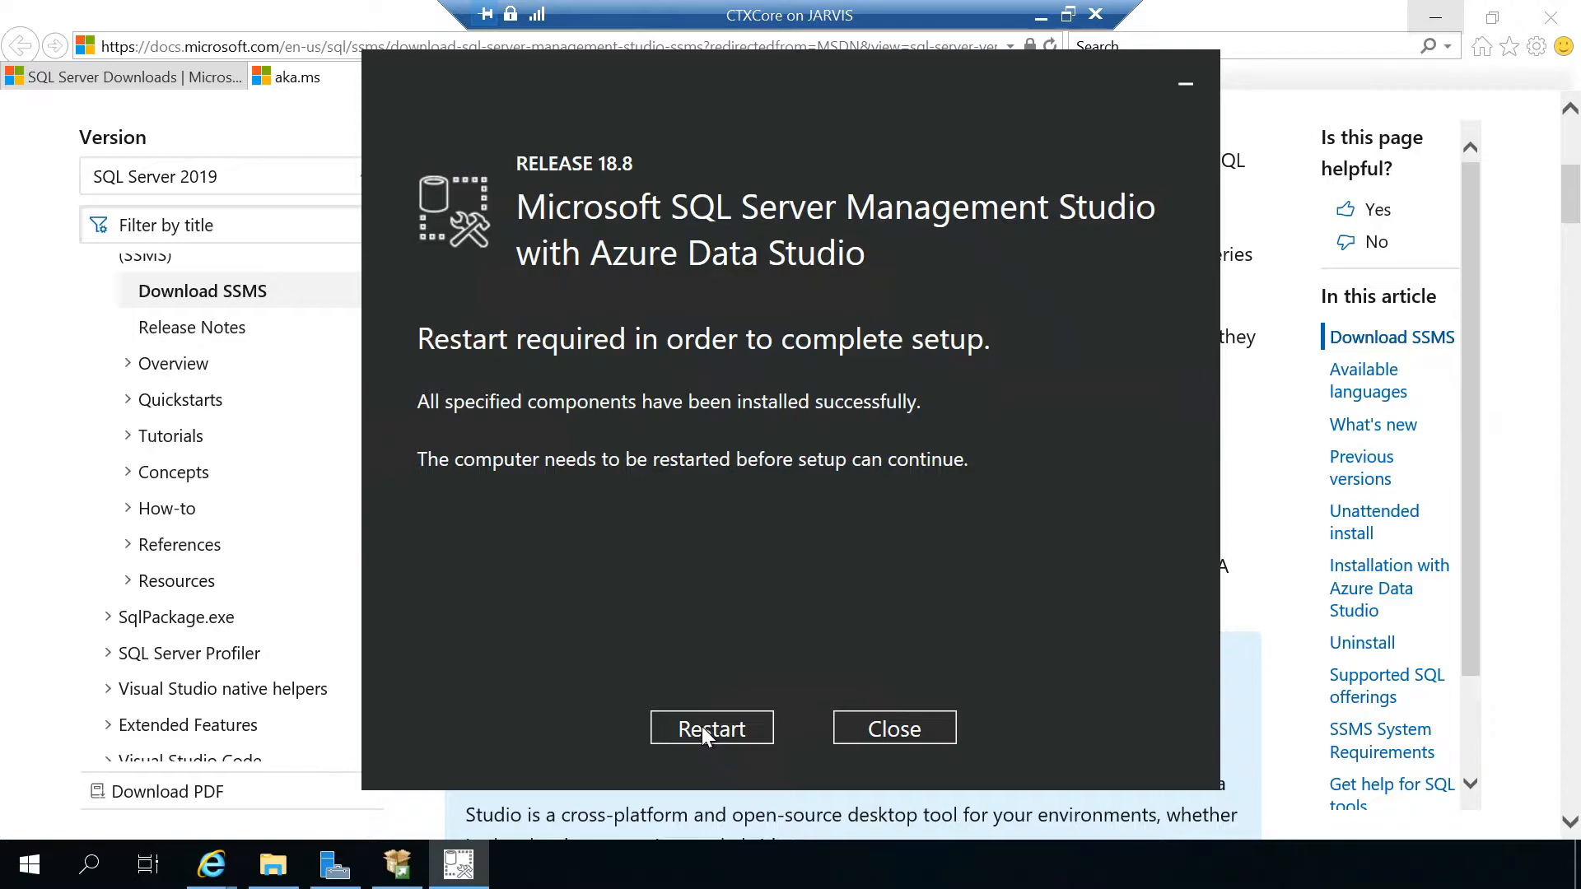
{"action": "mouse_move", "coordinate": [711, 736]}
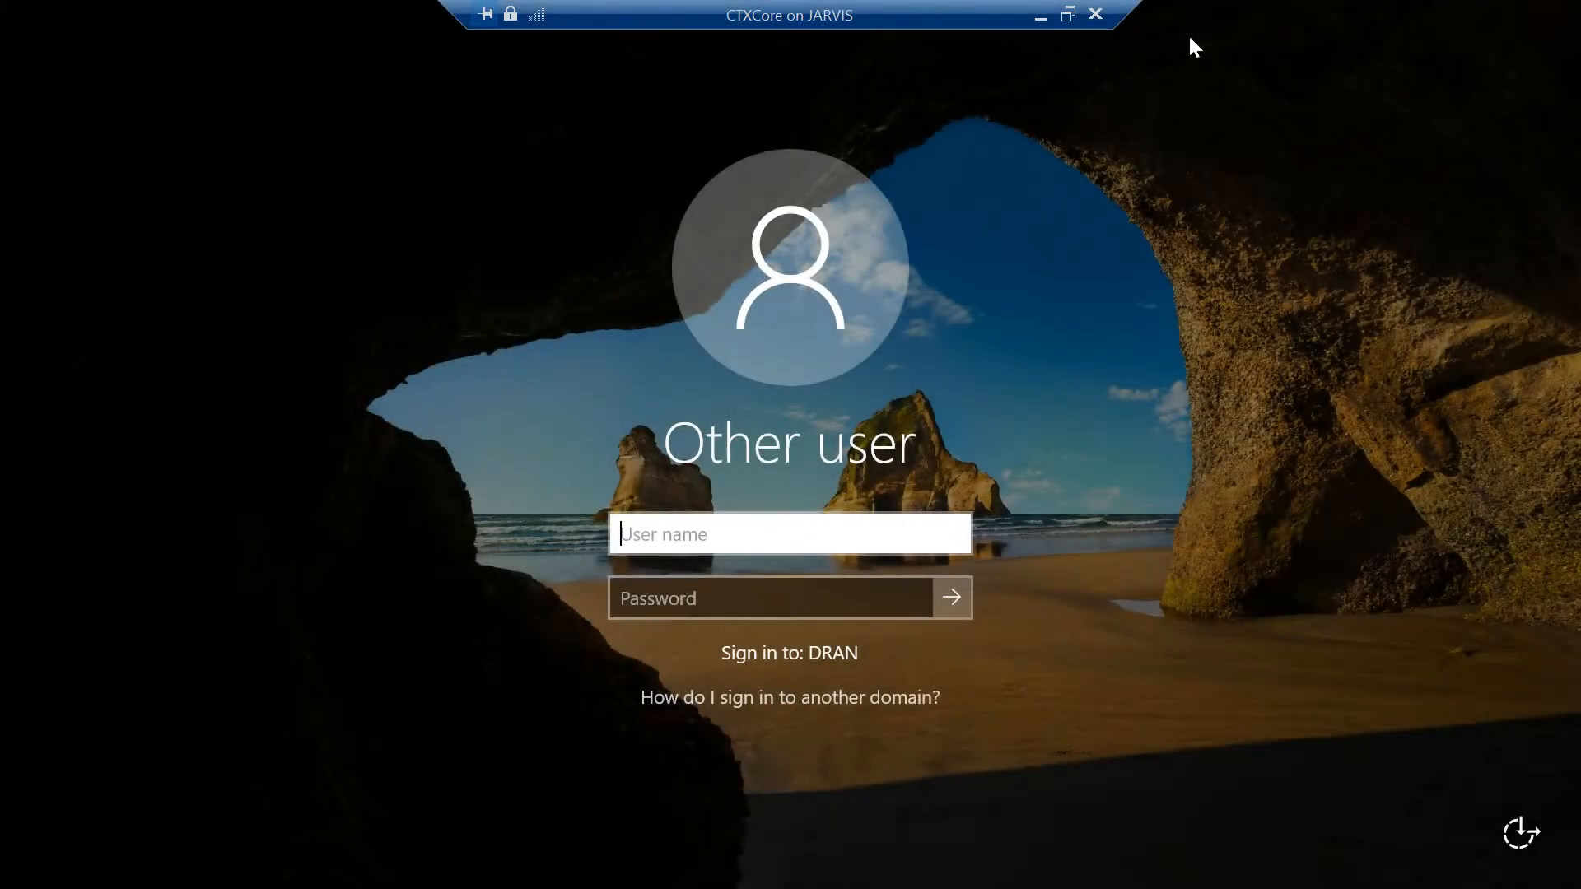
- Sign in to the DRAN domain as Alpha and start searching for Services
{"action": "type", "text": "Alpha"}
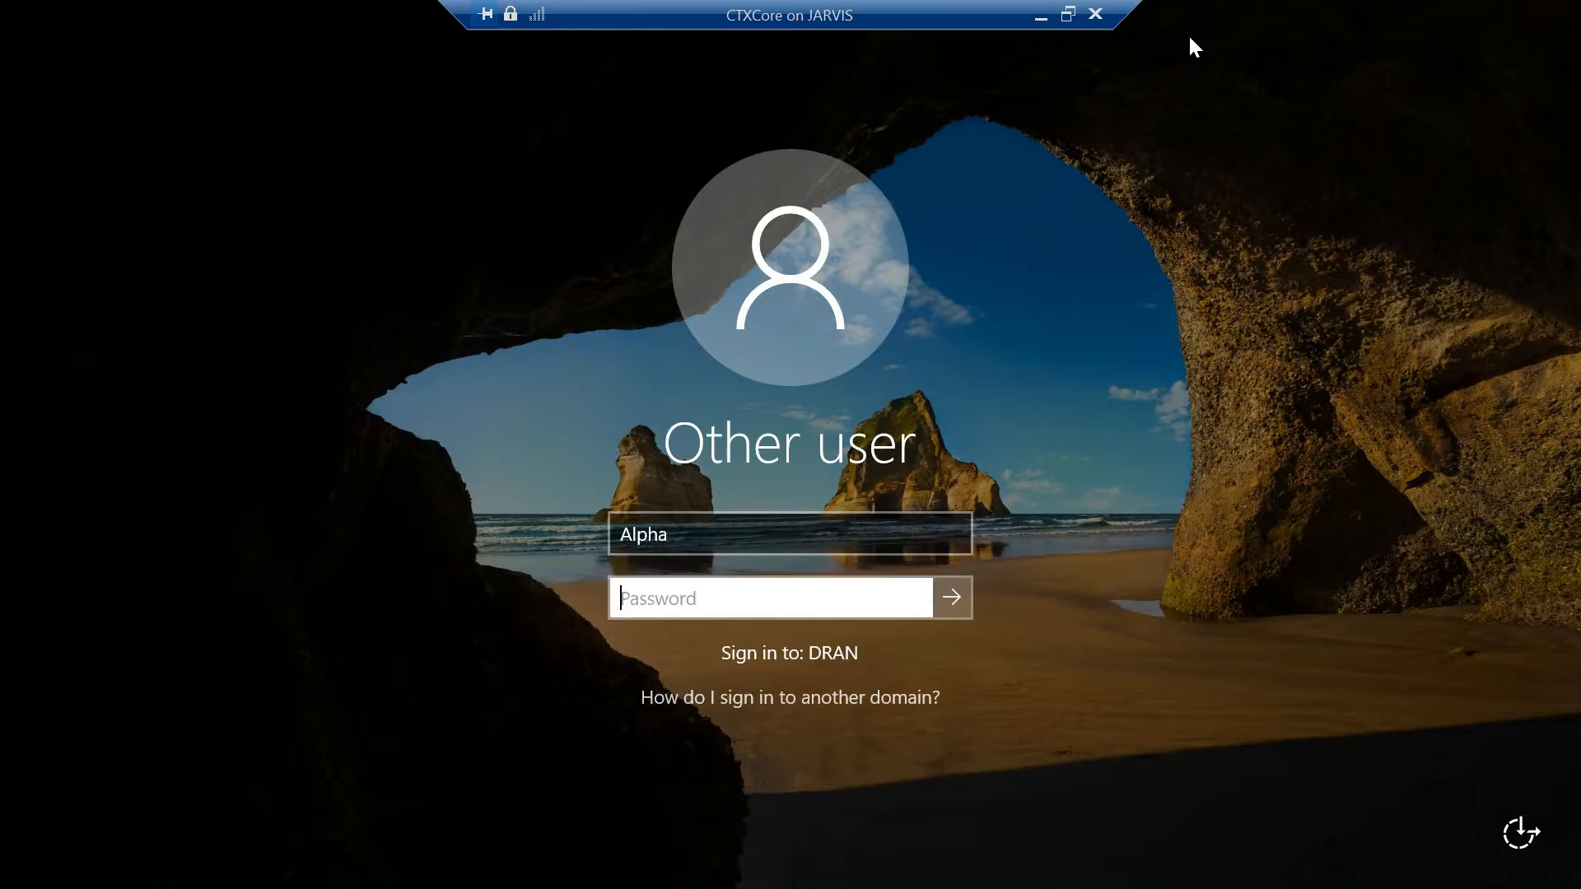
{"action": "type", "text": "password"}
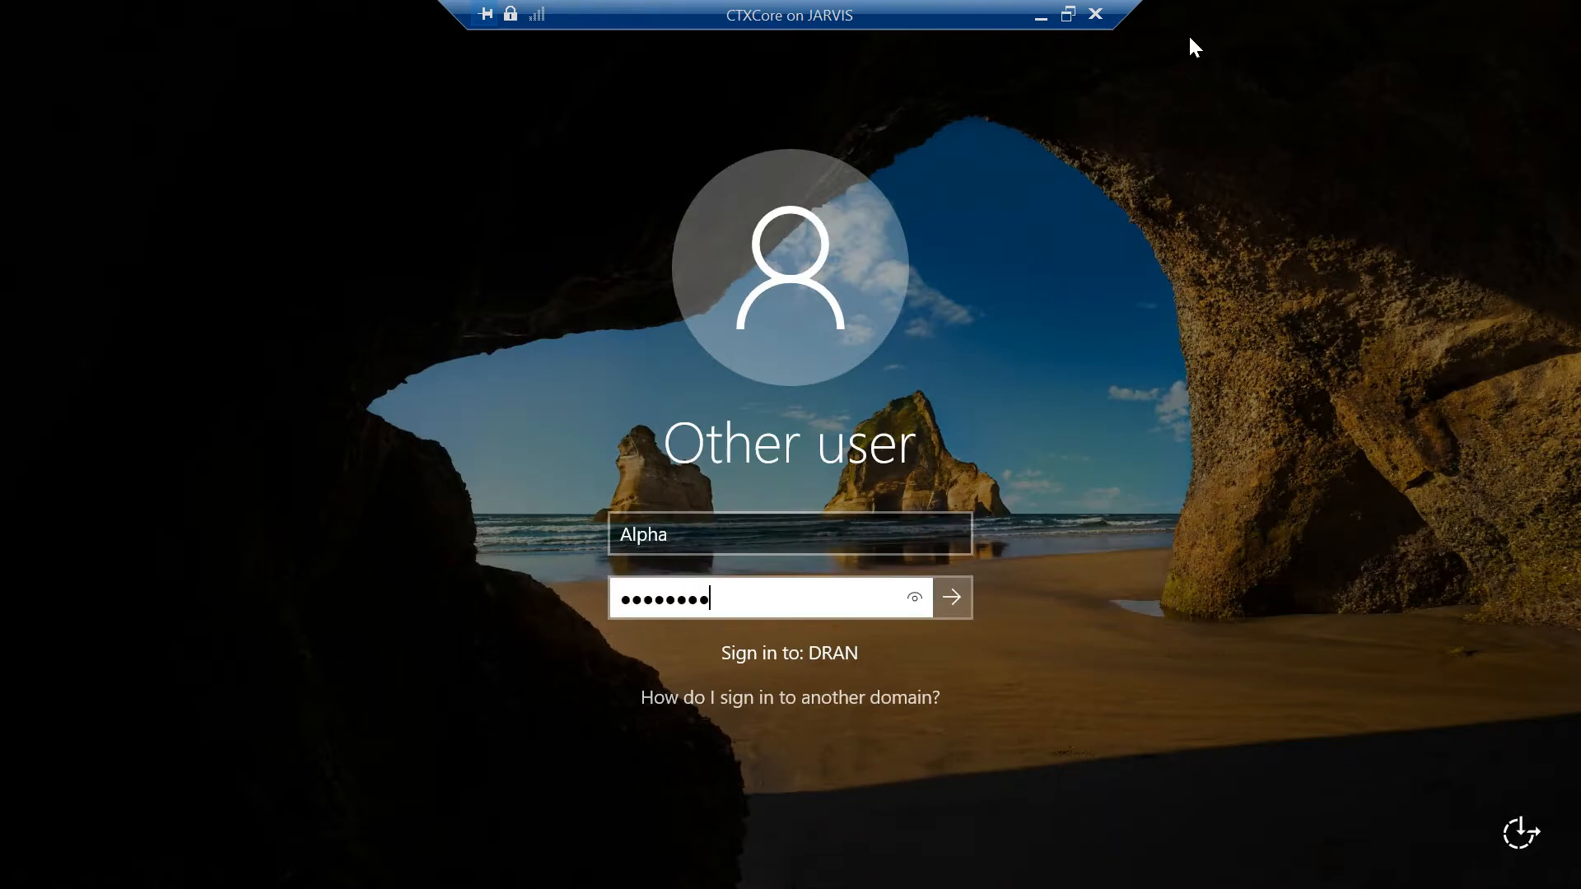
{"action": "left_click", "coordinate": [949, 597]}
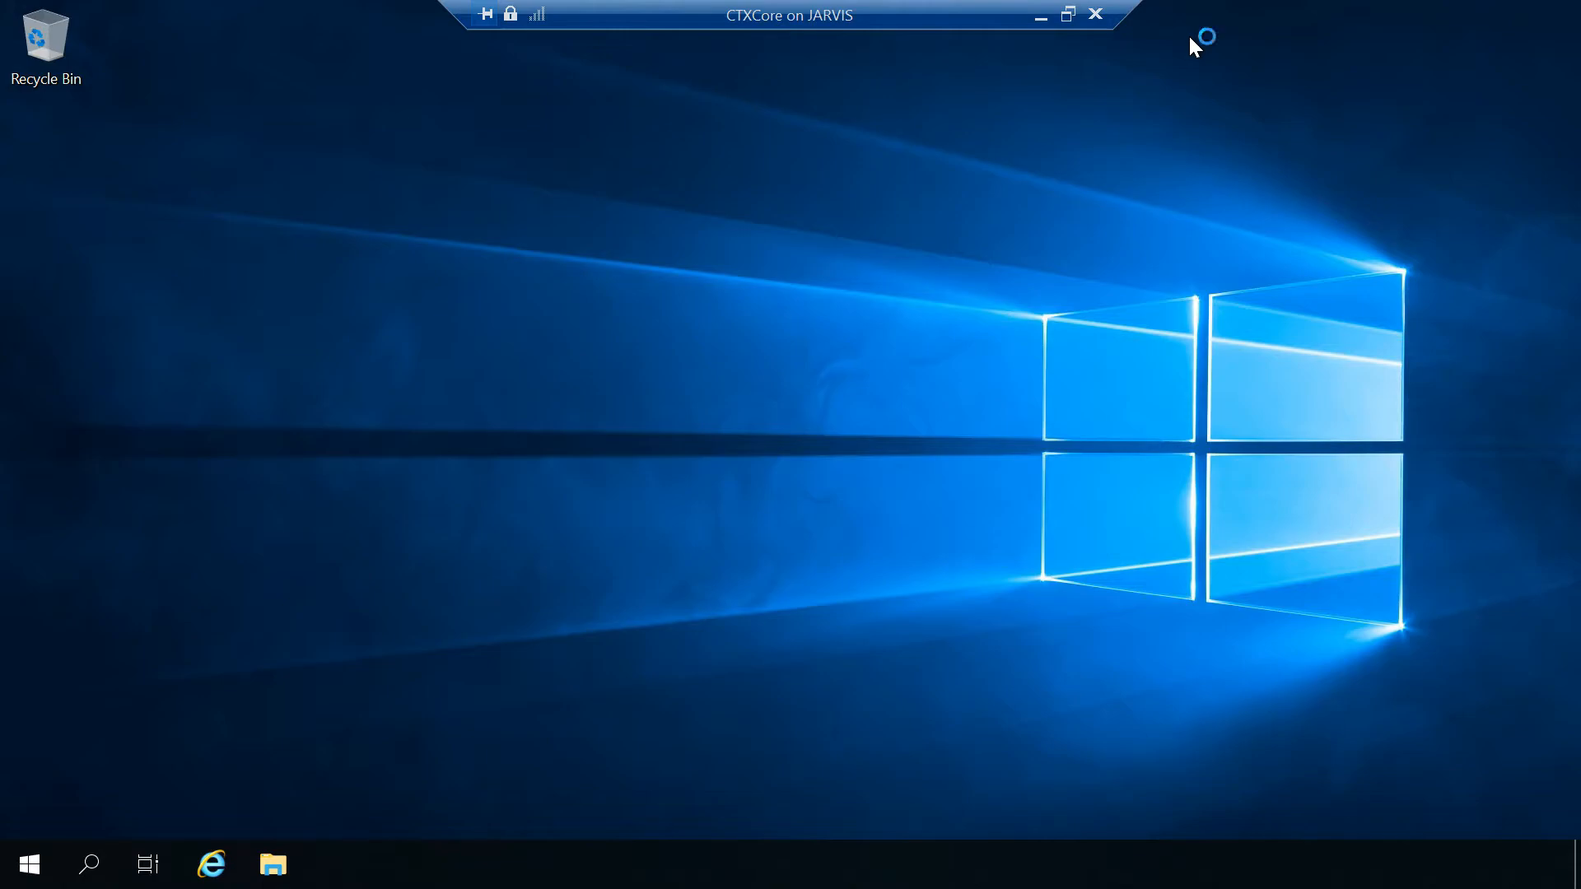
{"action": "type", "text": "servic"}
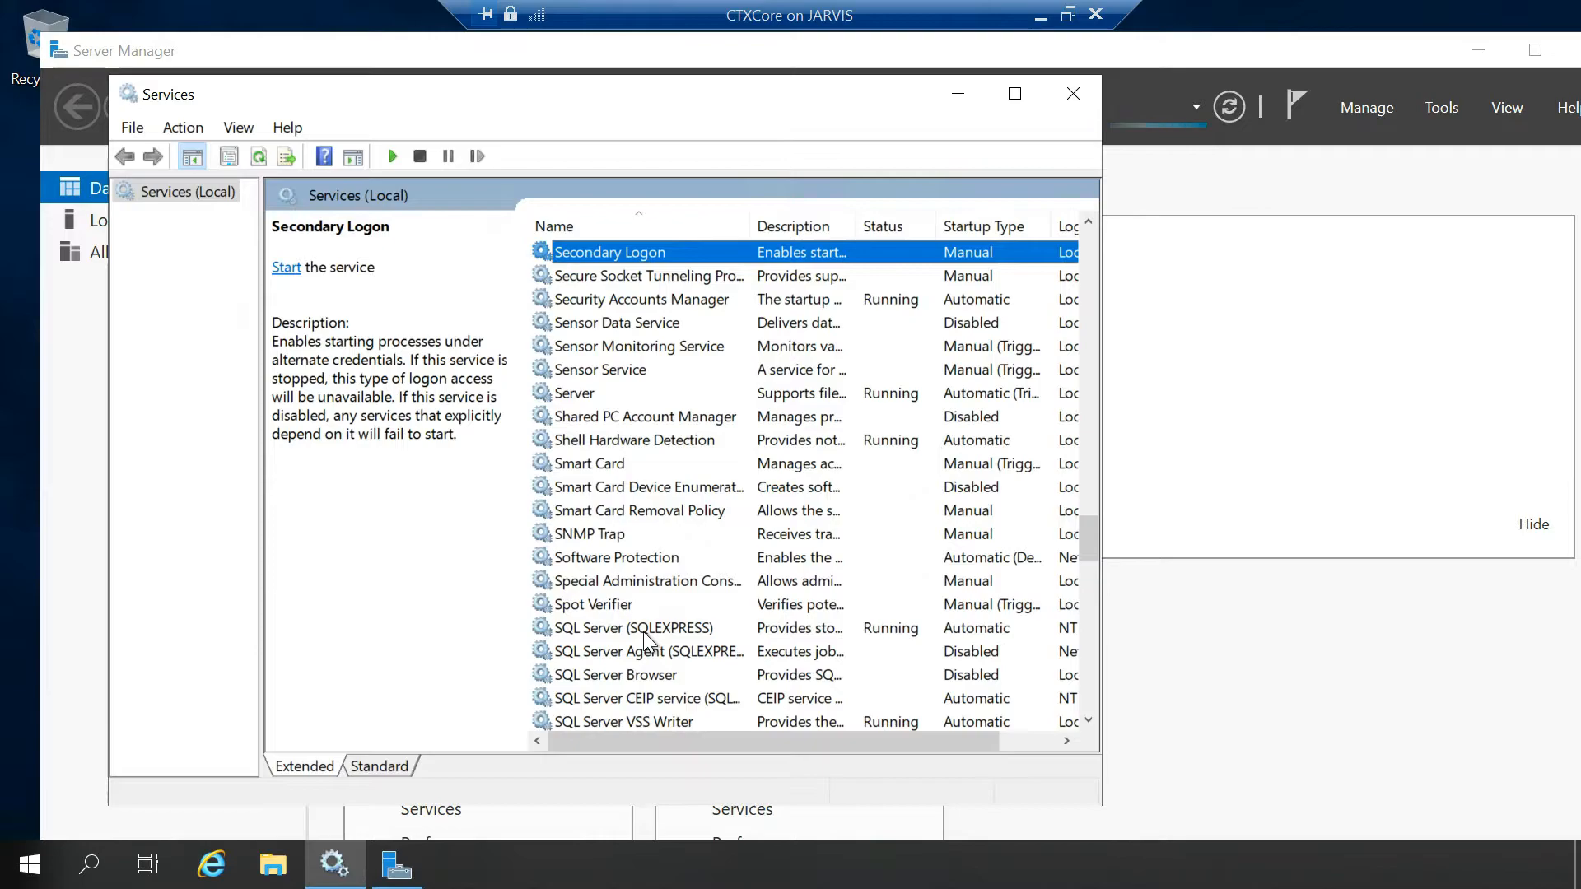
{"action": "left_click", "coordinate": [633, 627]}
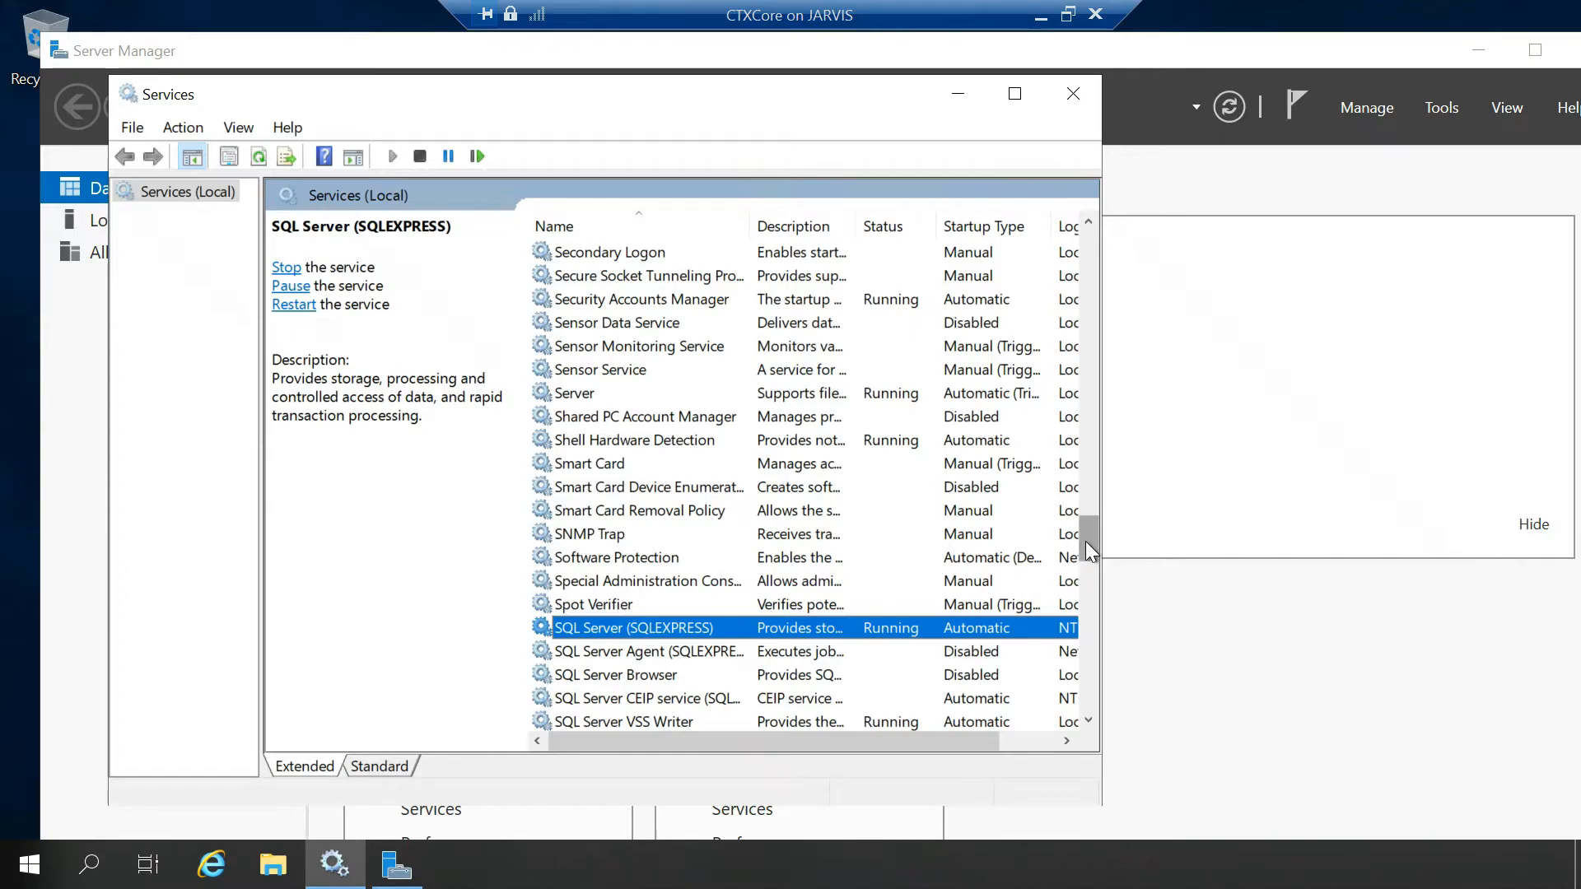
{"action": "scroll", "scroll_direction": "down", "scroll_amount": 3}
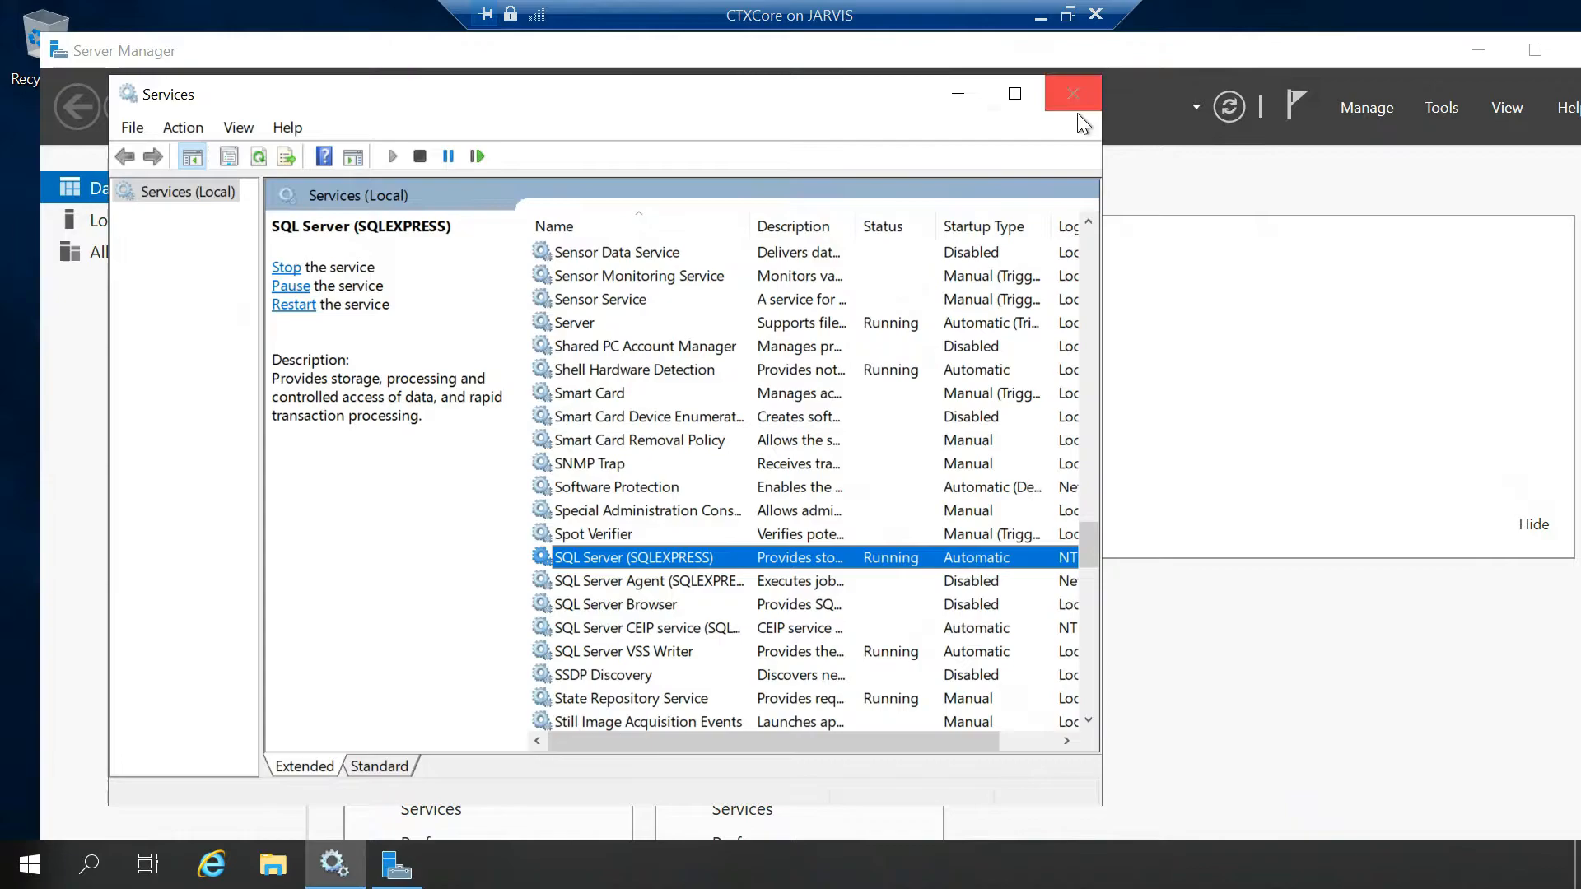
{"action": "left_click", "coordinate": [1072, 93]}
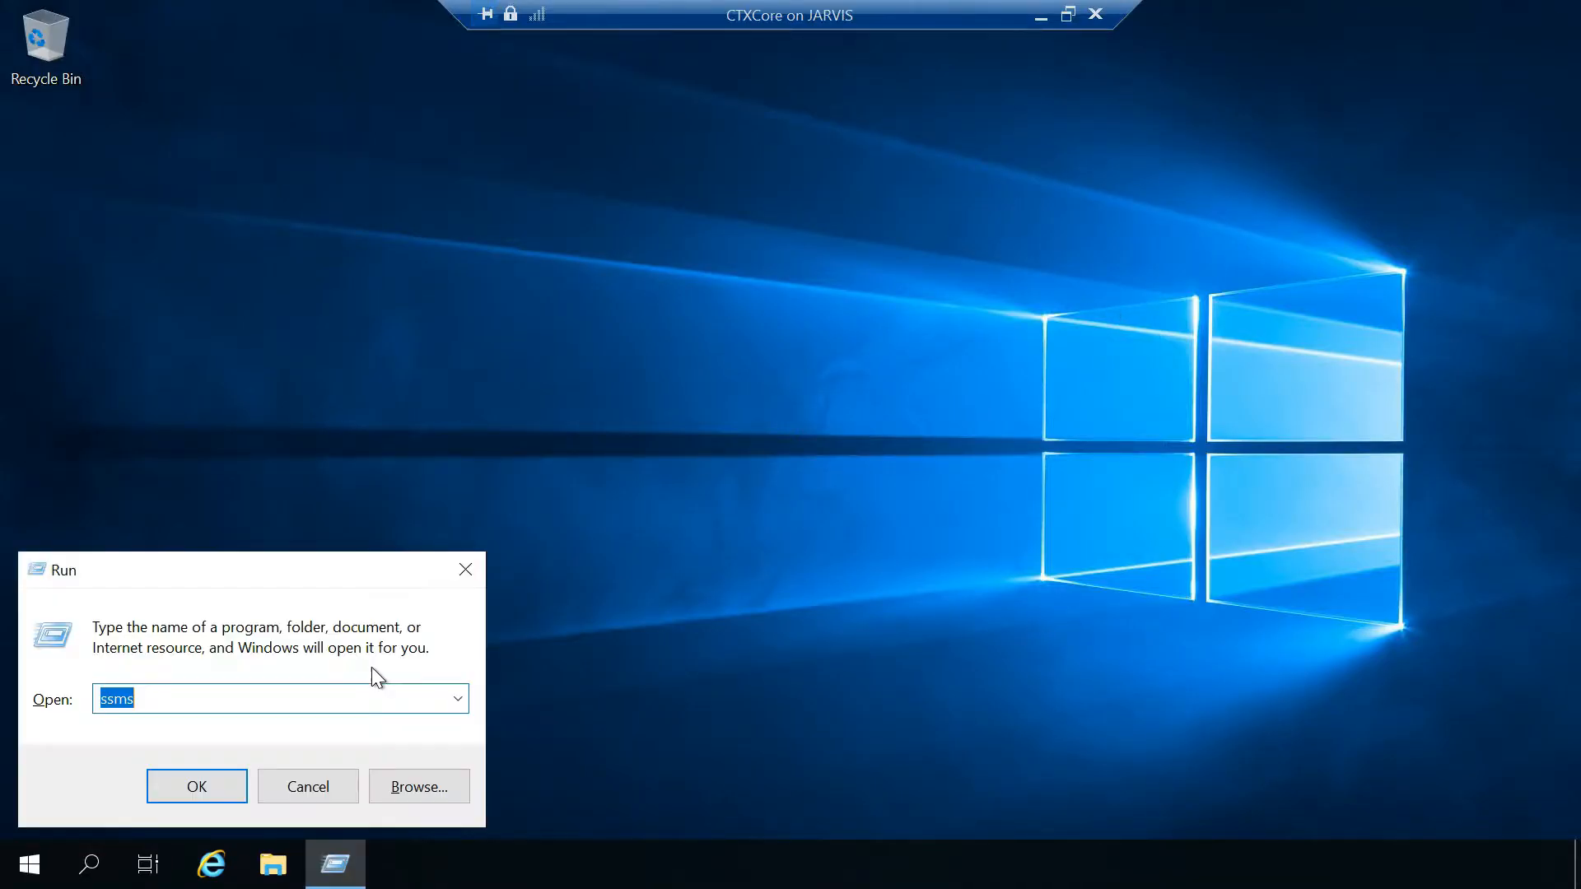
- Launch the Network Connections control panel by running ncpa.cpl from the Run dialog
{"action": "left_click", "coordinate": [307, 786]}
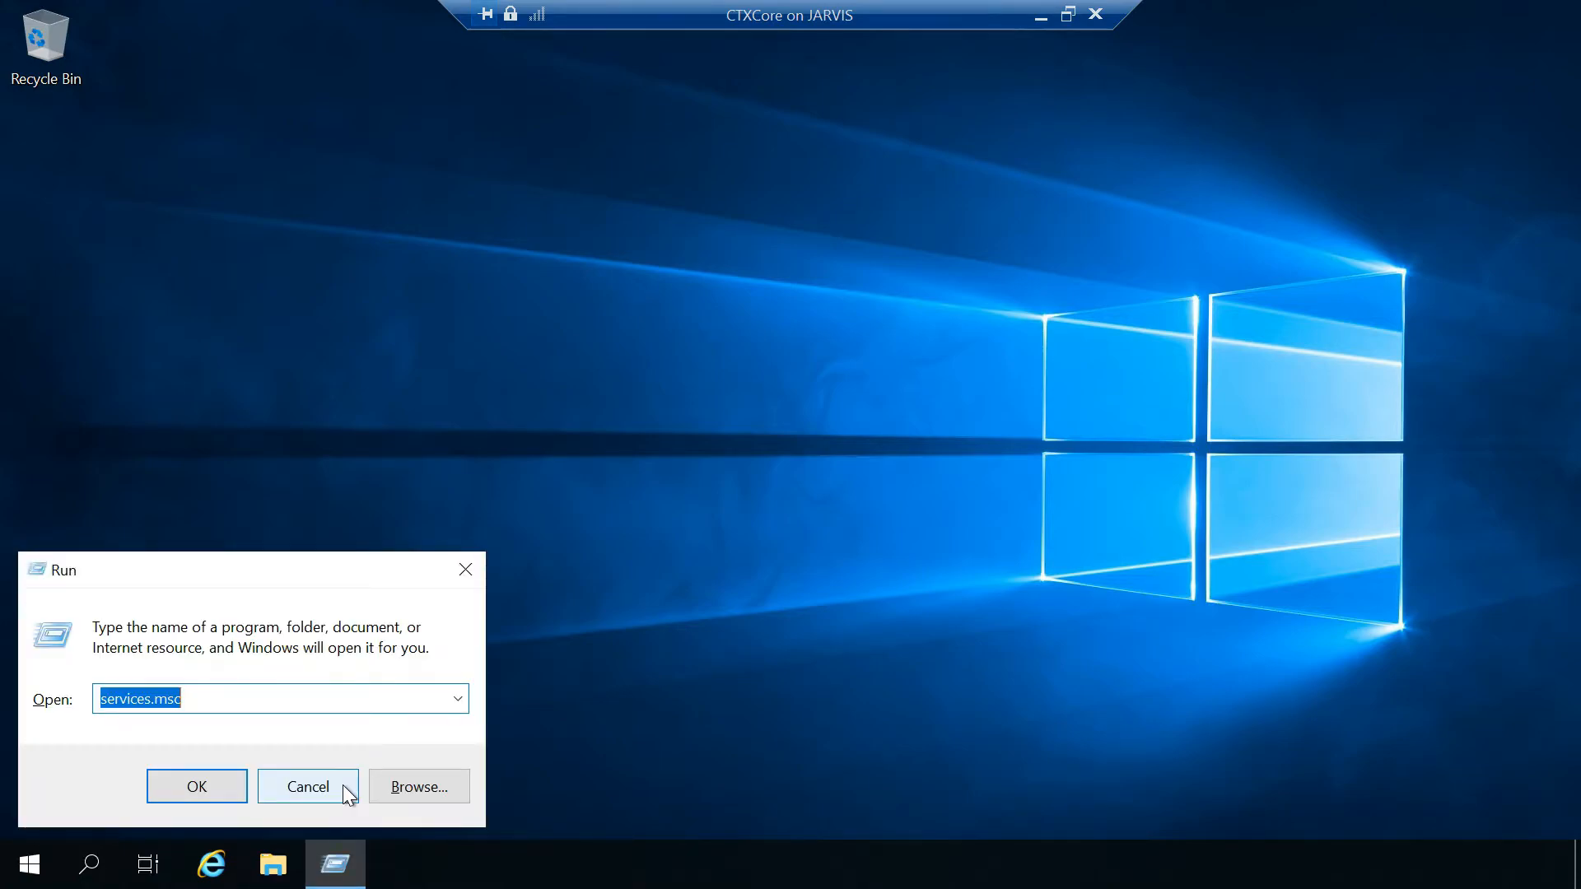
{"action": "type", "text": "n"}
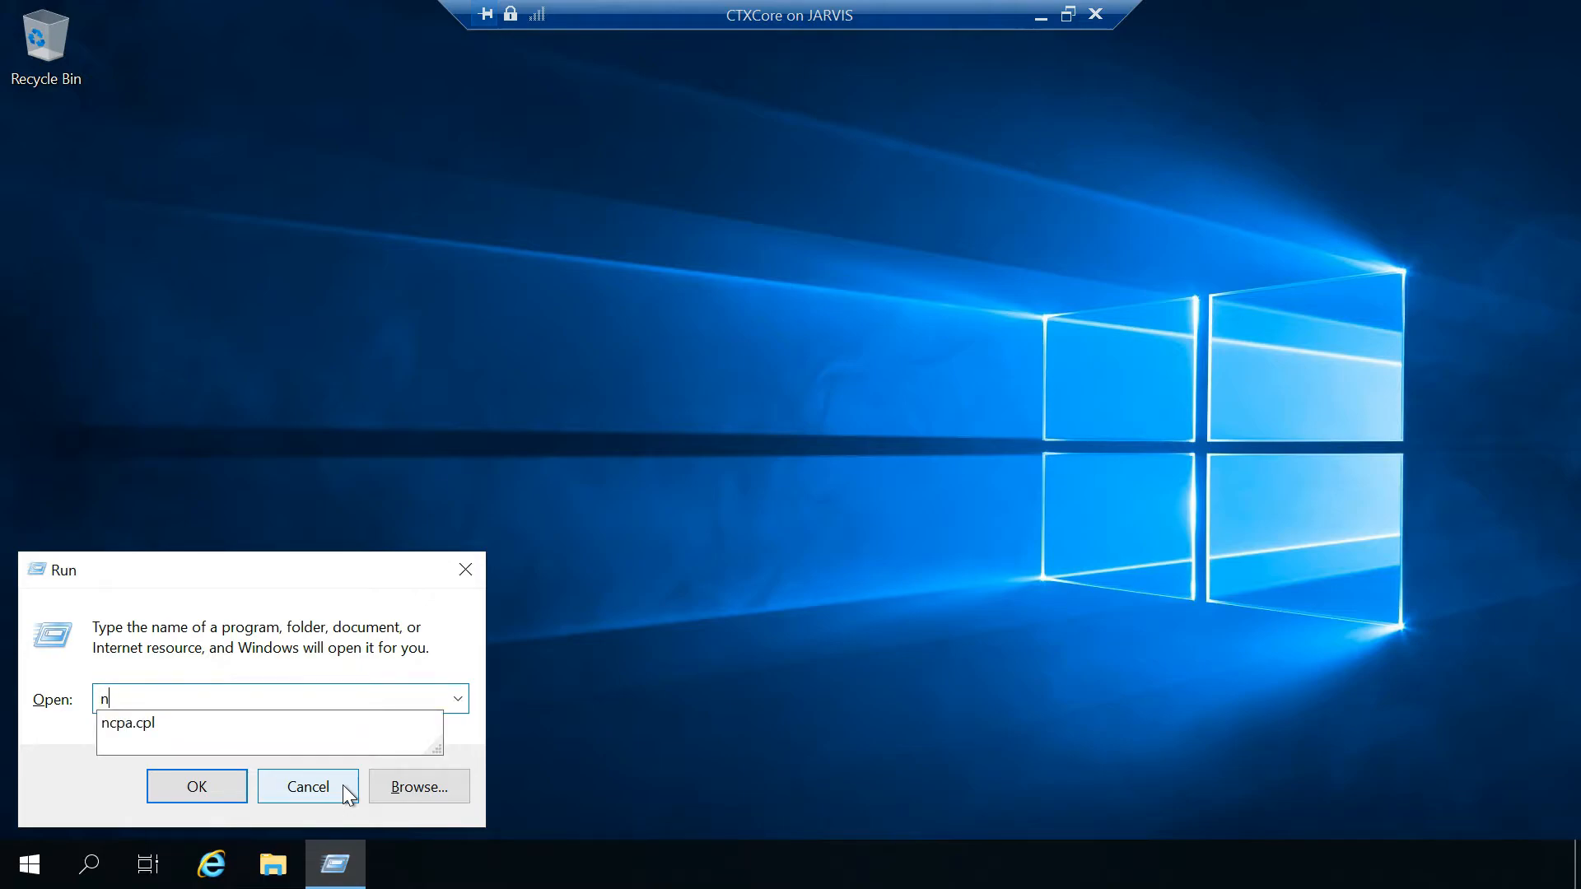
{"action": "type", "text": "cpa."}
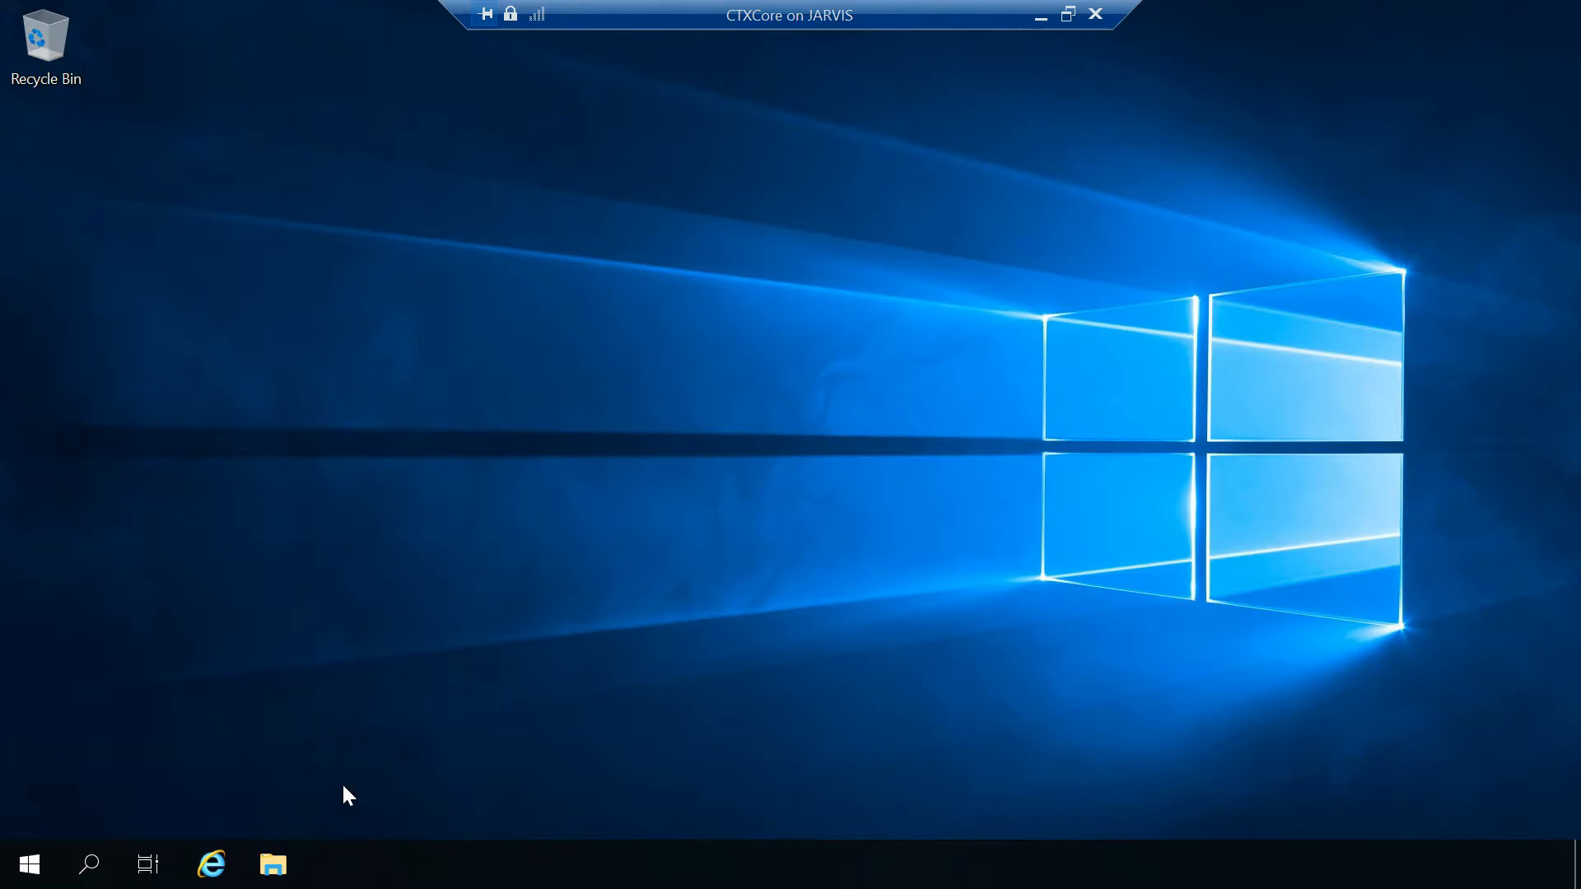
{"action": "mouse_move", "coordinate": [603, 597]}
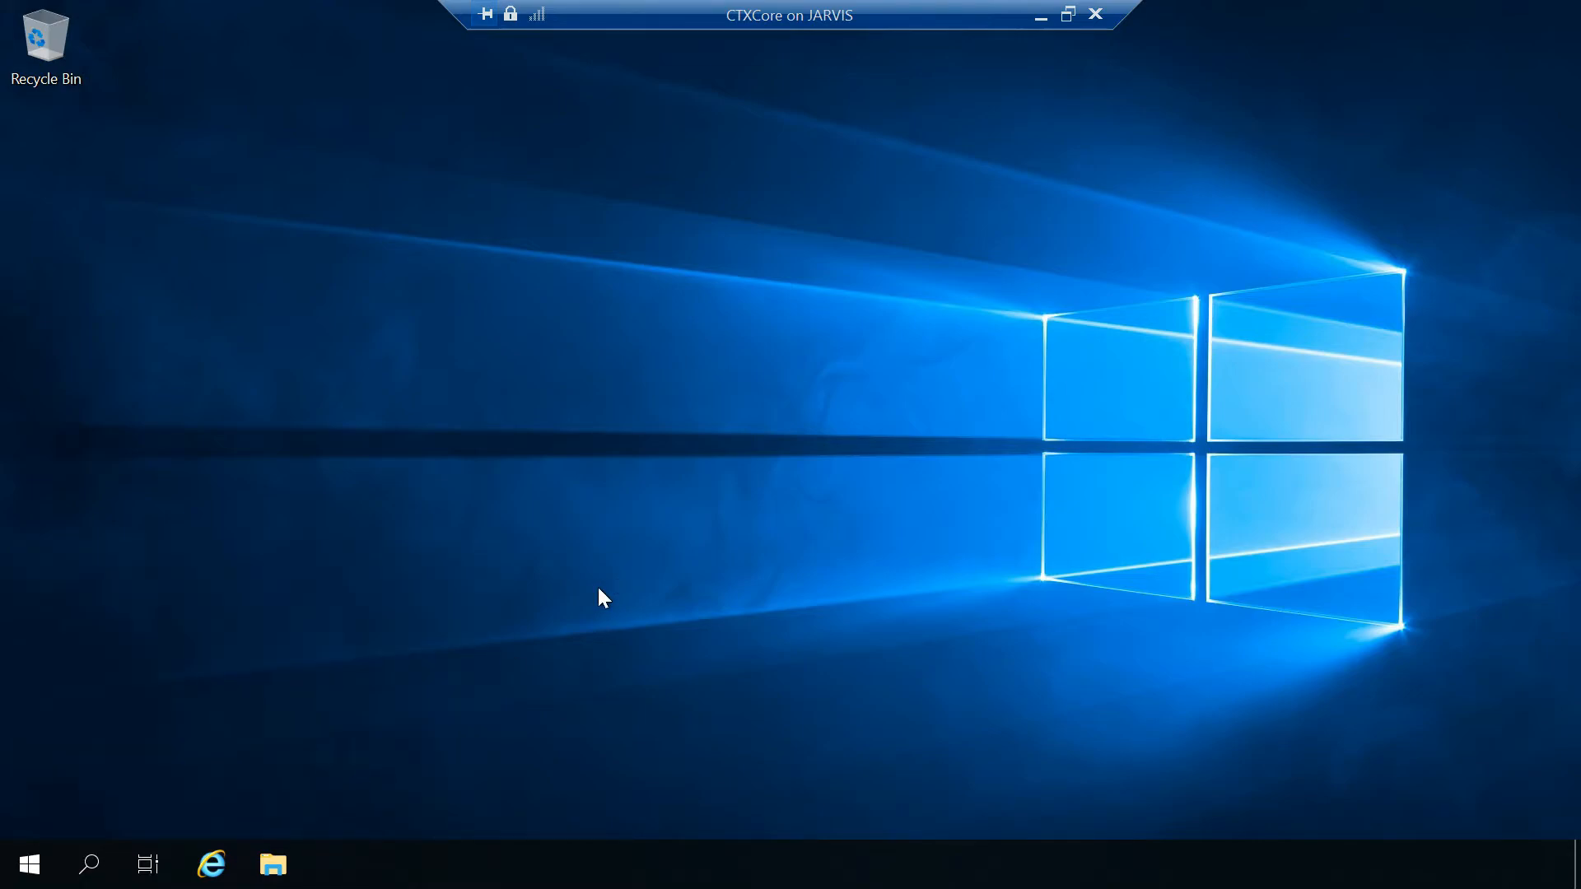
{"action": "mouse_move", "coordinate": [997, 381]}
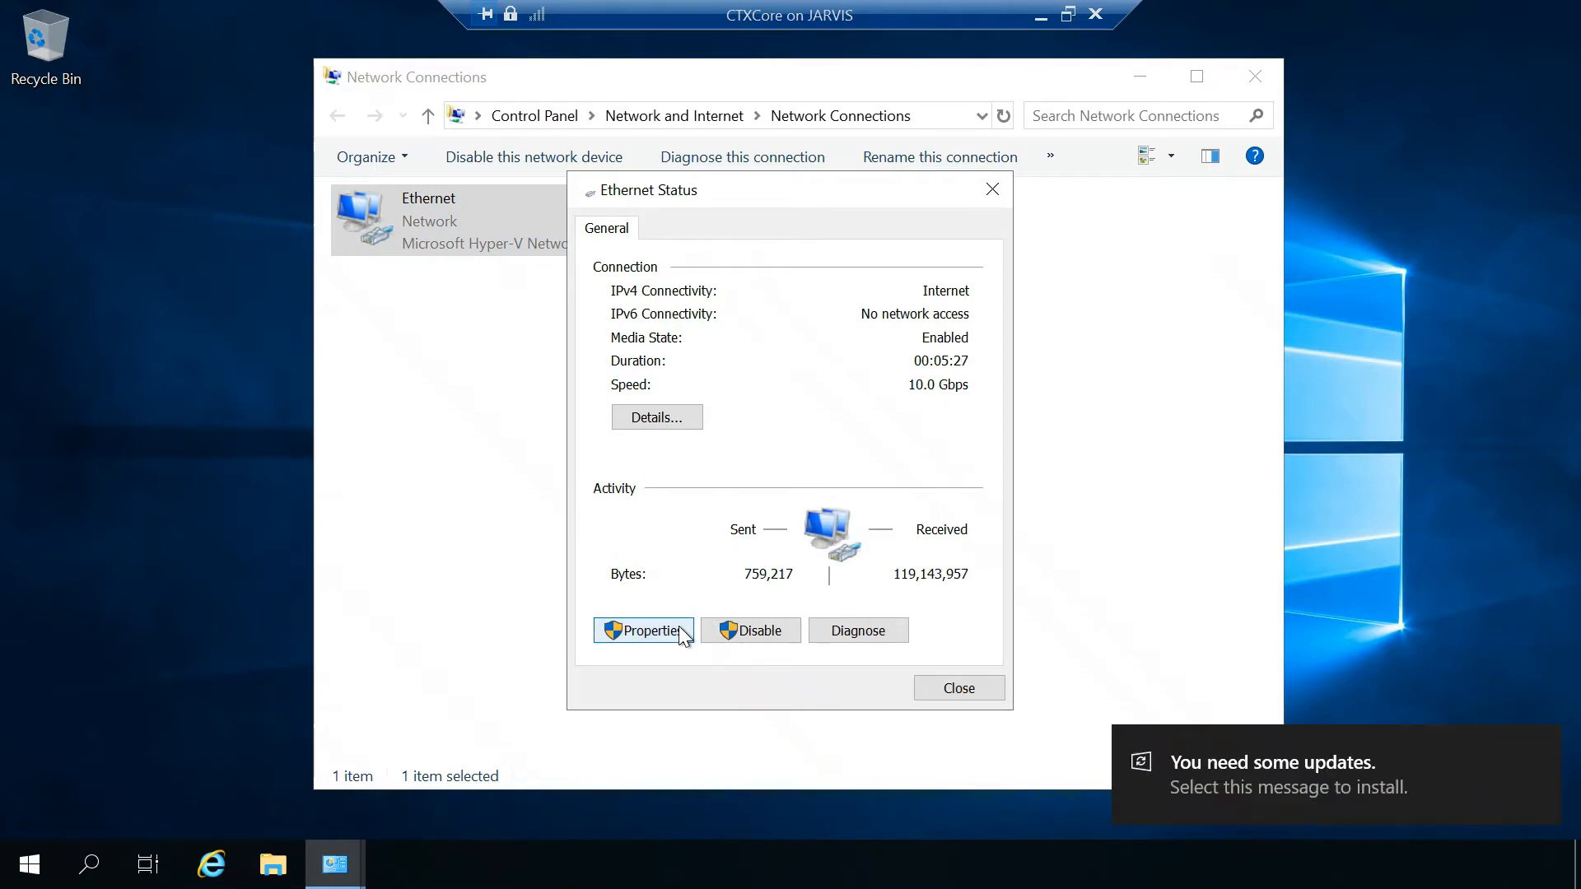
- Enter static IPv4 192.168.10.12, gateway 192.168.10.1 and DNS 192.168.10.11 for Ethernet
{"action": "left_click", "coordinate": [642, 630]}
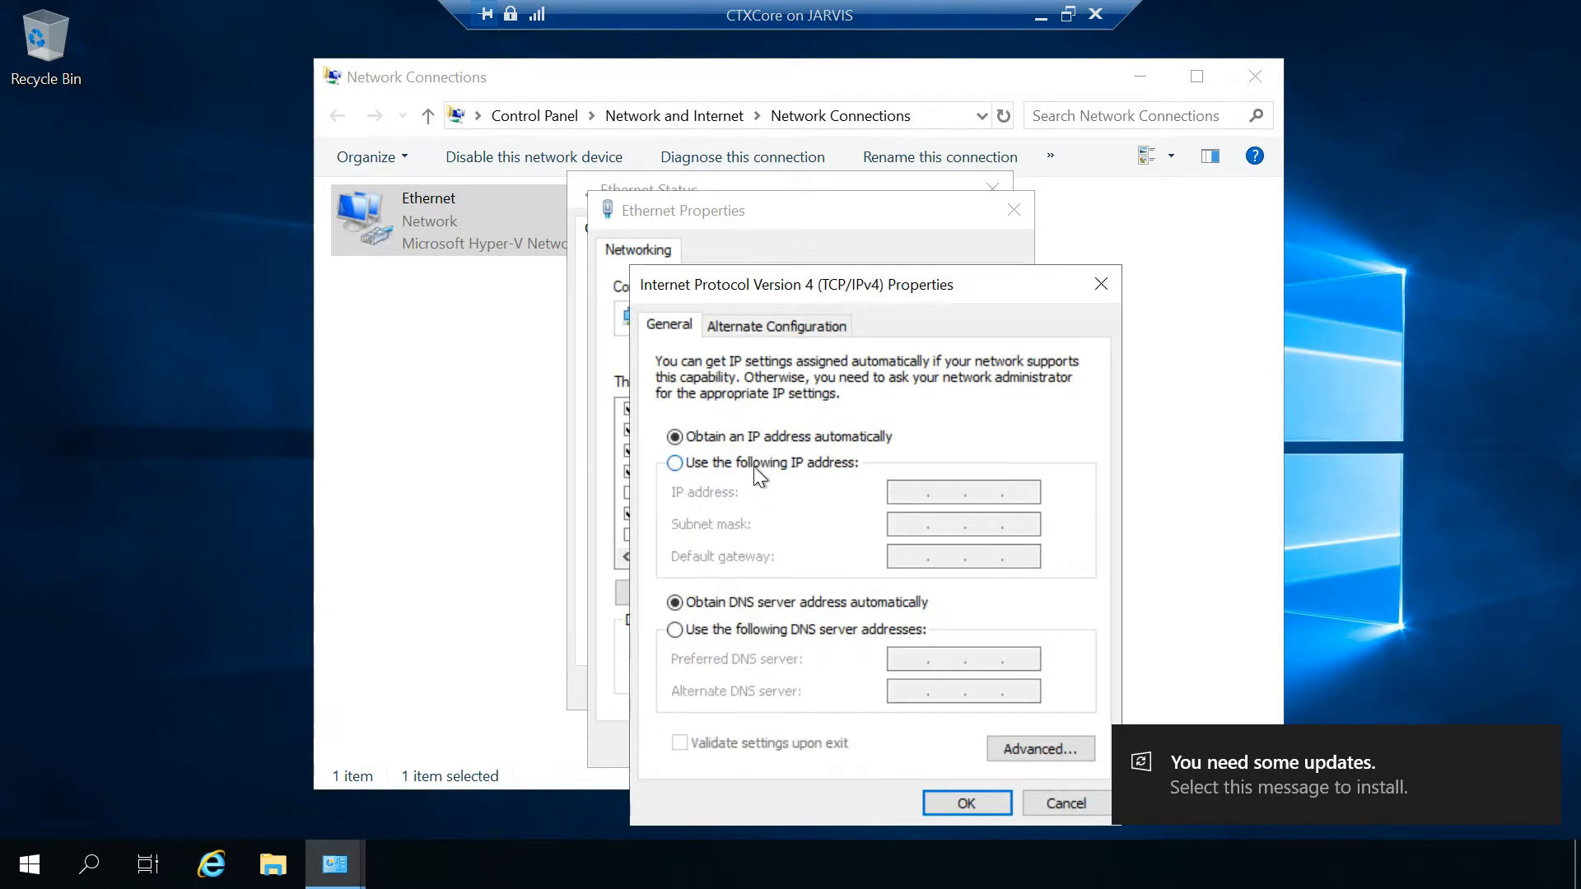
{"action": "left_click", "coordinate": [673, 463]}
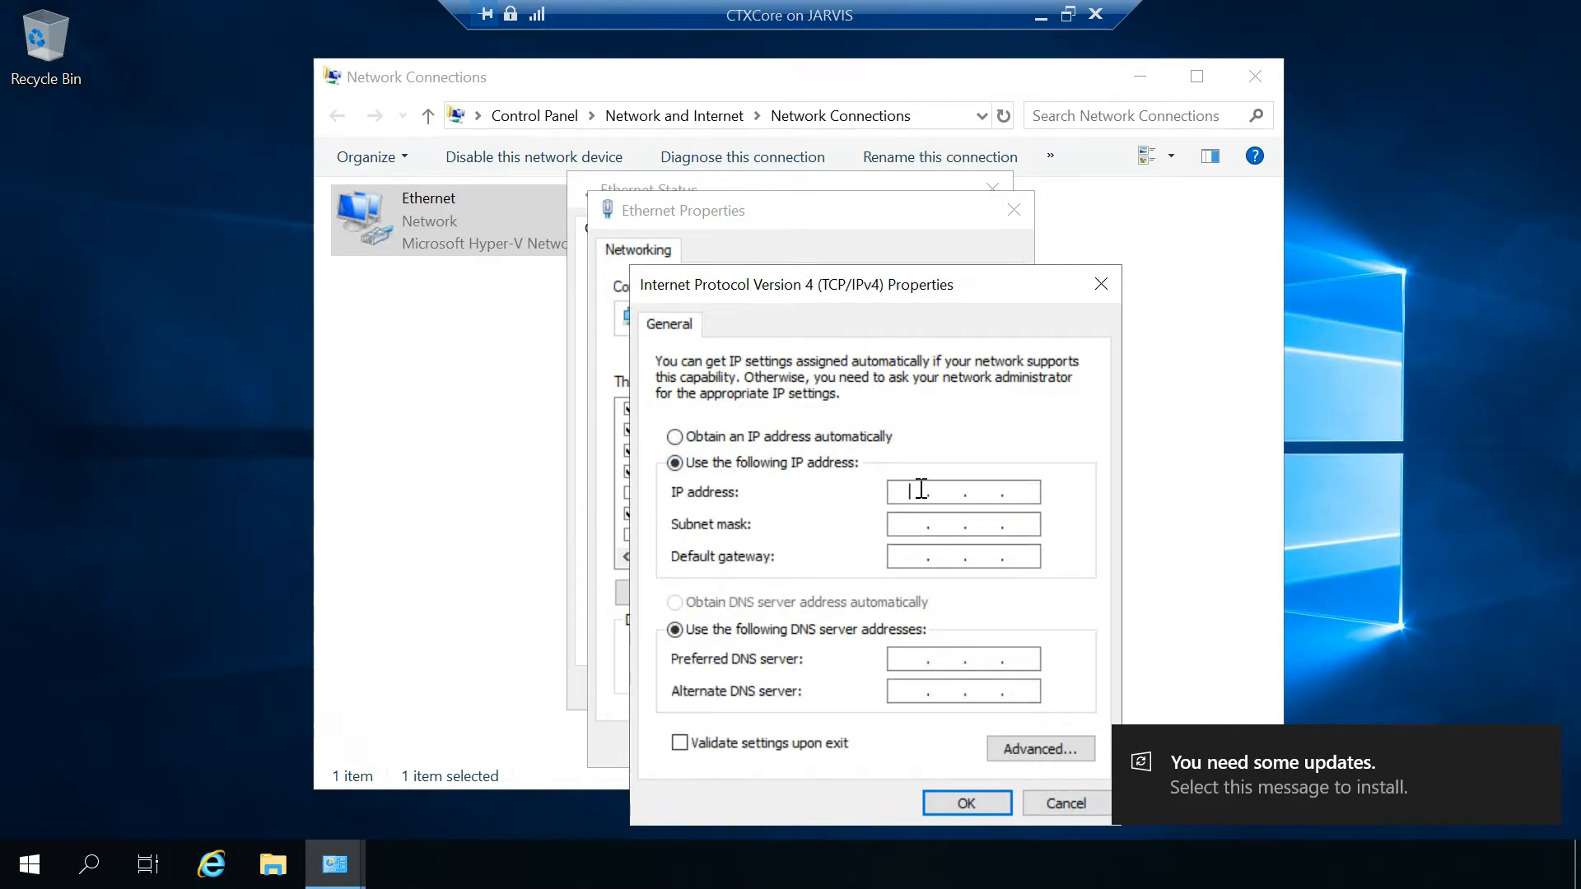
{"action": "type", "text": "192.168"}
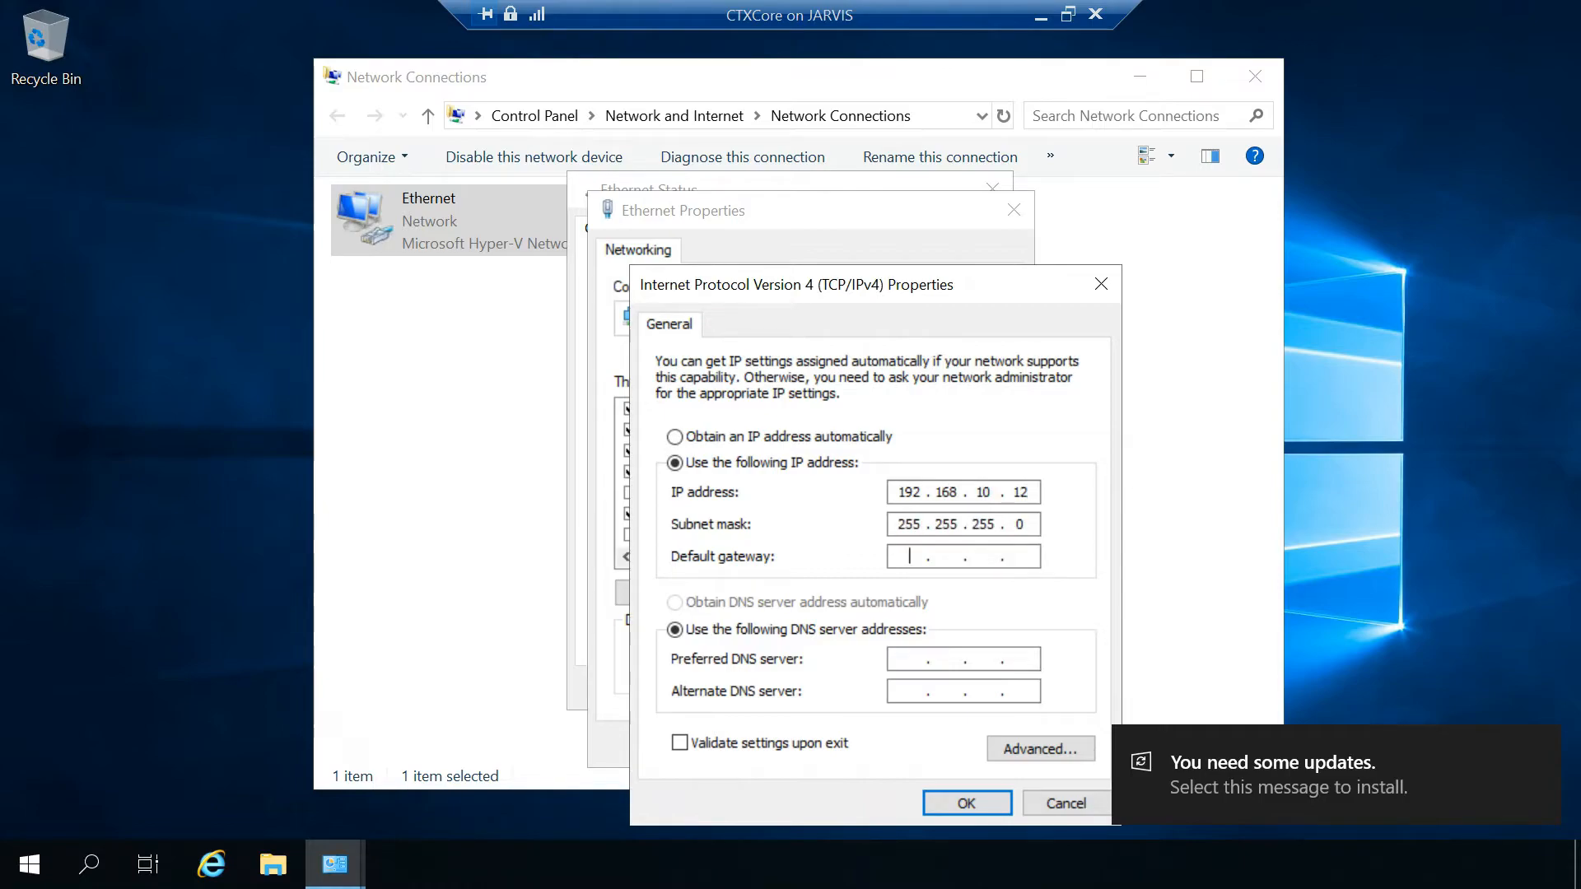
{"action": "type", "text": "192.16"}
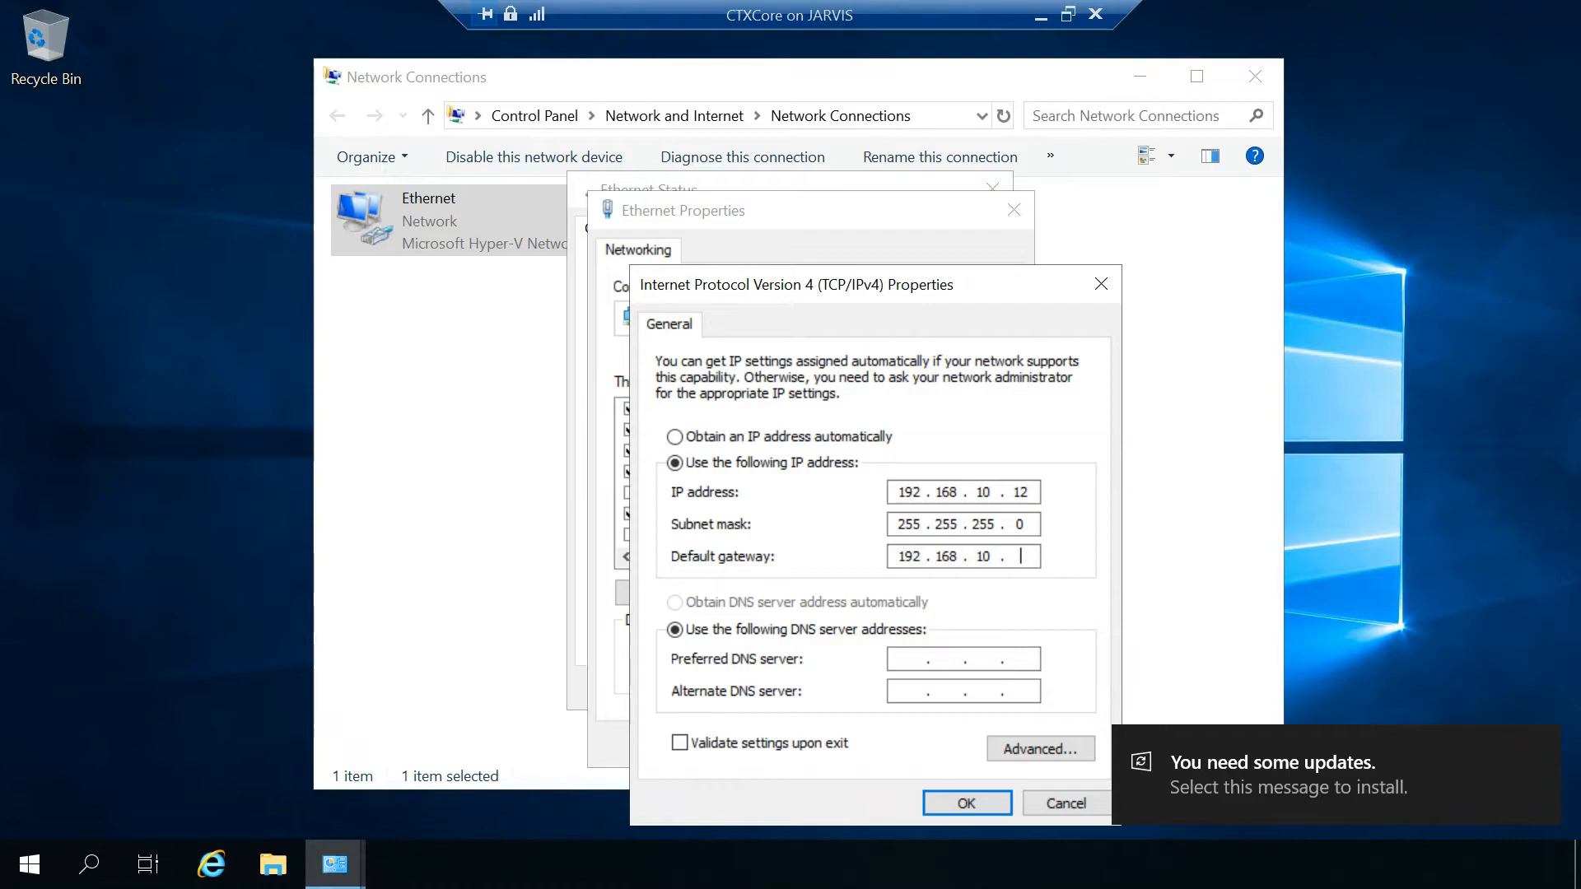
{"action": "type", "text": "1"}
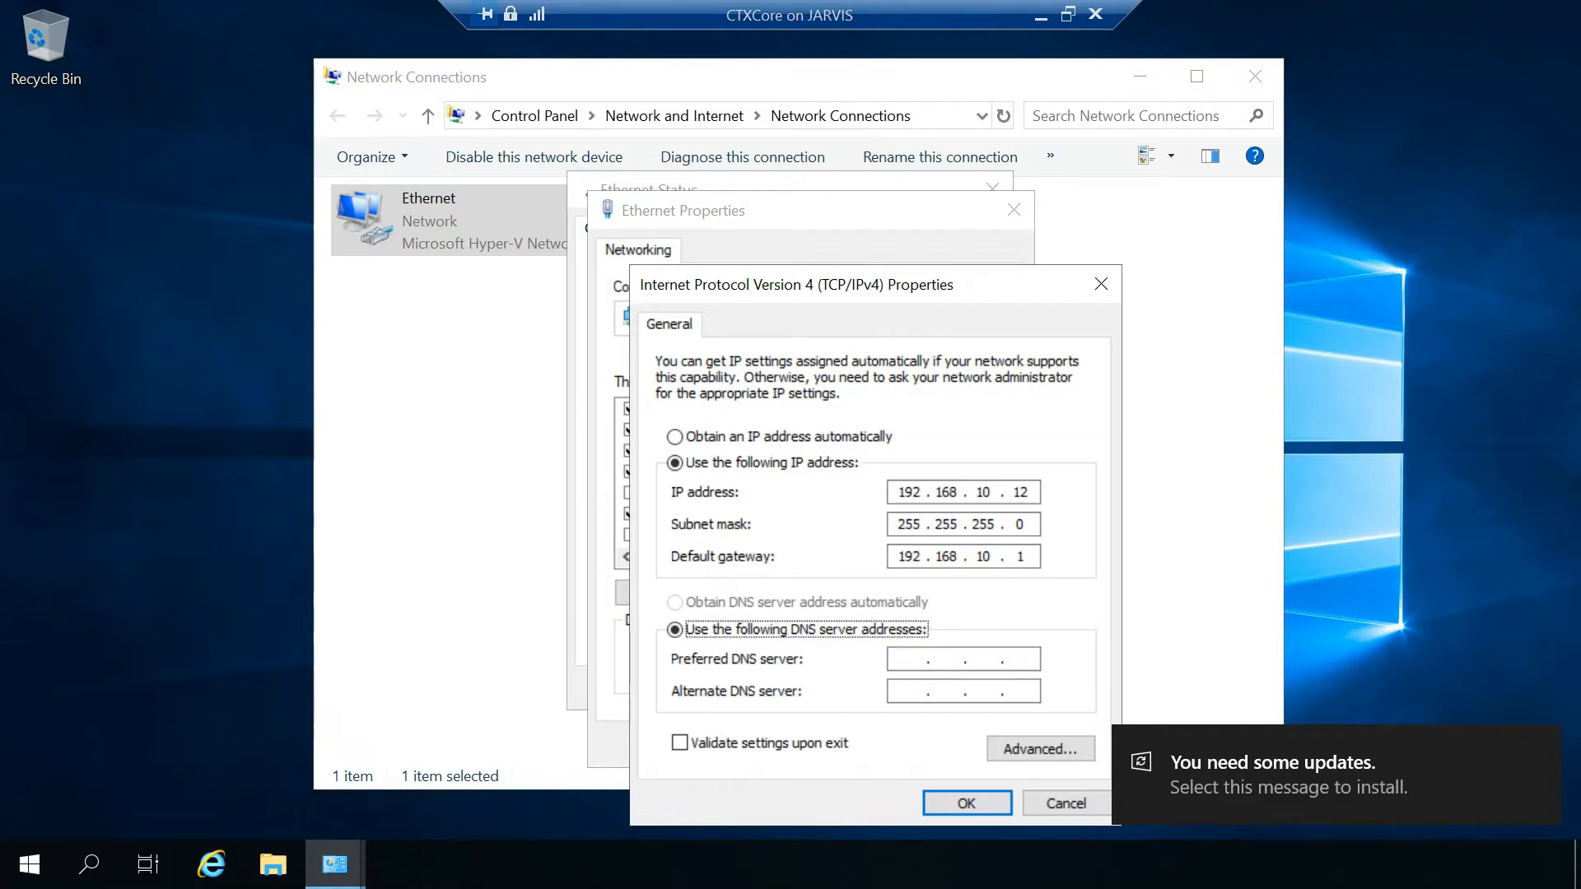
{"action": "type", "text": "192 . 168 . 10 . 11"}
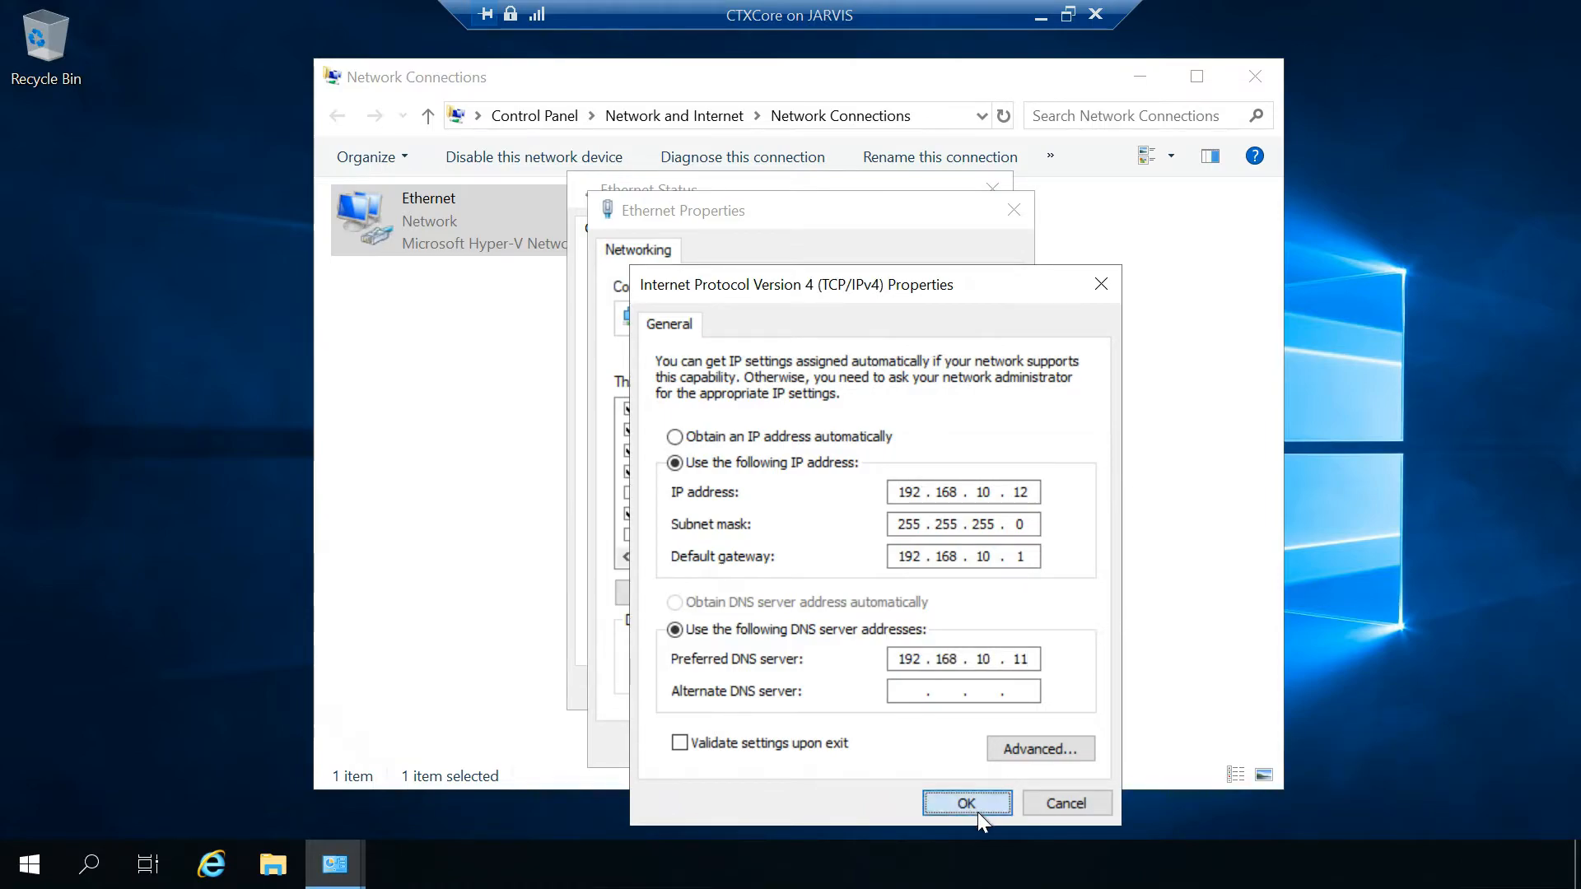
- Apply the IPv4 settings and close the Ethernet Status and Network Connections windows
{"action": "left_click", "coordinate": [965, 802]}
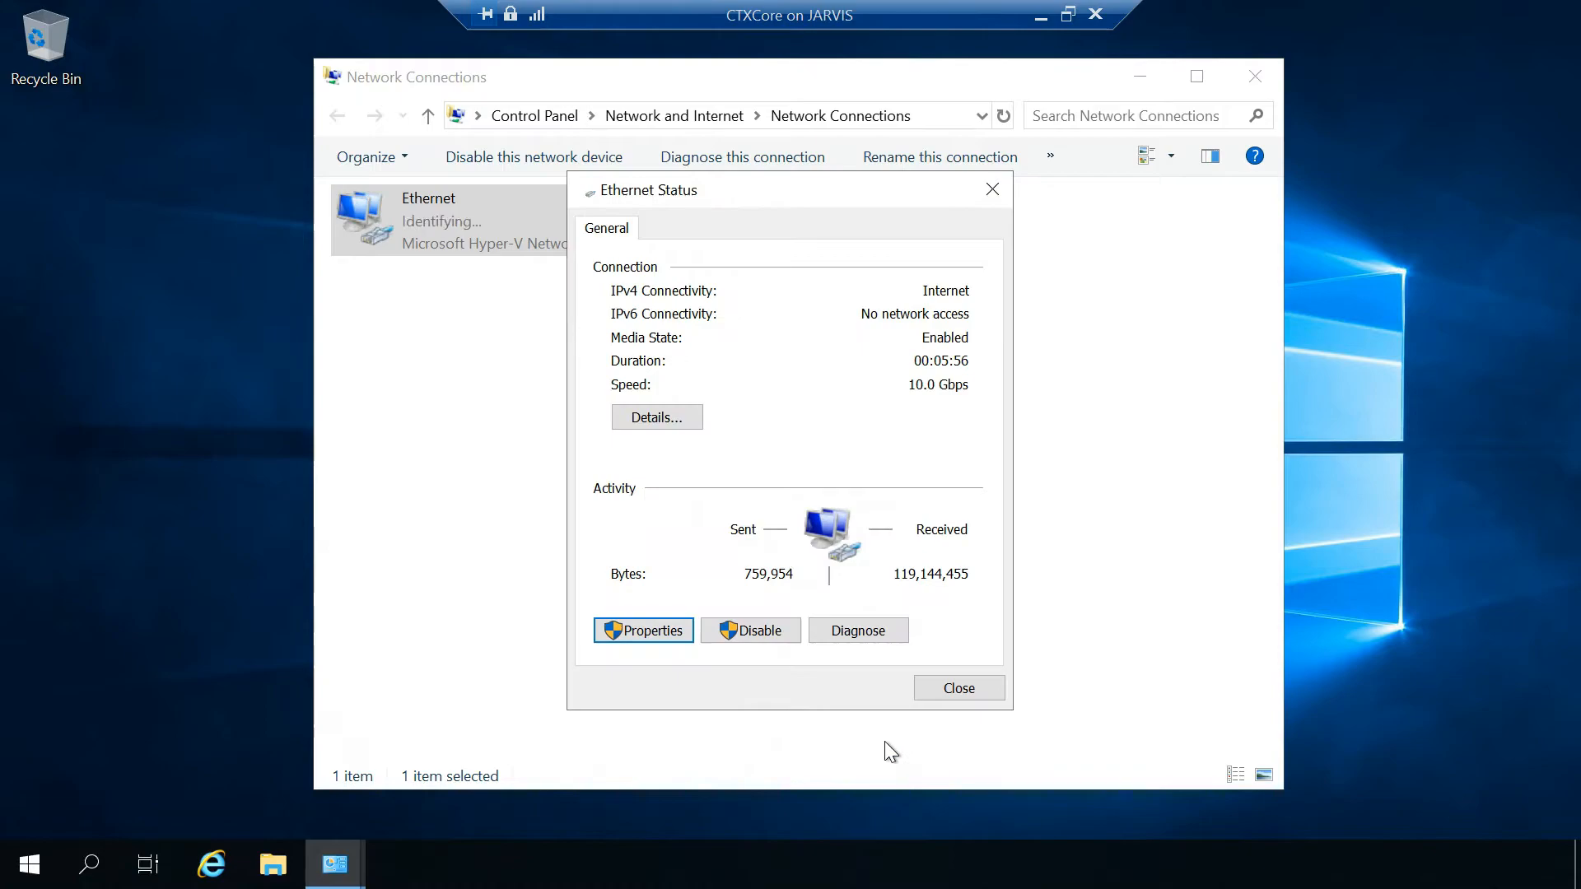
{"action": "left_click", "coordinate": [956, 687]}
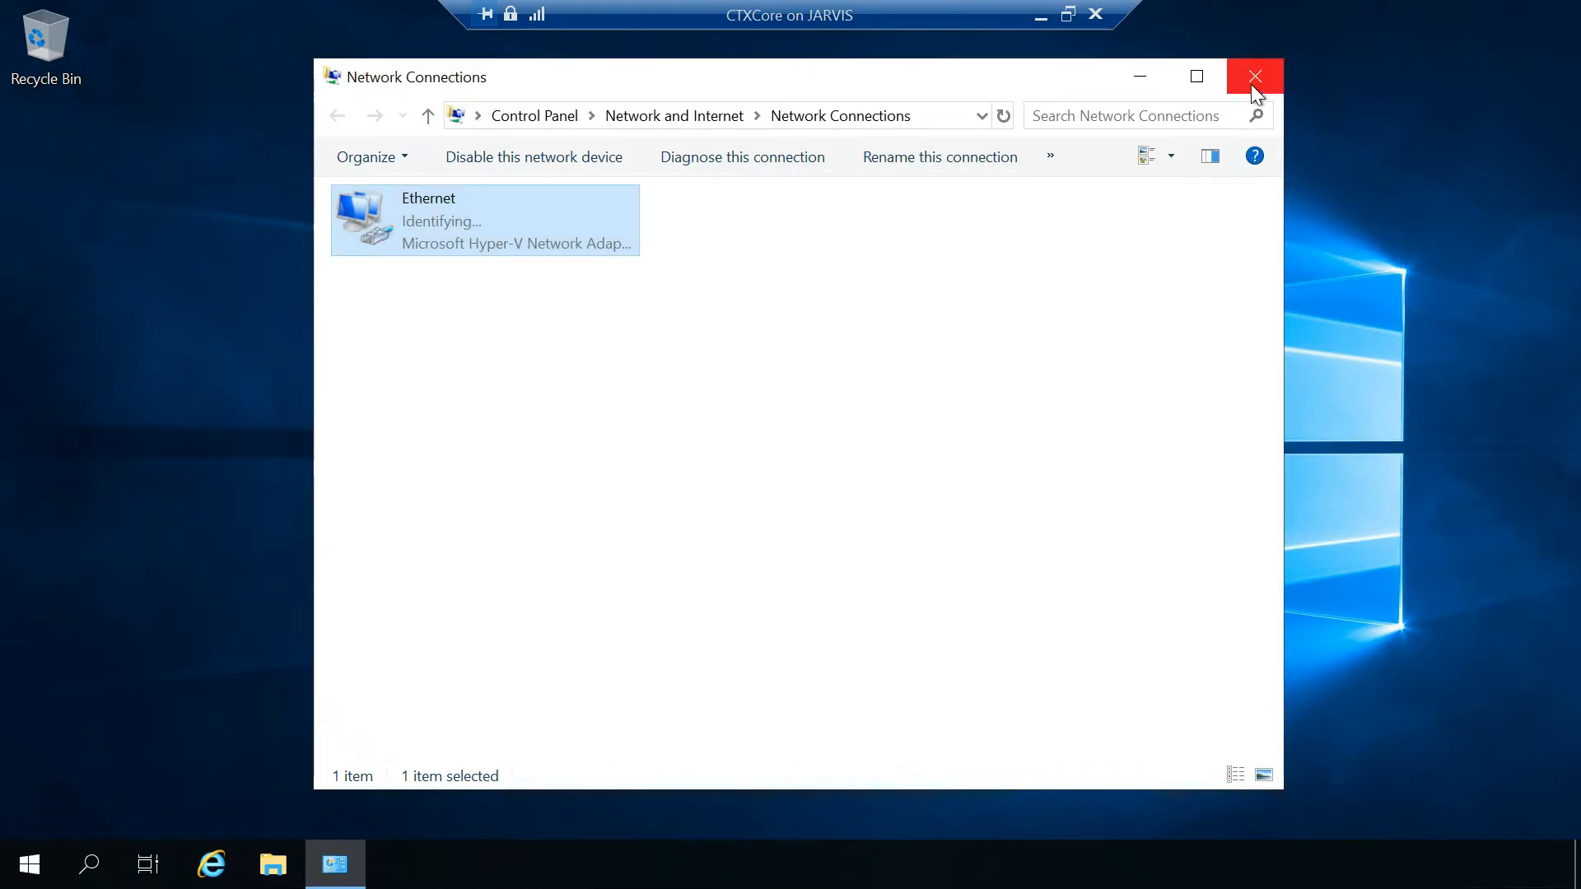
{"action": "left_click", "coordinate": [1253, 77]}
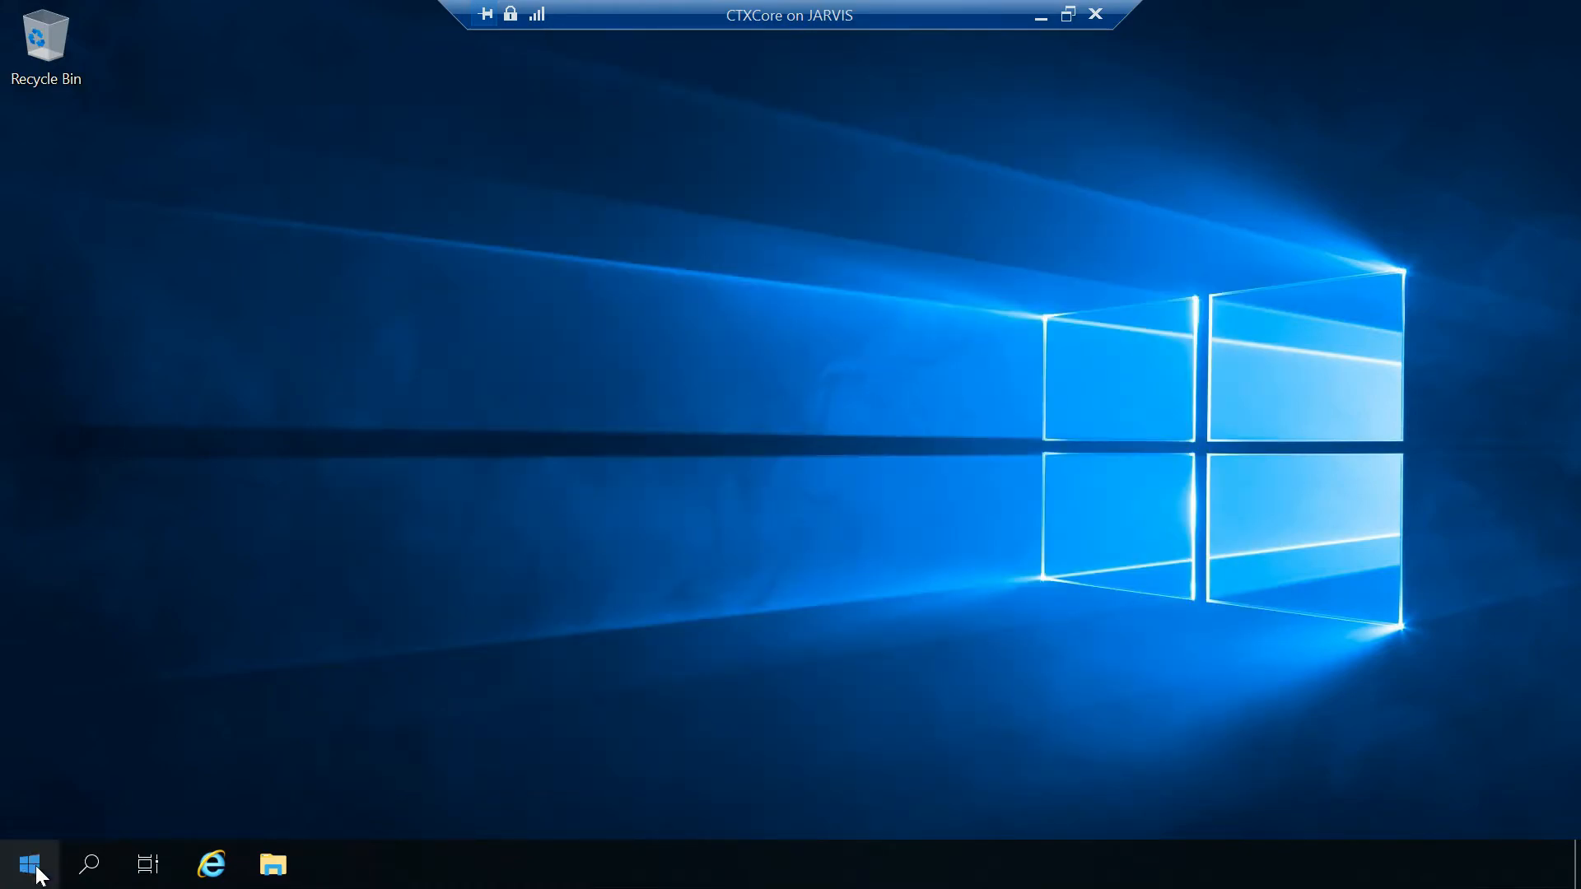
- Sign out of the CTXCore session and send Ctrl+Alt+Delete to reach the DRAN sign-in
{"action": "left_click", "coordinate": [28, 863]}
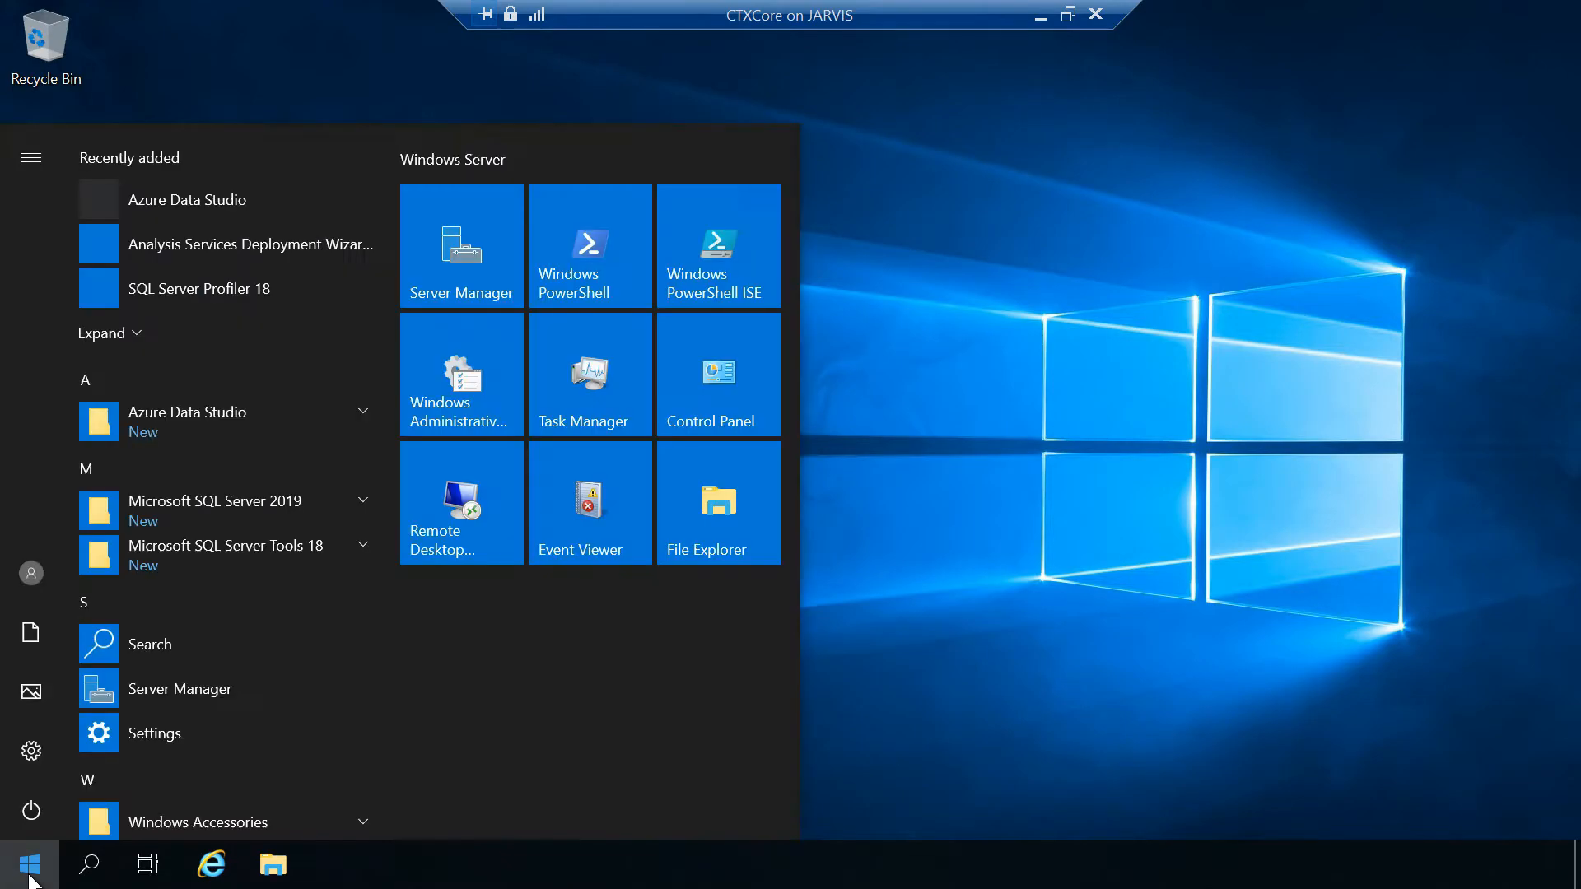
{"action": "left_click", "coordinate": [32, 573]}
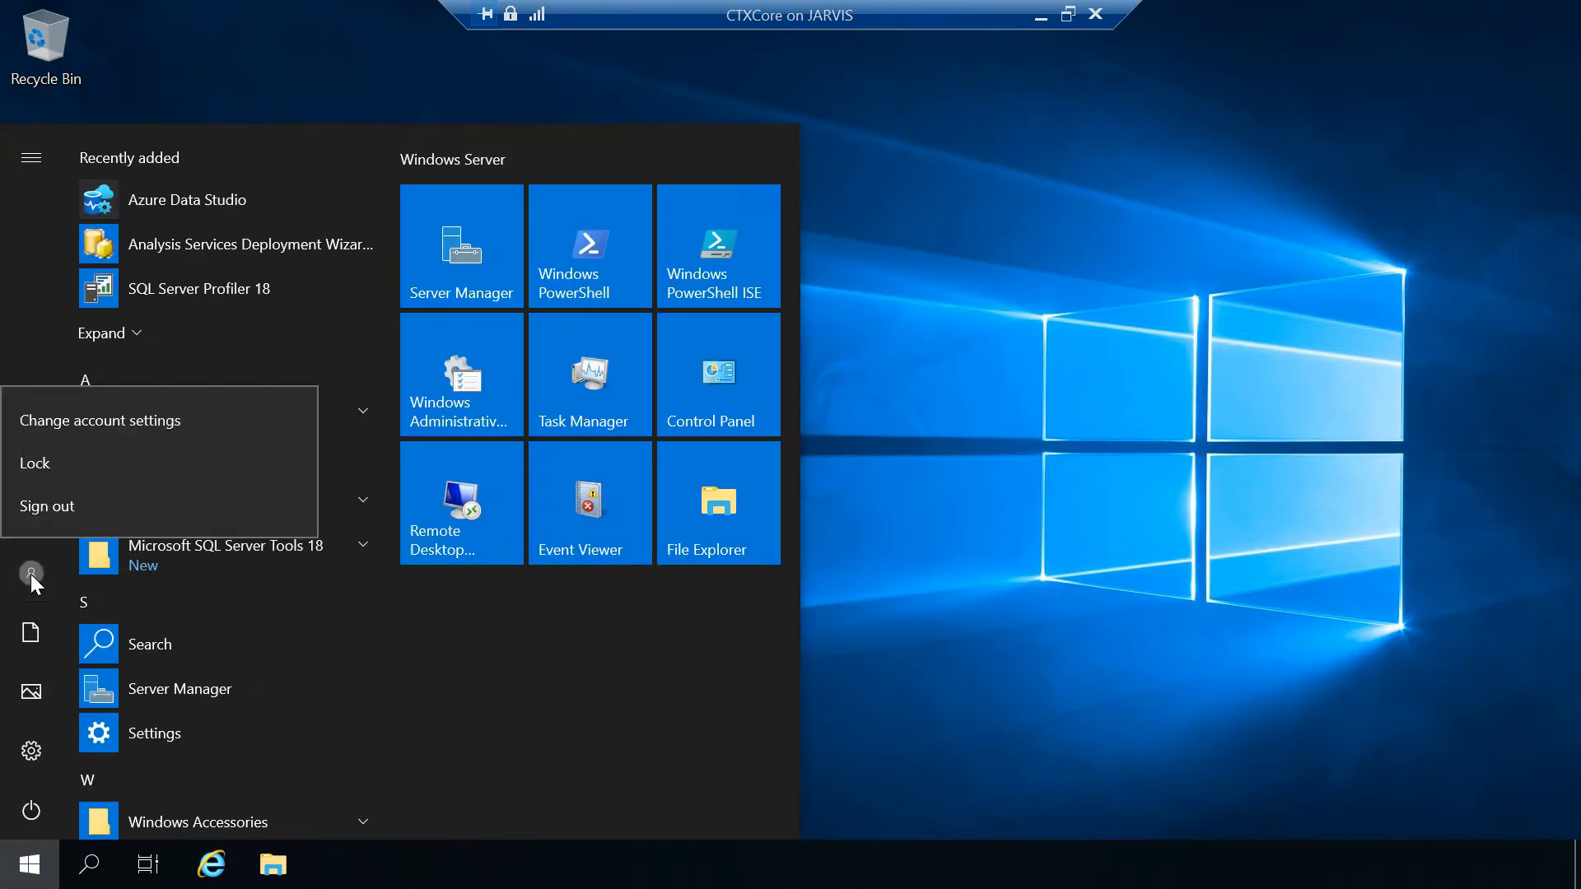
{"action": "left_click", "coordinate": [46, 506]}
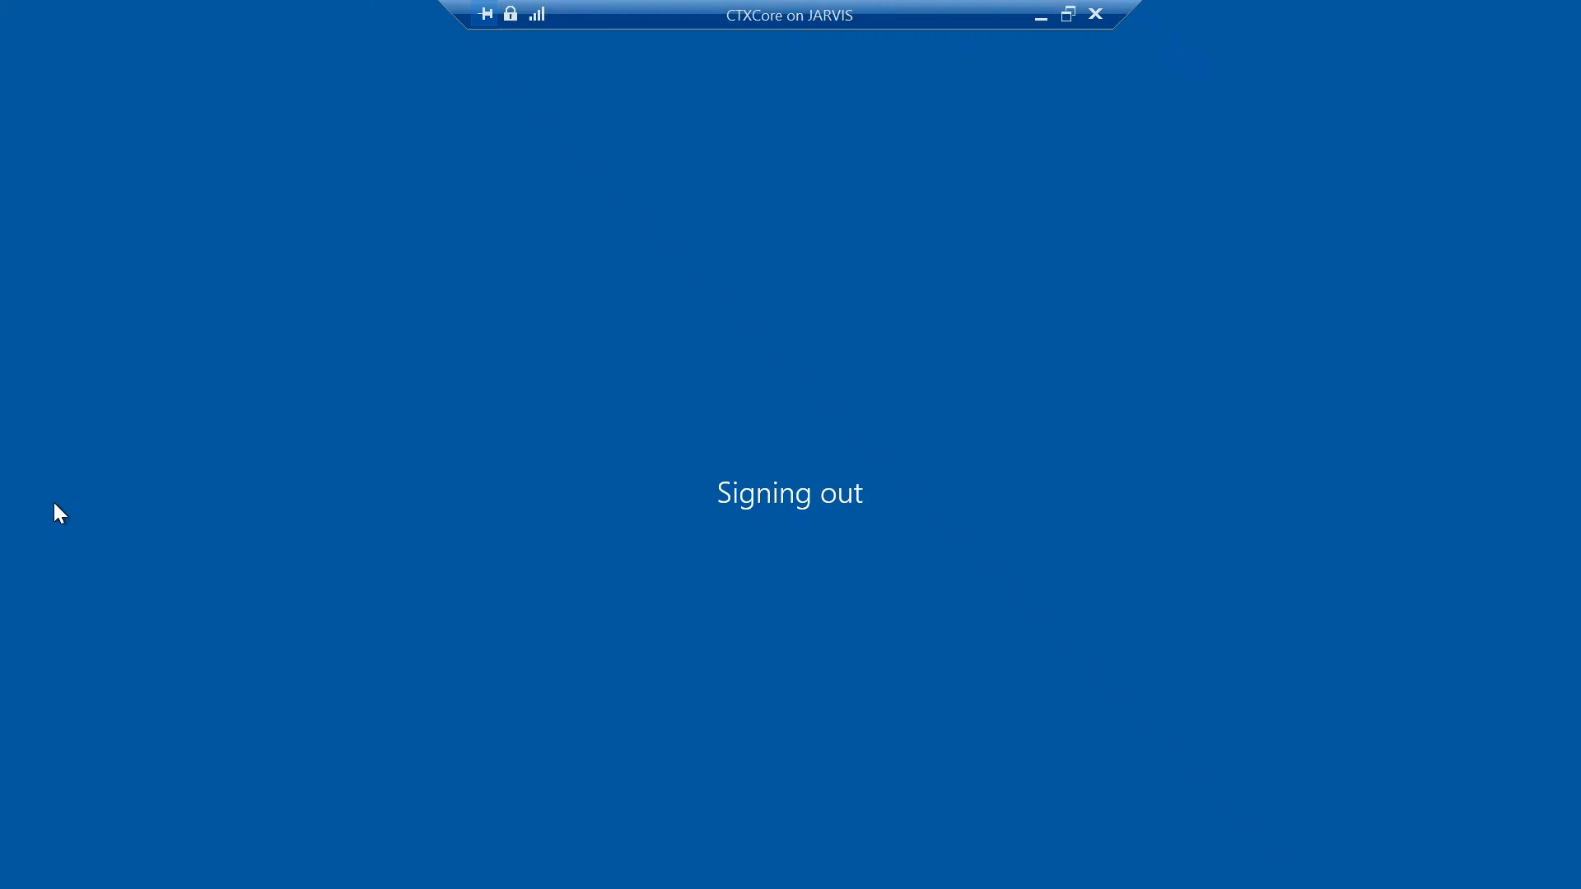
{"action": "mouse_move", "coordinate": [652, 503]}
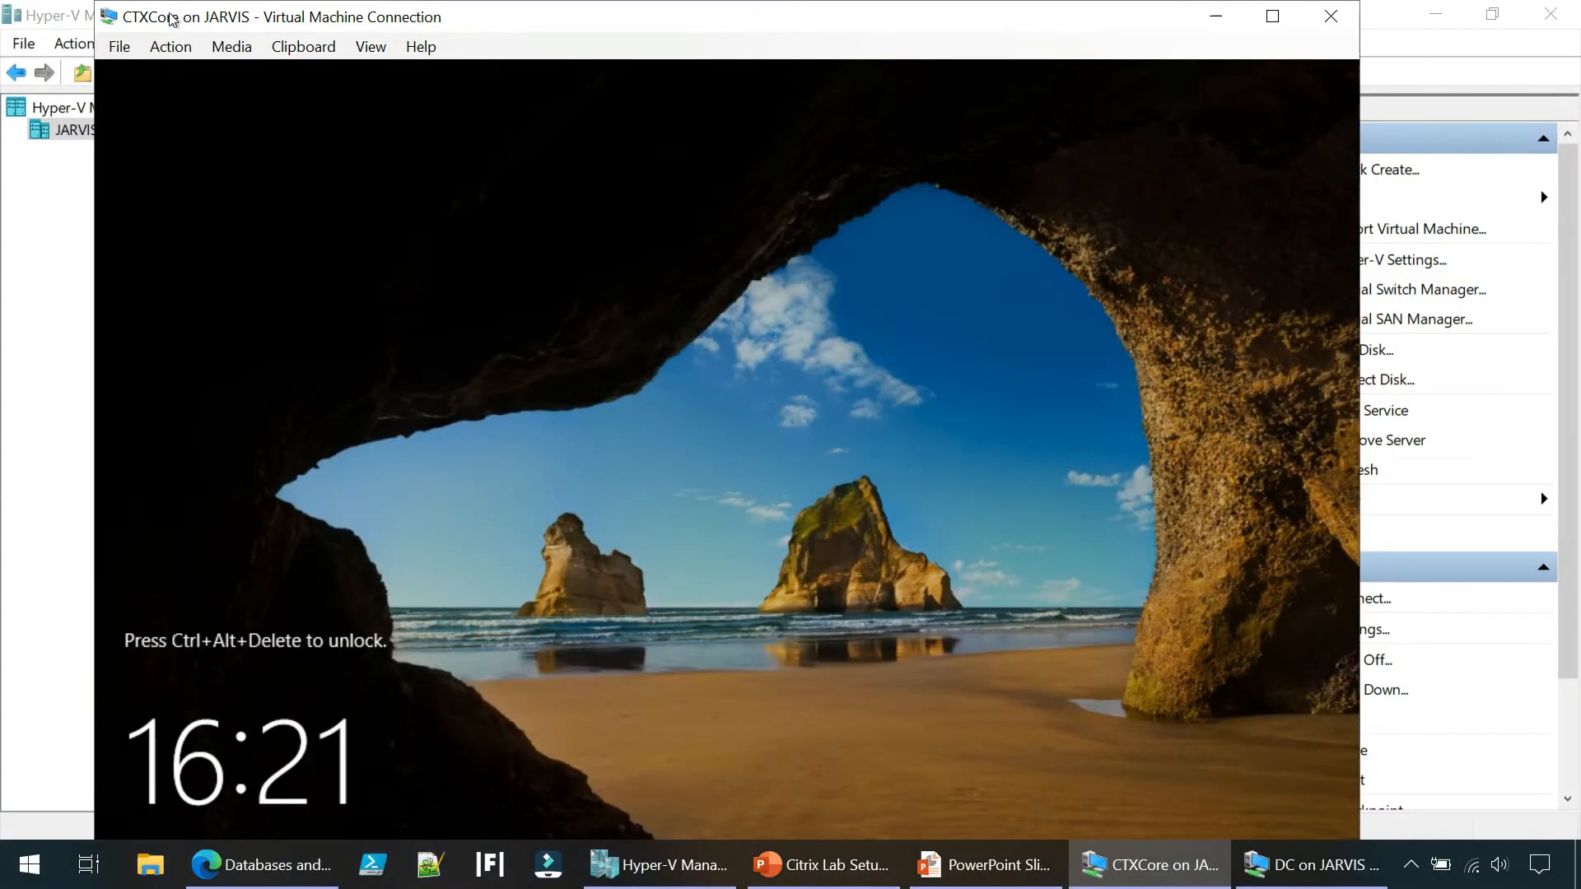
{"action": "left_click", "coordinate": [170, 46]}
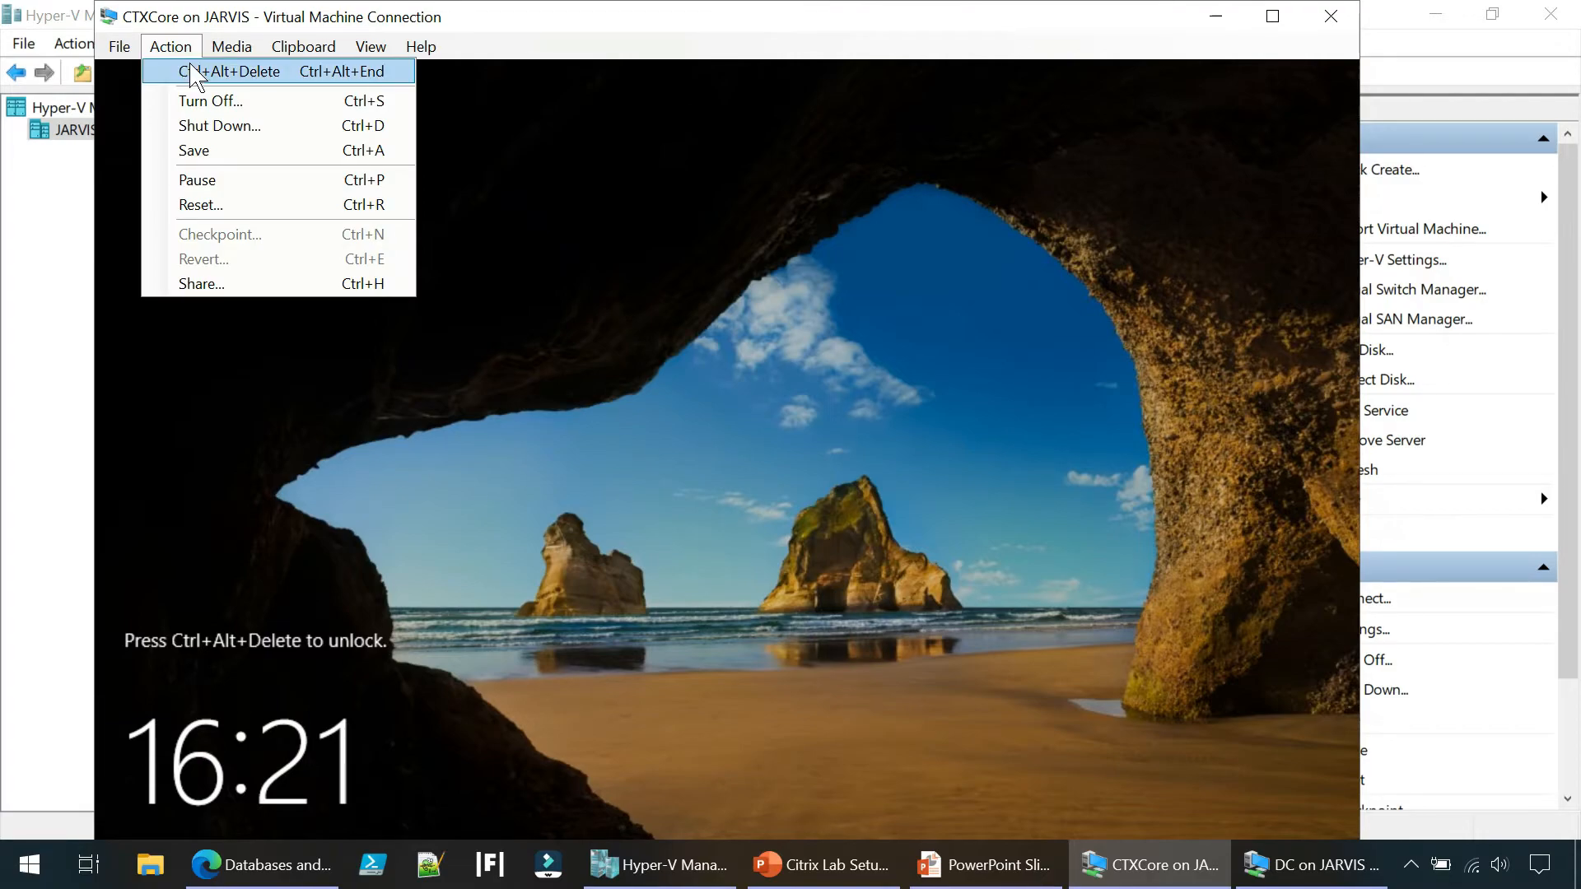
{"action": "left_click", "coordinate": [229, 71]}
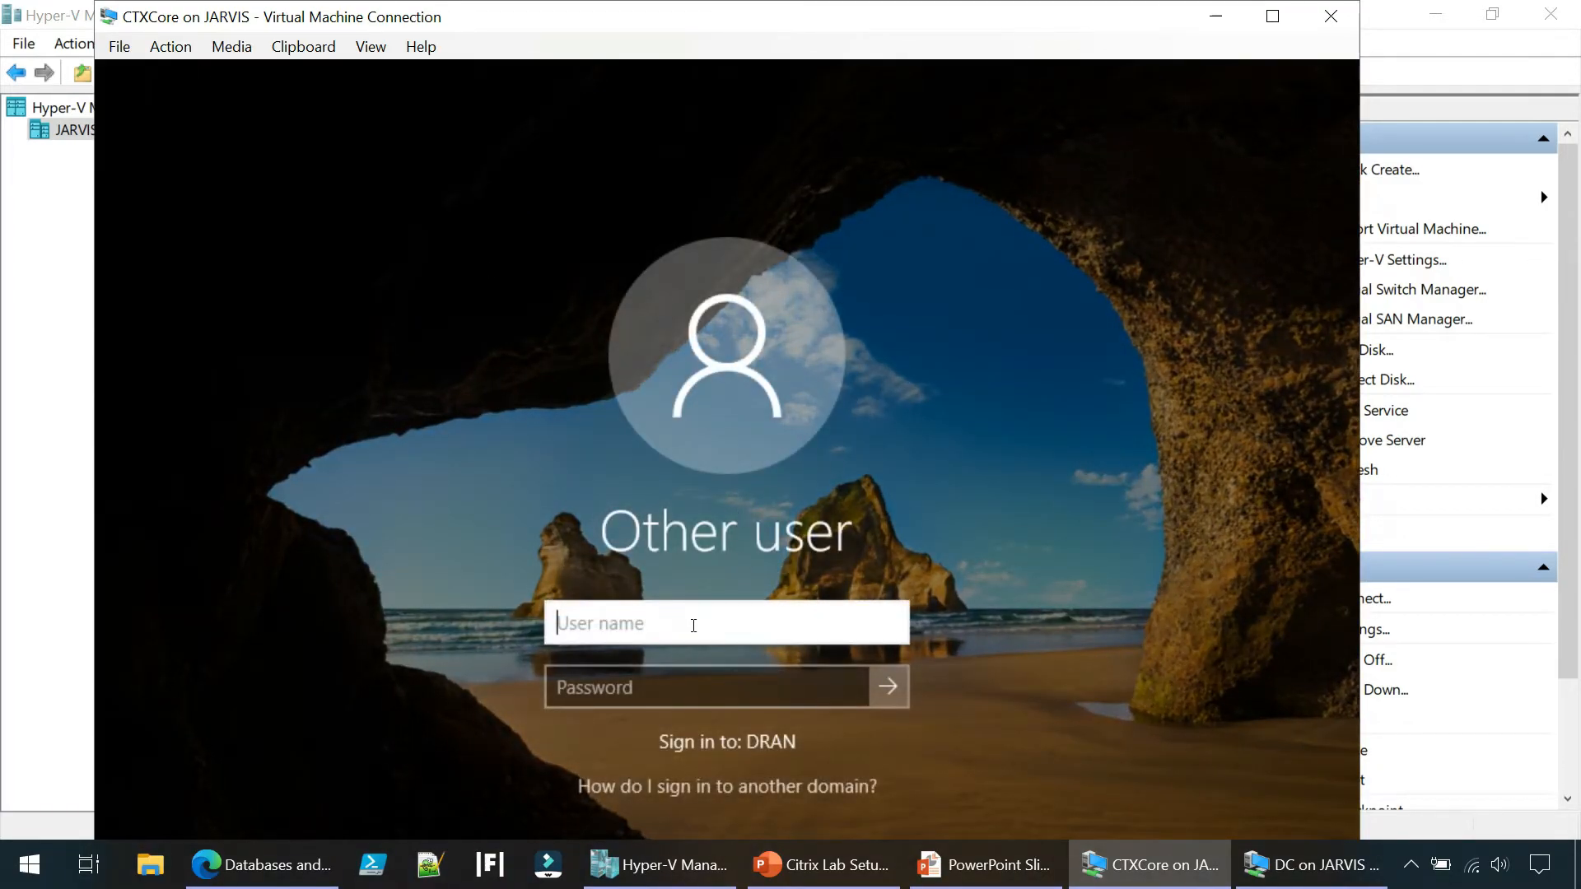
- In CTXCore's VM settings, attach the network adapter to the Dran Lab virtual switch
{"action": "type", "text": "al"}
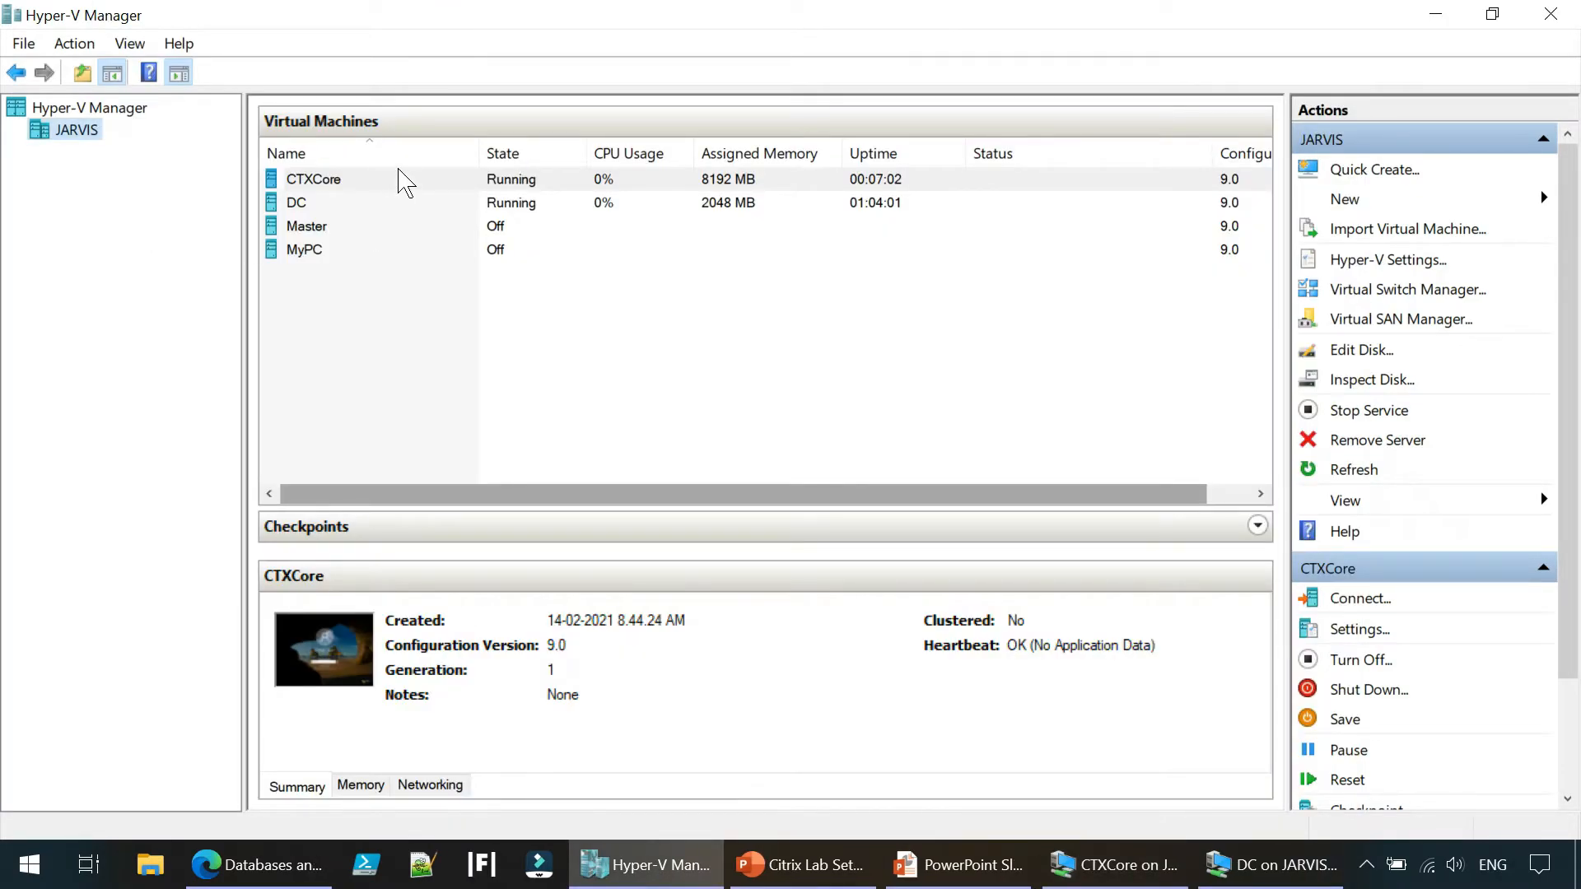
{"action": "right_click", "coordinate": [314, 180]}
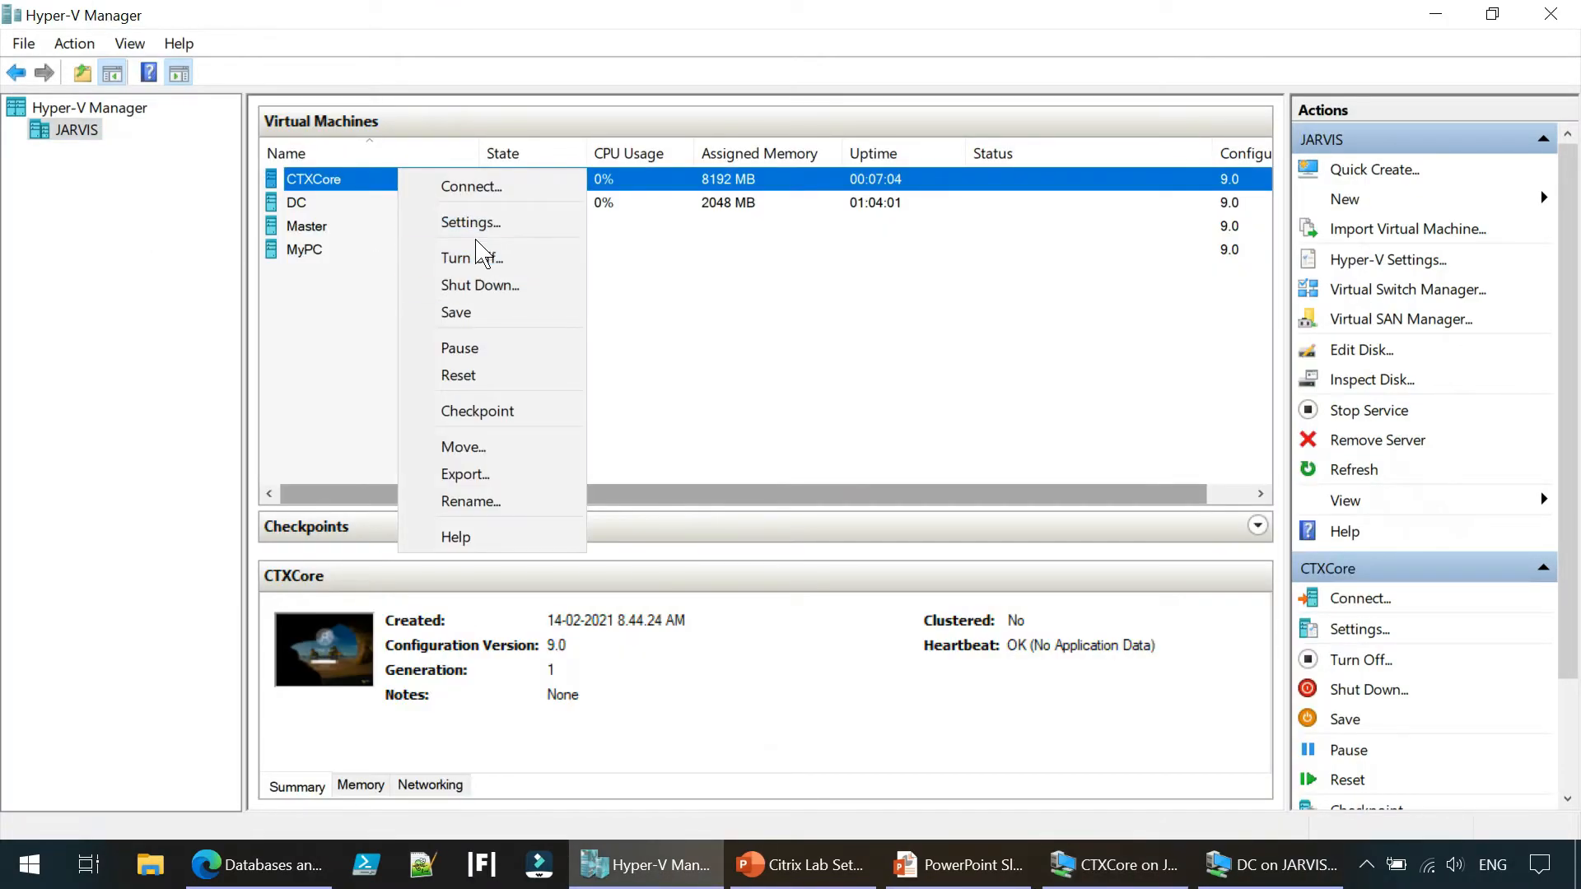
{"action": "left_click", "coordinate": [468, 221]}
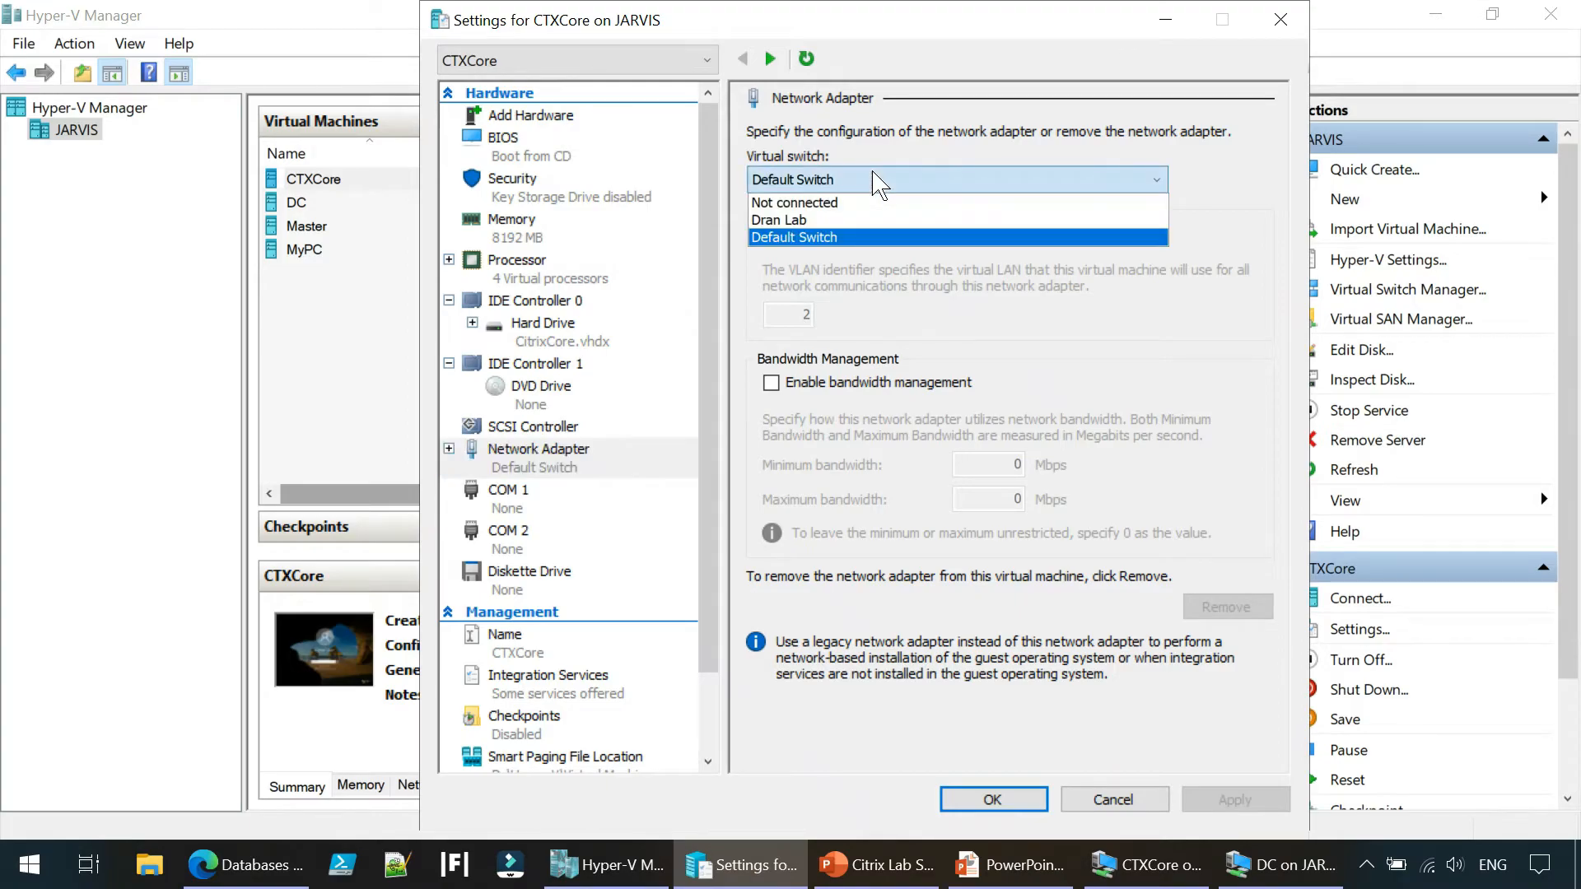
{"action": "left_click", "coordinate": [781, 220]}
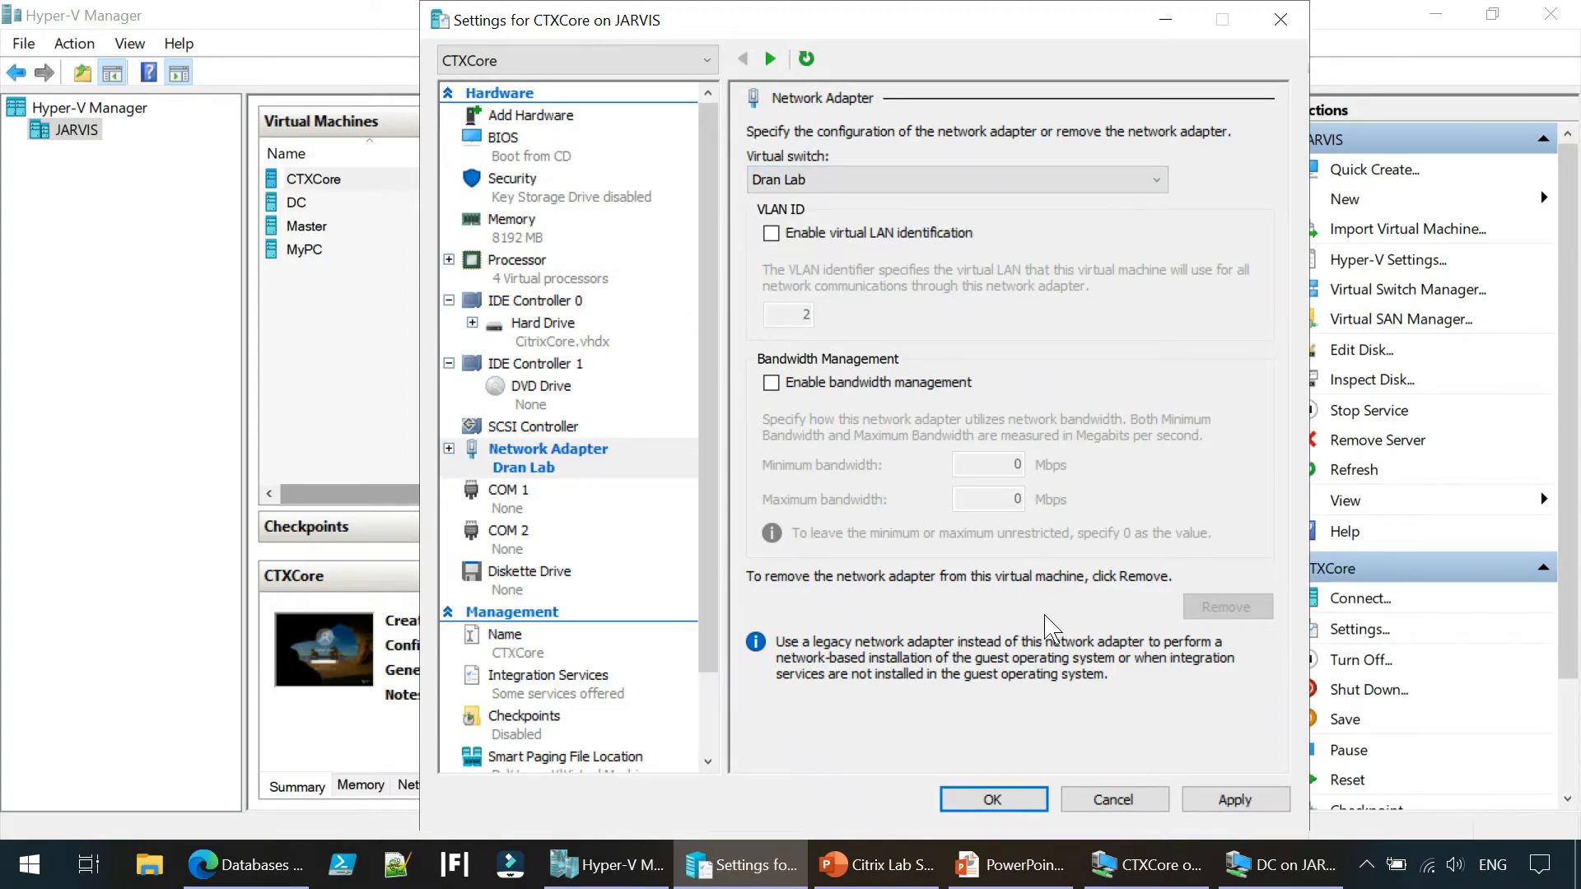
{"action": "left_click", "coordinate": [991, 799]}
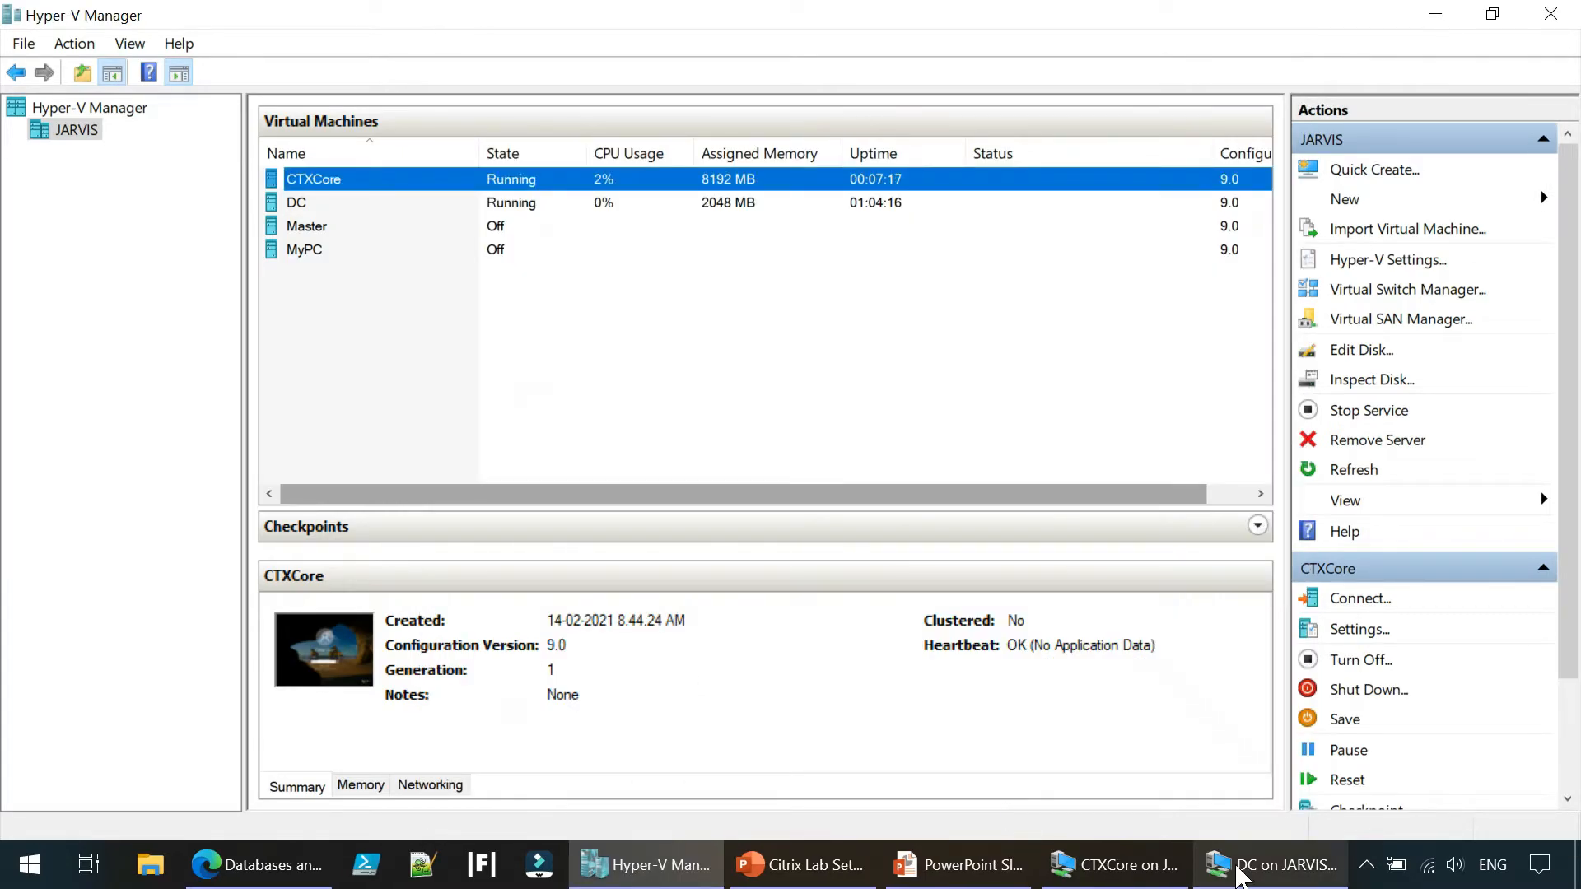
- Sign in to the CTXCore VM as the domain user with the password
{"action": "left_click", "coordinate": [1117, 865]}
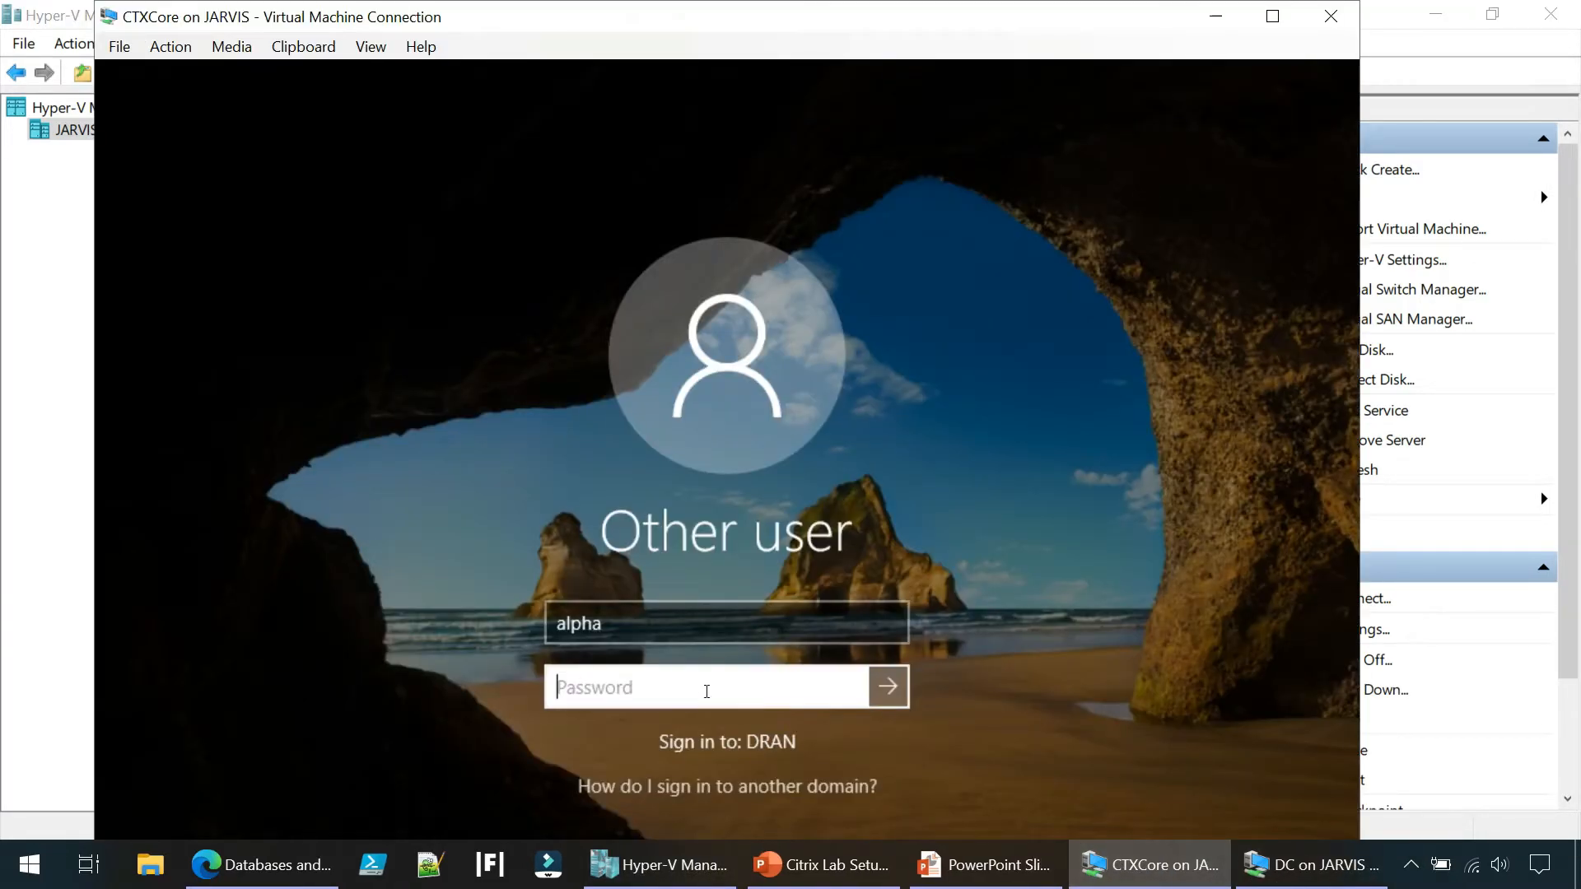
{"action": "type", "text": "••"}
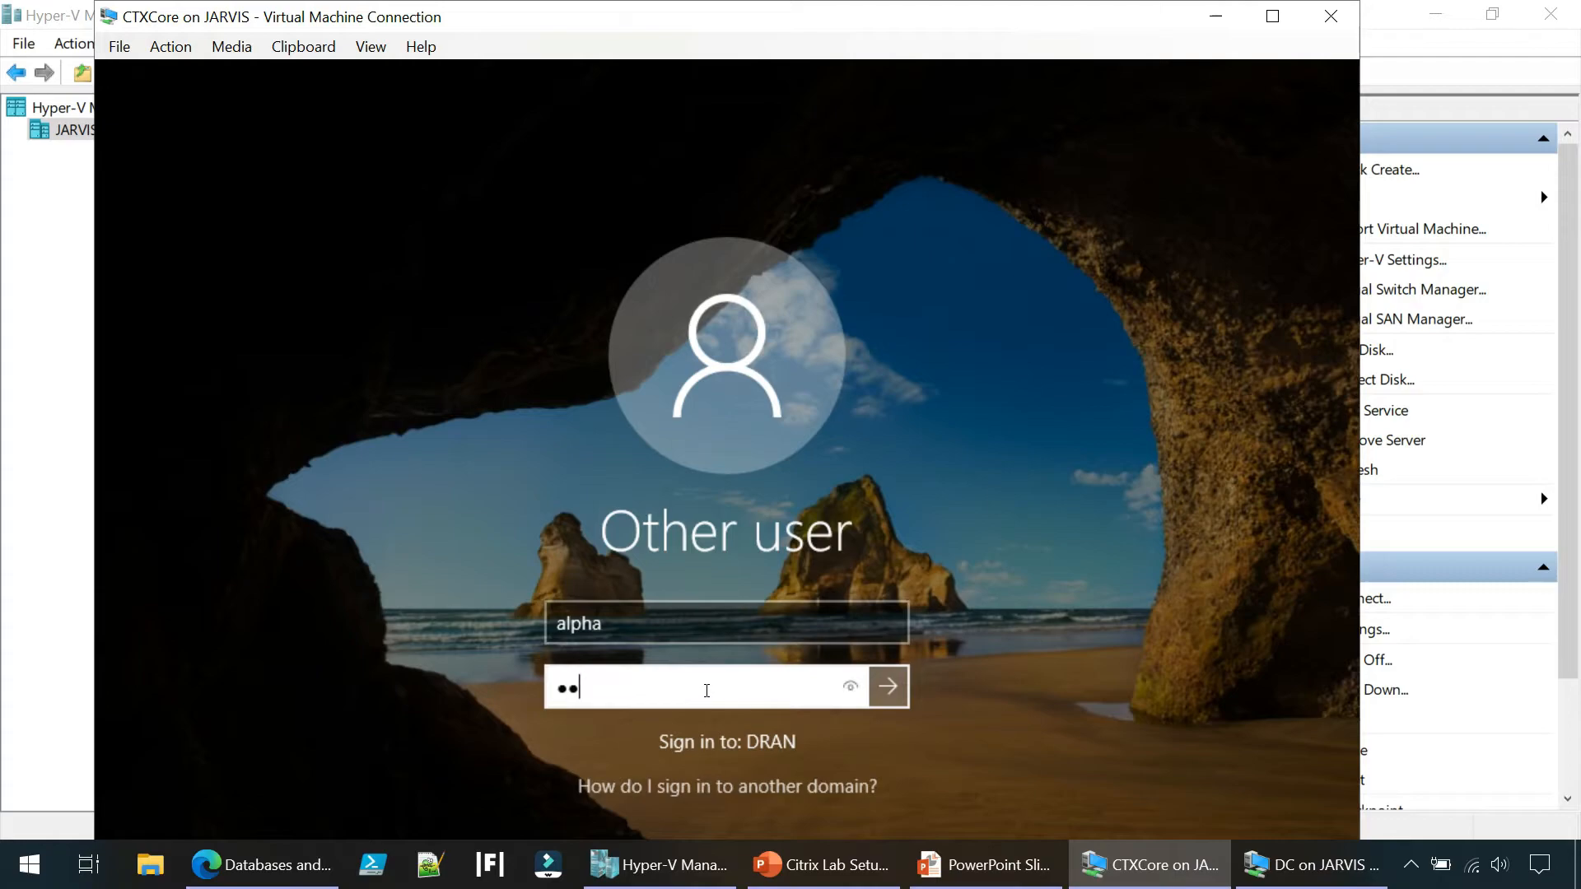
{"action": "left_click", "coordinate": [886, 687]}
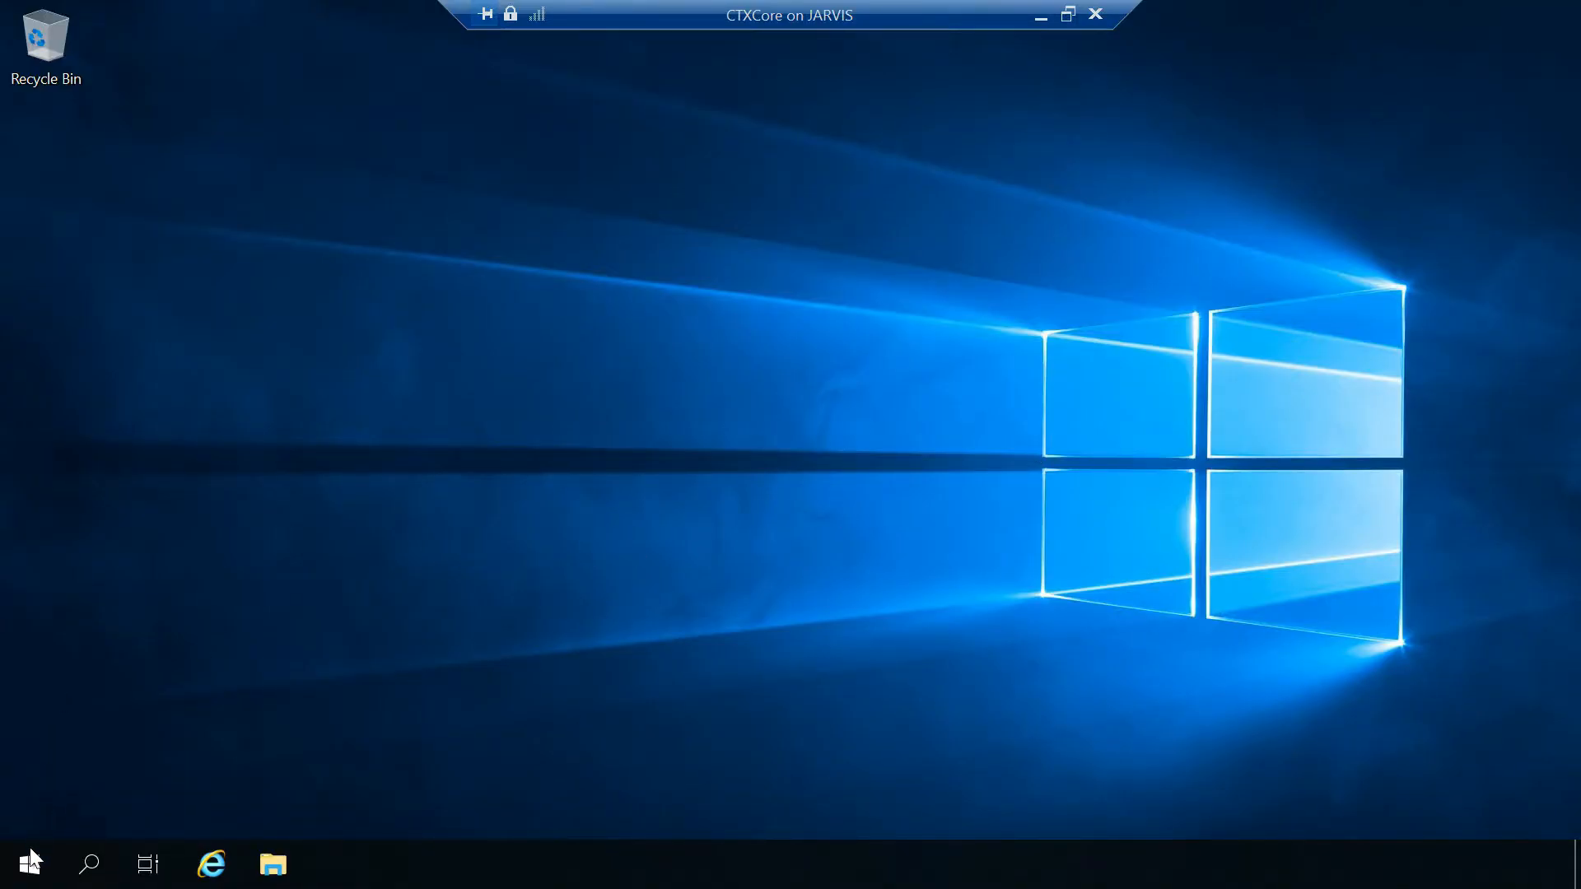
- Launch SQL Server Management Studio from the Microsoft SQL Server Start menu group
{"action": "left_click", "coordinate": [26, 864]}
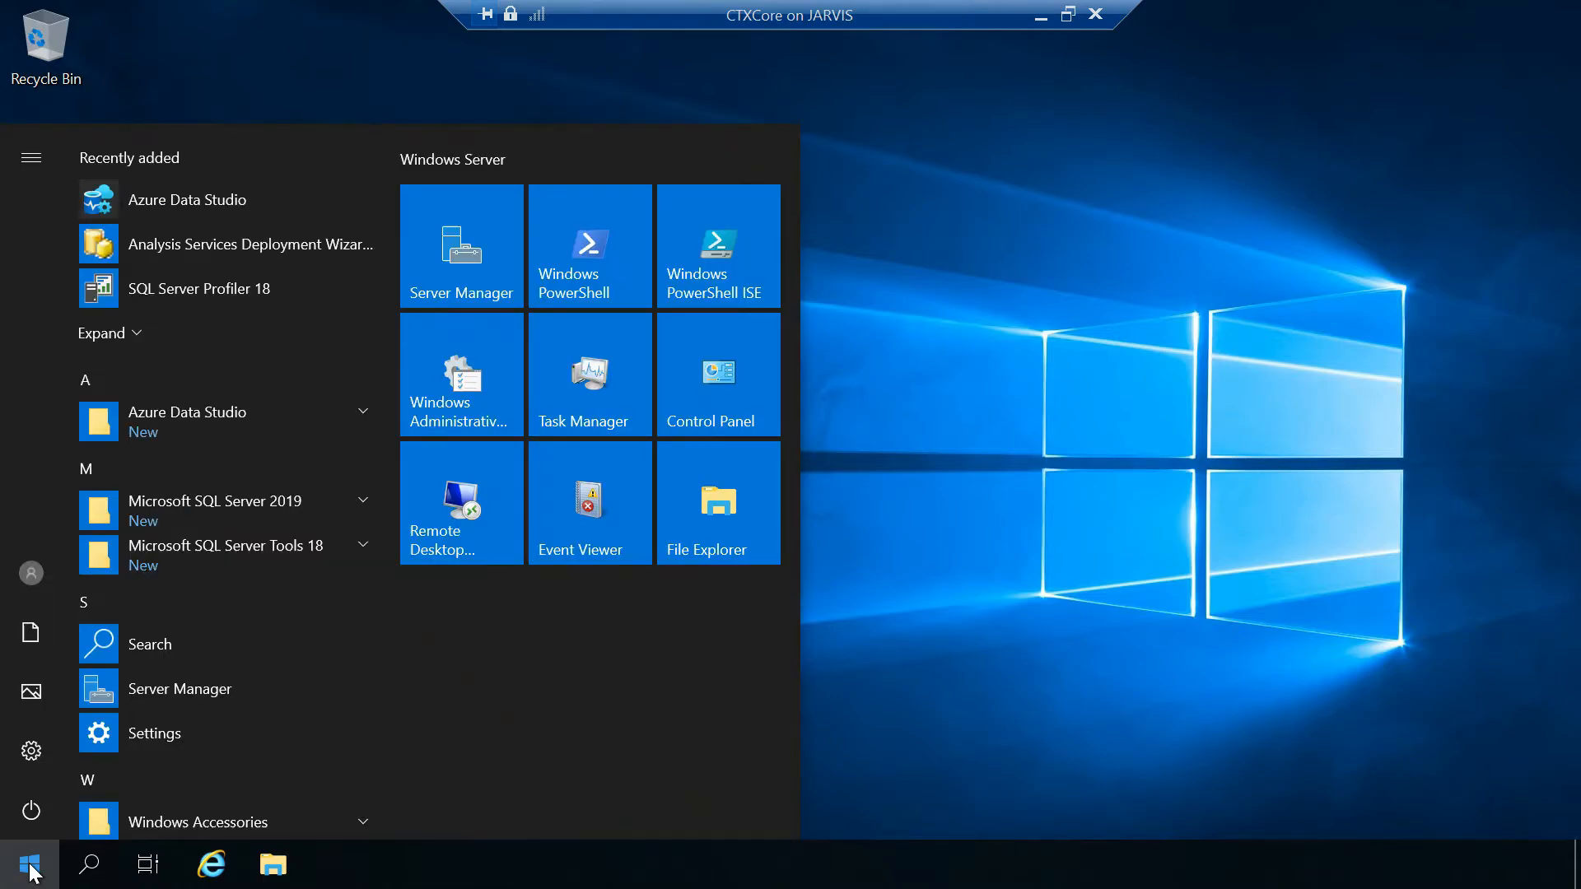
{"action": "mouse_move", "coordinate": [207, 355]}
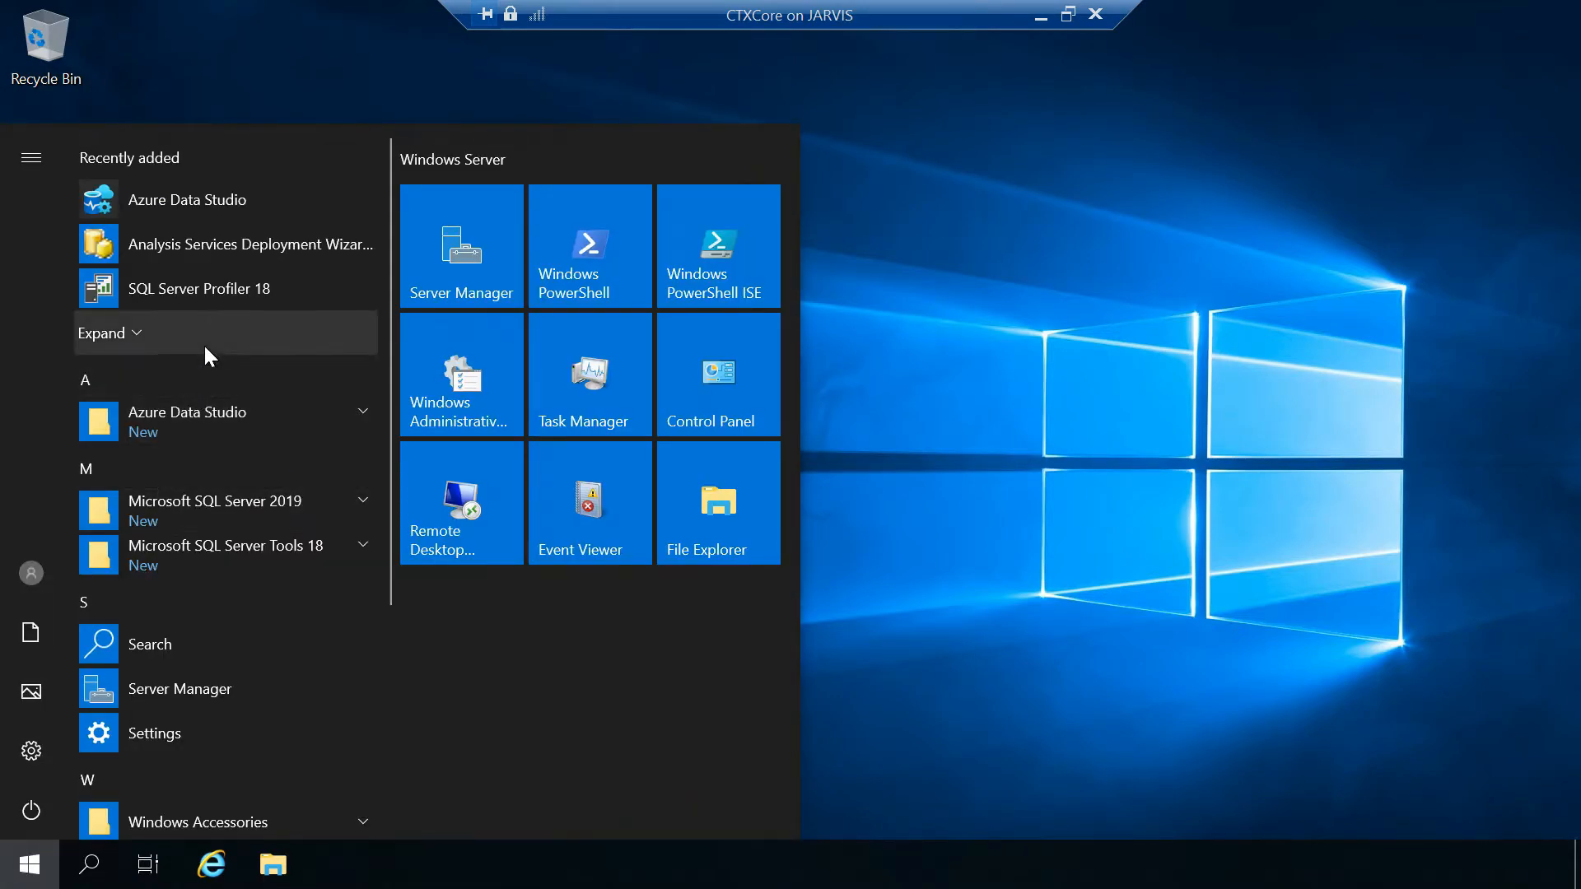
{"action": "left_click", "coordinate": [214, 501]}
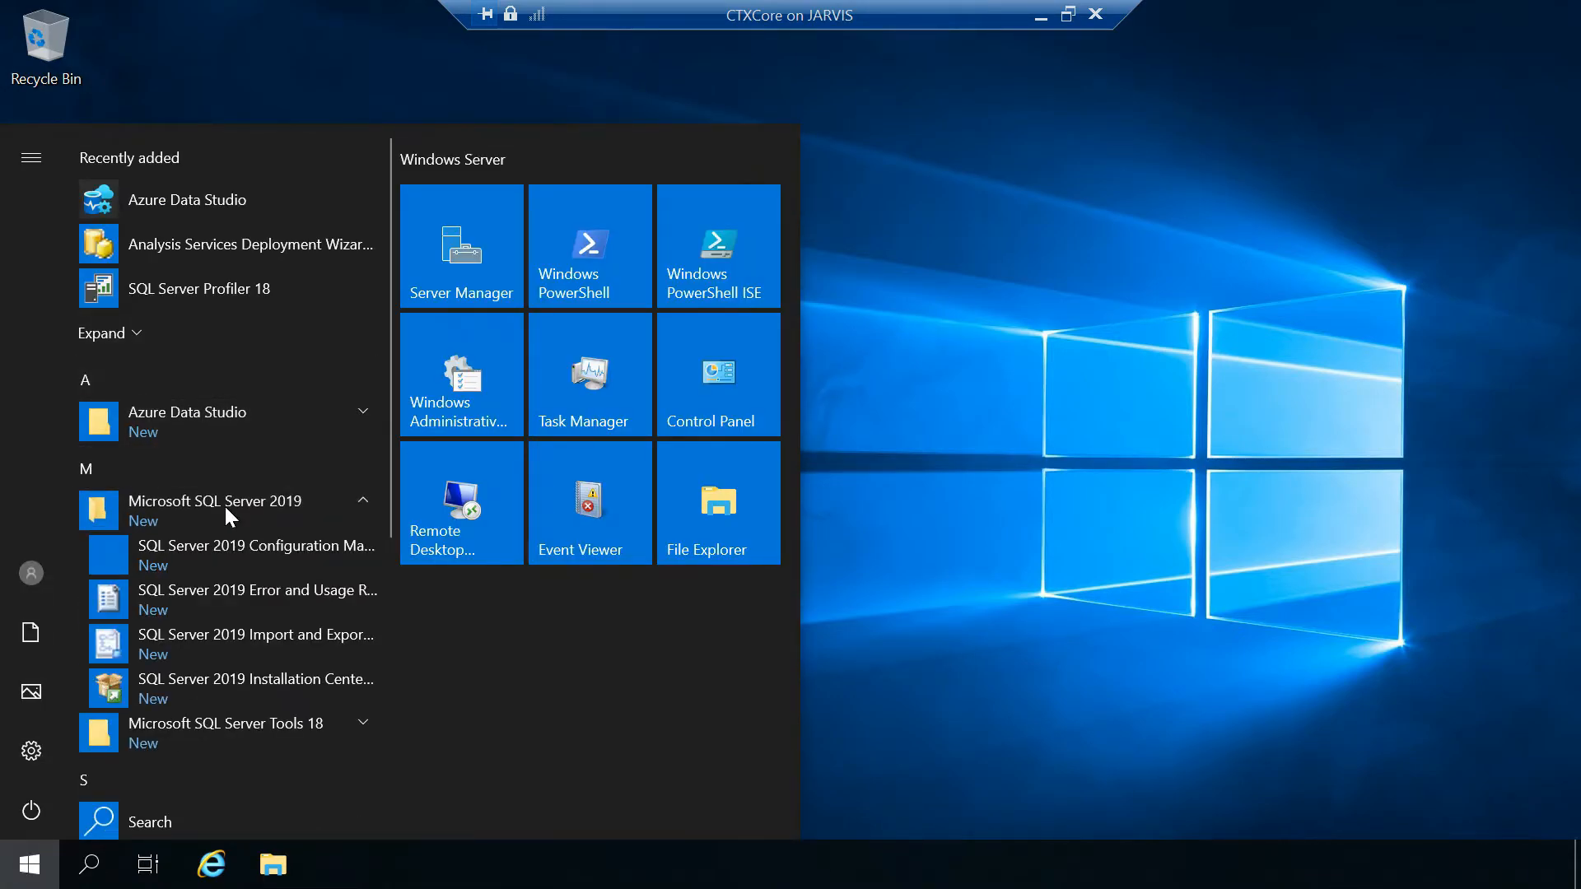
{"action": "scroll", "scroll_direction": "down", "scroll_amount": 3}
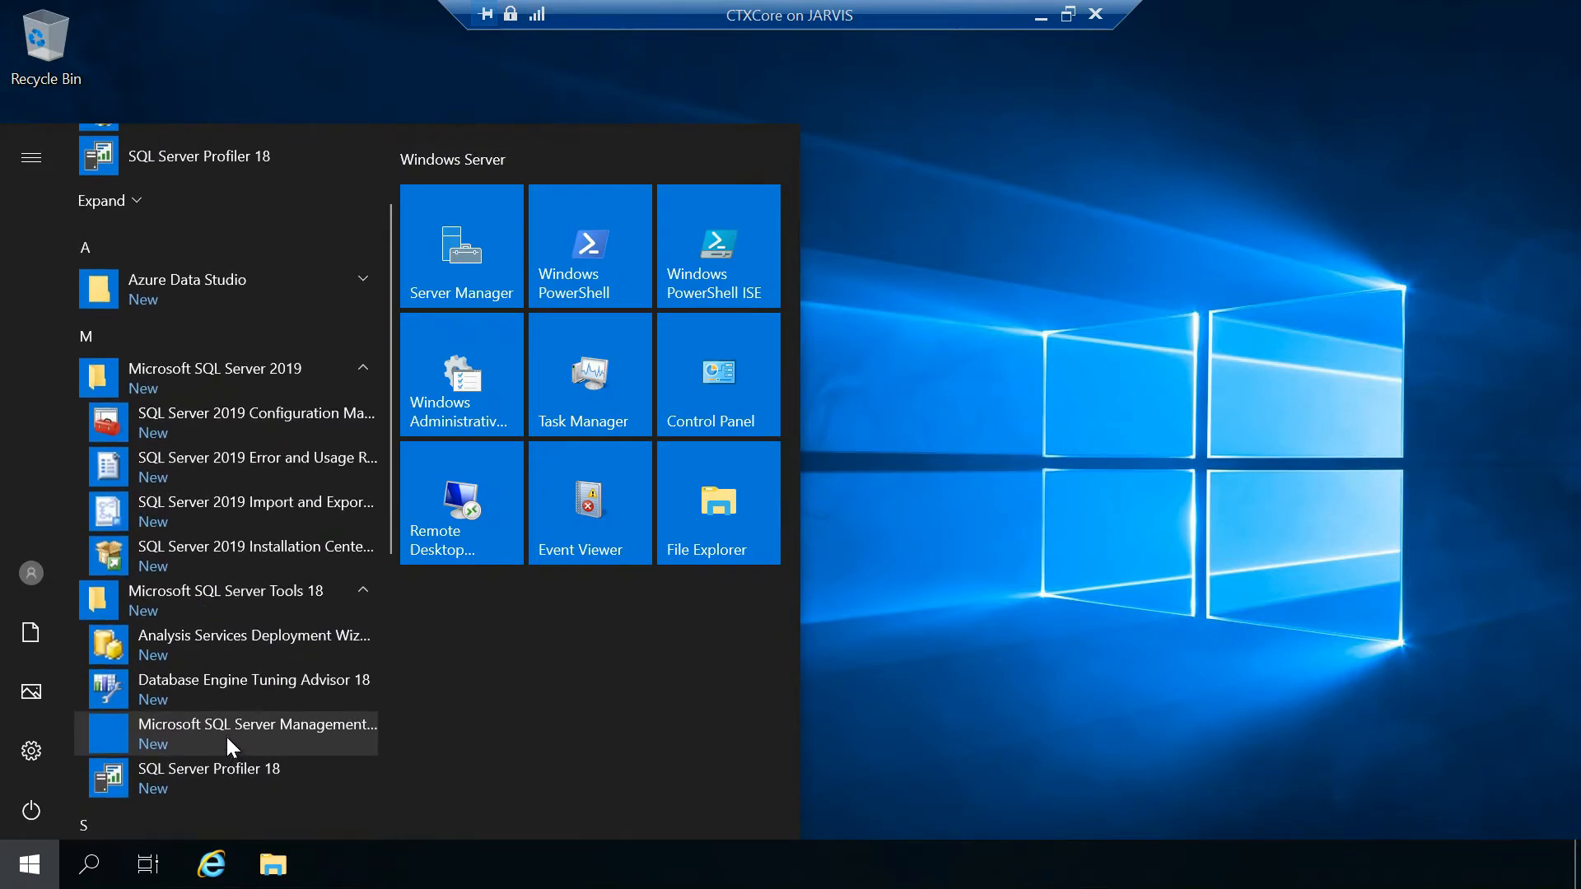
{"action": "scroll", "scroll_direction": "down", "scroll_amount": 3}
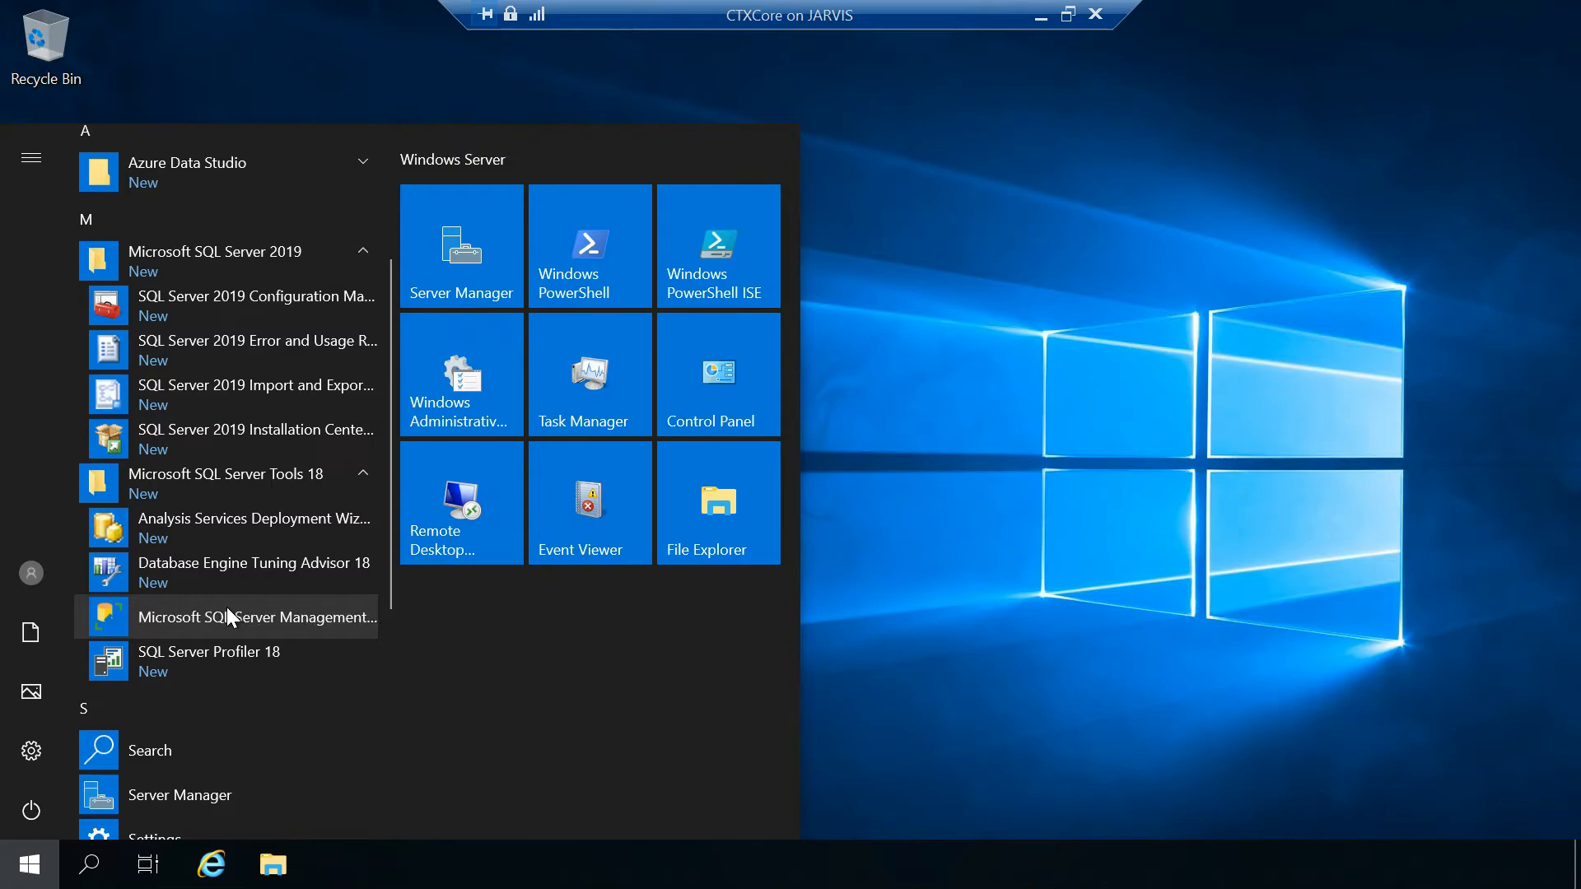
{"action": "left_click", "coordinate": [256, 617]}
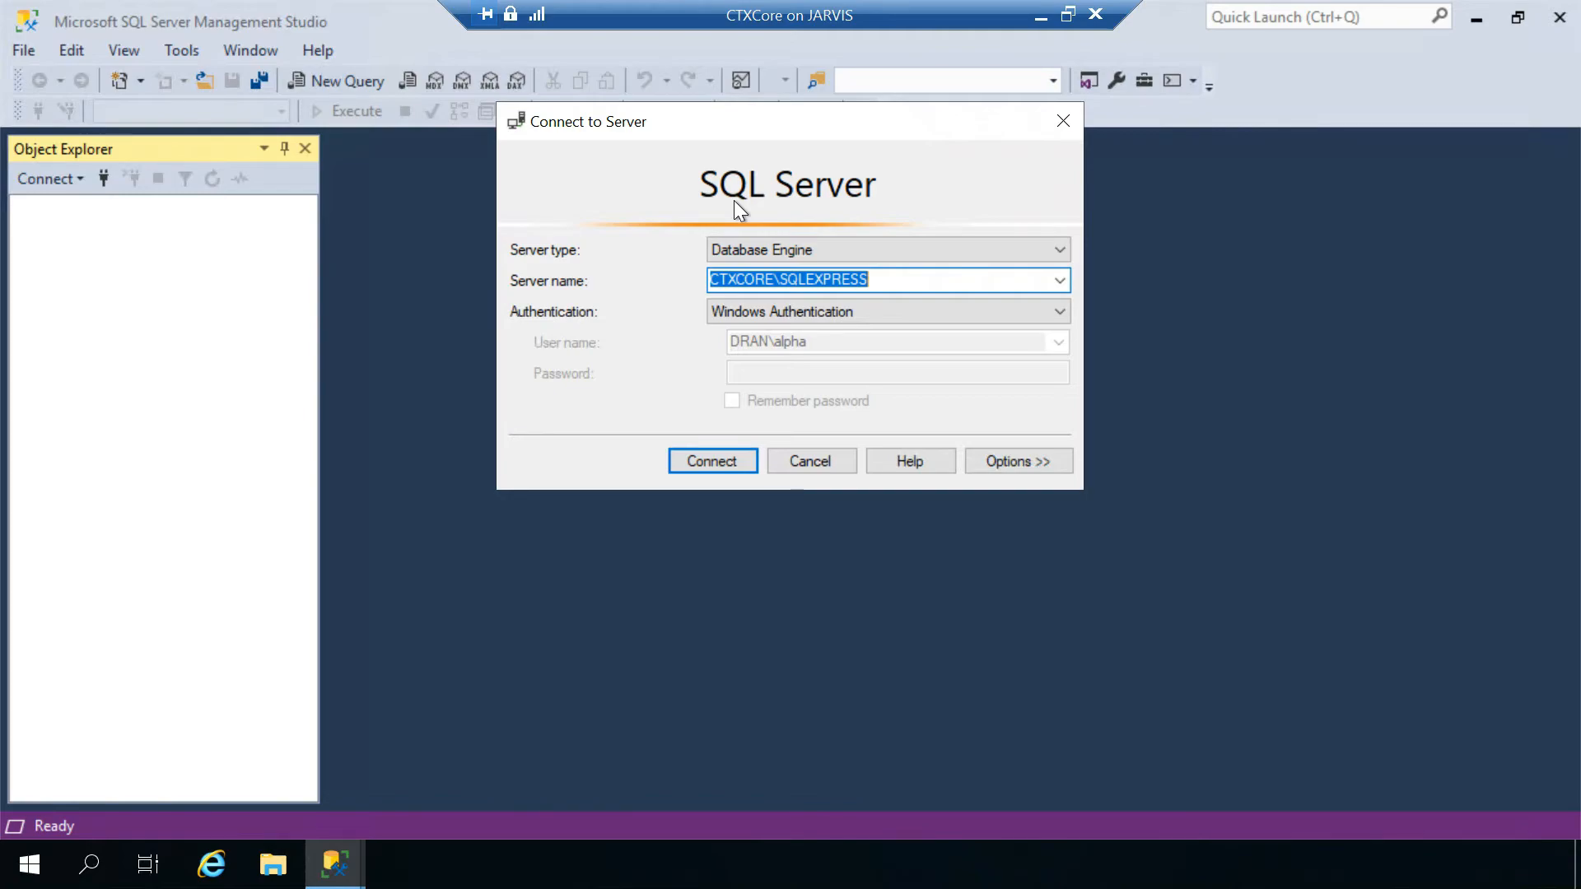
- Connect Management Studio to CTXCORE\SQLEXPRESS, then minimize the CTXCore VM session
{"action": "left_click", "coordinate": [711, 461]}
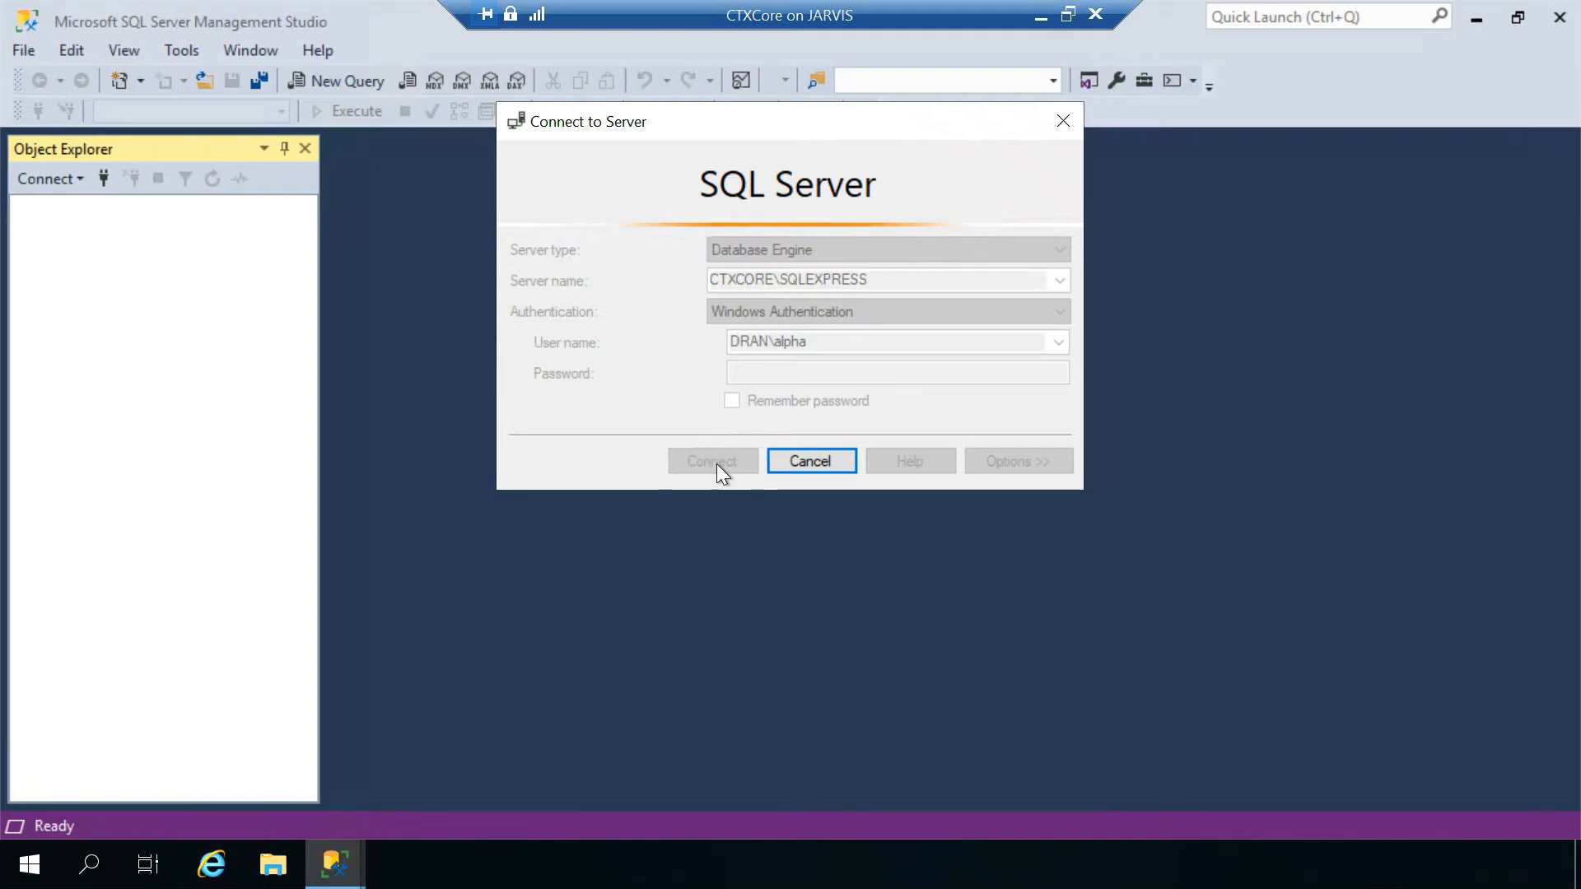
{"action": "left_click", "coordinate": [711, 461]}
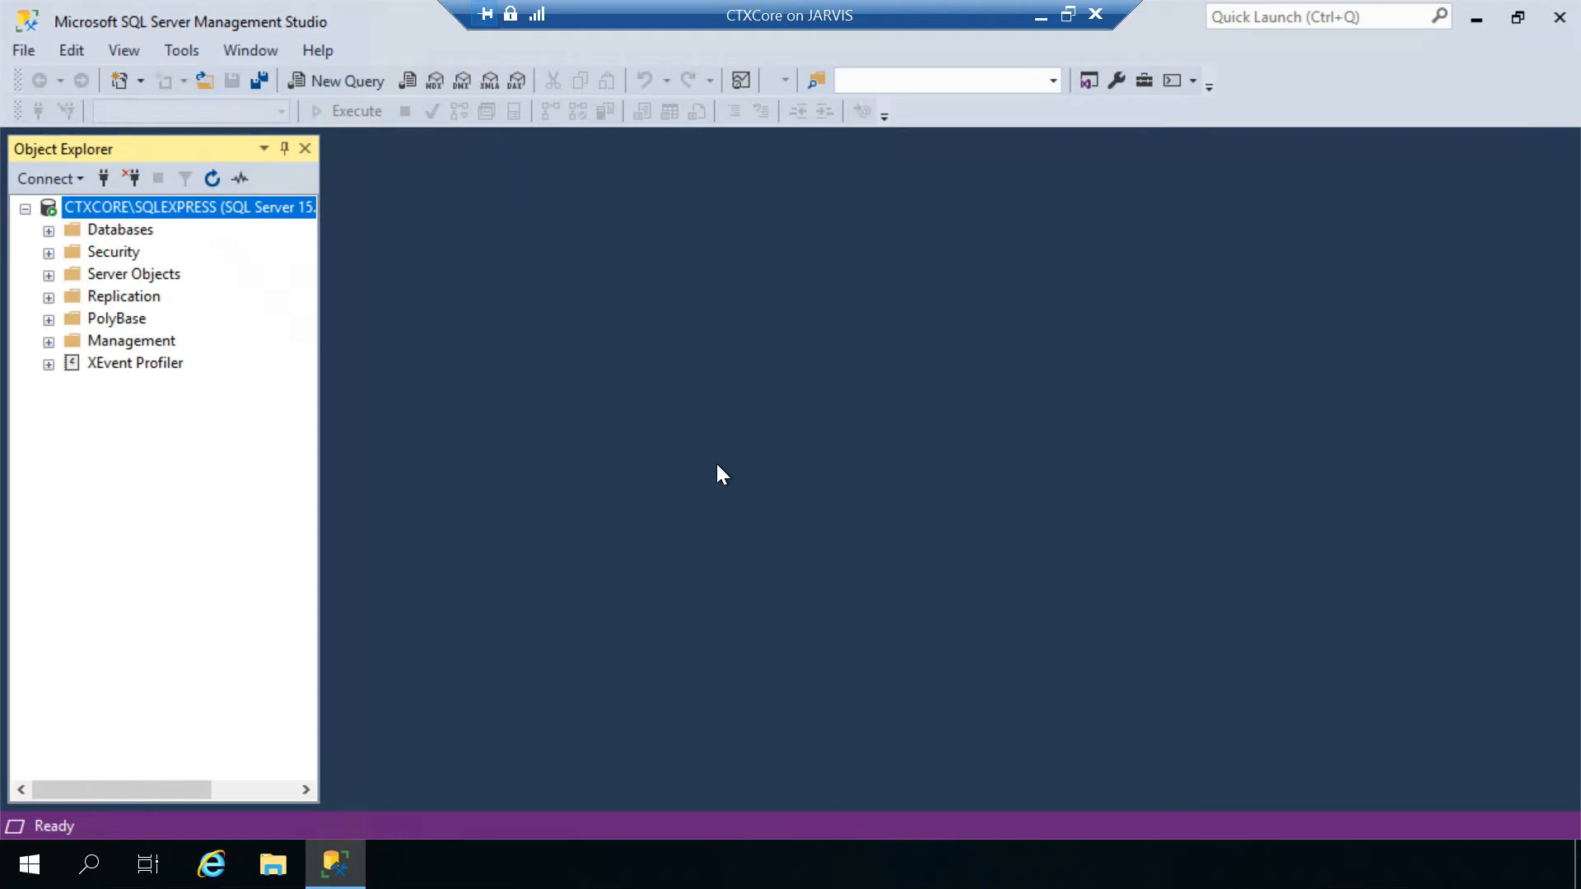
{"action": "mouse_move", "coordinate": [841, 291]}
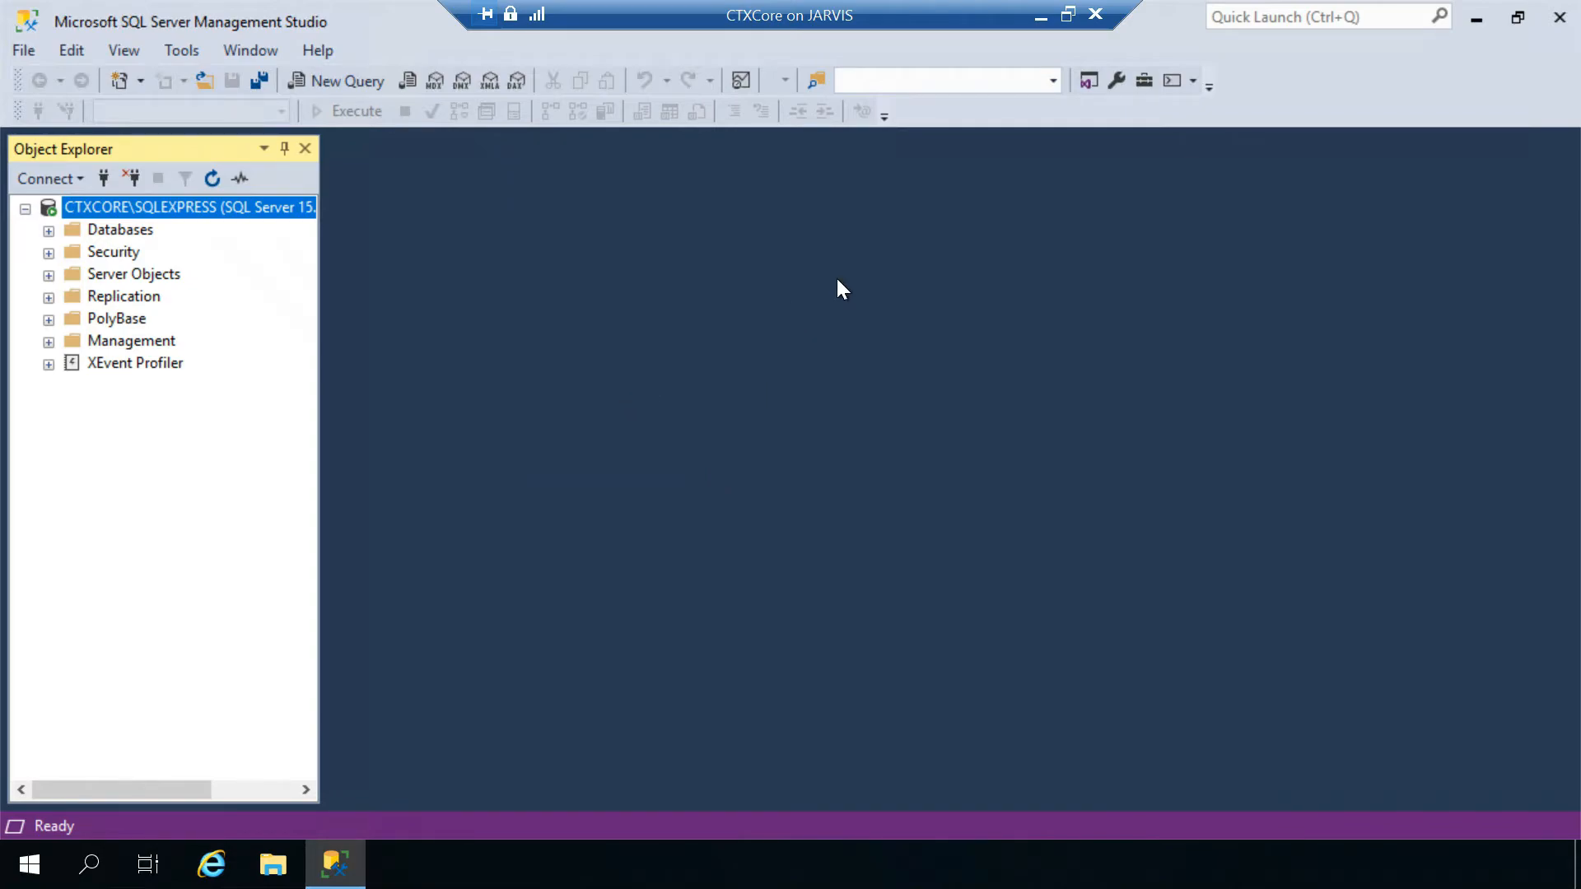
{"action": "mouse_move", "coordinate": [1041, 19]}
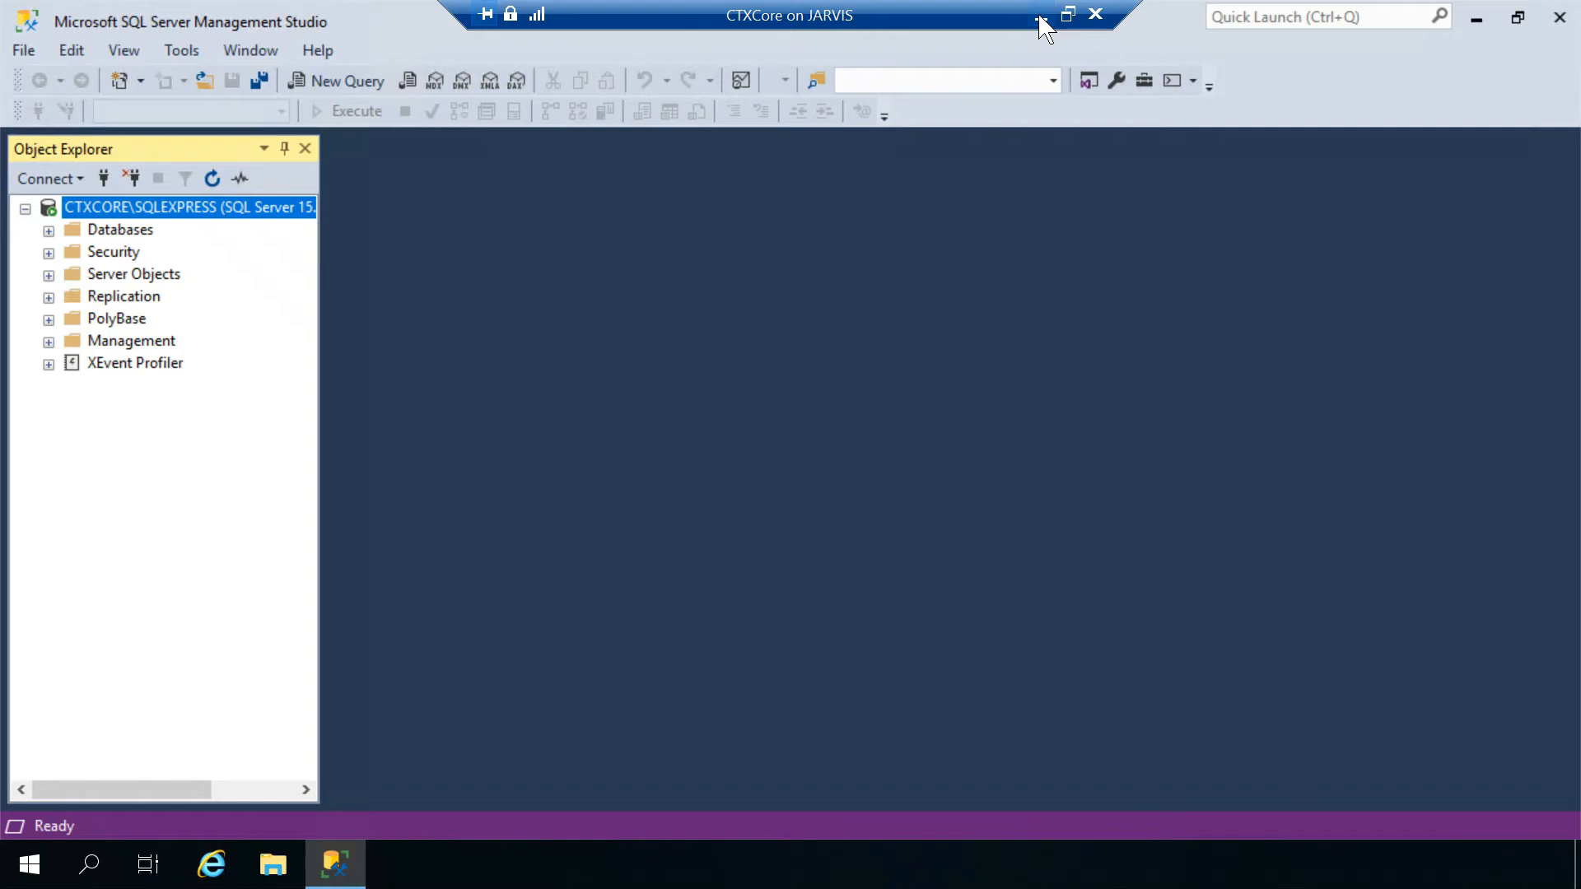
{"action": "left_click", "coordinate": [647, 865]}
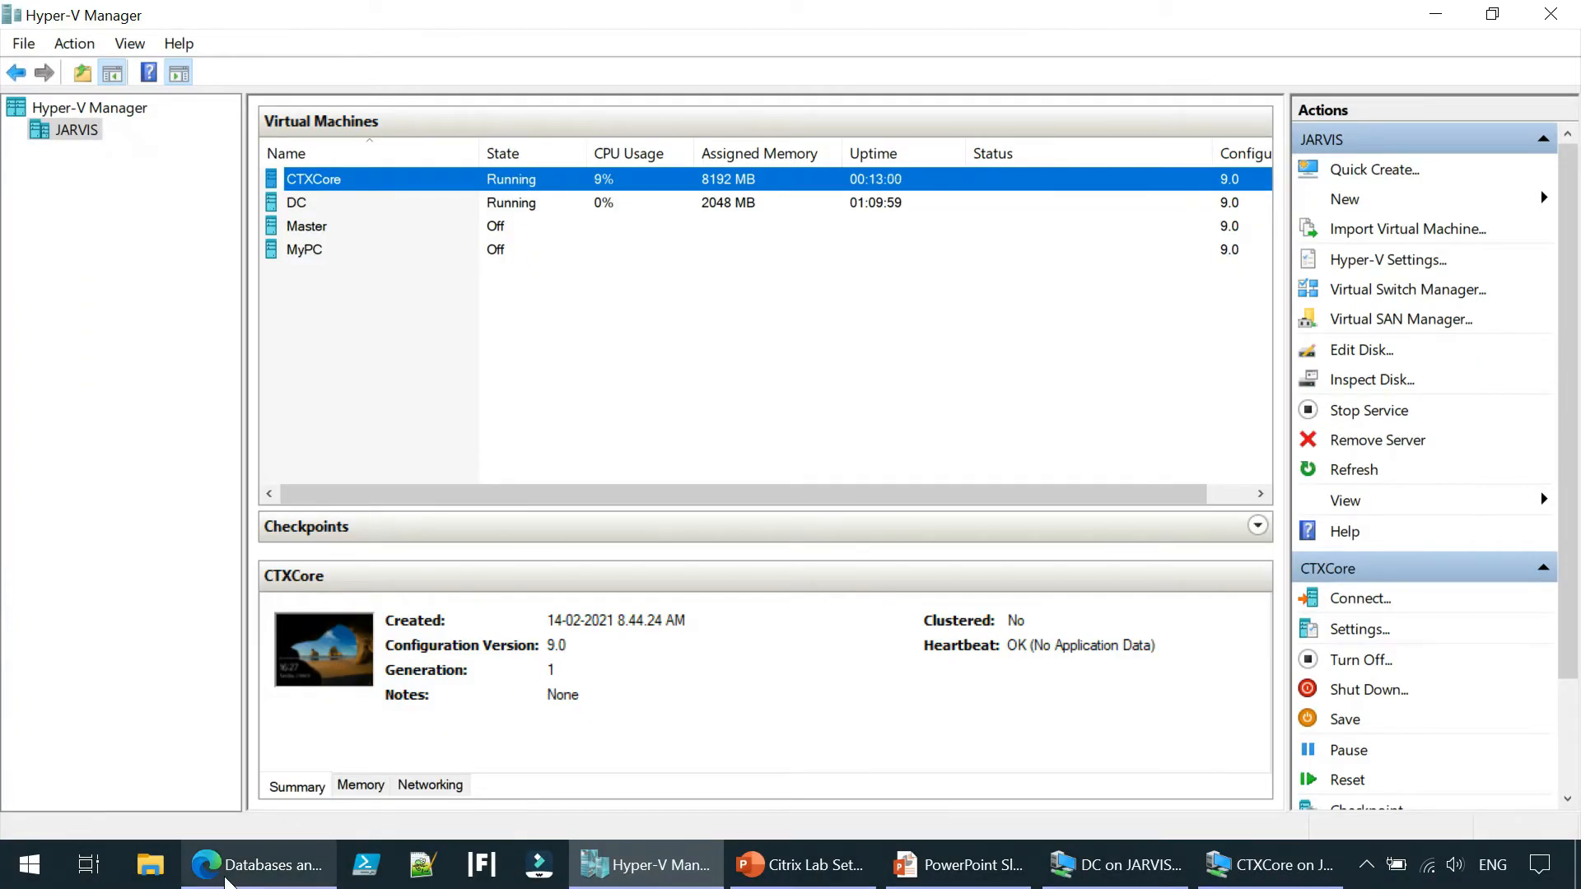
- Bring up Edge showing the Citrix Databases required-permissions table
{"action": "left_click", "coordinate": [258, 866]}
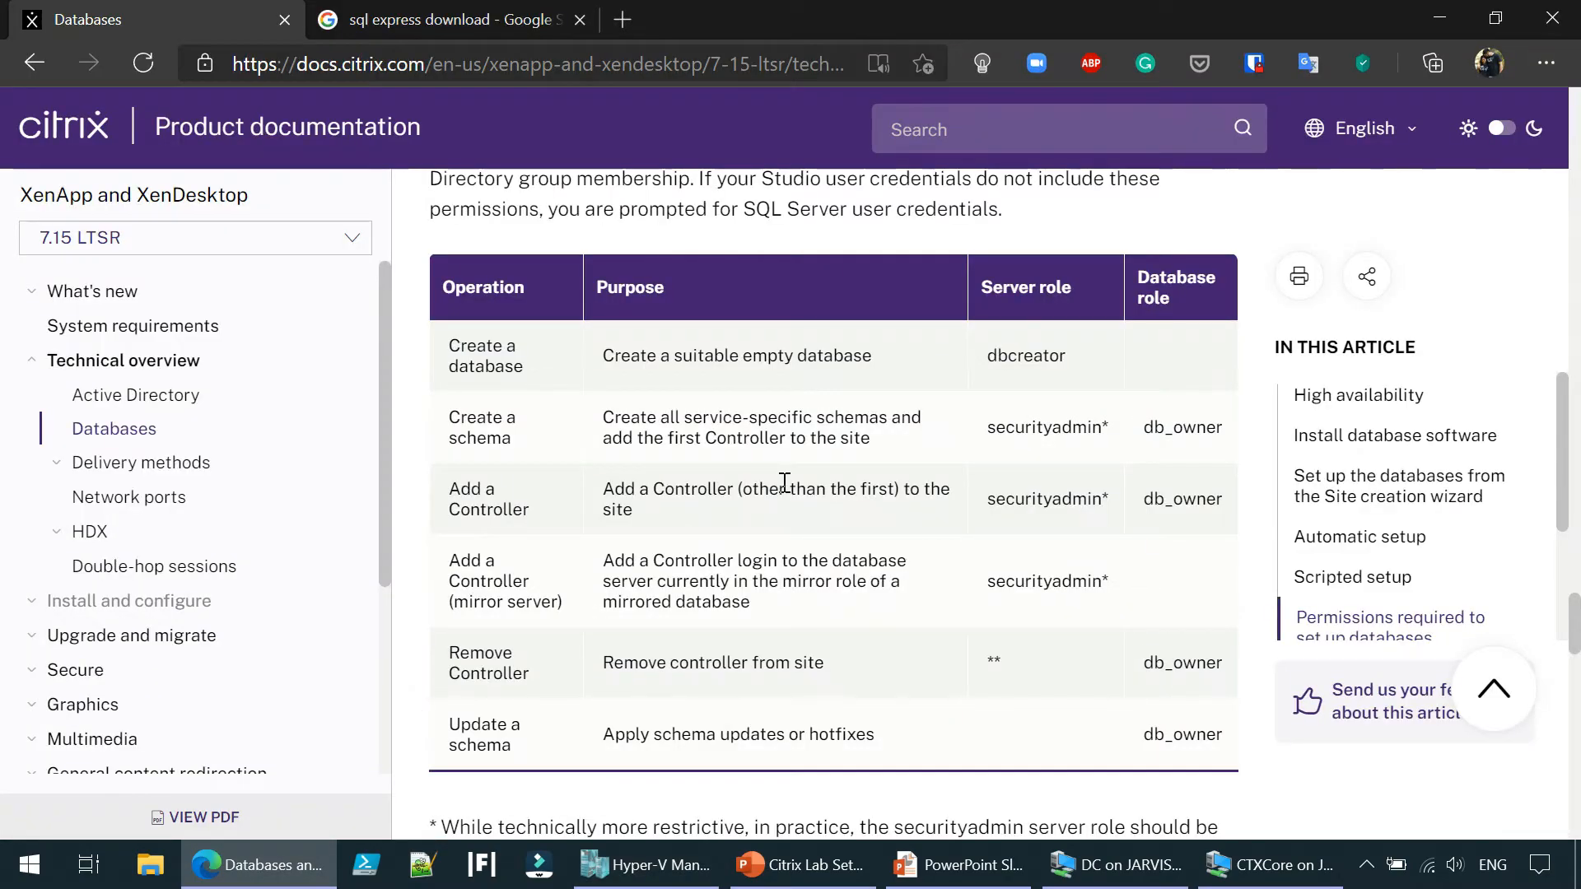
{"action": "mouse_move", "coordinate": [545, 477]}
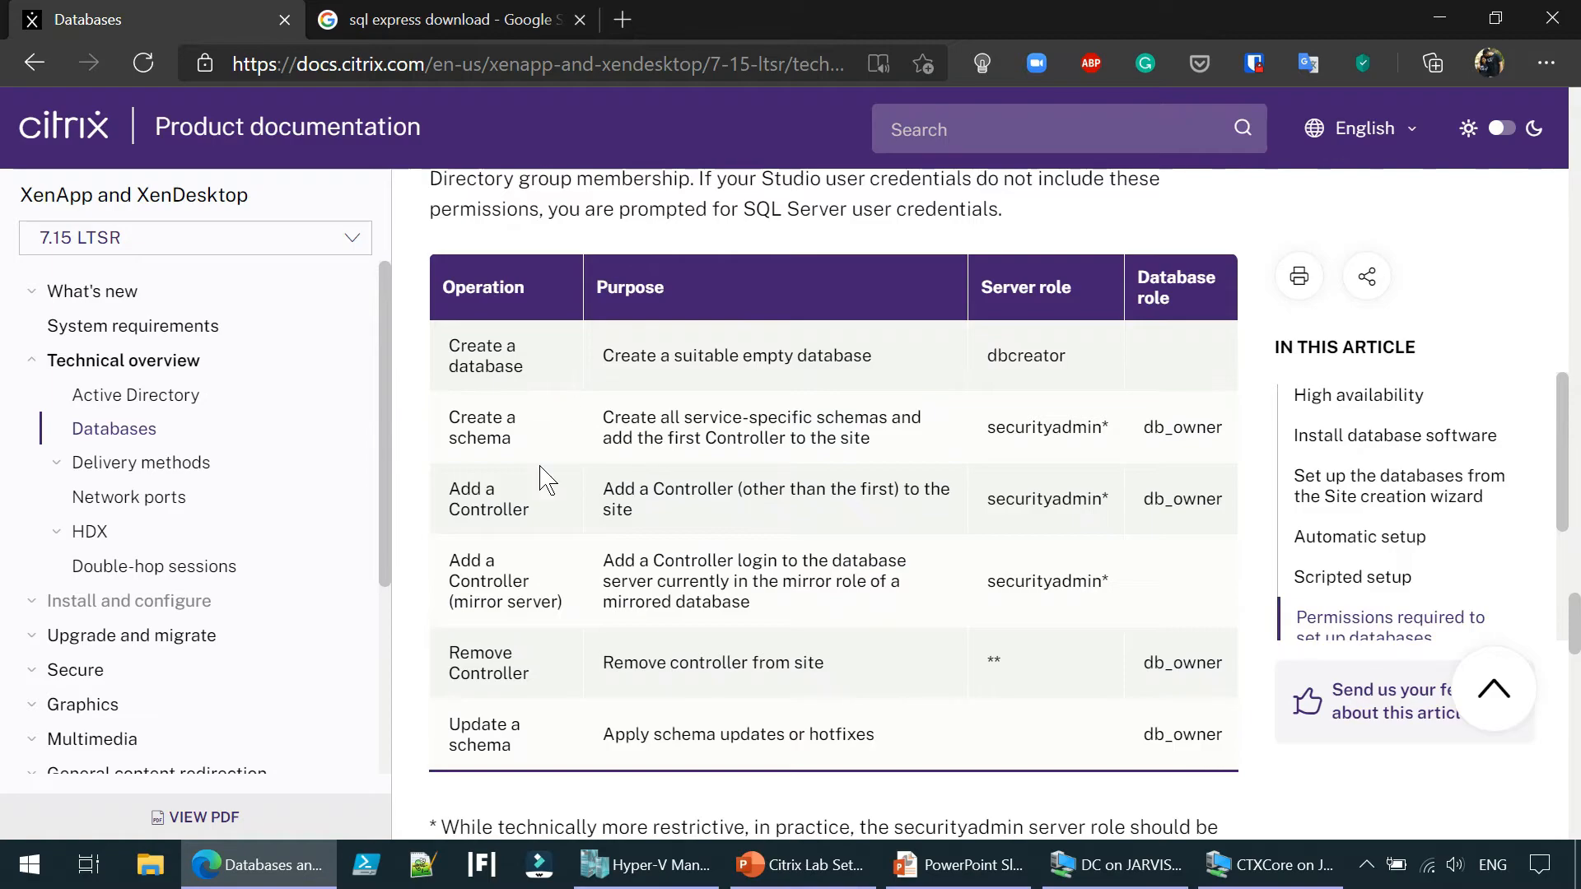
{"action": "mouse_move", "coordinate": [698, 539]}
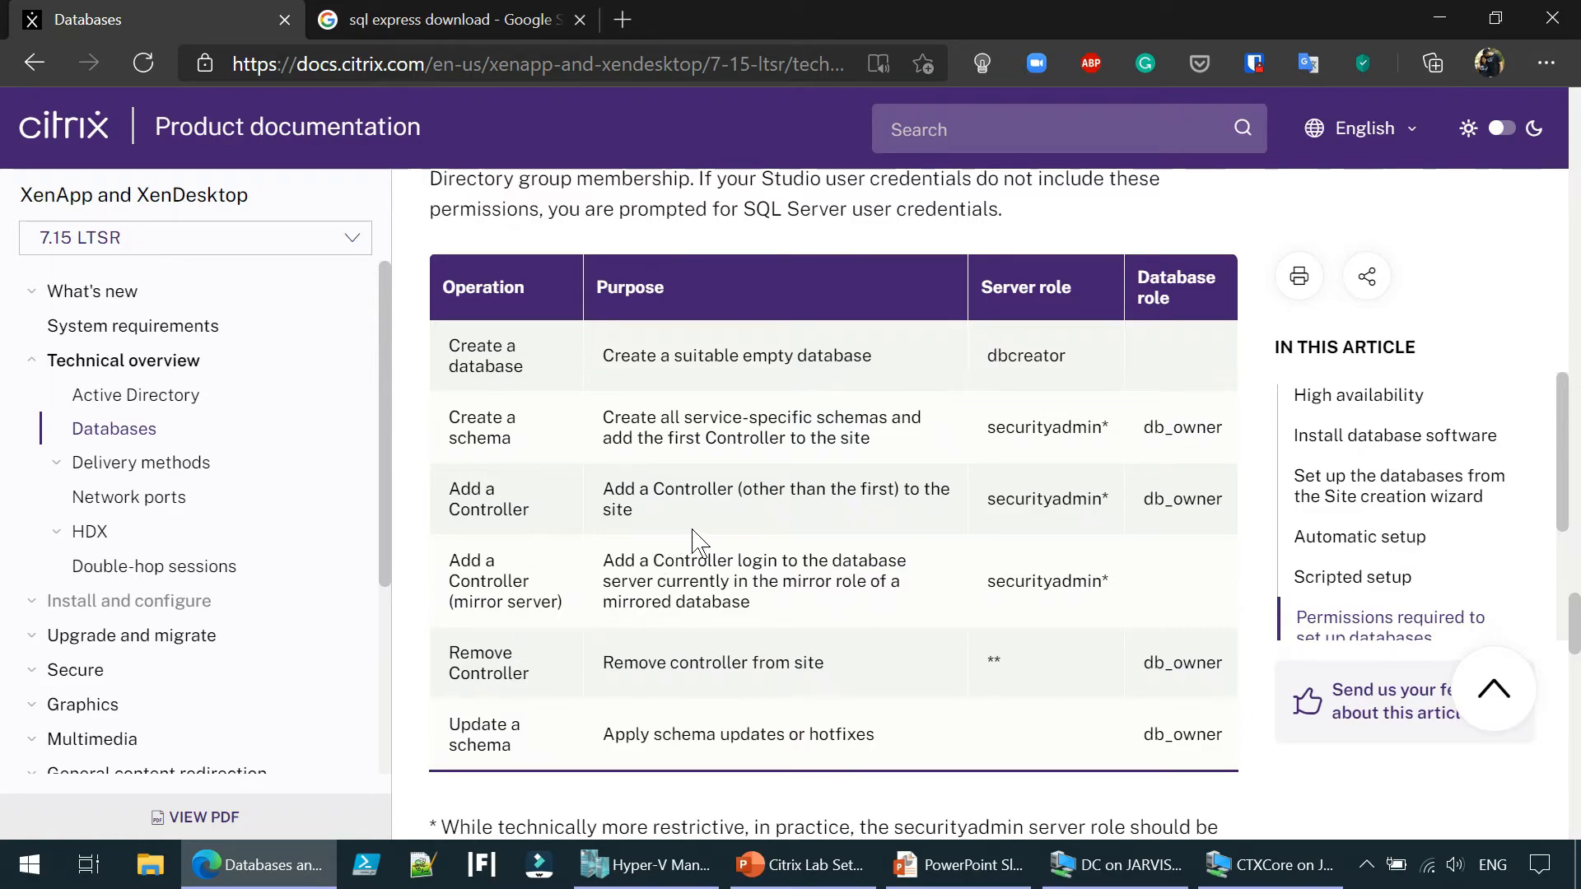
{"action": "mouse_move", "coordinate": [1016, 464]}
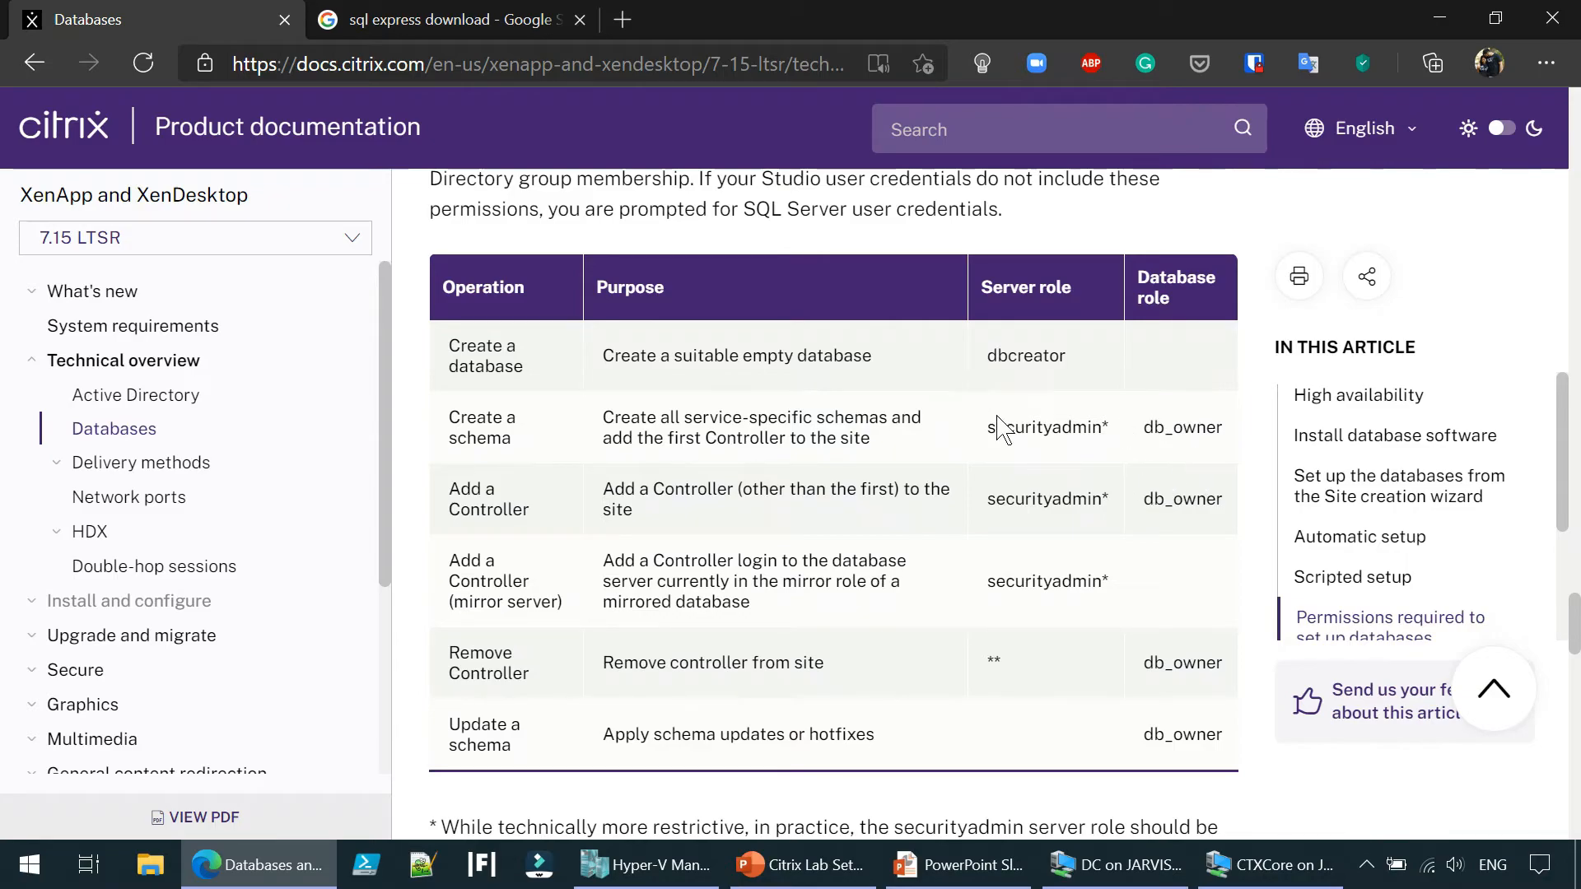
{"action": "mouse_move", "coordinate": [1071, 540]}
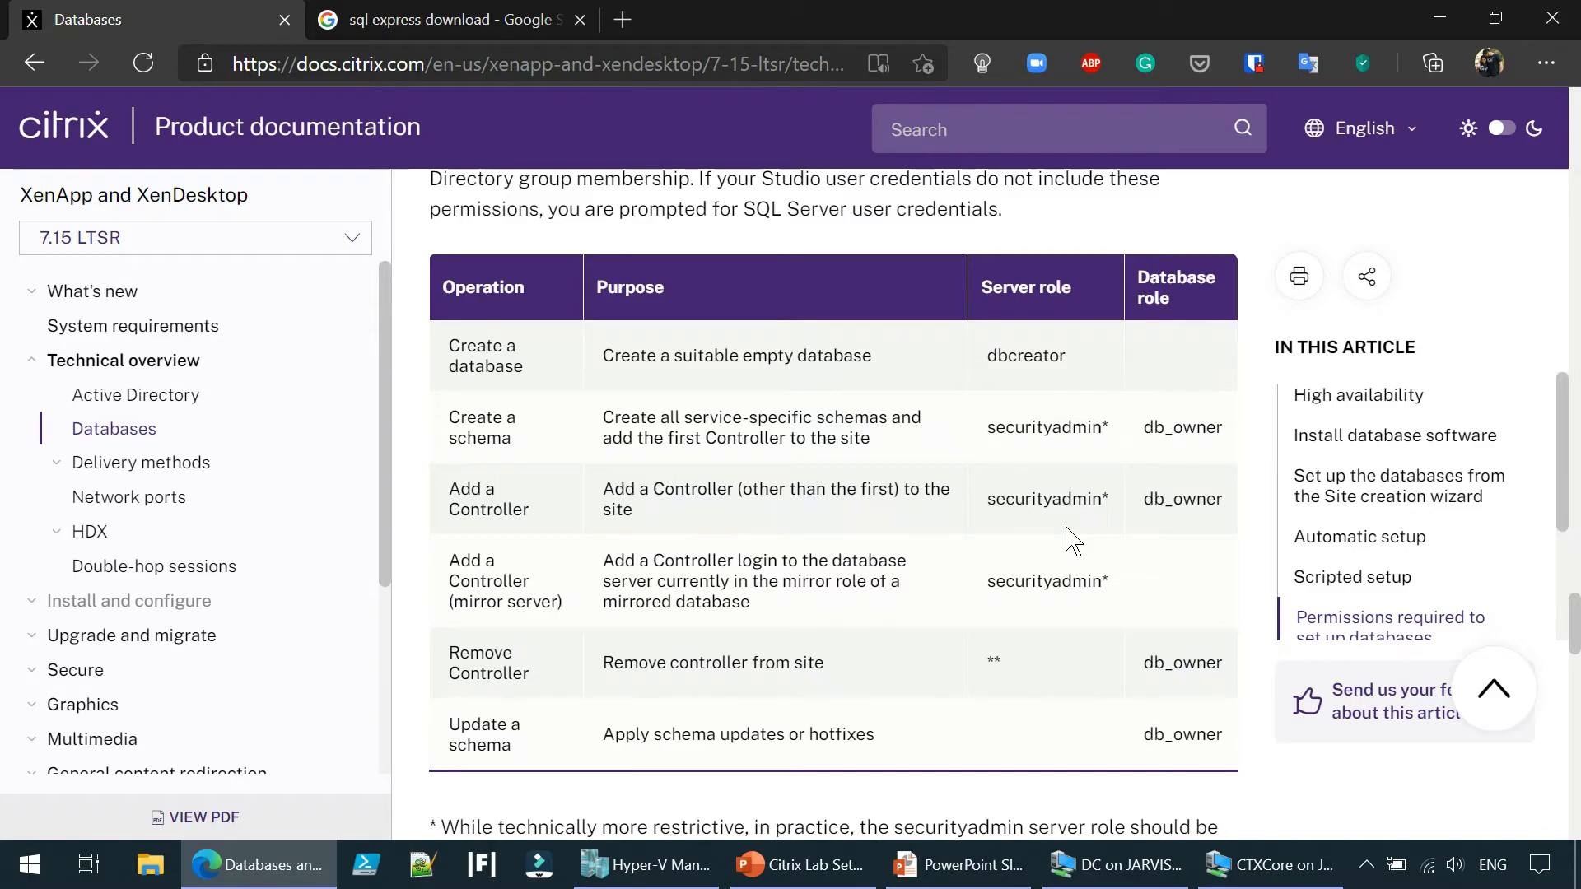
{"action": "mouse_move", "coordinate": [985, 487]}
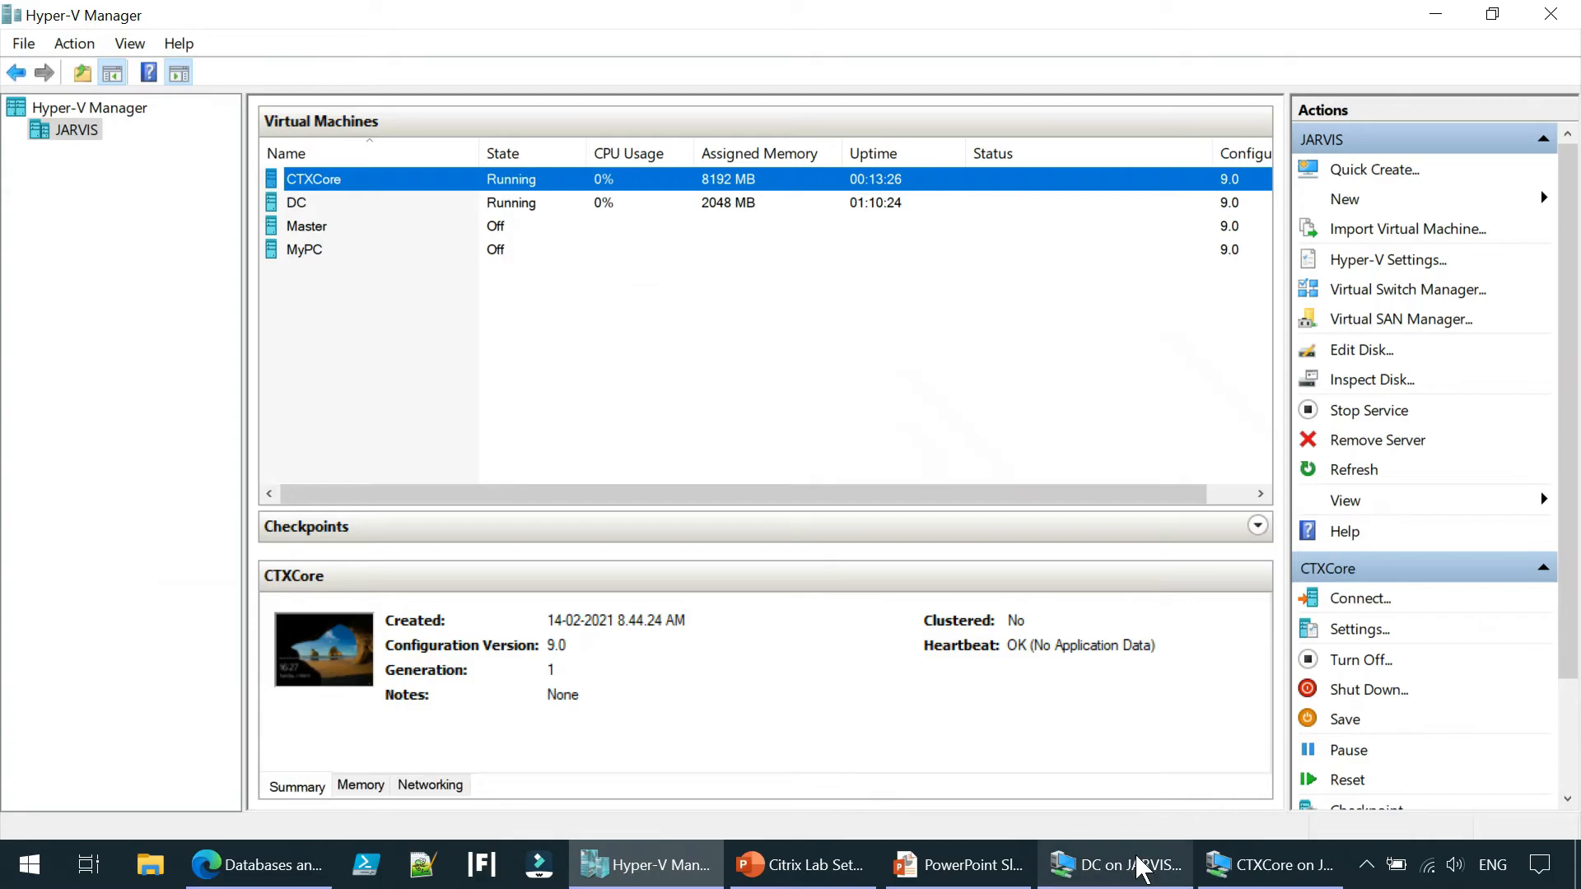
- Open the Server Roles page of DRAN\alpha's Login Properties under Security > Logins
{"action": "left_click", "coordinate": [1272, 865]}
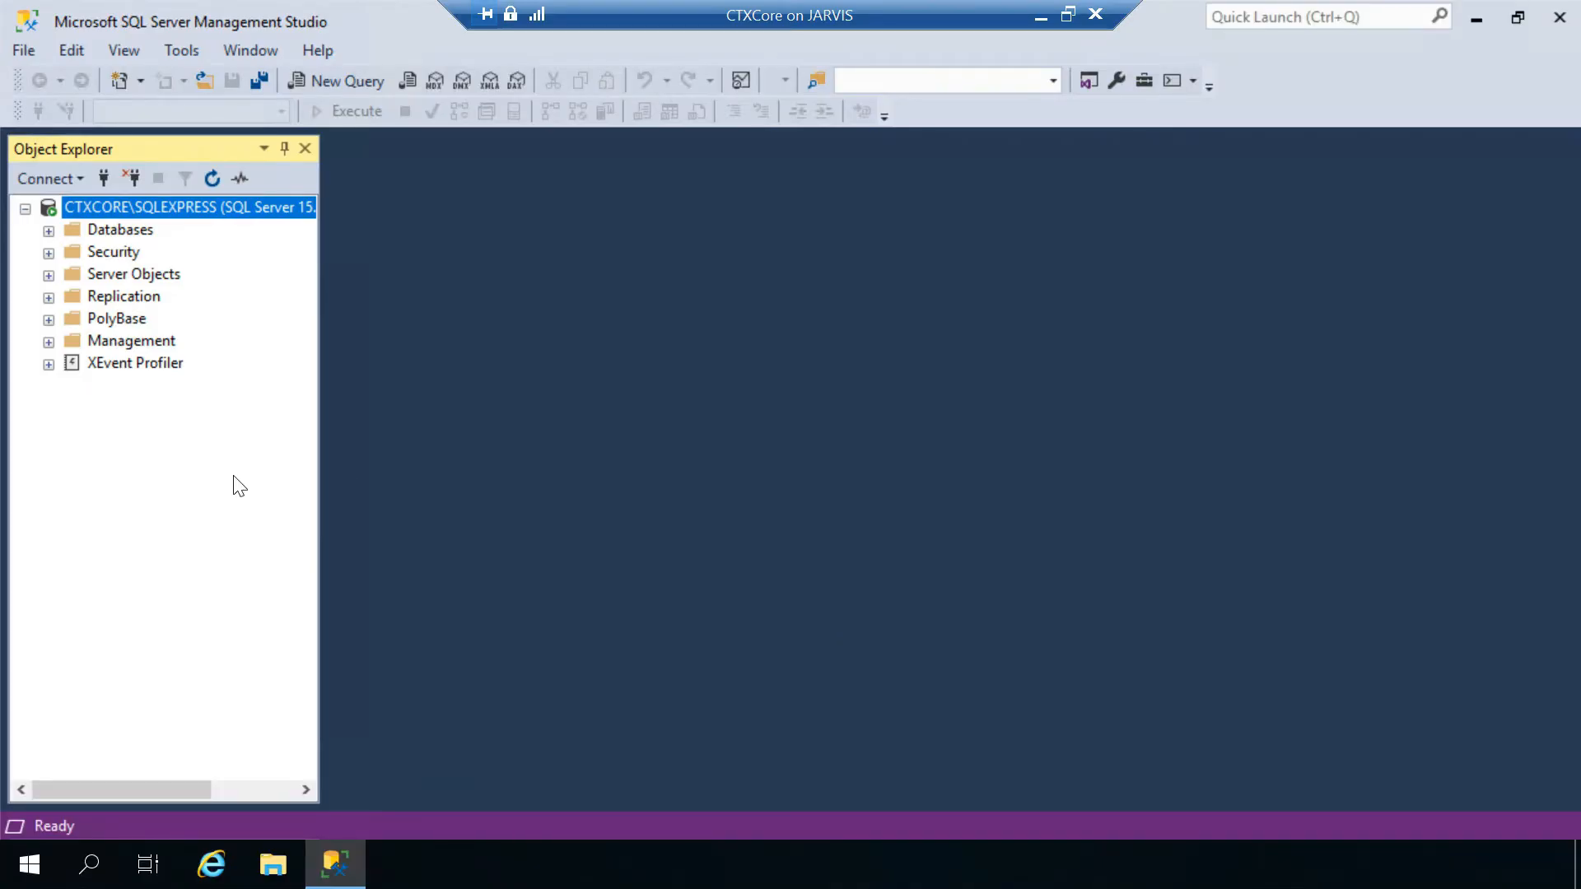
{"action": "mouse_move", "coordinate": [90, 364]}
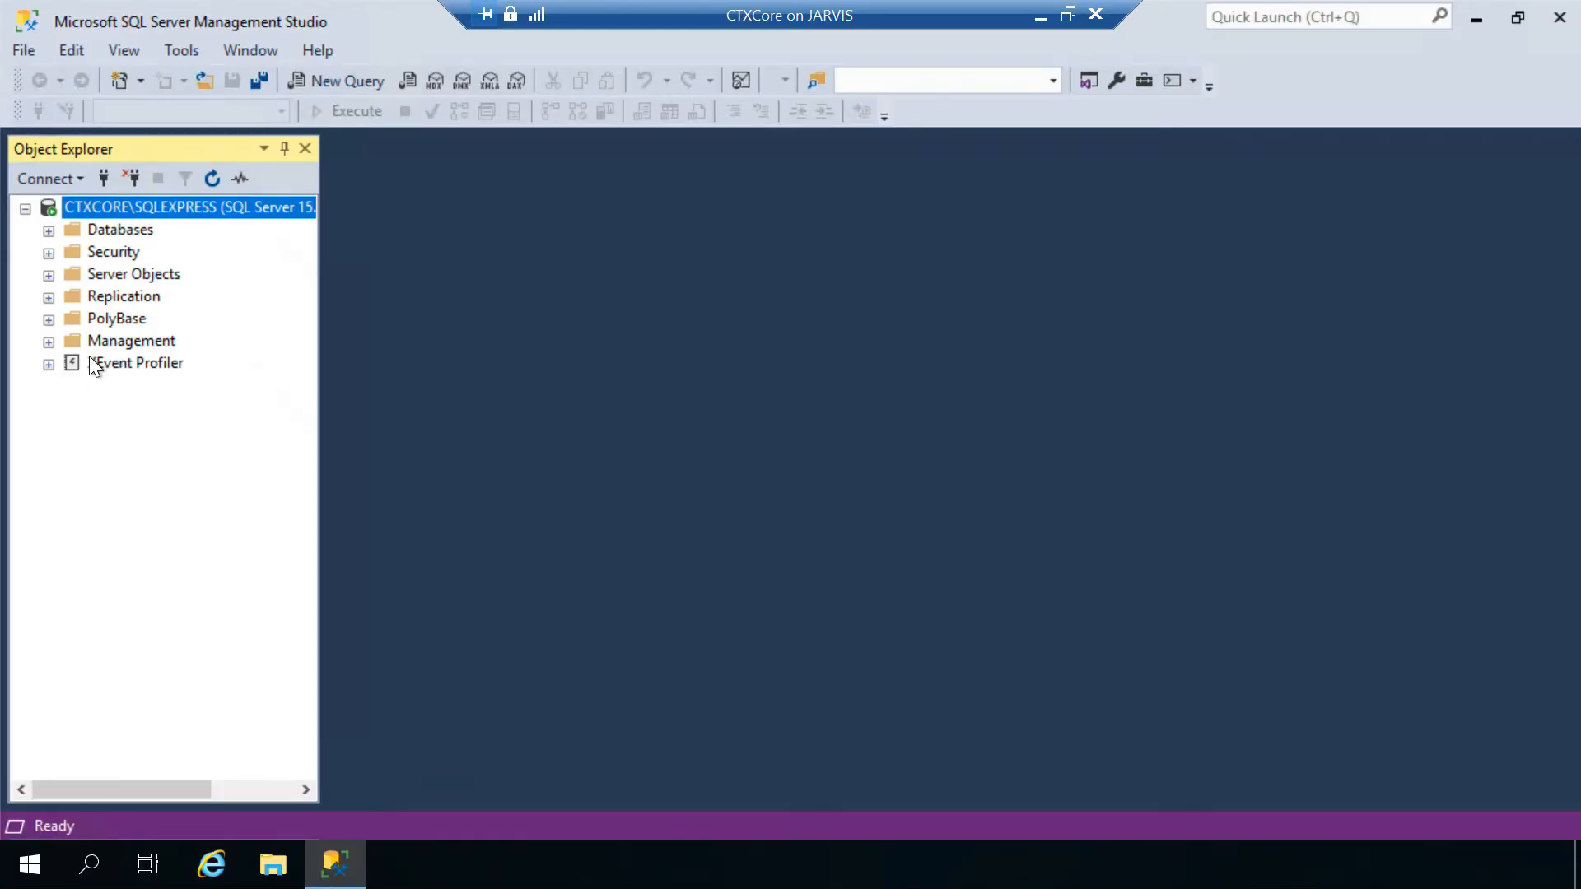
{"action": "left_click", "coordinate": [49, 251]}
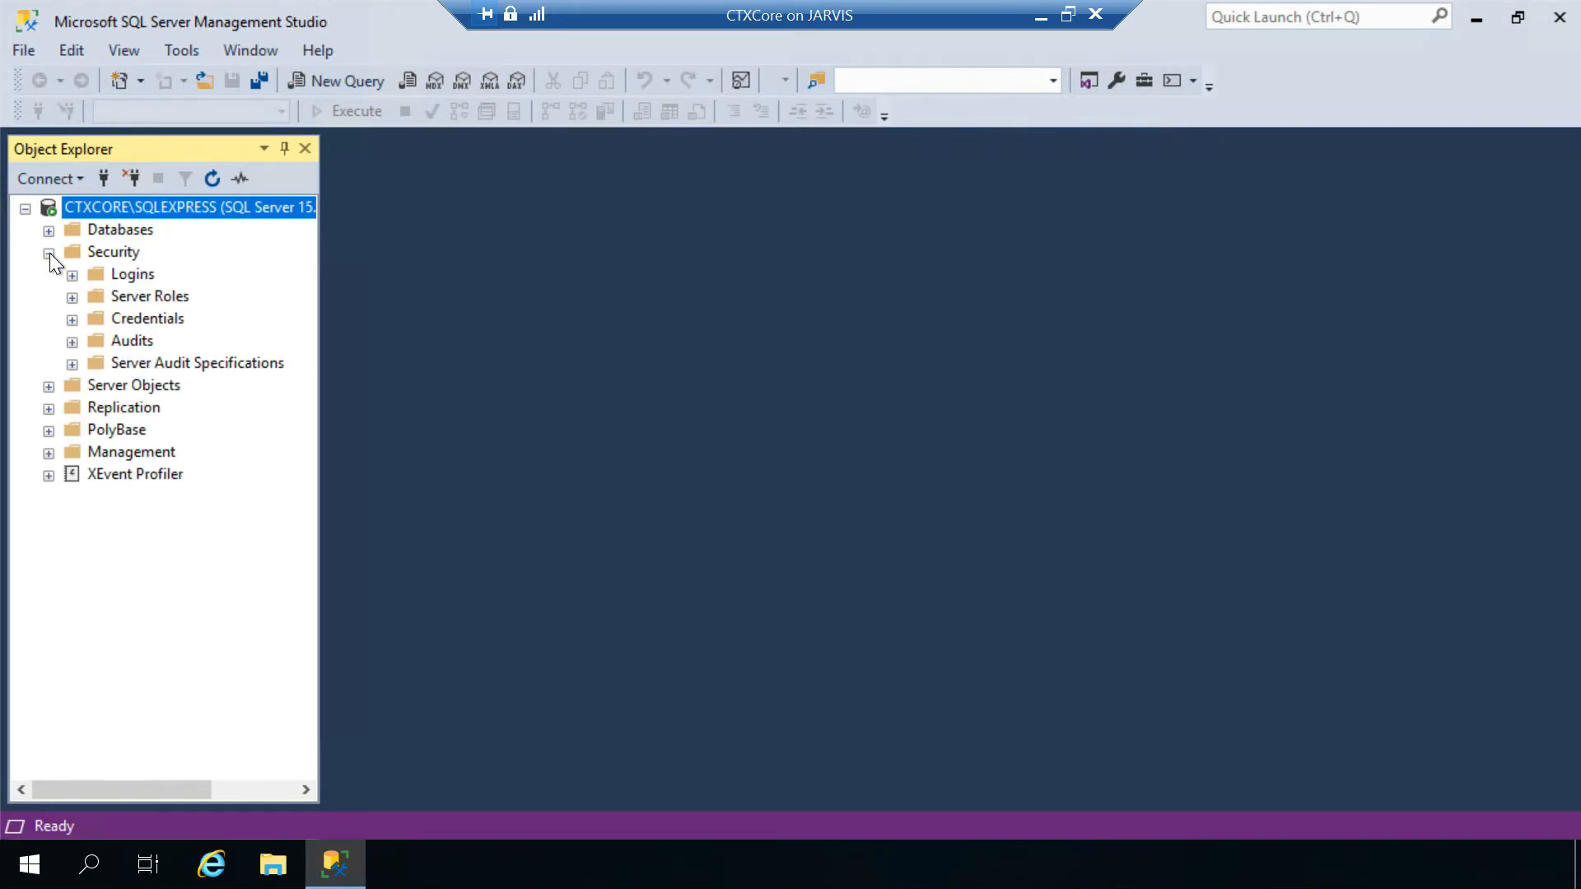
{"action": "left_click", "coordinate": [72, 274]}
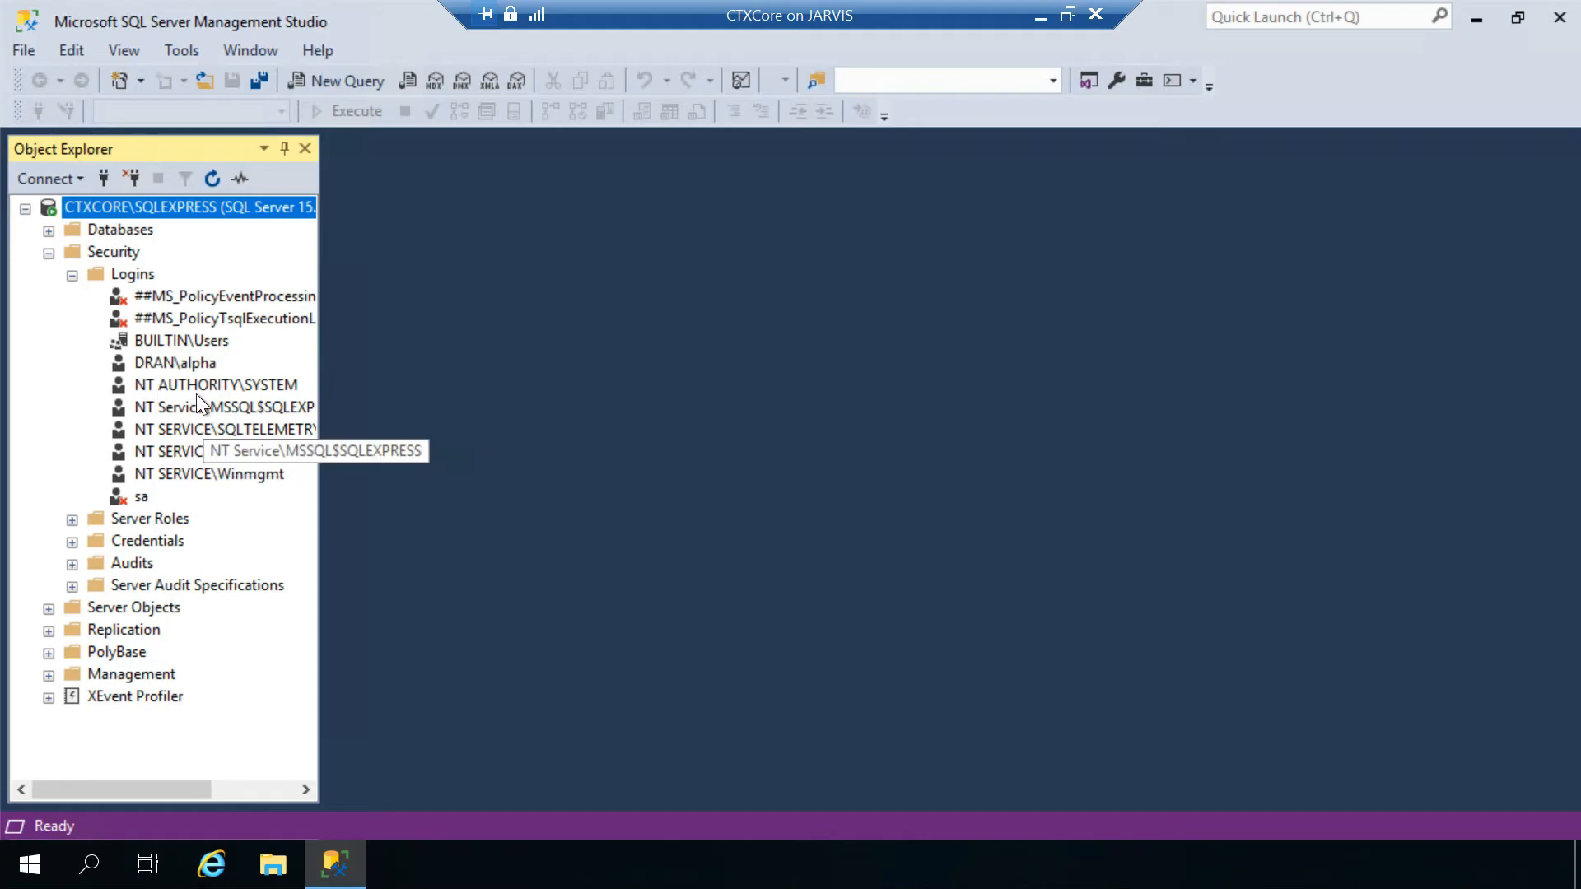
{"action": "left_click", "coordinate": [174, 363]}
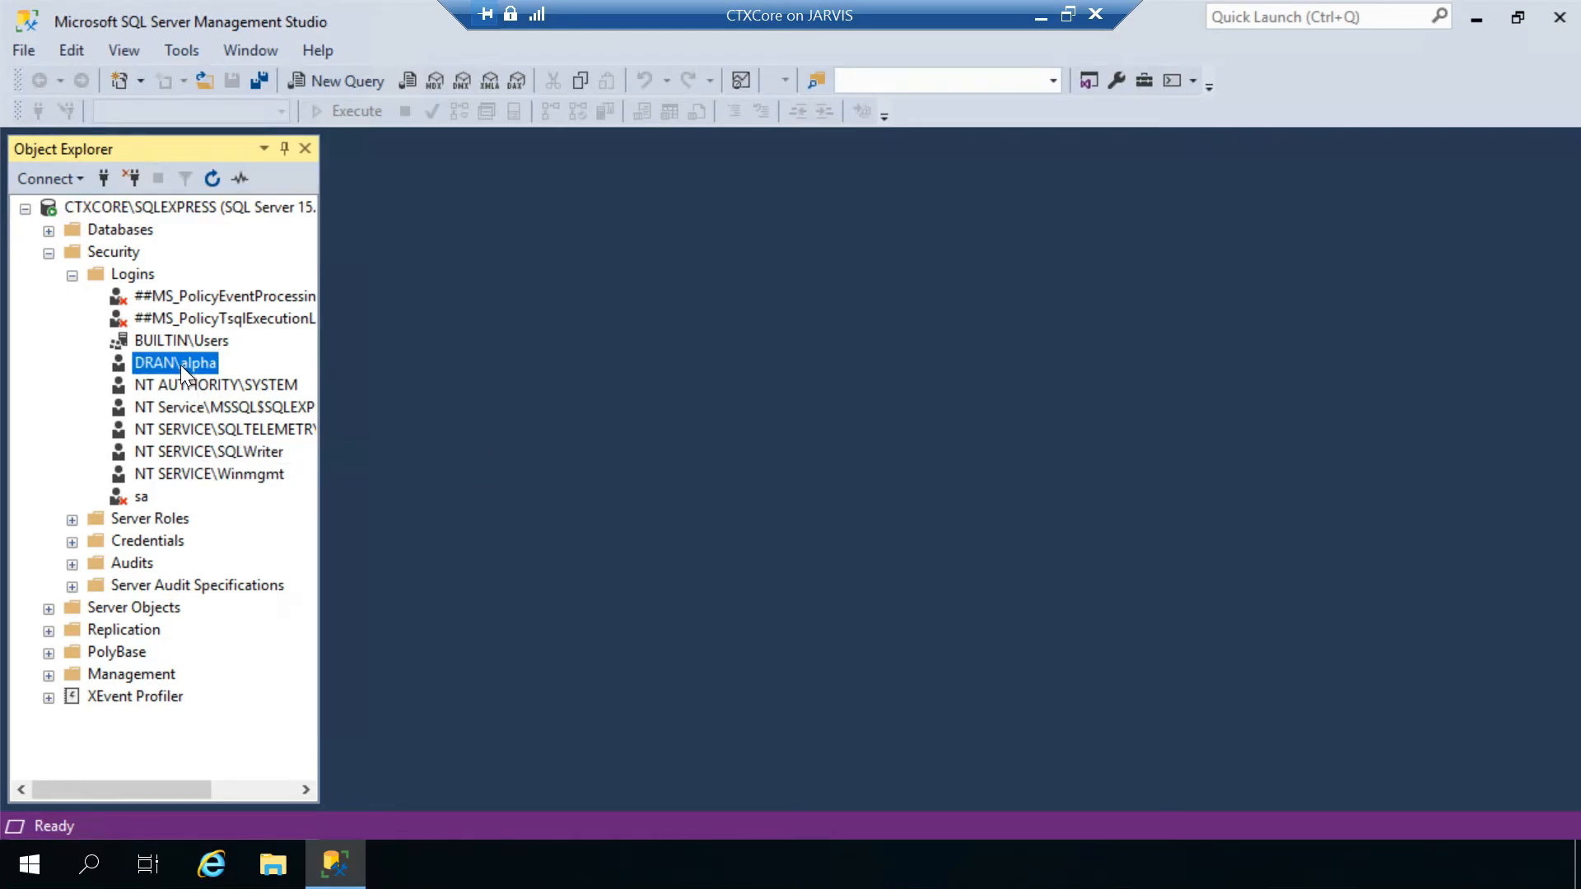
{"action": "right_click", "coordinate": [174, 363]}
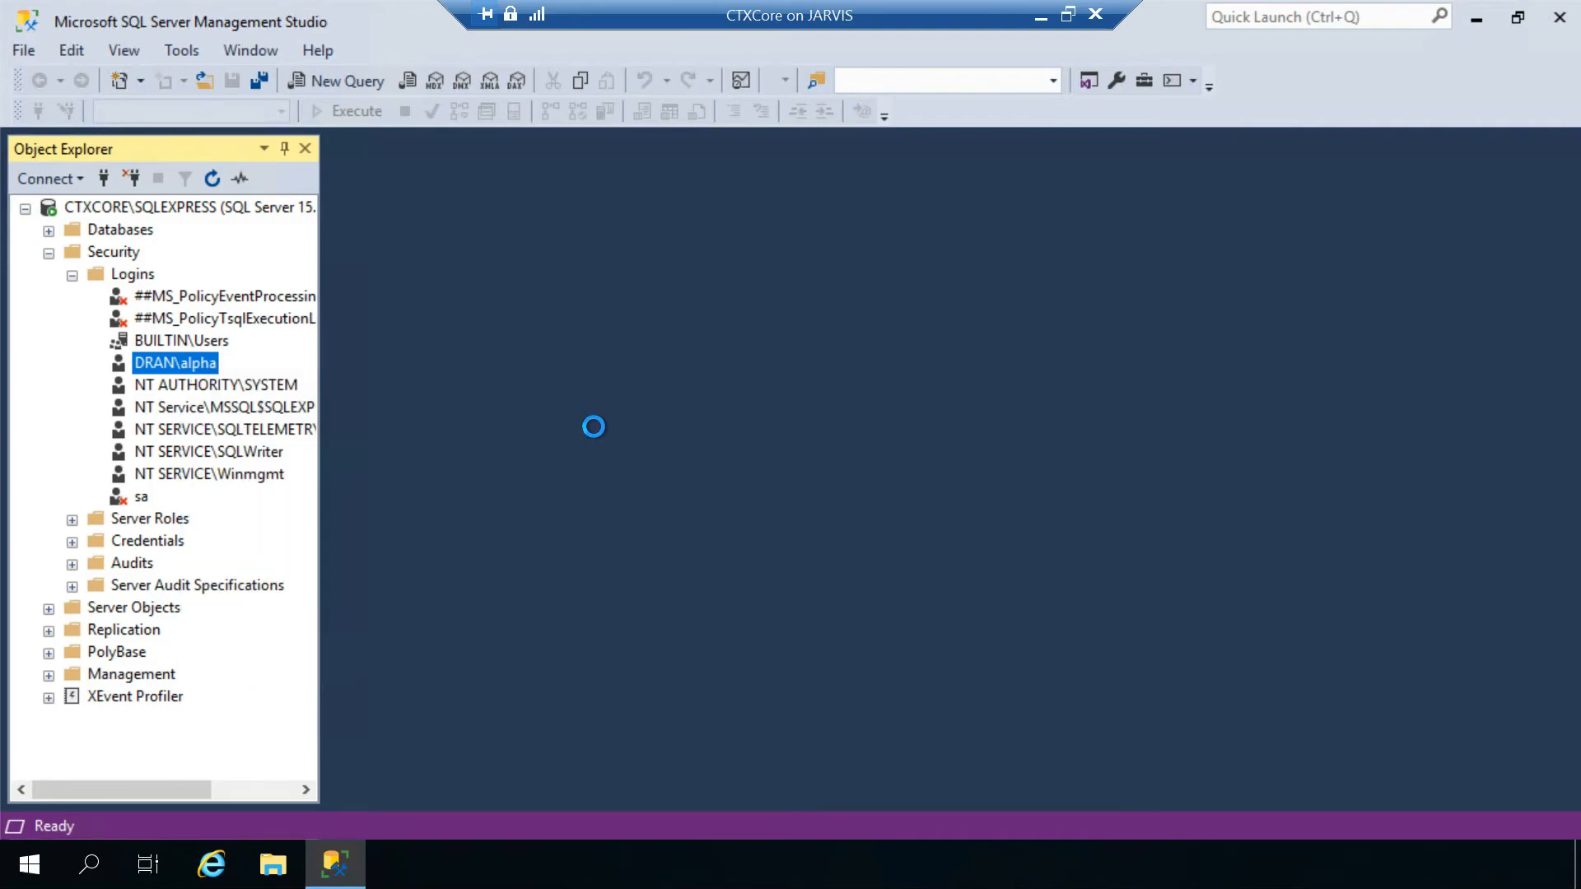
{"action": "double_click", "coordinate": [174, 362]}
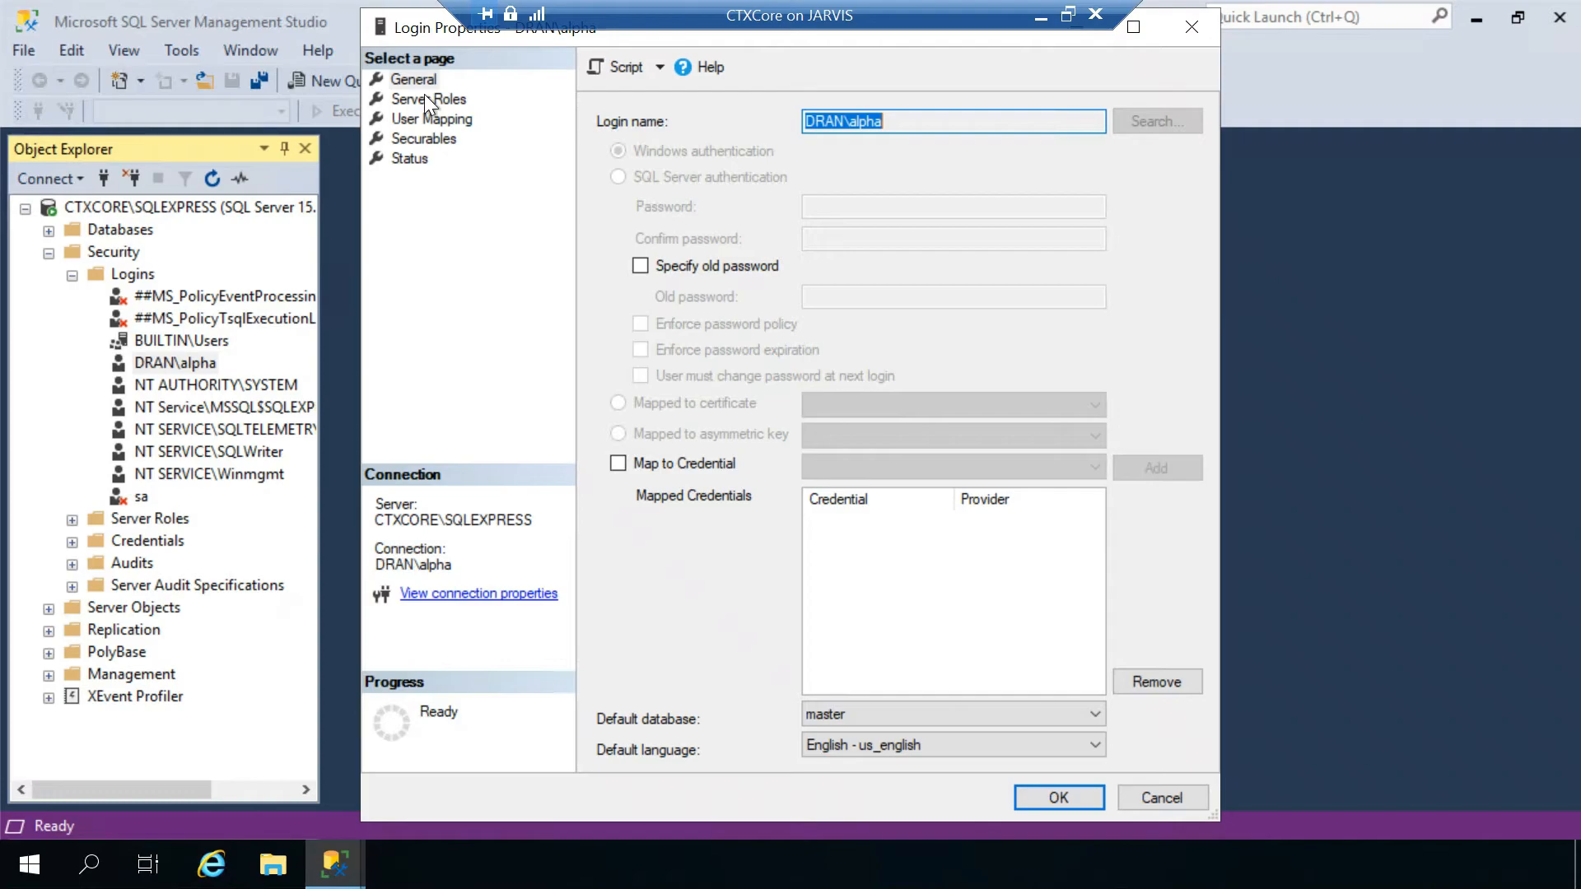
{"action": "left_click", "coordinate": [428, 99]}
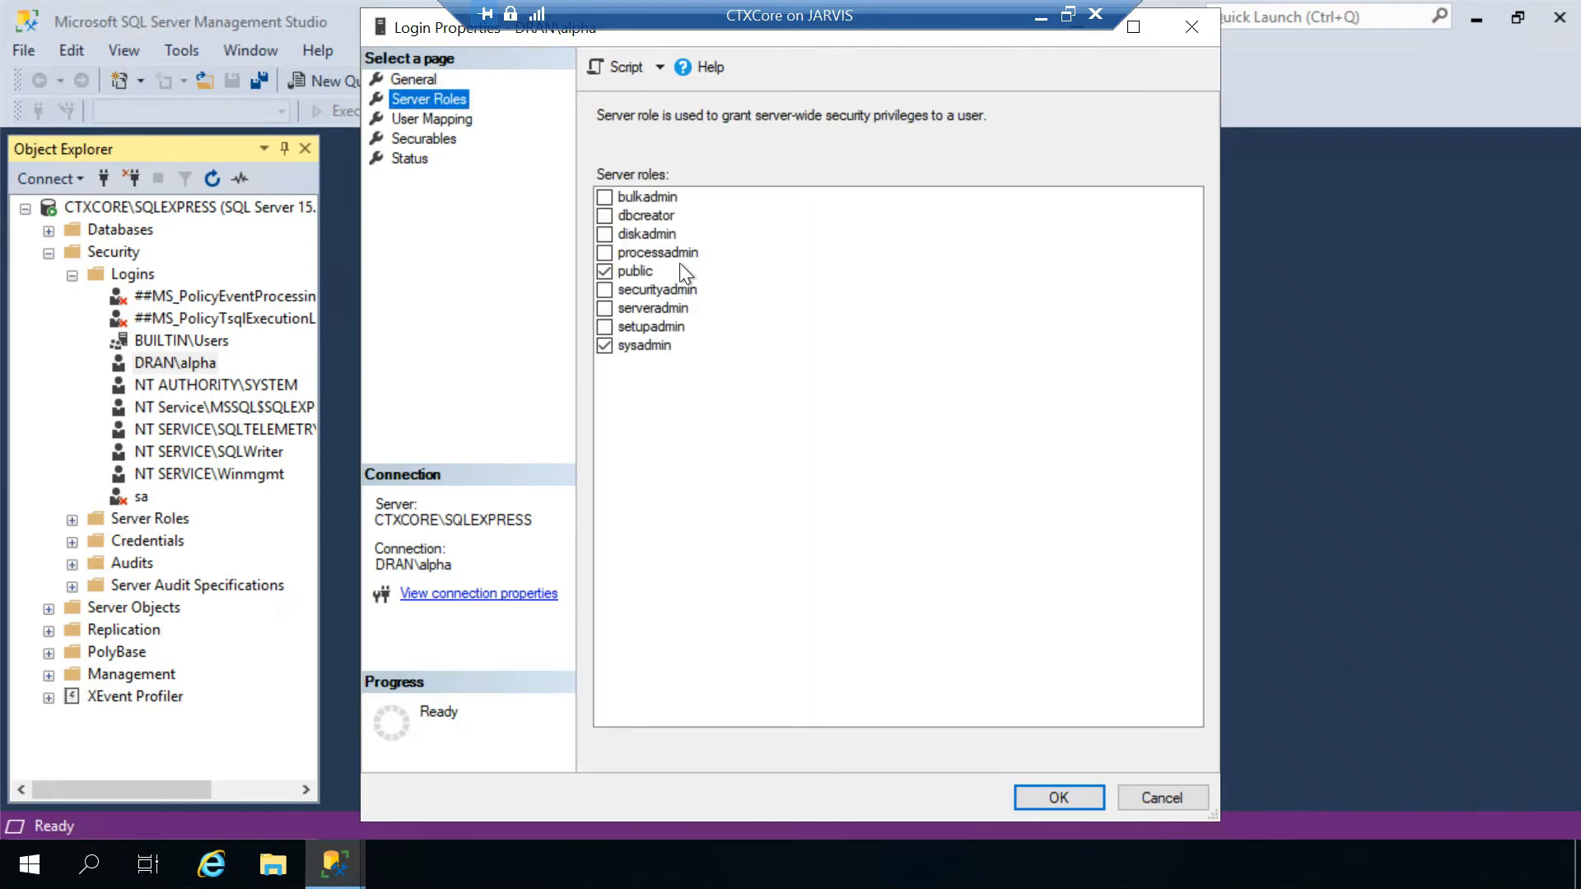
{"action": "mouse_move", "coordinate": [1041, 22]}
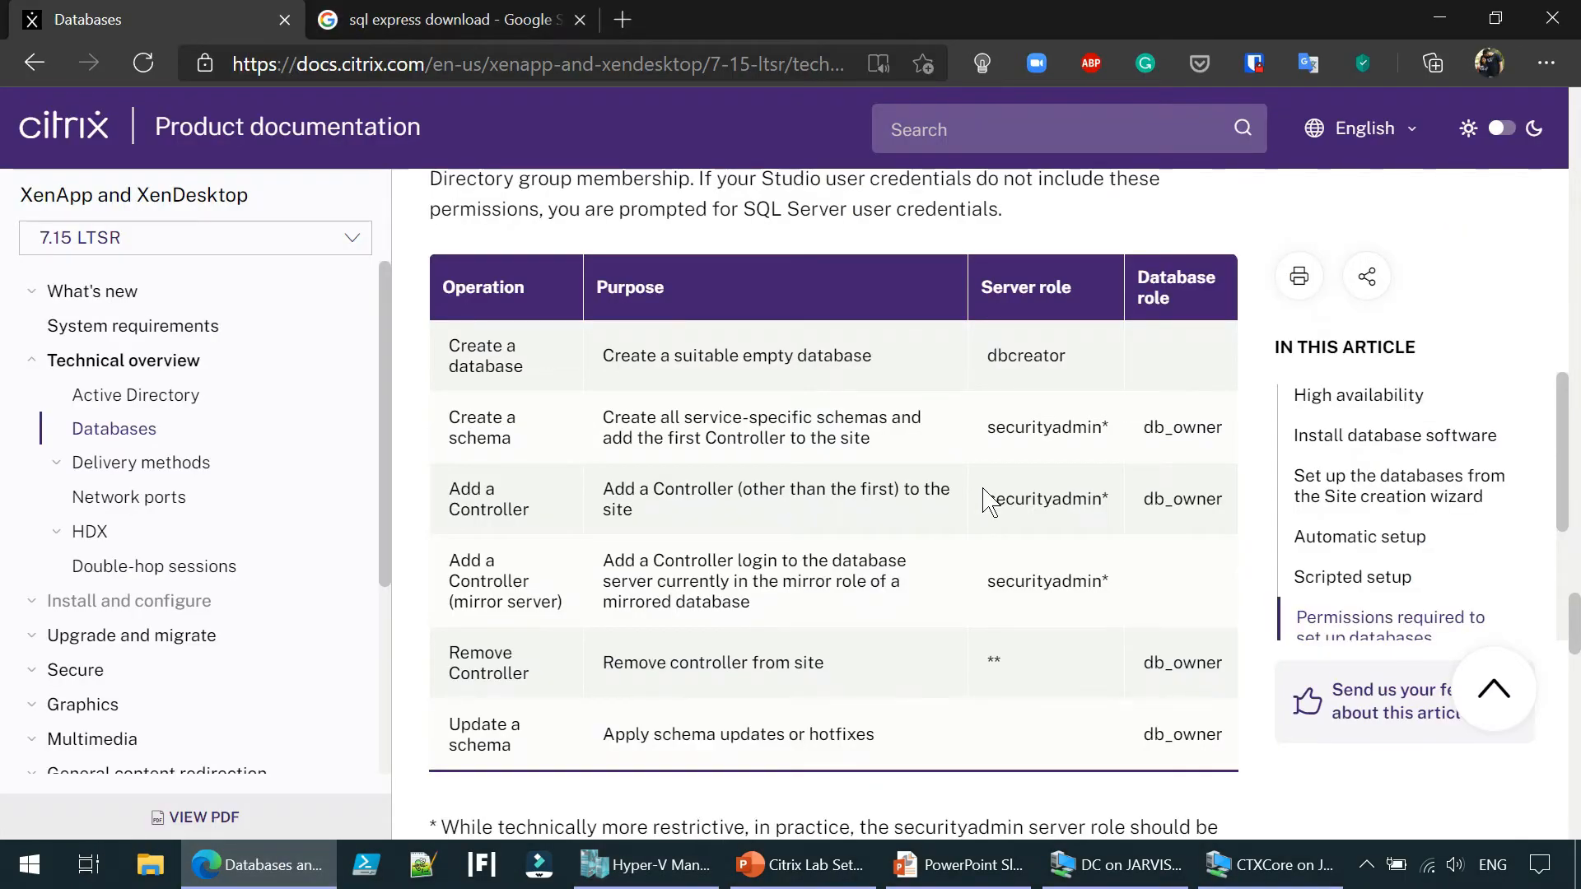
{"action": "mouse_move", "coordinate": [1067, 462]}
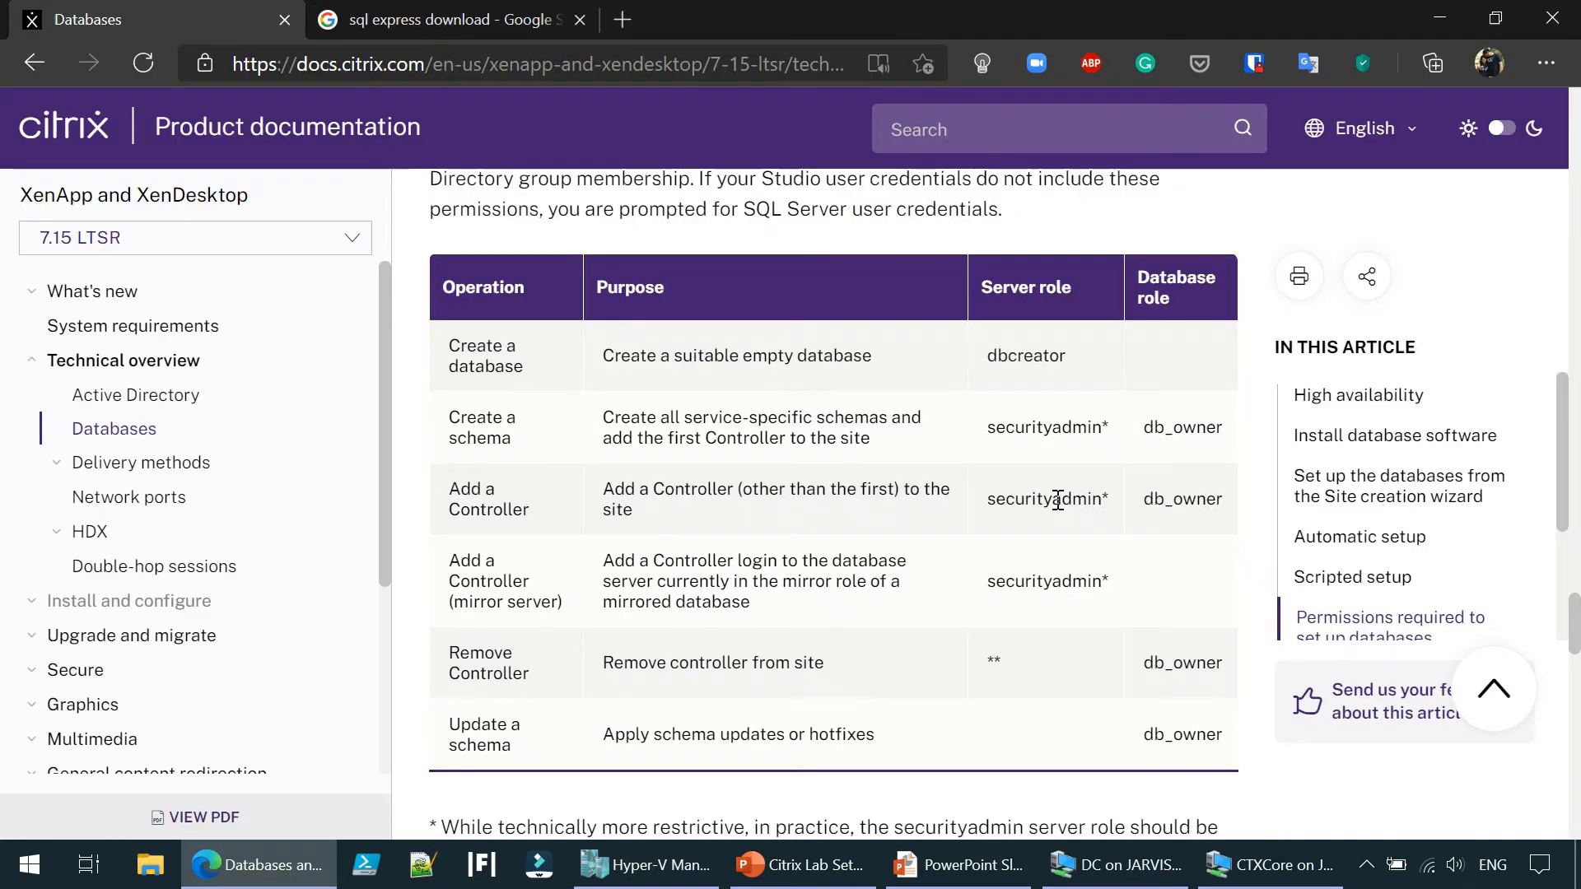
- After reviewing the dbcreator and securityadmin requirements, return to DRAN\alpha's Login Properties
{"action": "left_click", "coordinate": [1271, 865]}
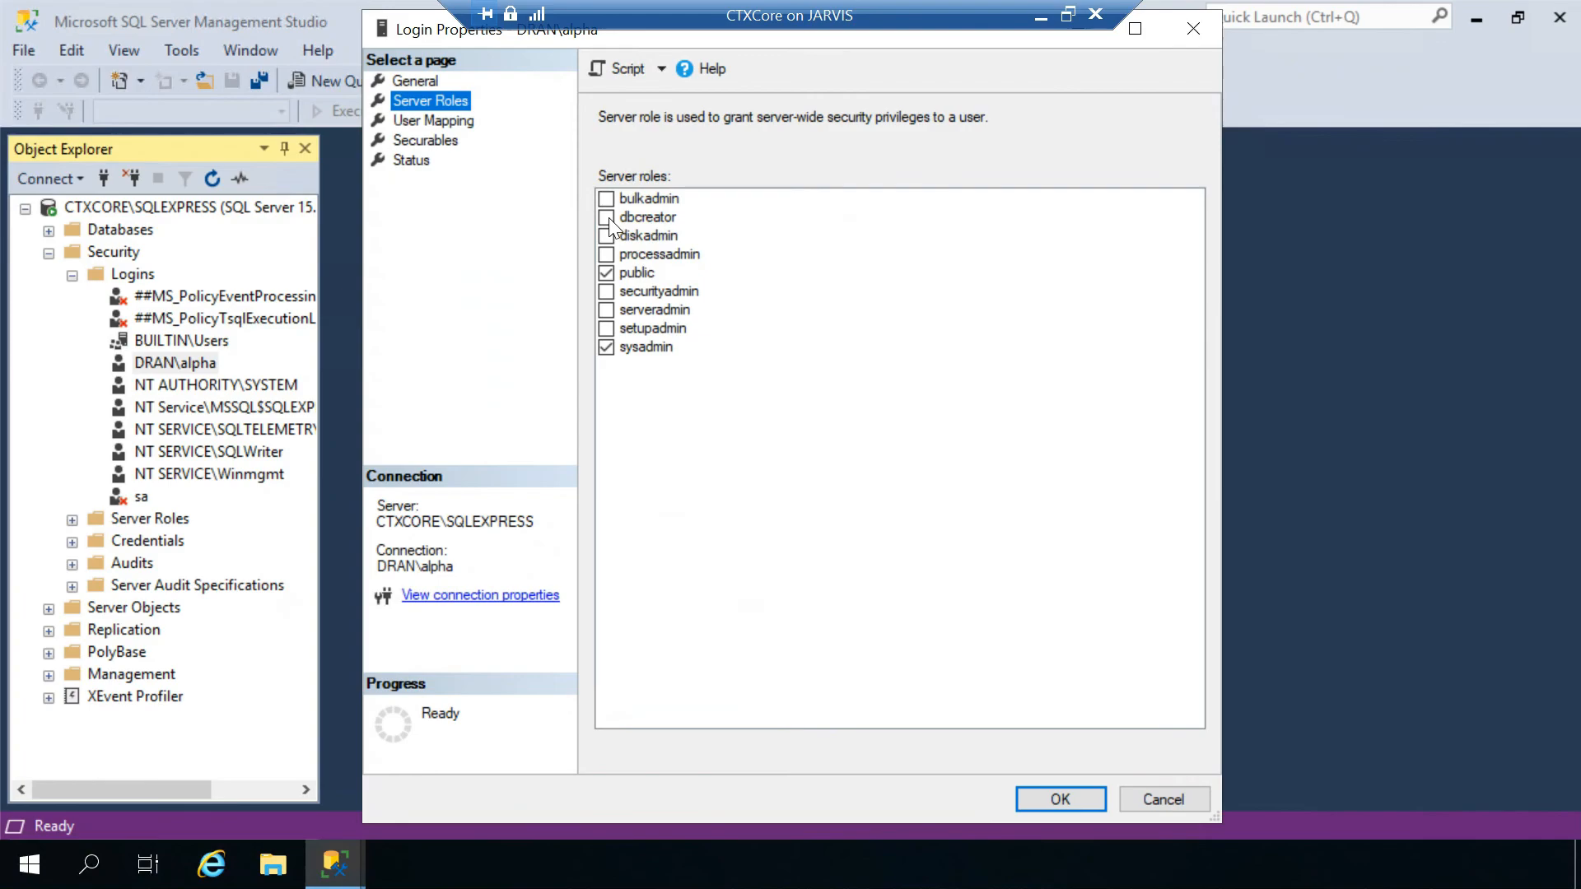
- Grant DRAN\alpha dbcreator and securityadmin, confirm with OK, and expand Databases
{"action": "left_click", "coordinate": [607, 216]}
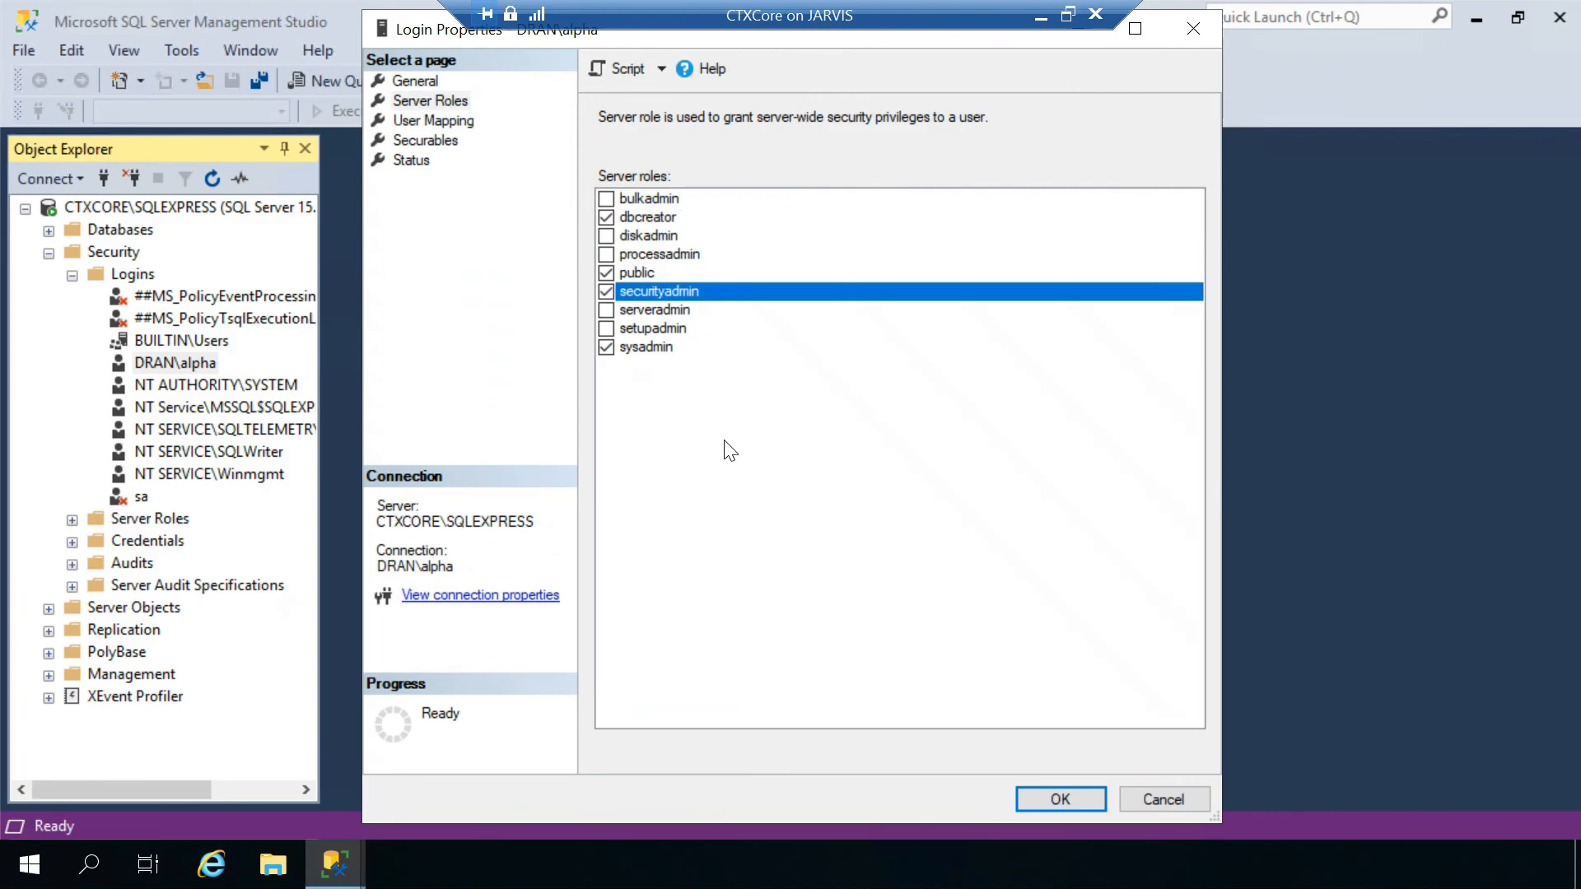
{"action": "mouse_move", "coordinate": [494, 203]}
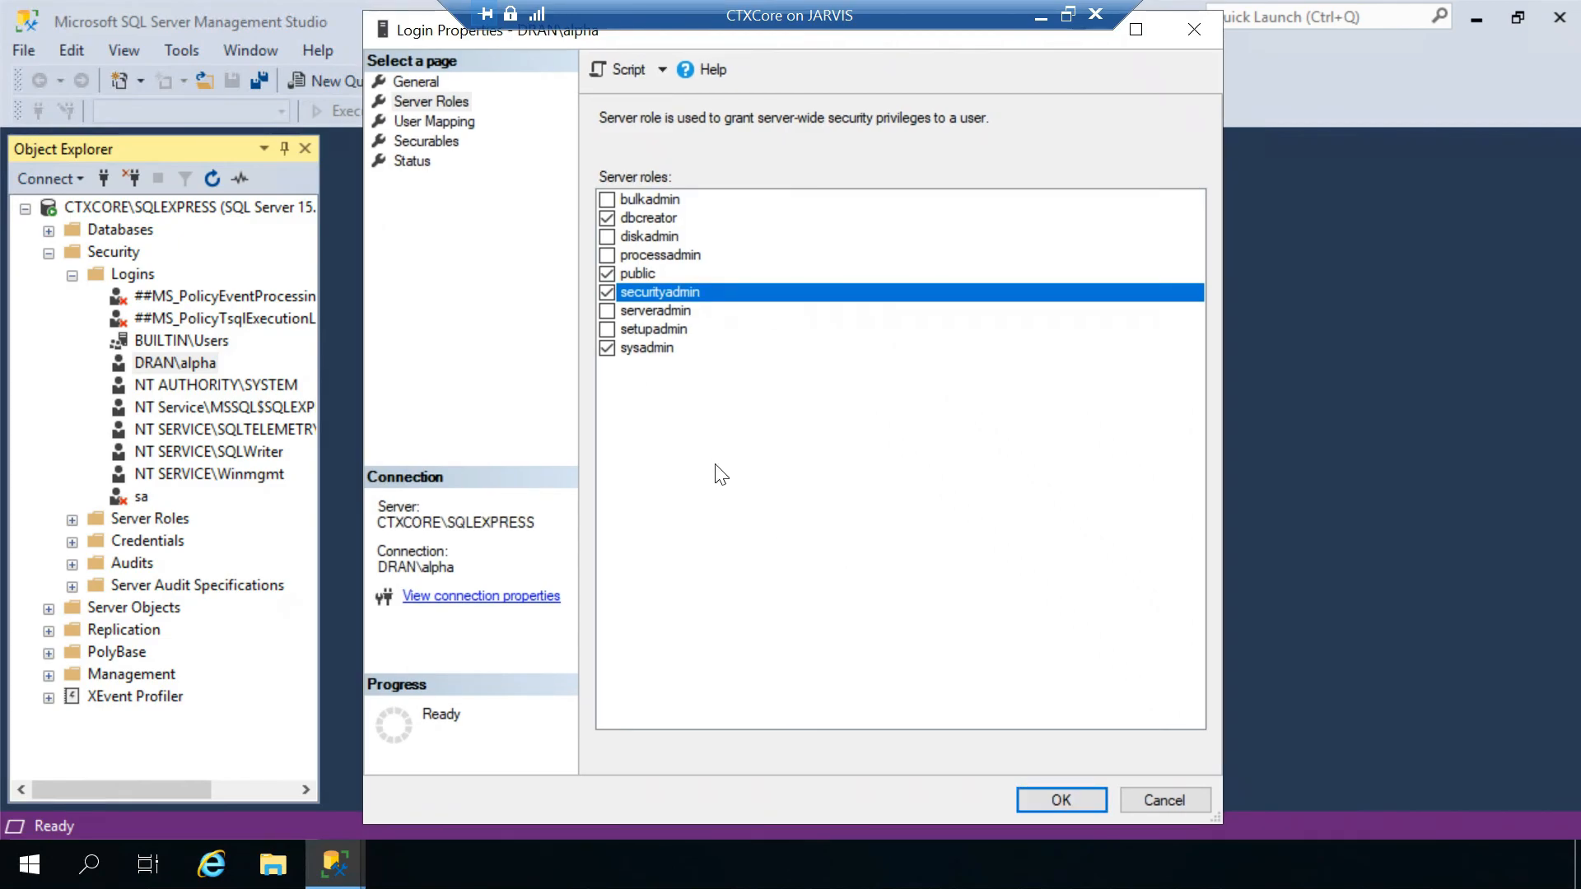
{"action": "mouse_move", "coordinate": [787, 516]}
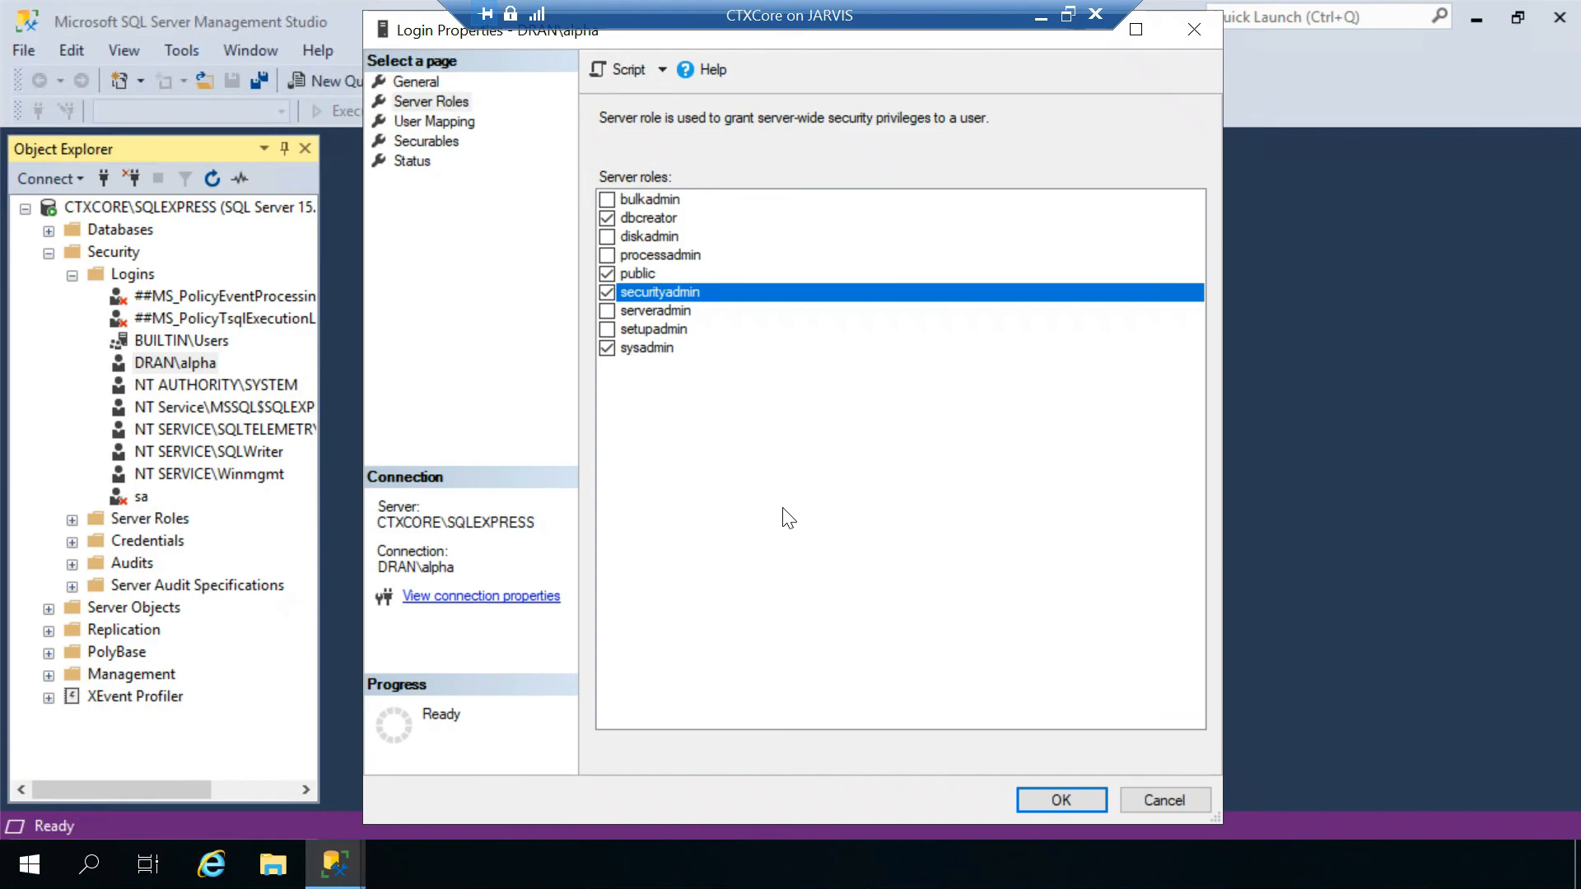
{"action": "left_click", "coordinate": [1059, 799]}
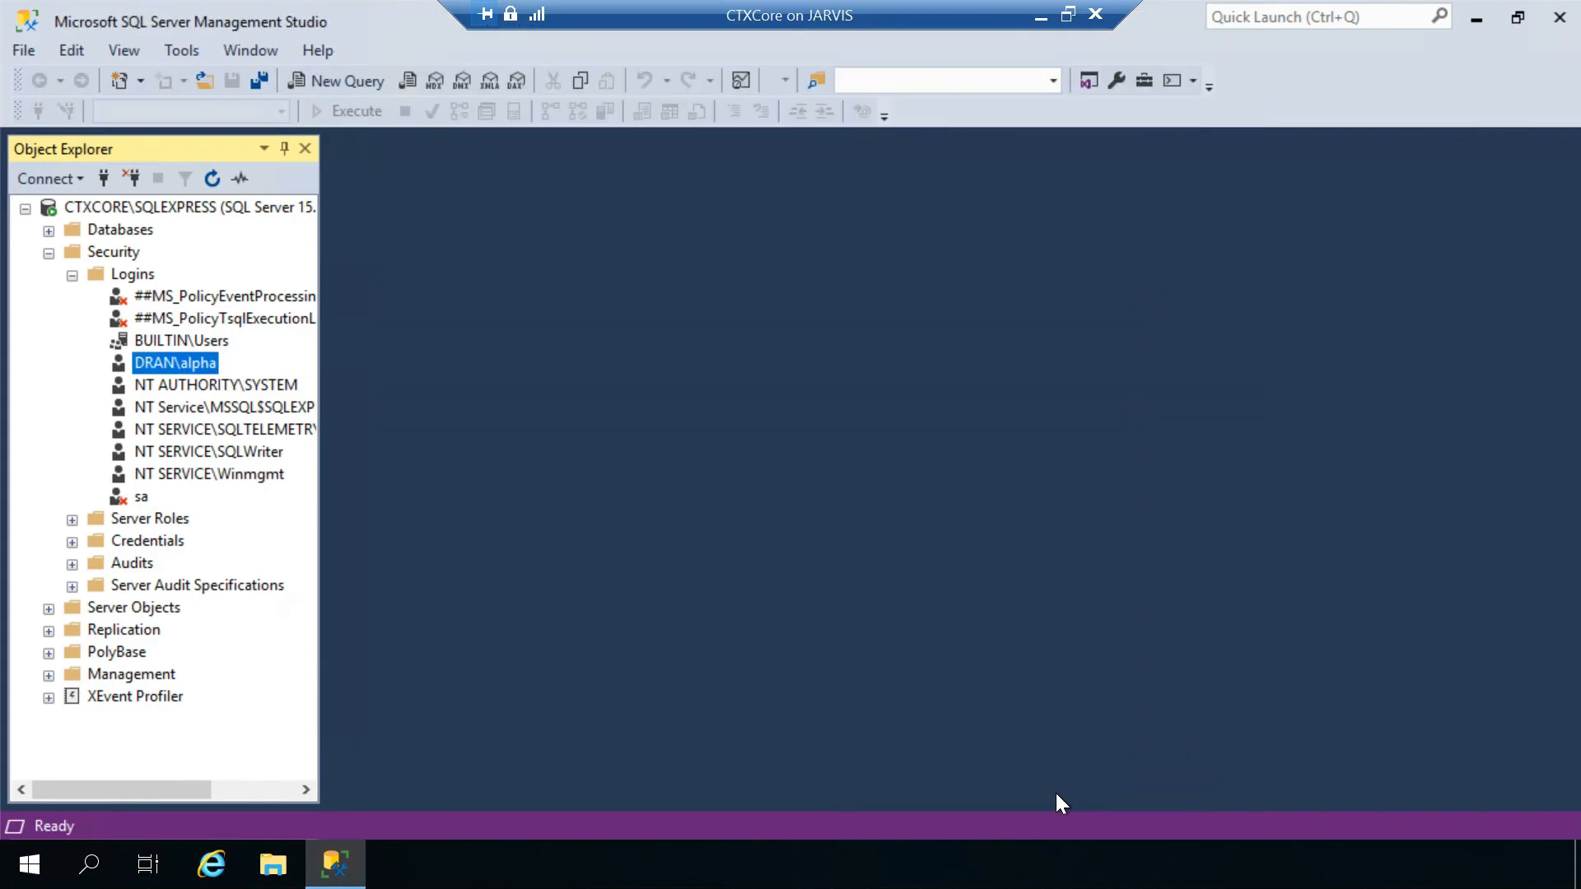
{"action": "left_click", "coordinate": [48, 229]}
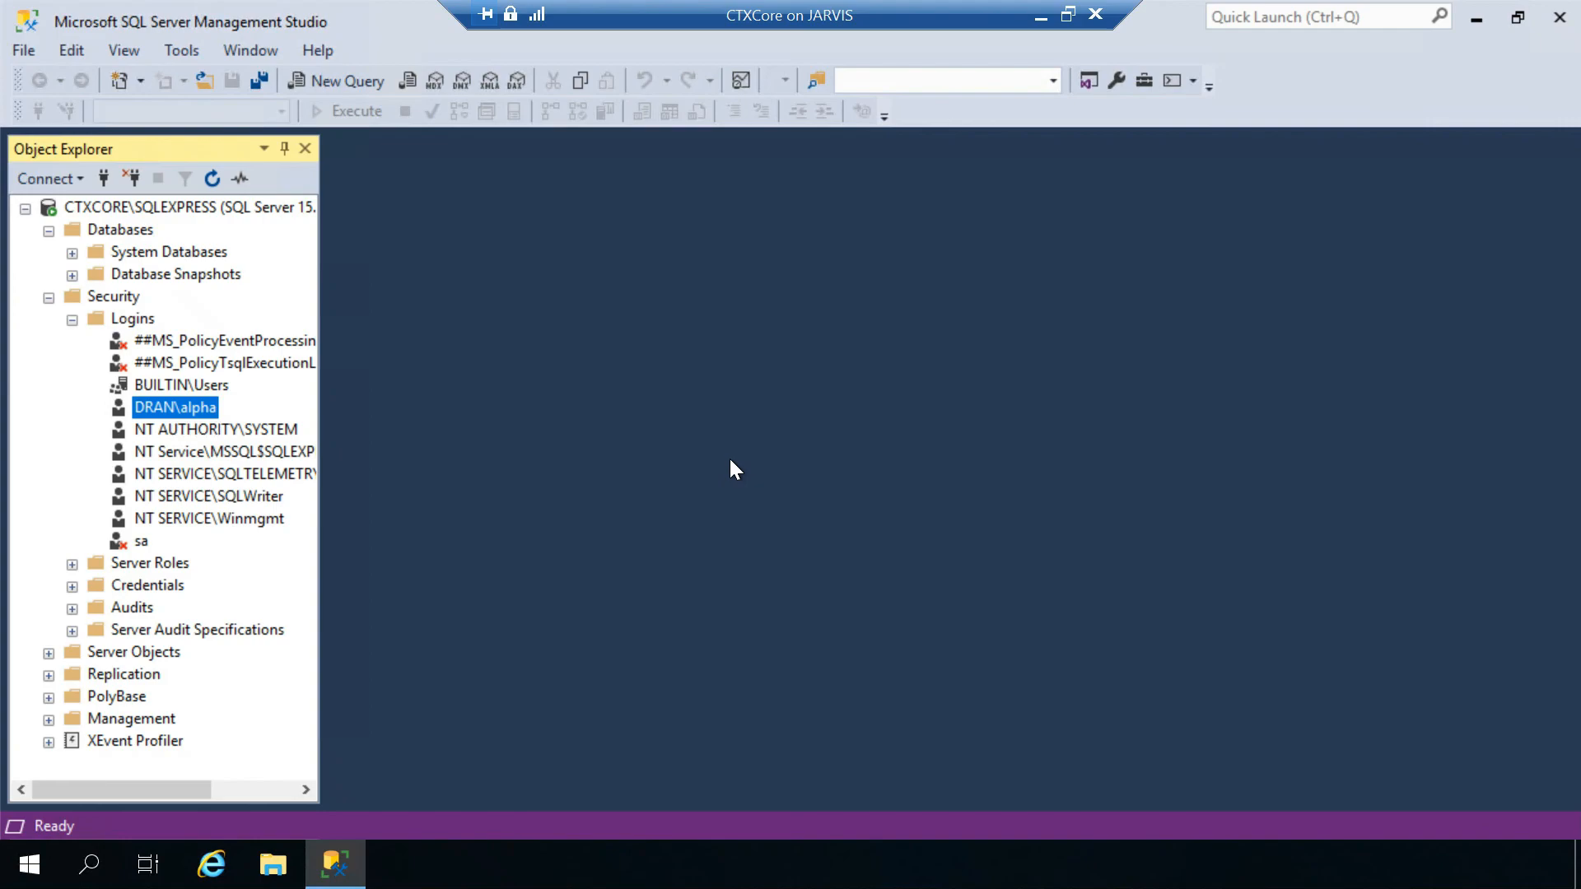
{"action": "mouse_move", "coordinate": [722, 479]}
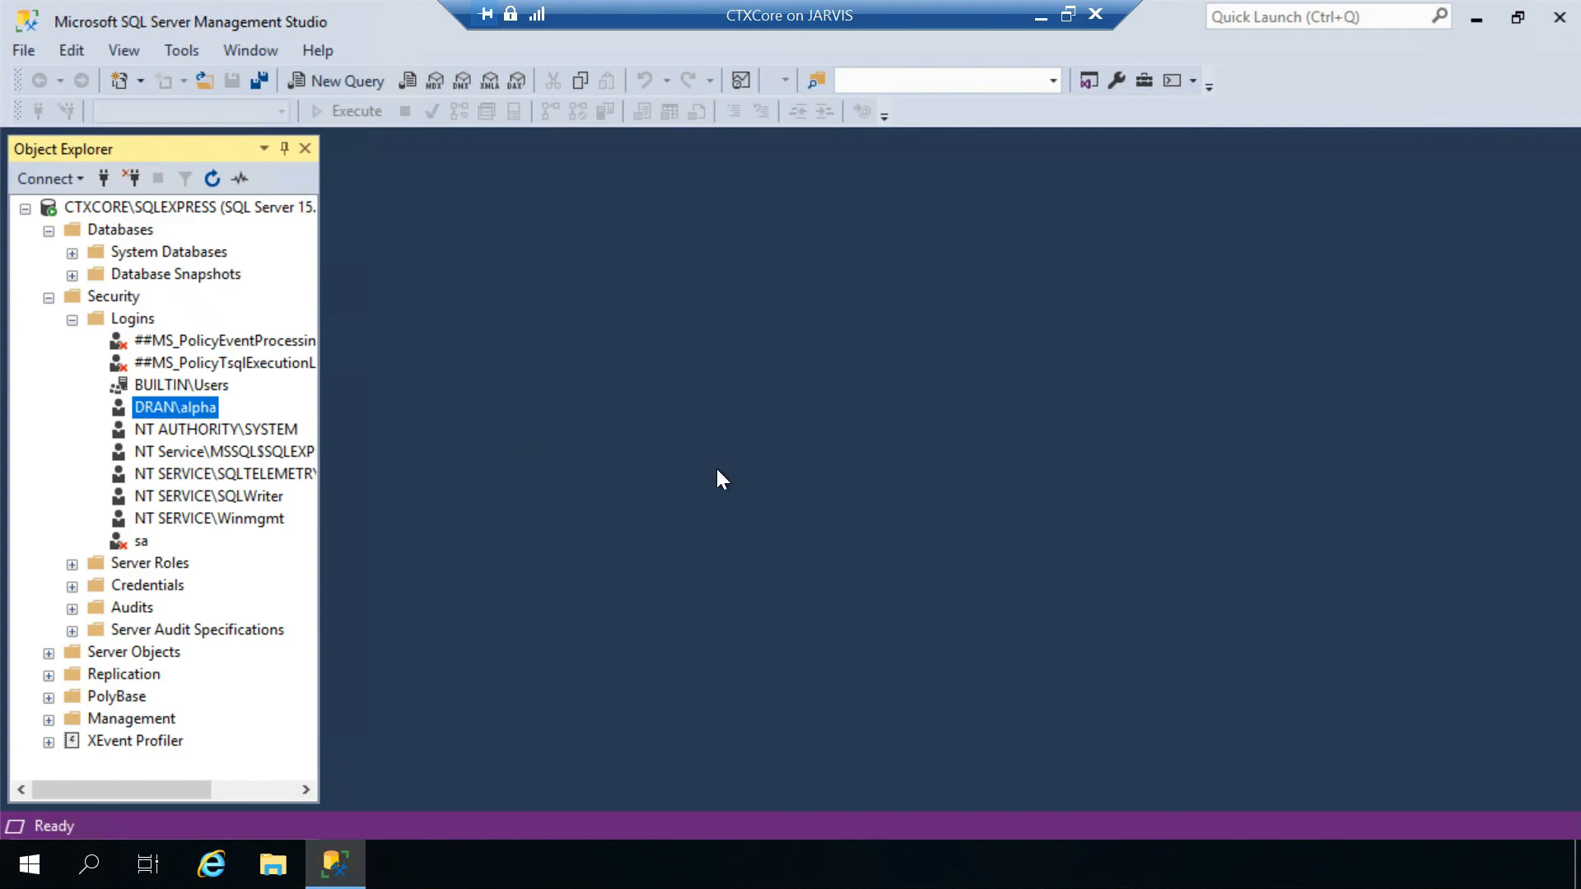